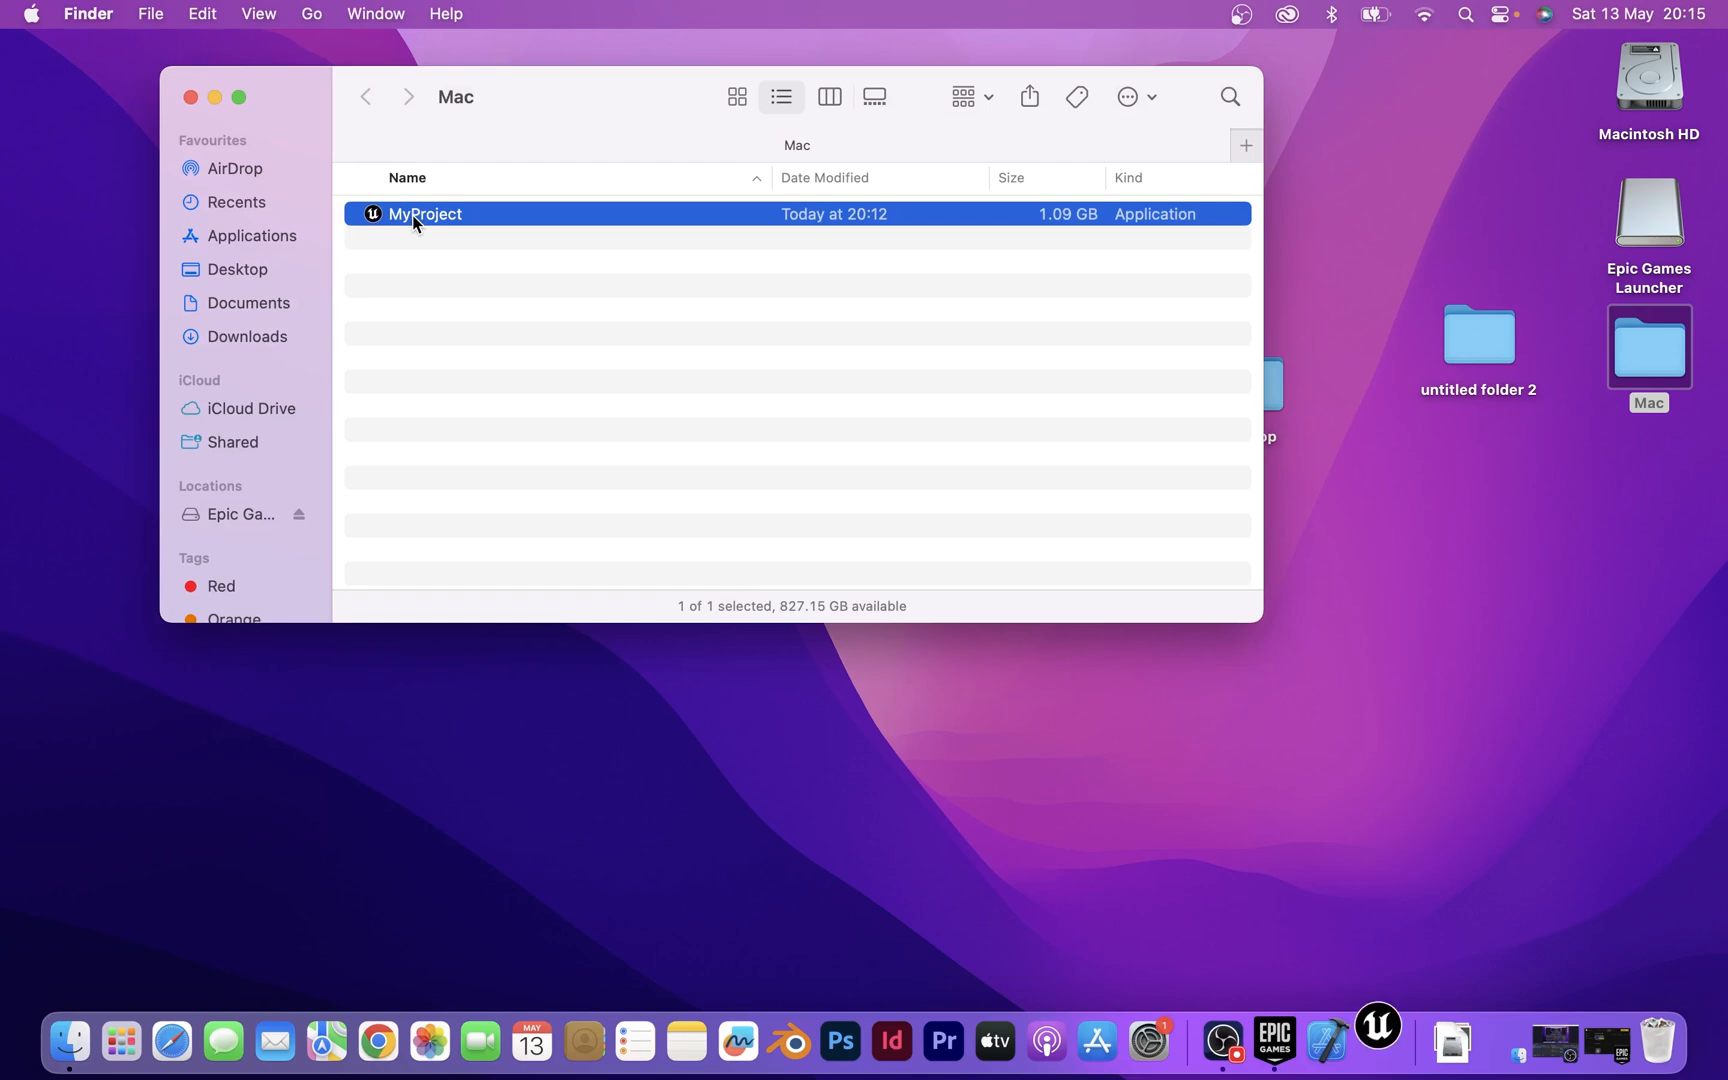
Step: Launch the packaged MyProject app from the Mac folder in Finder
double_click(424, 214)
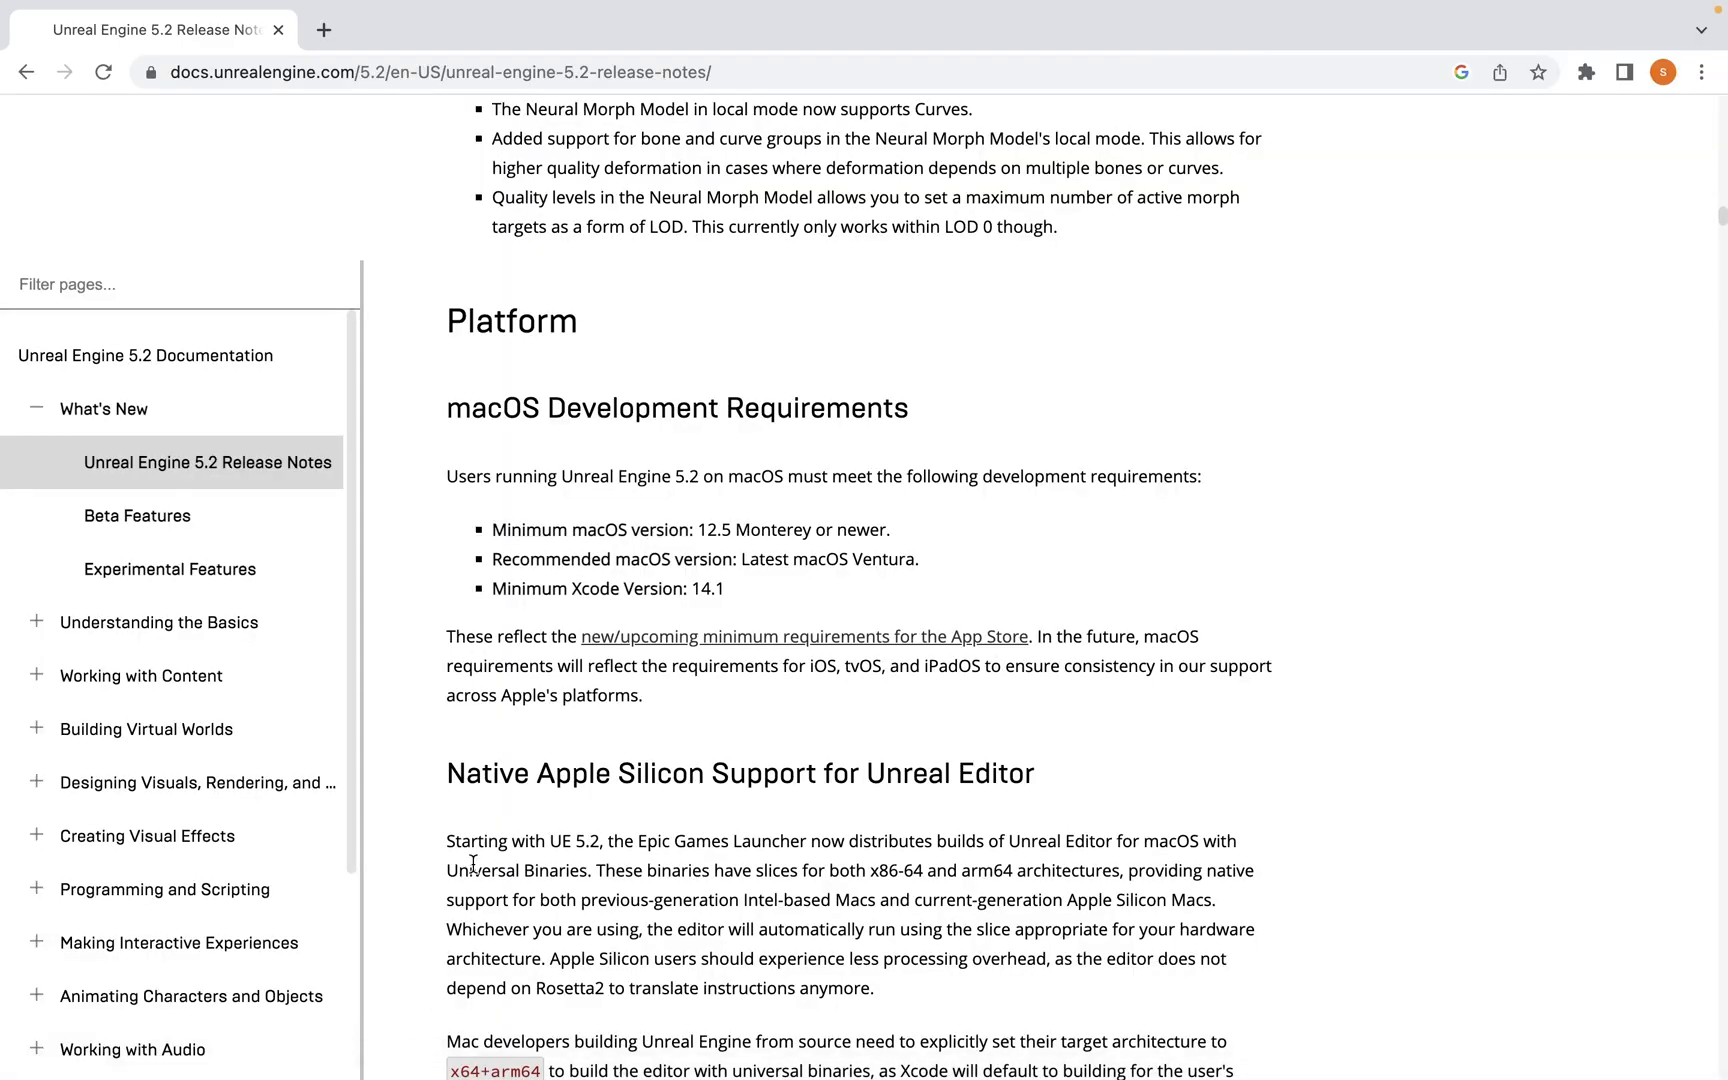
mouse_move(521, 723)
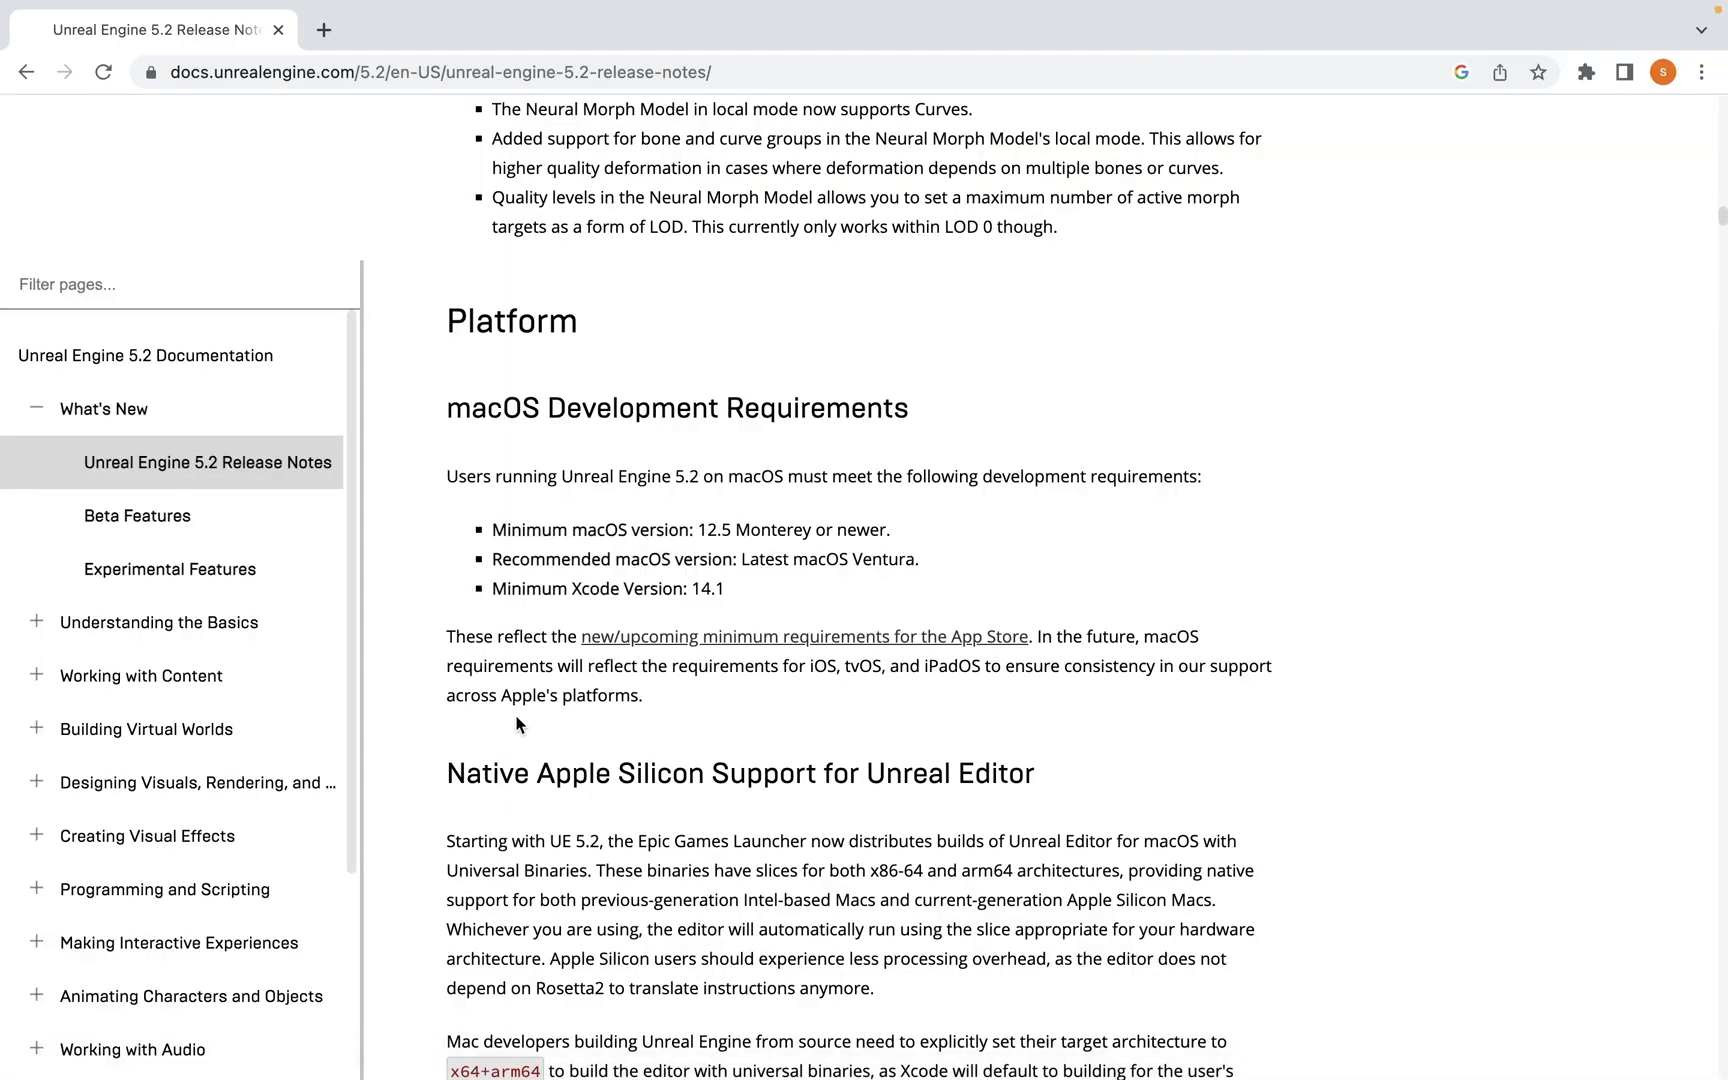
mouse_move(694, 617)
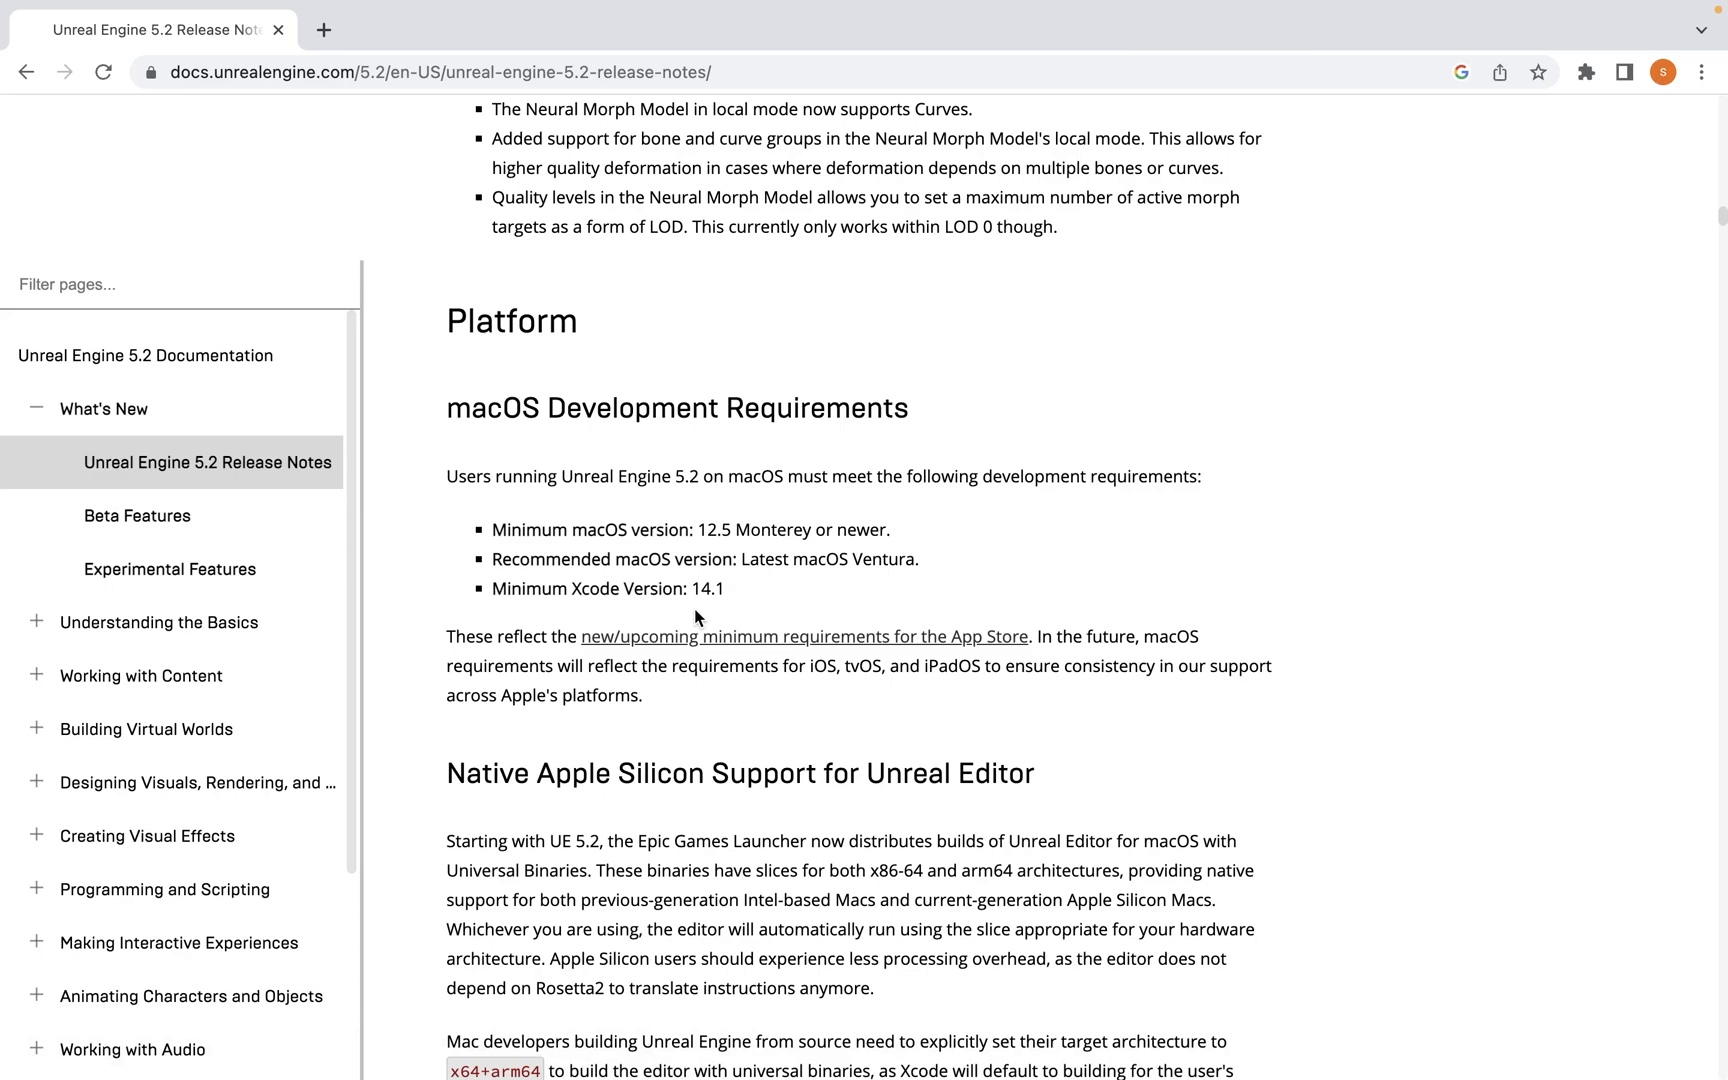
scroll("down", 3)
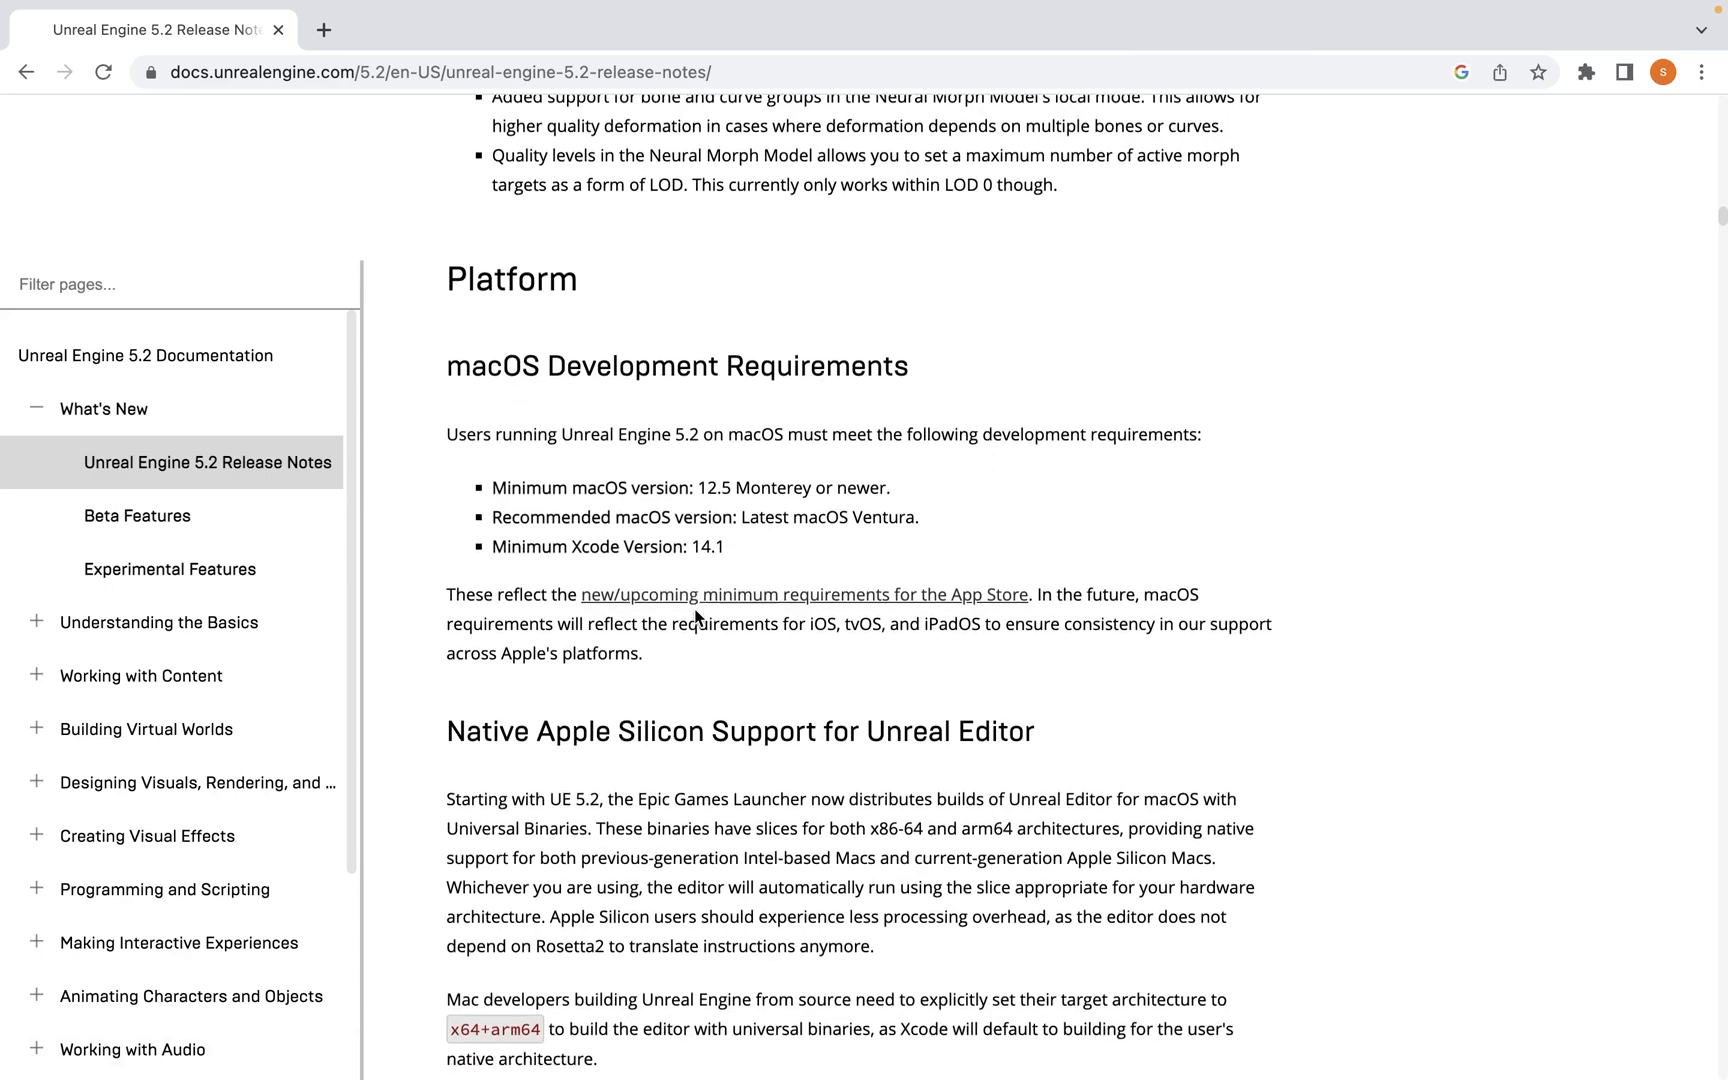
scroll("down", 3)
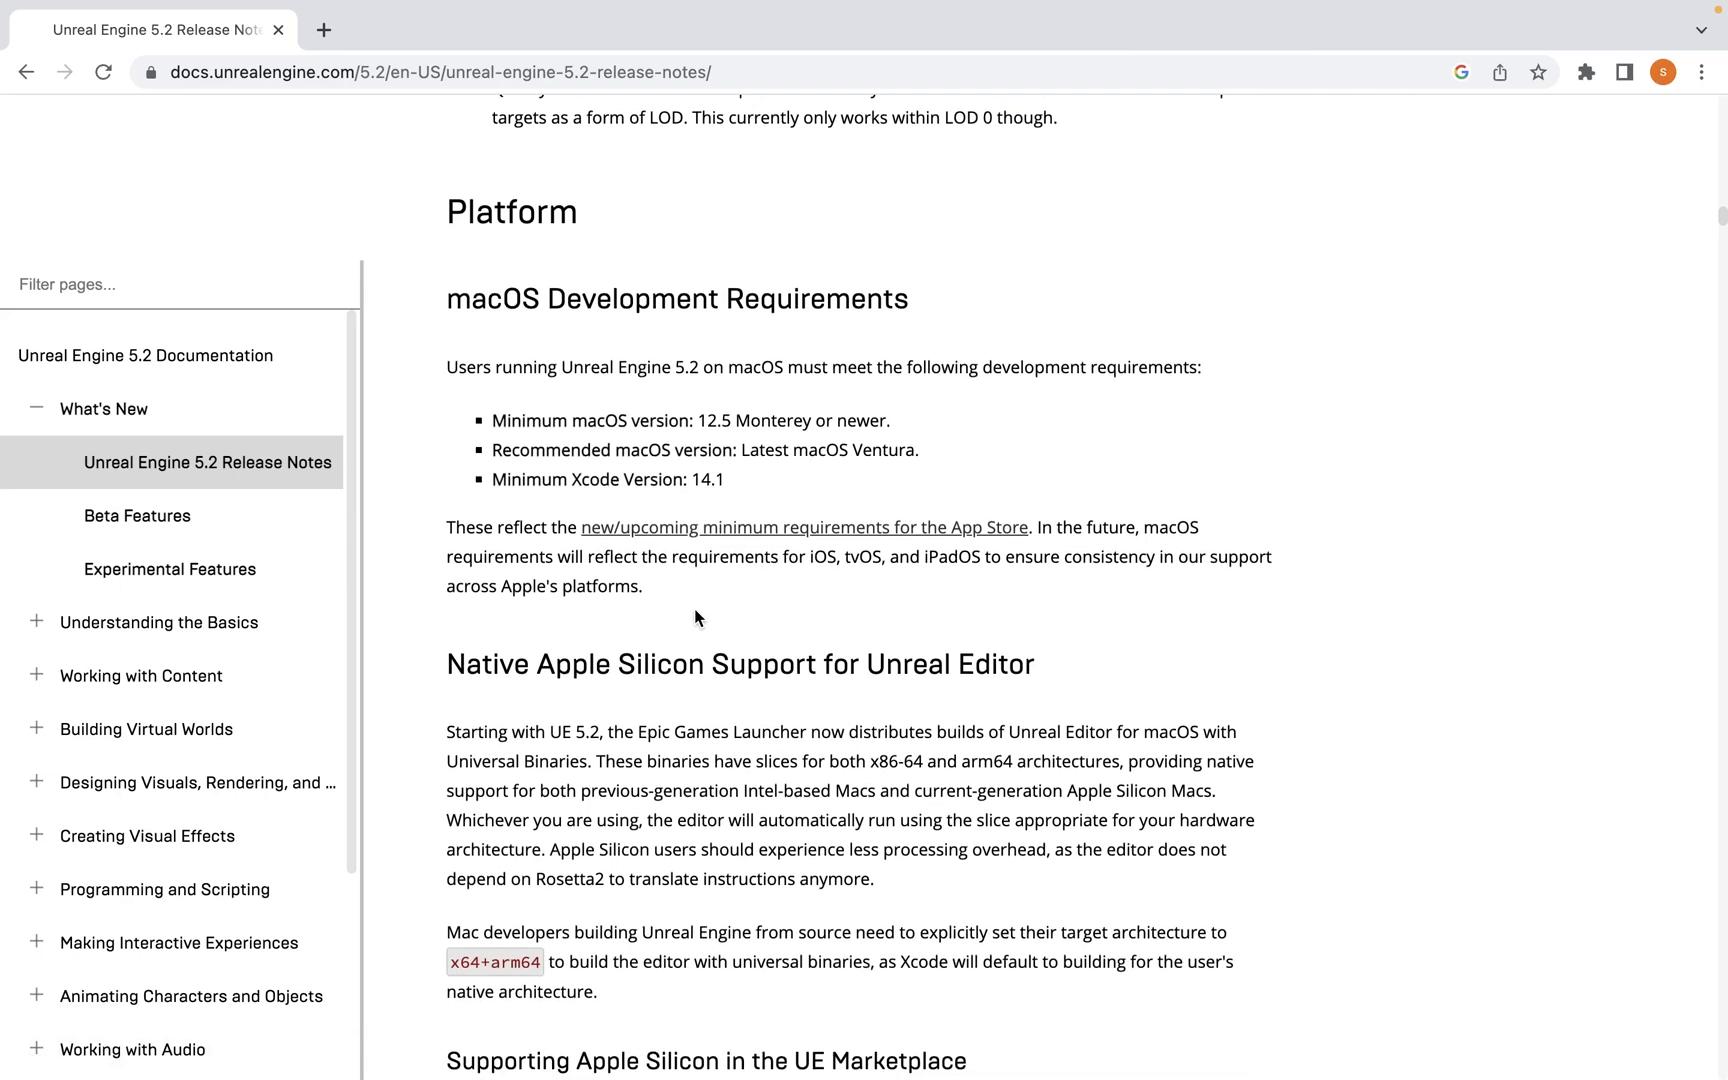
scroll("down", 3)
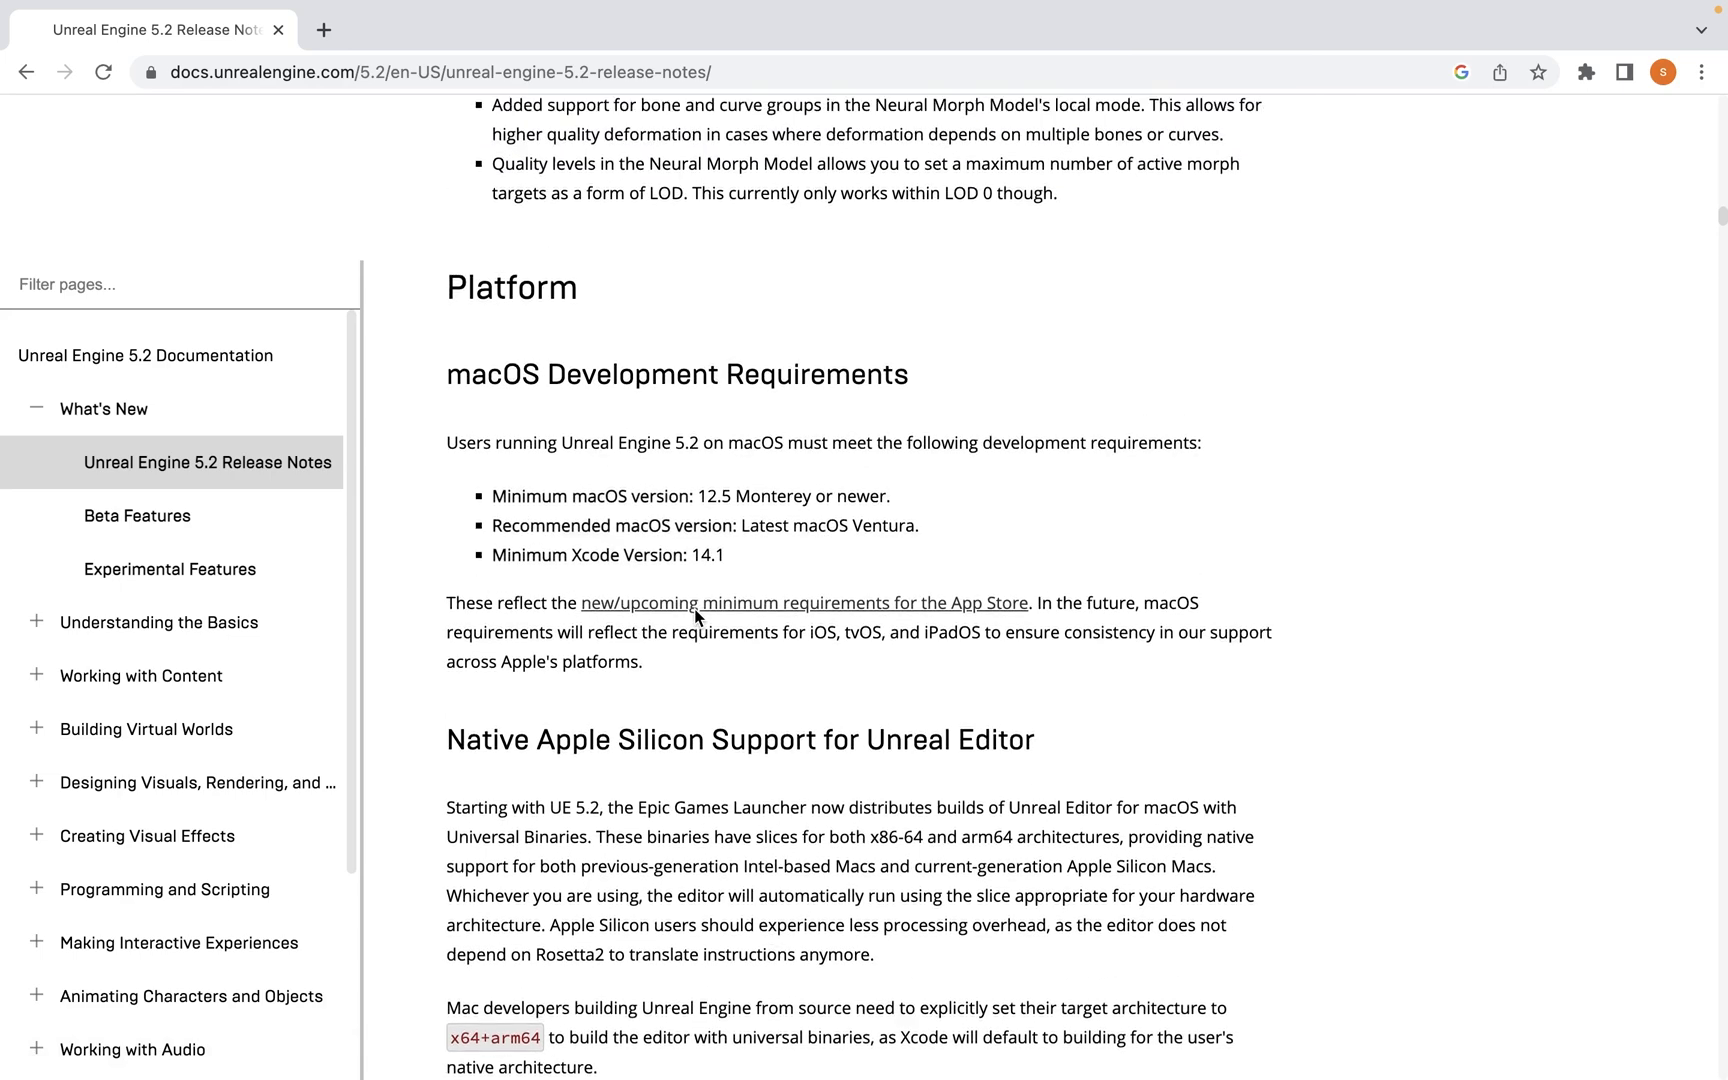
scroll("down", 3)
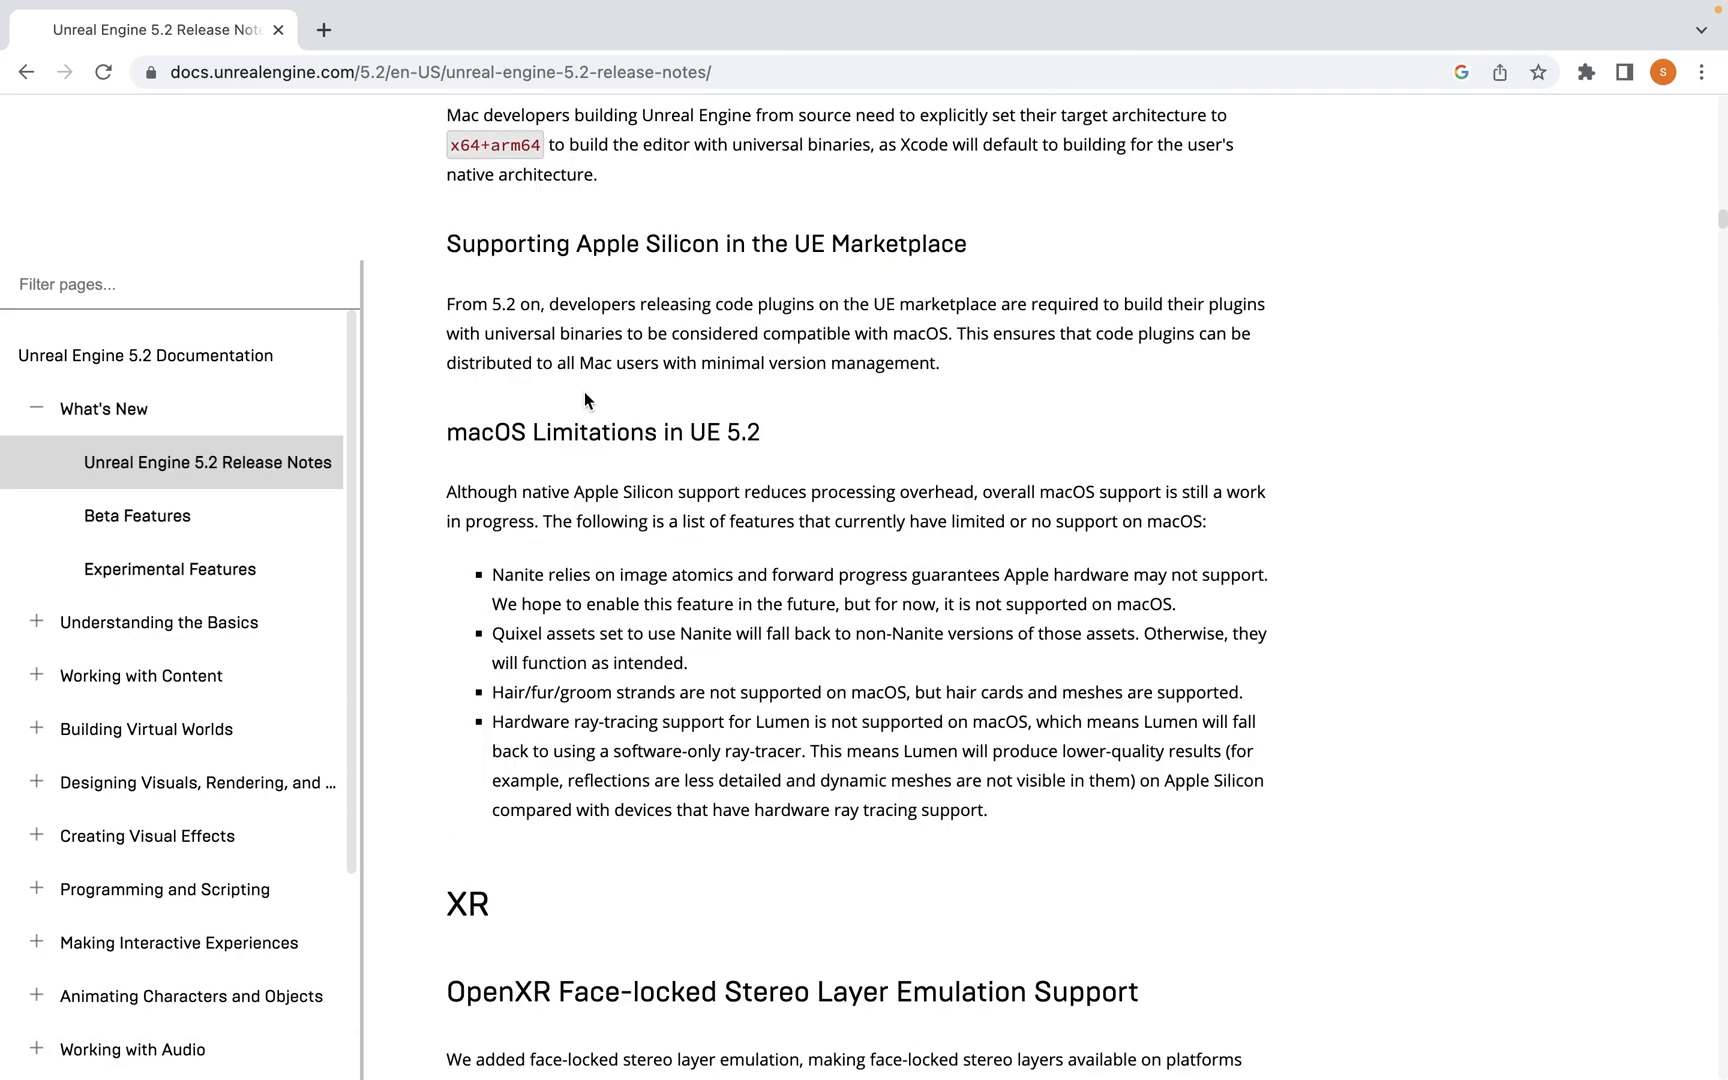
mouse_move(900, 541)
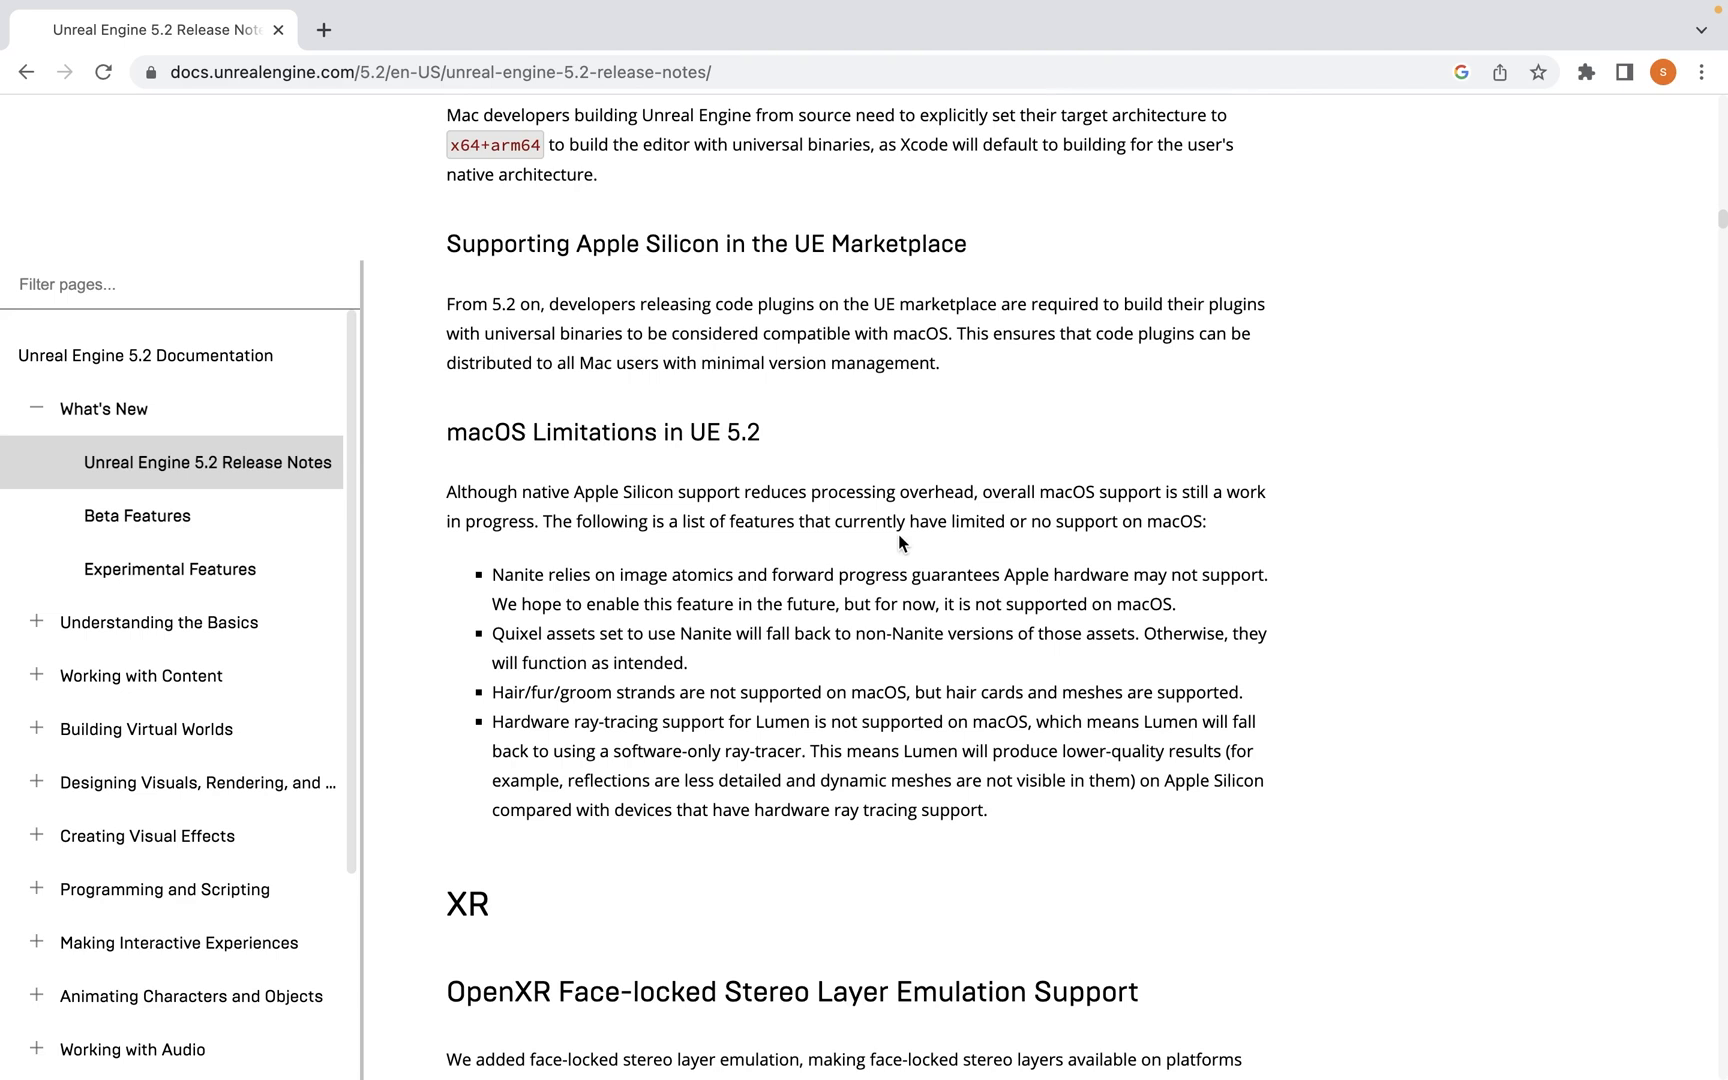
mouse_move(1106, 636)
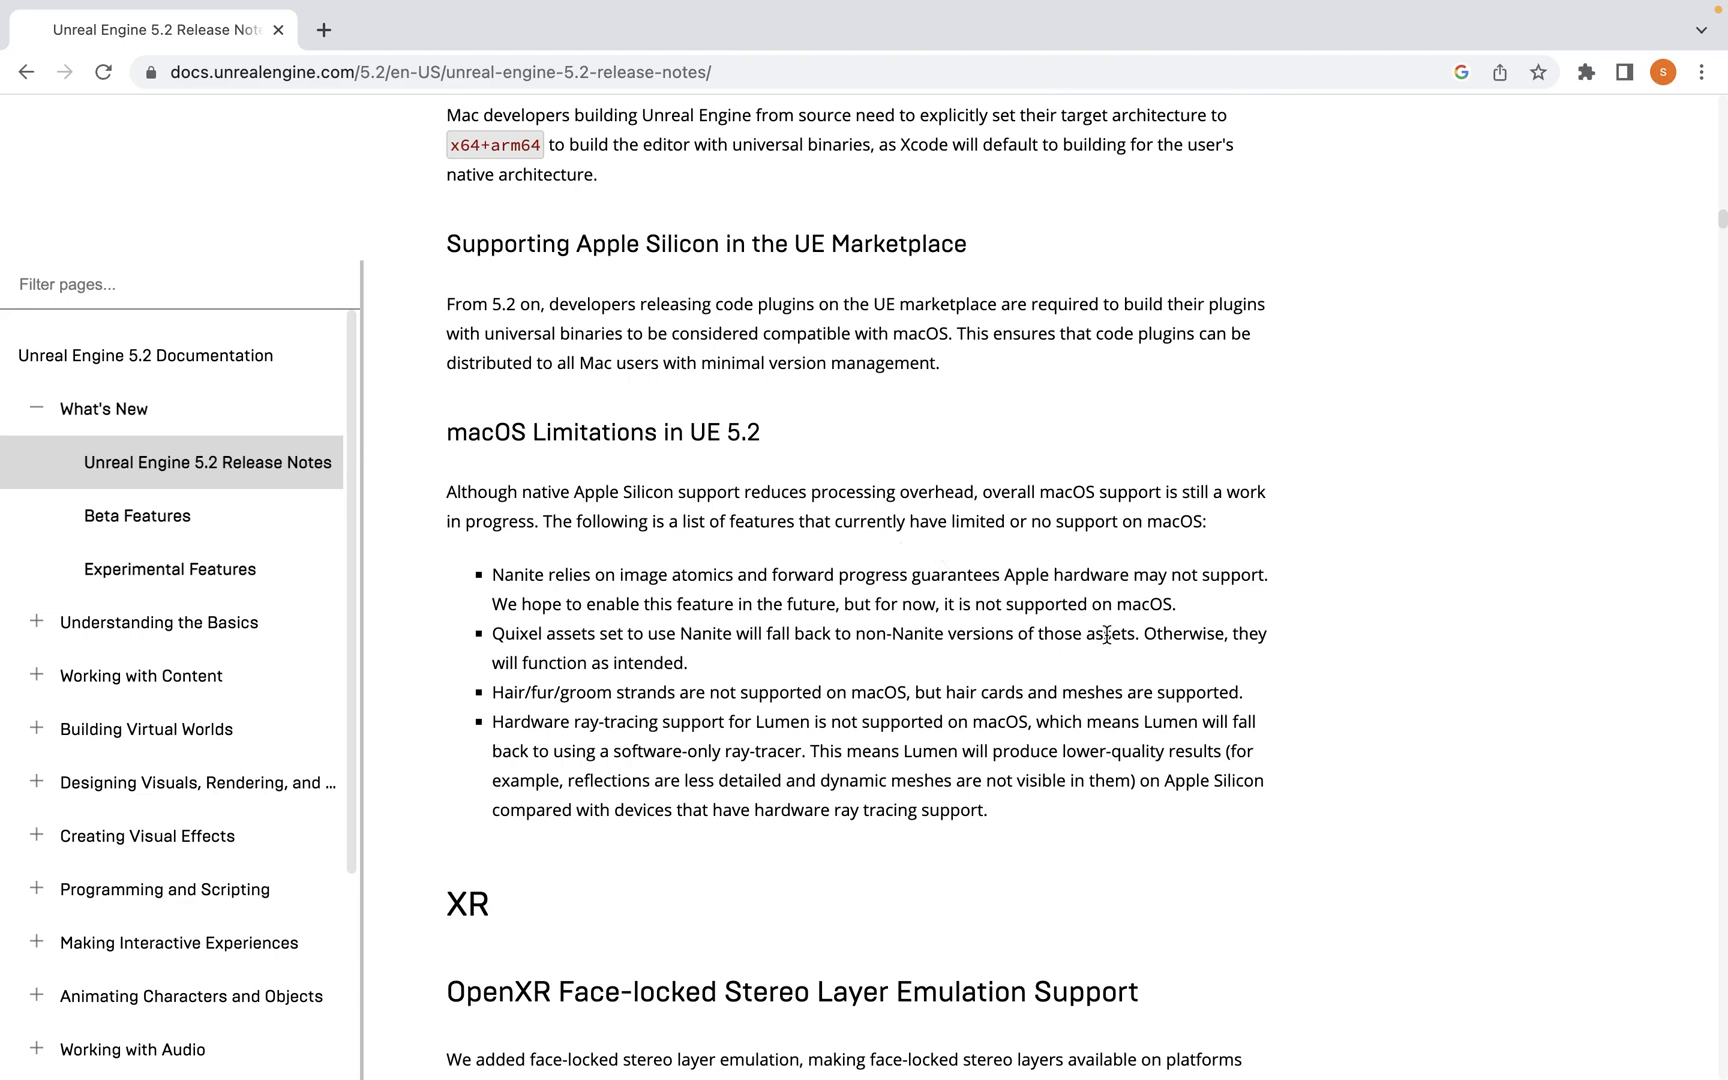
mouse_move(1219, 743)
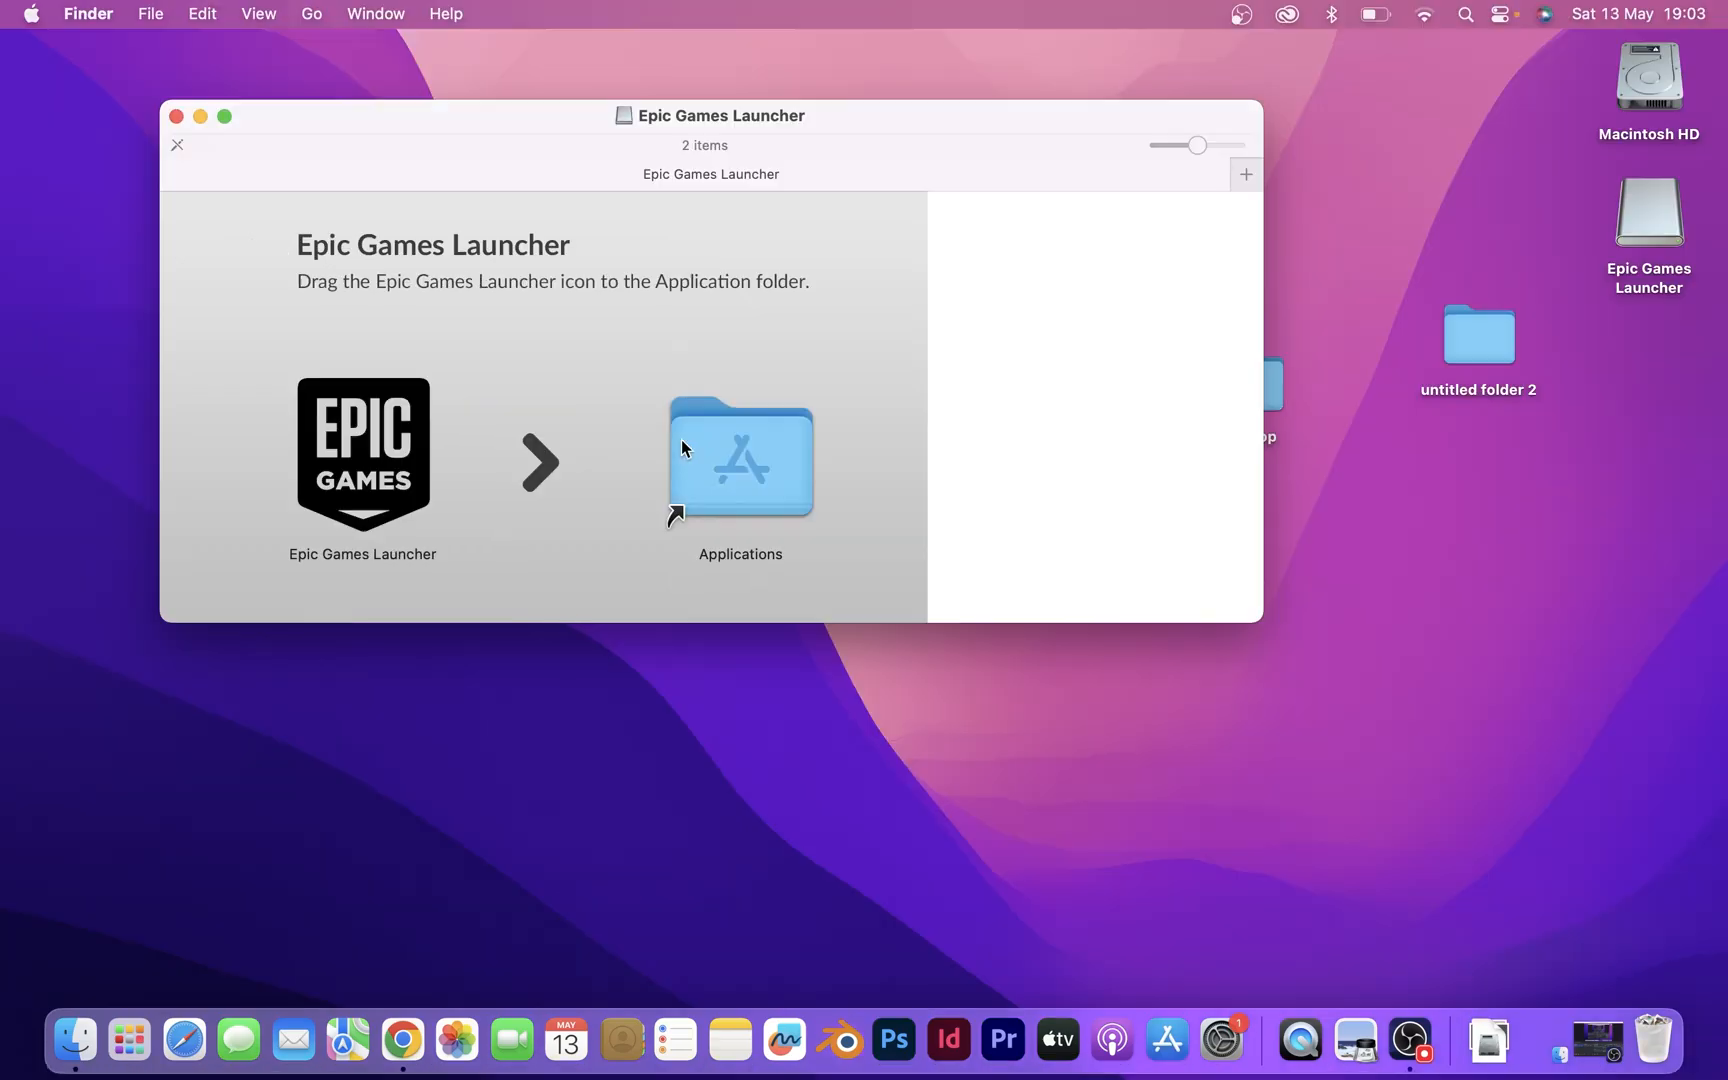
Step: Copy Epic Games Launcher into Applications and open it, approving the internet-download warning
left_click_drag(361, 453, 741, 453)
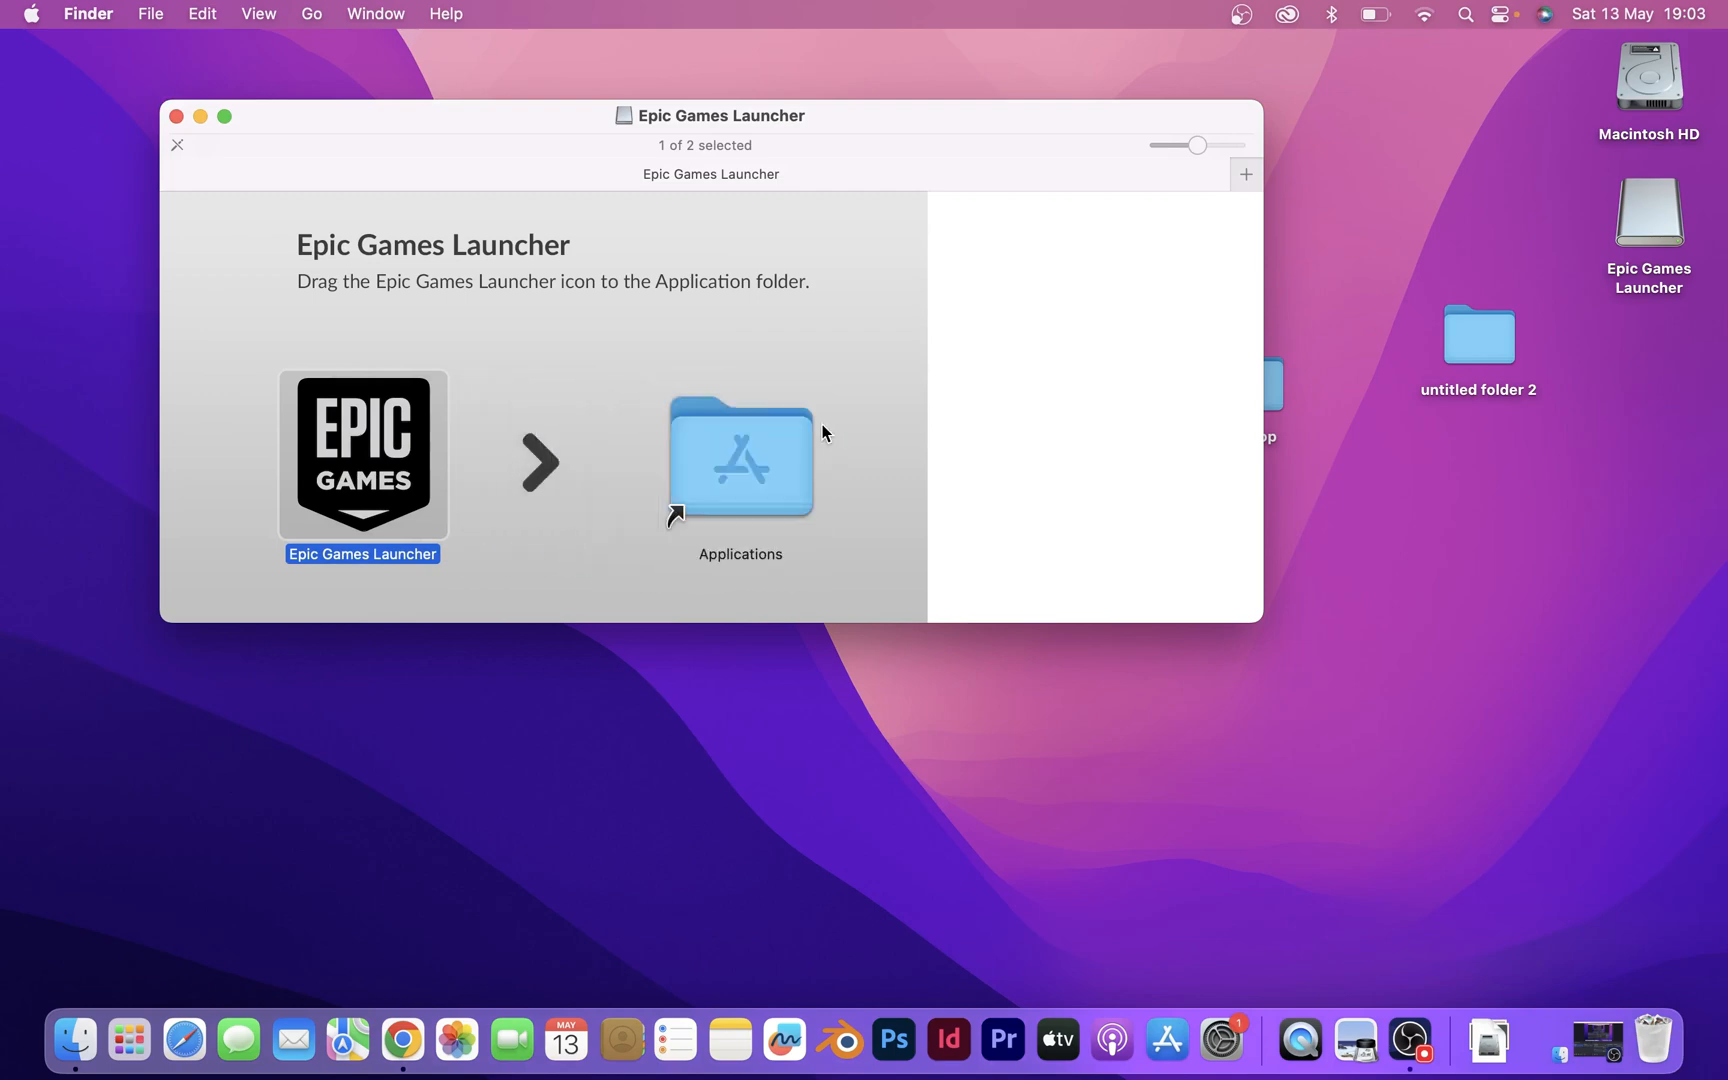
mouse_move(1611, 108)
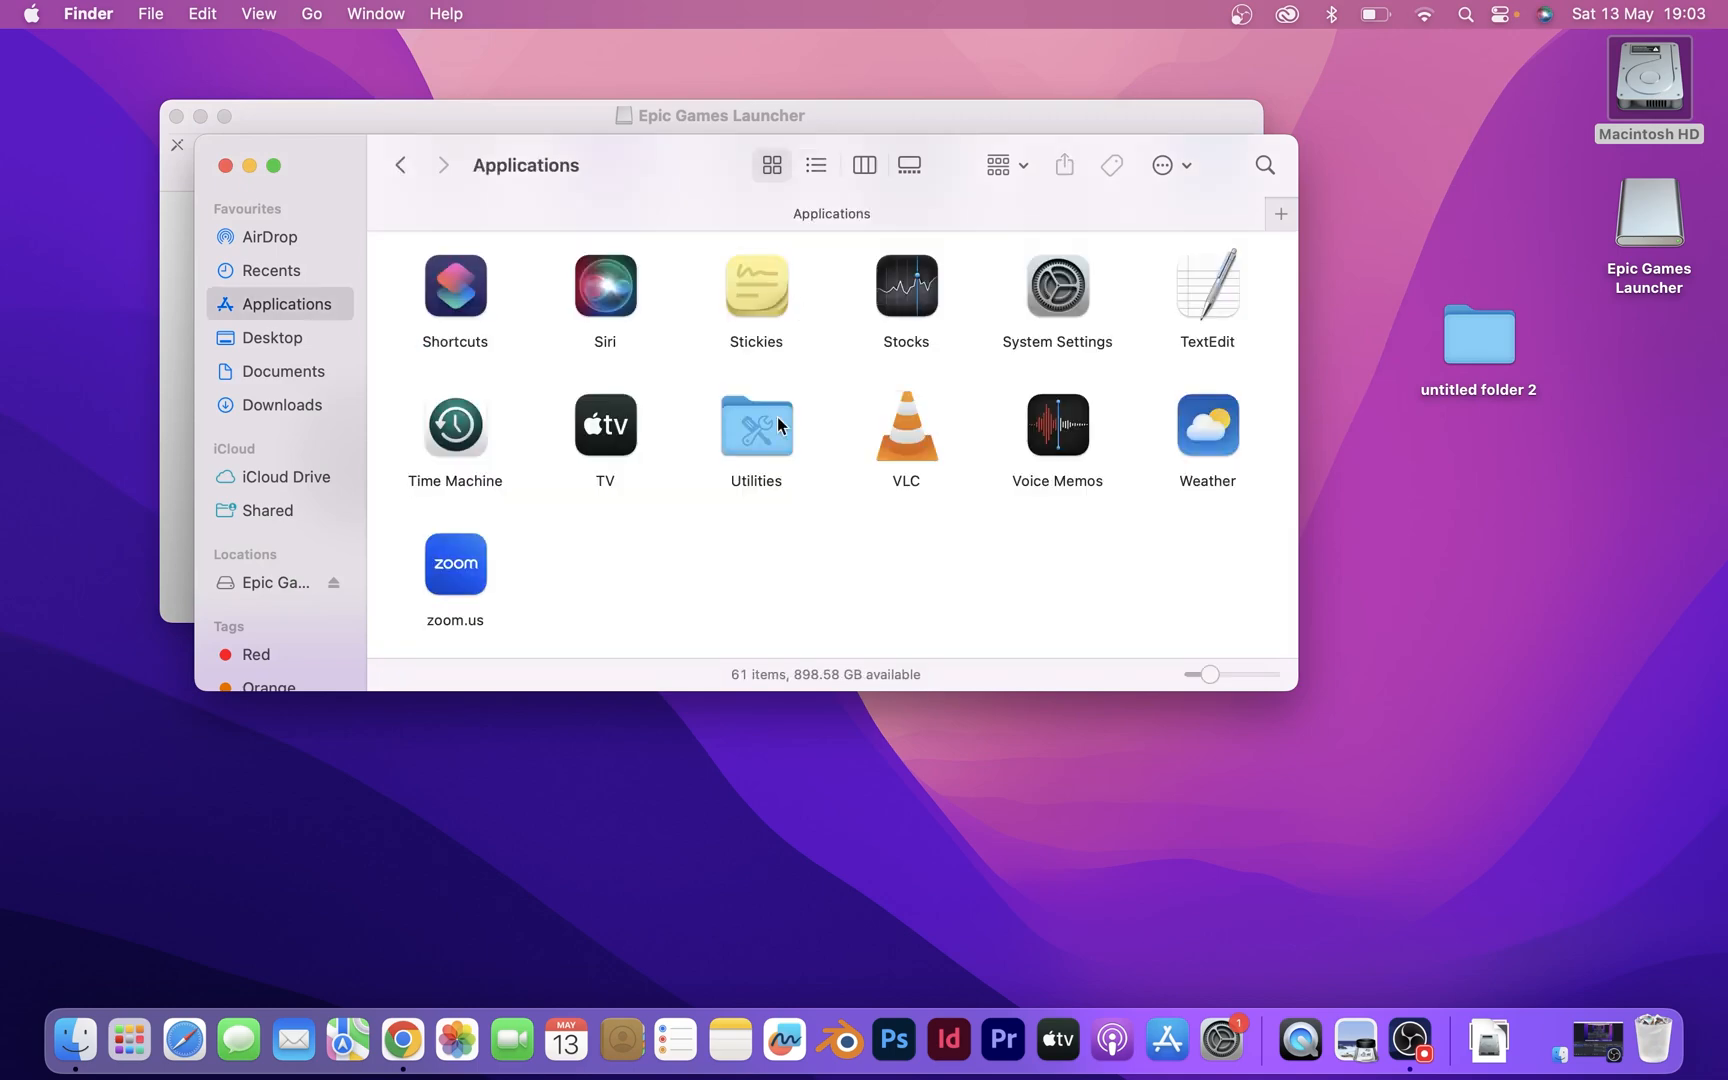
double_click(755, 430)
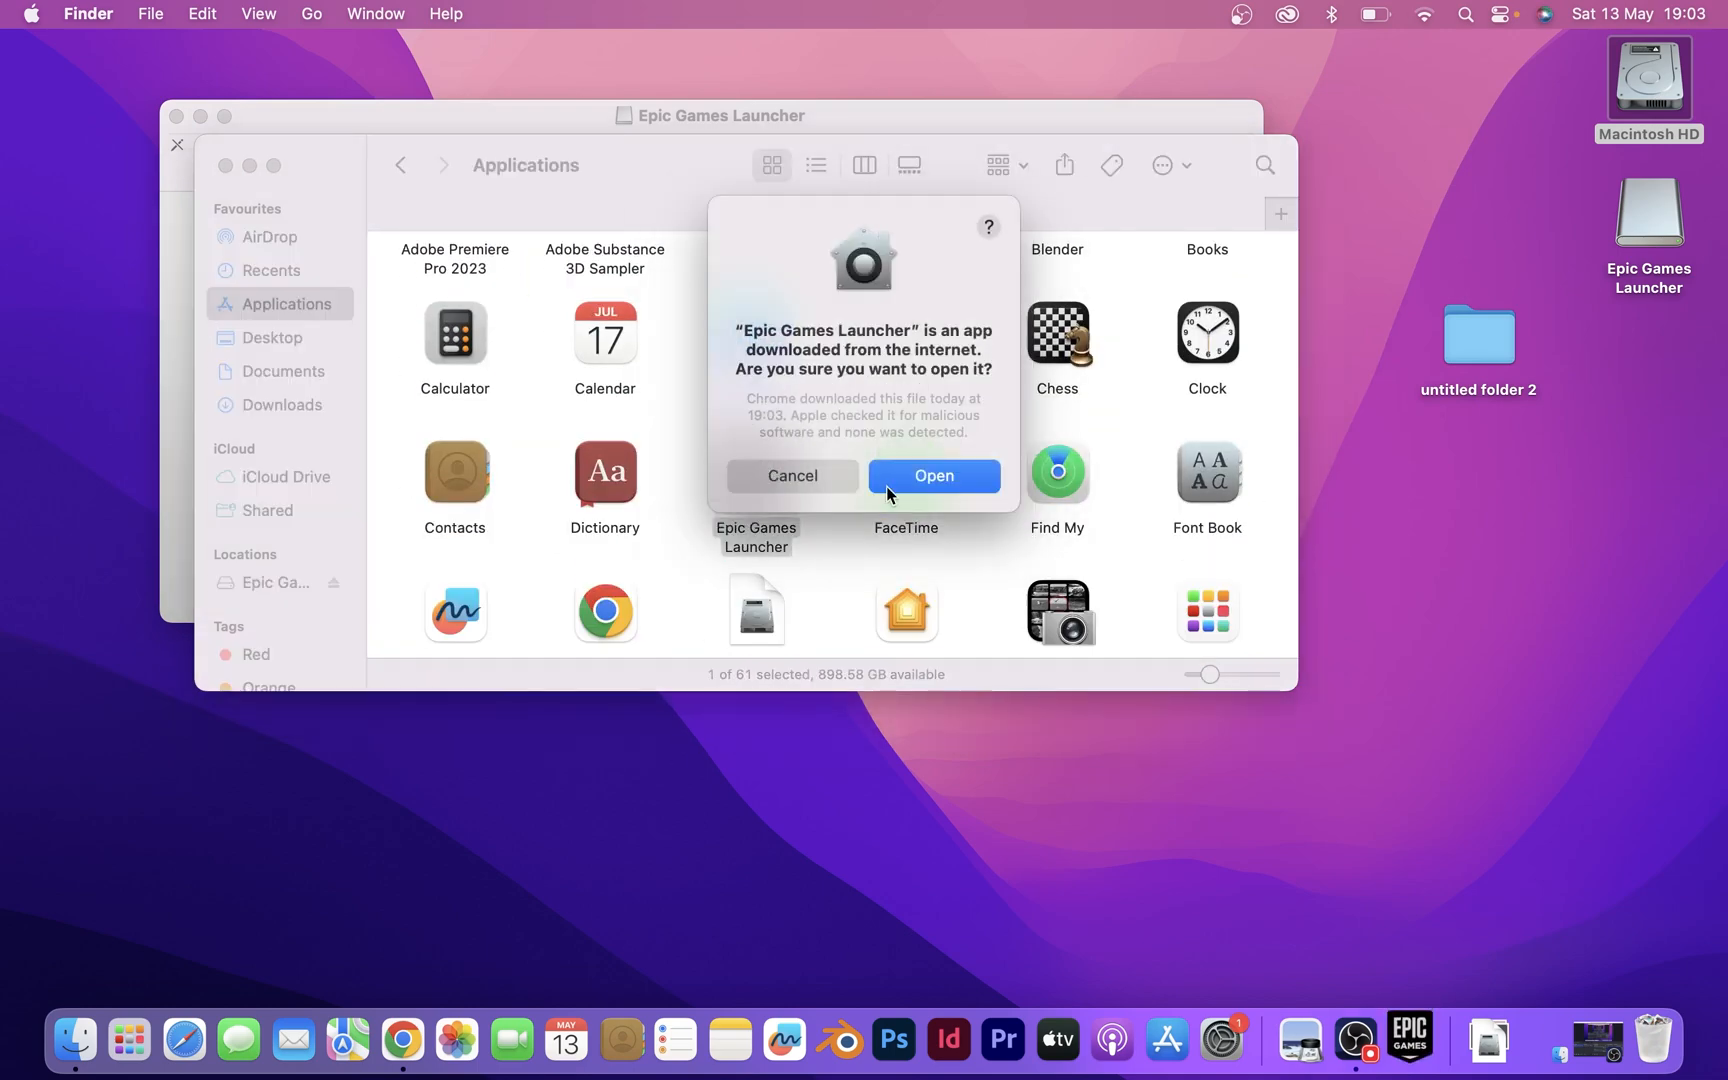
left_click(932, 475)
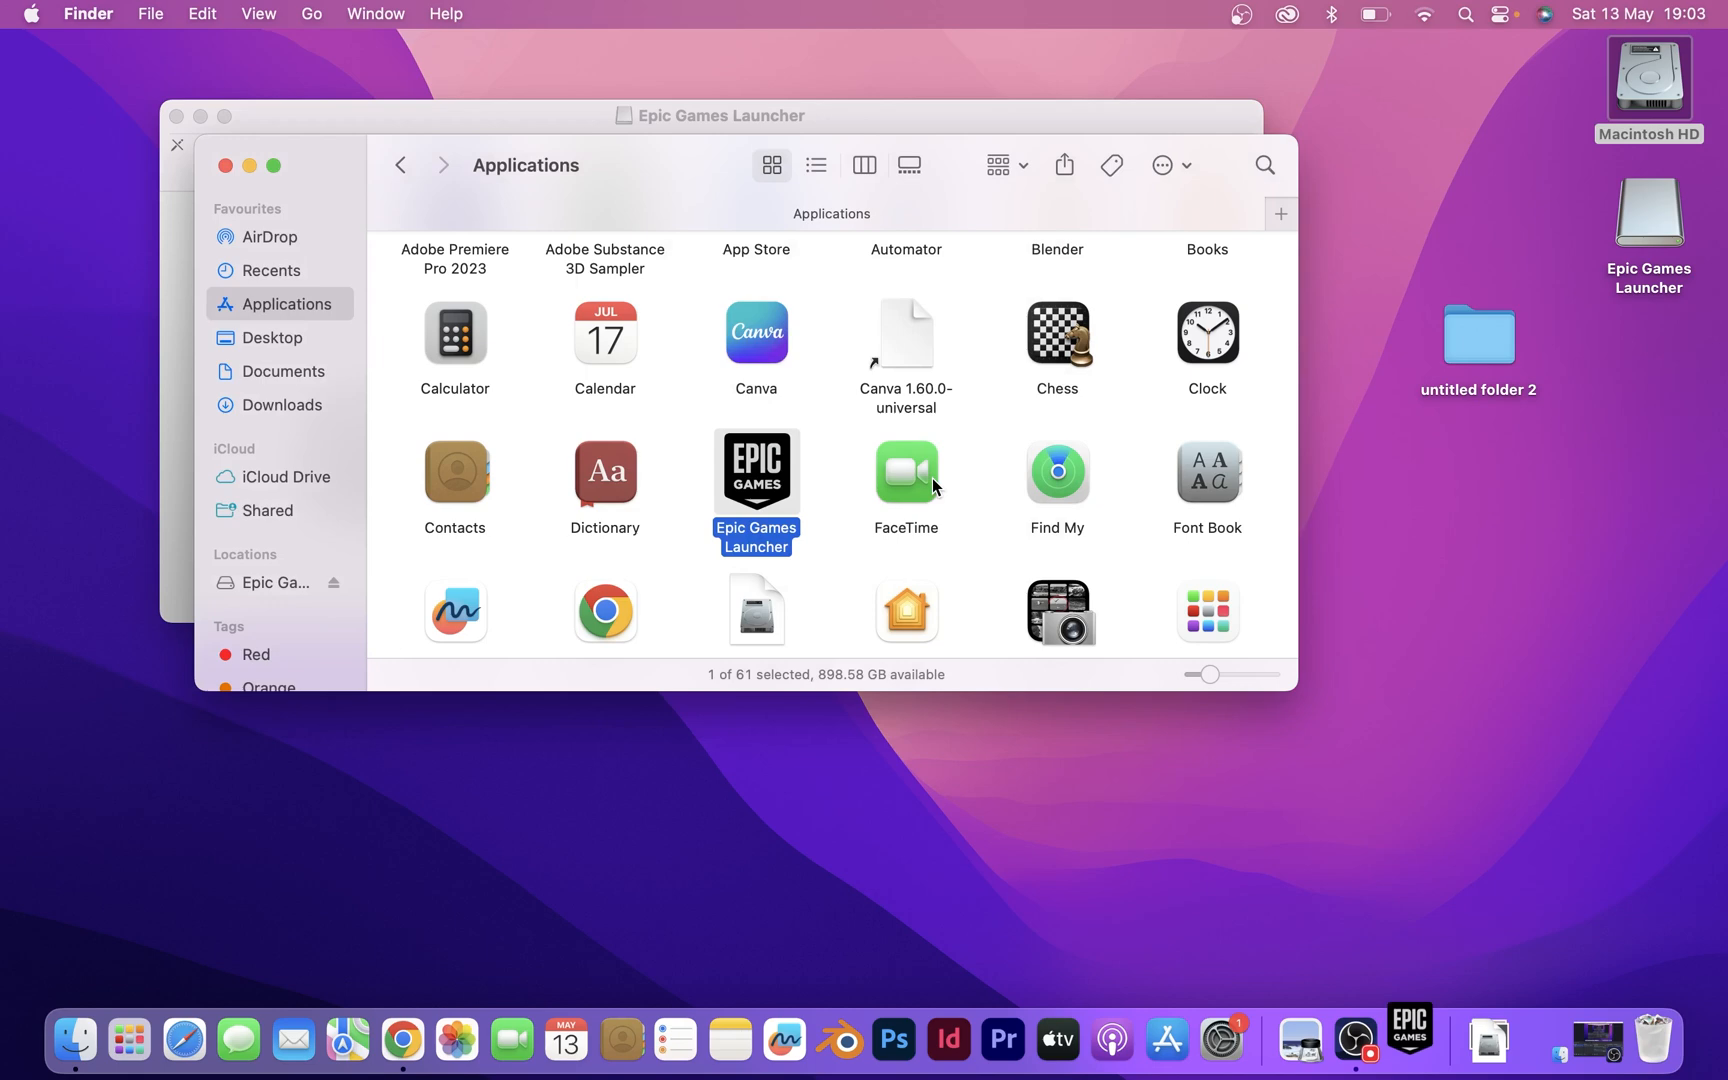
double_click(756, 472)
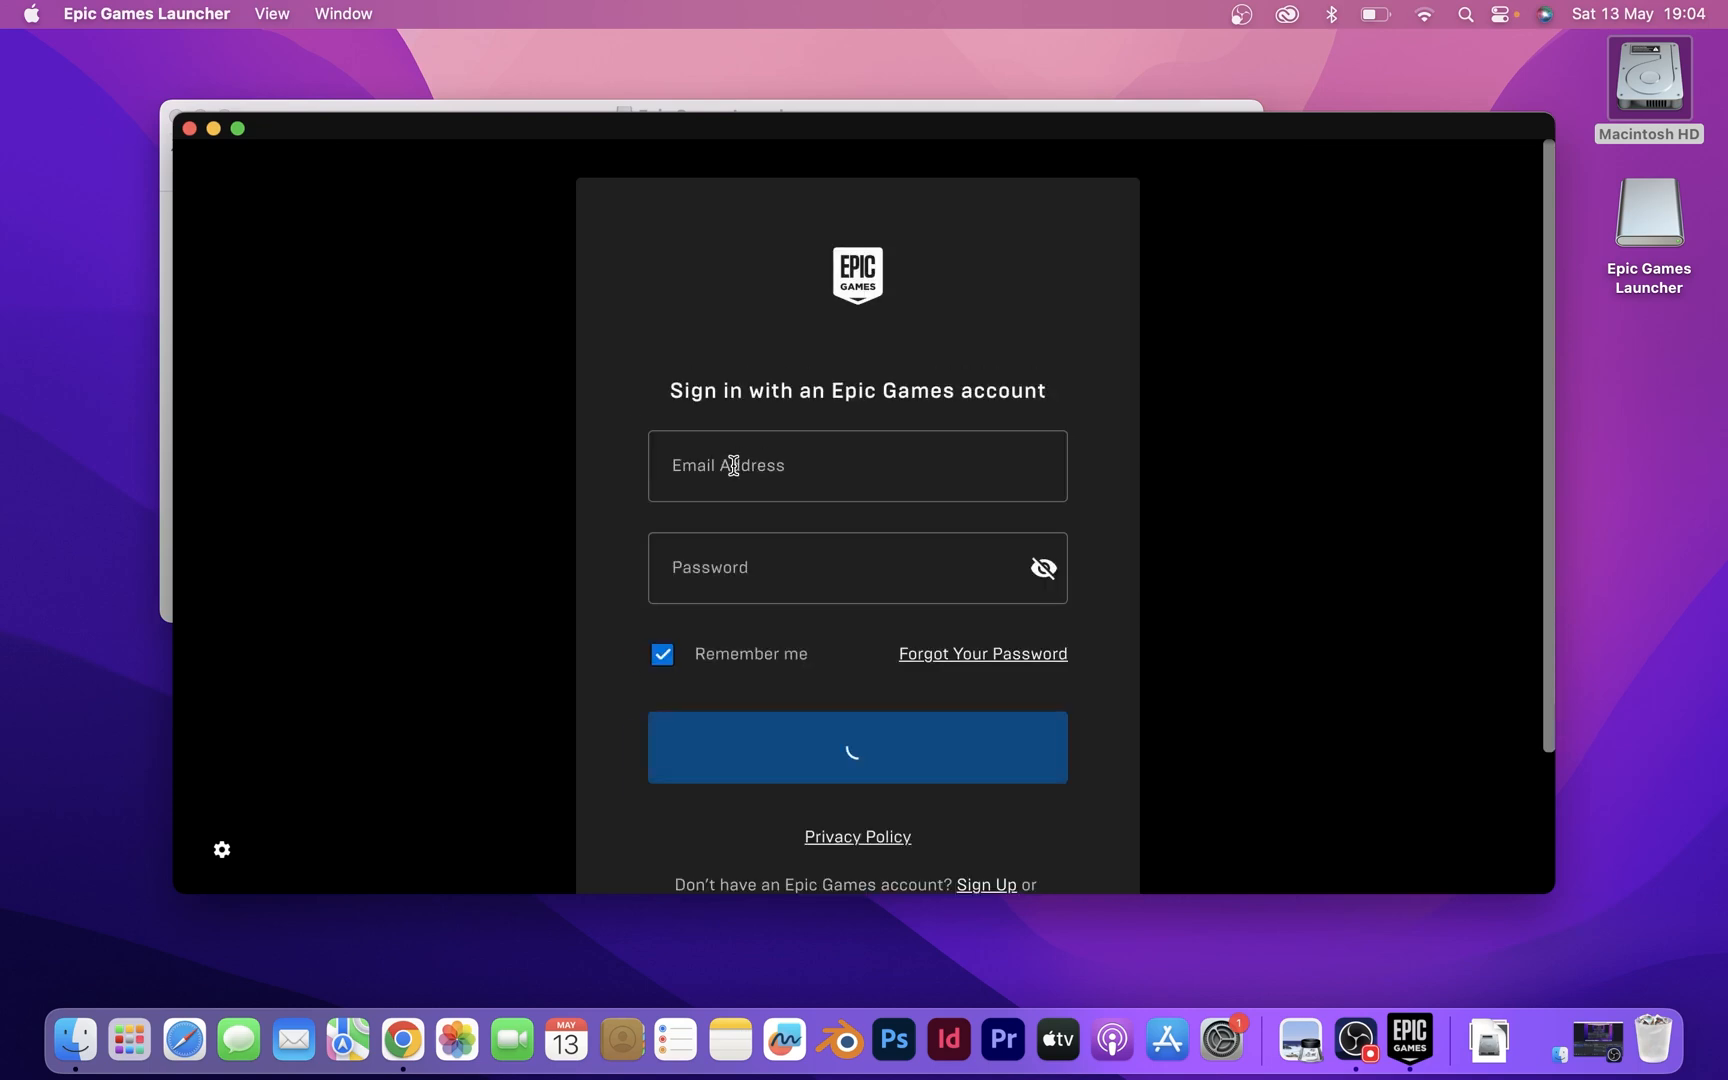
Step: Sign in to Epic and install Unreal Engine 5.2.0 in /Users/Shared/Epic Games/UE_5.2
type("kam")
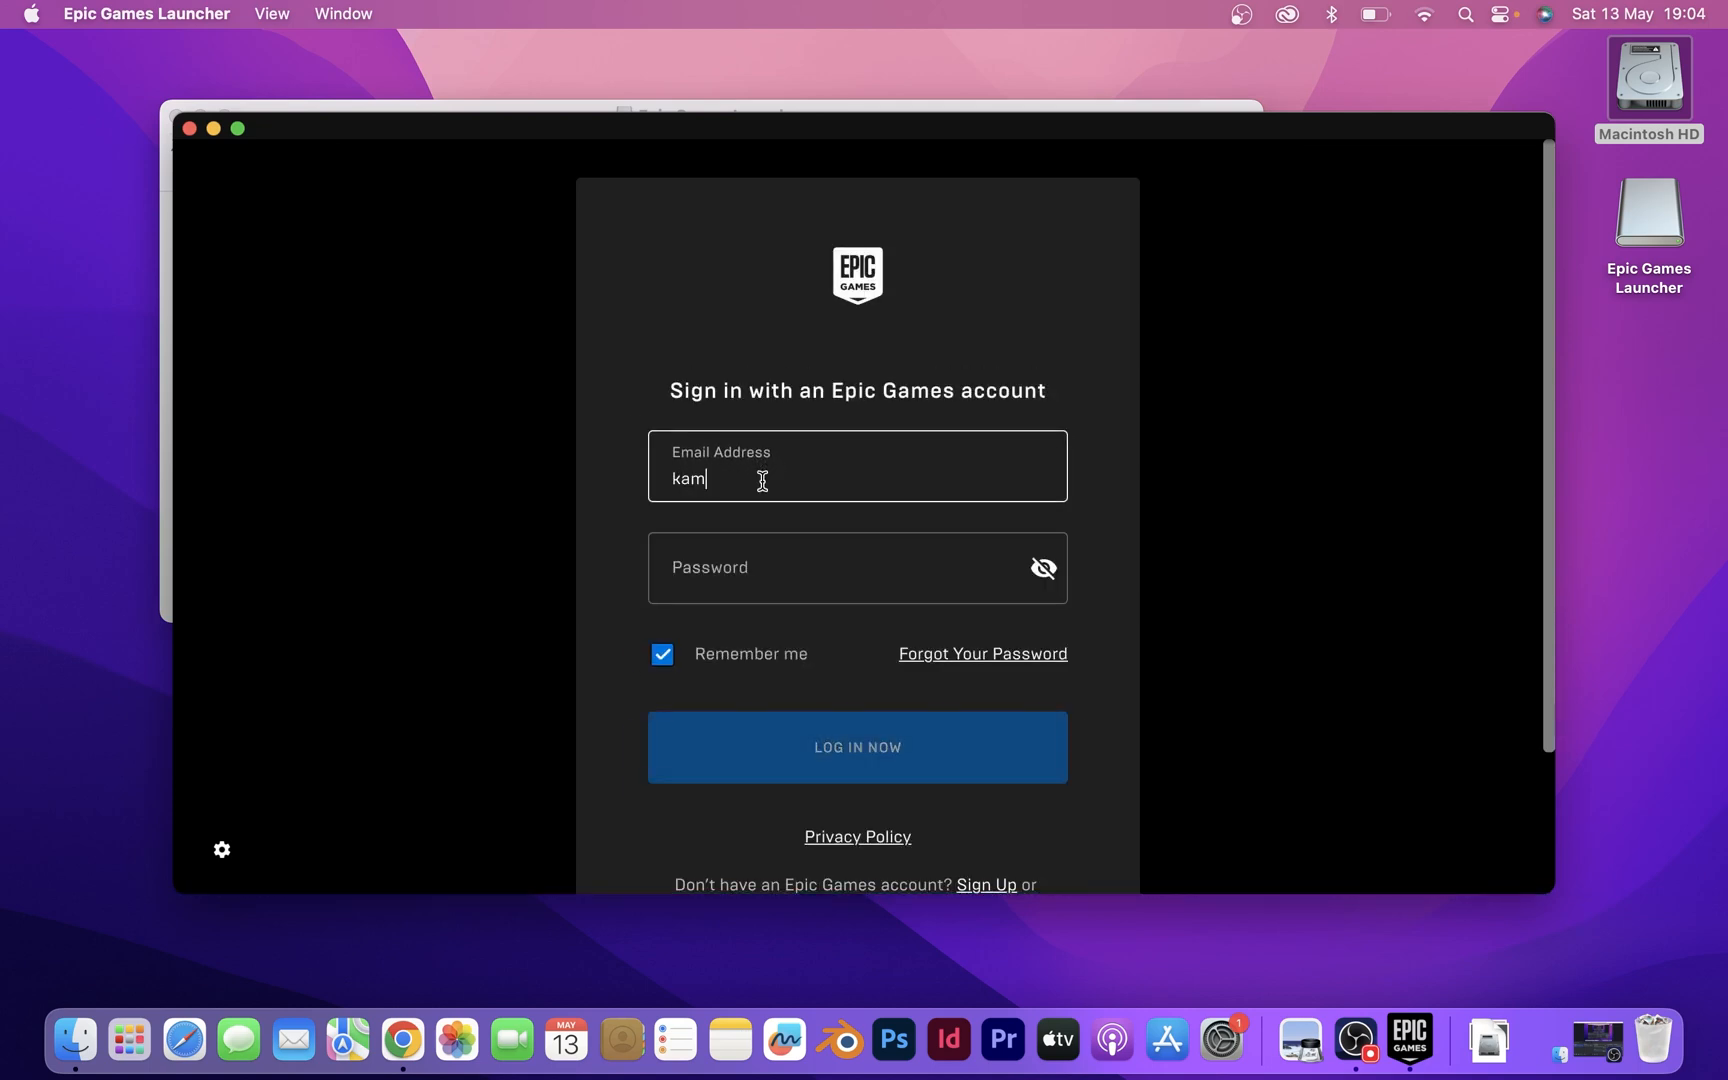
left_click(856, 747)
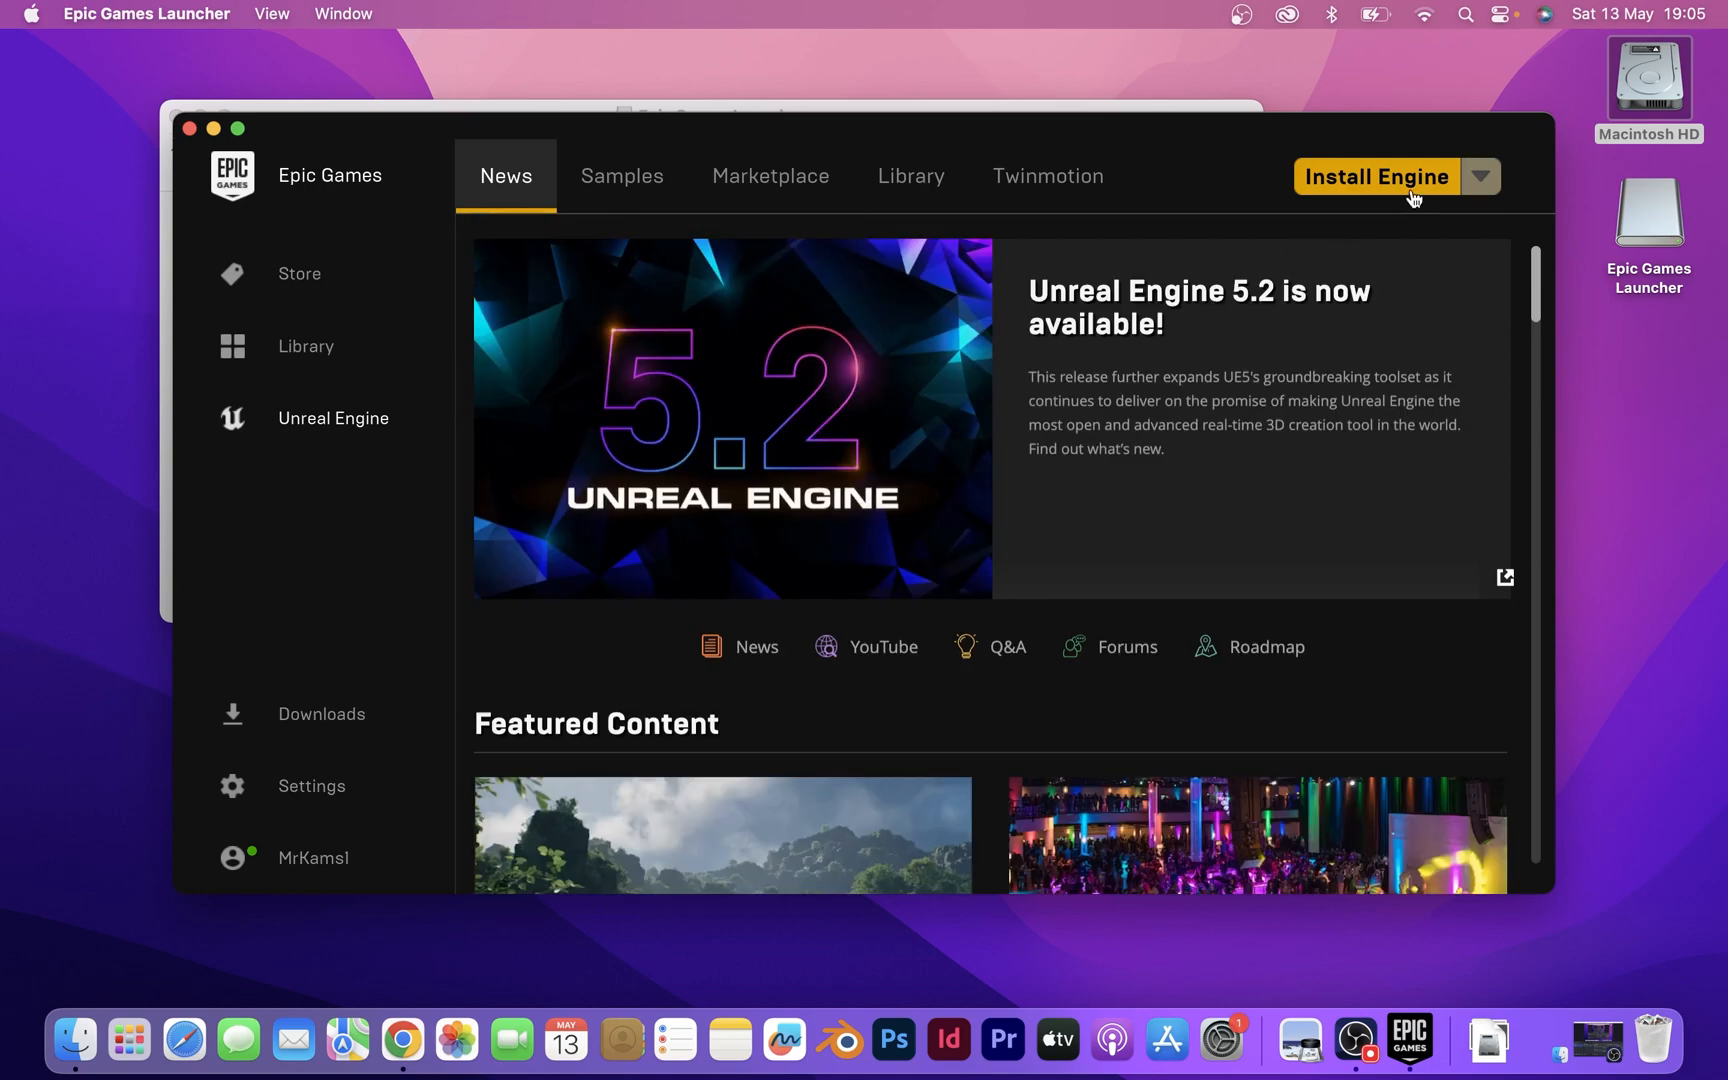
left_click(1375, 176)
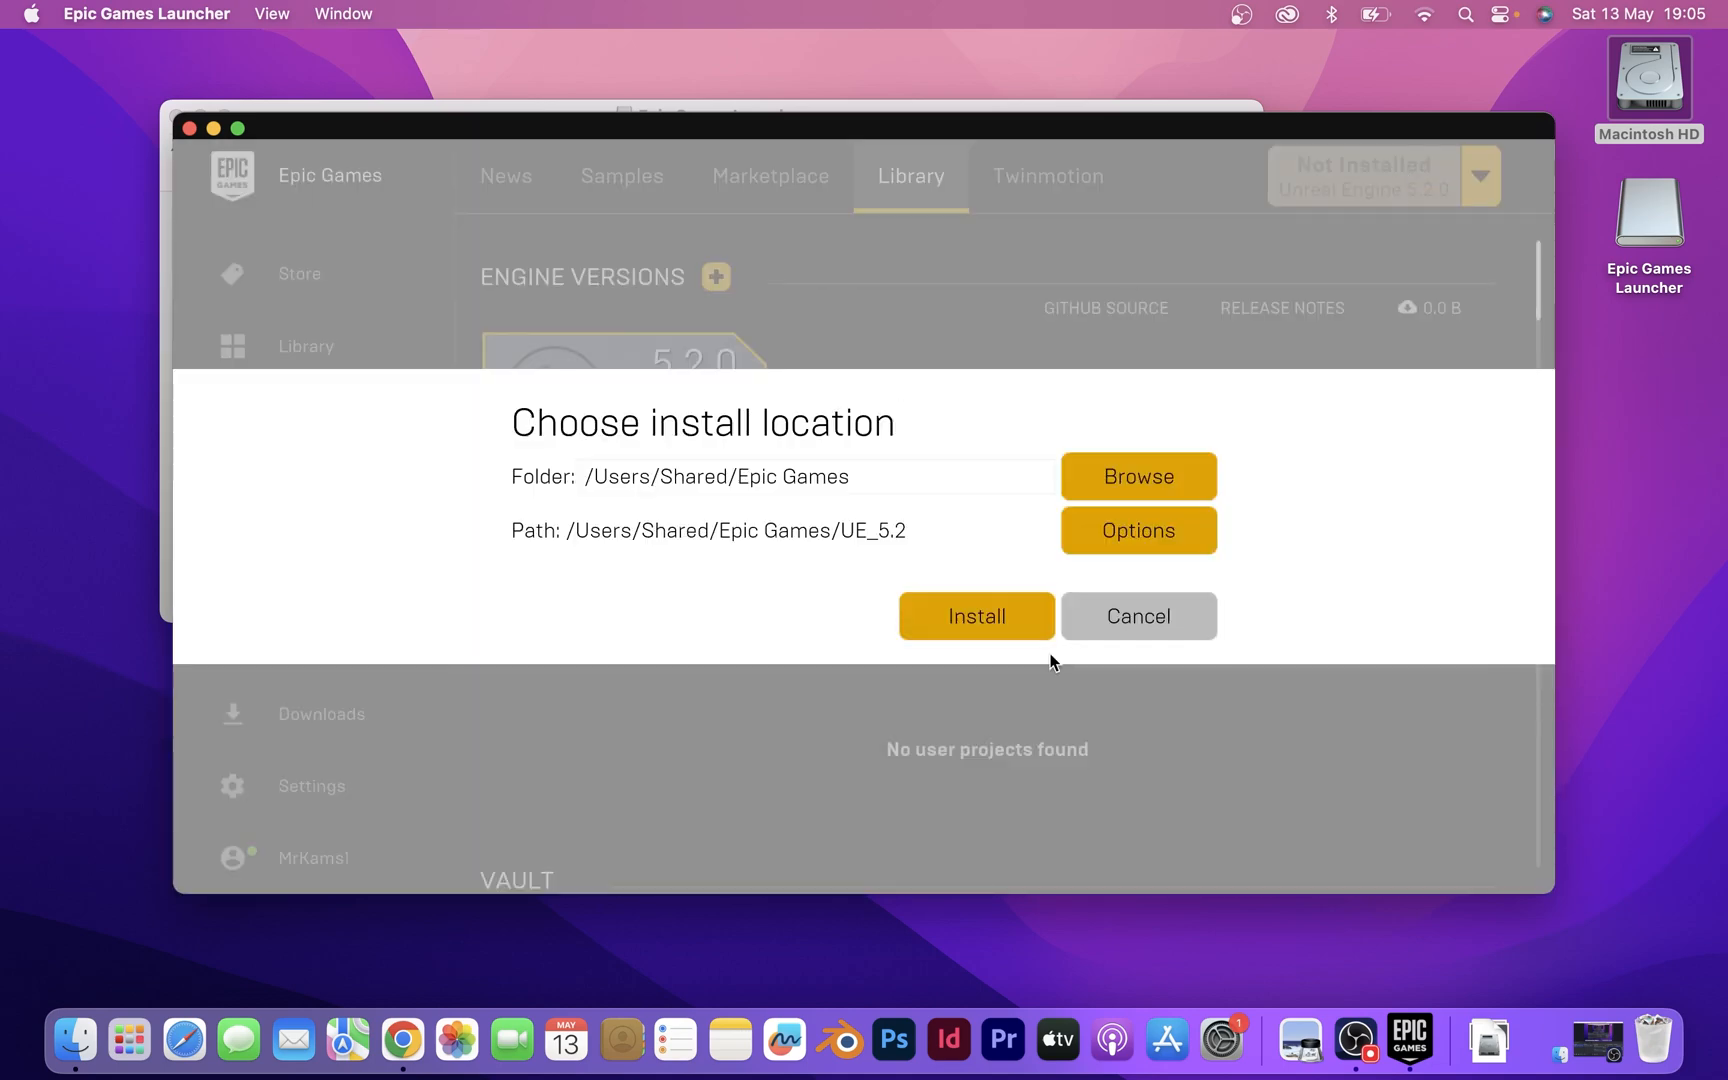
left_click(975, 615)
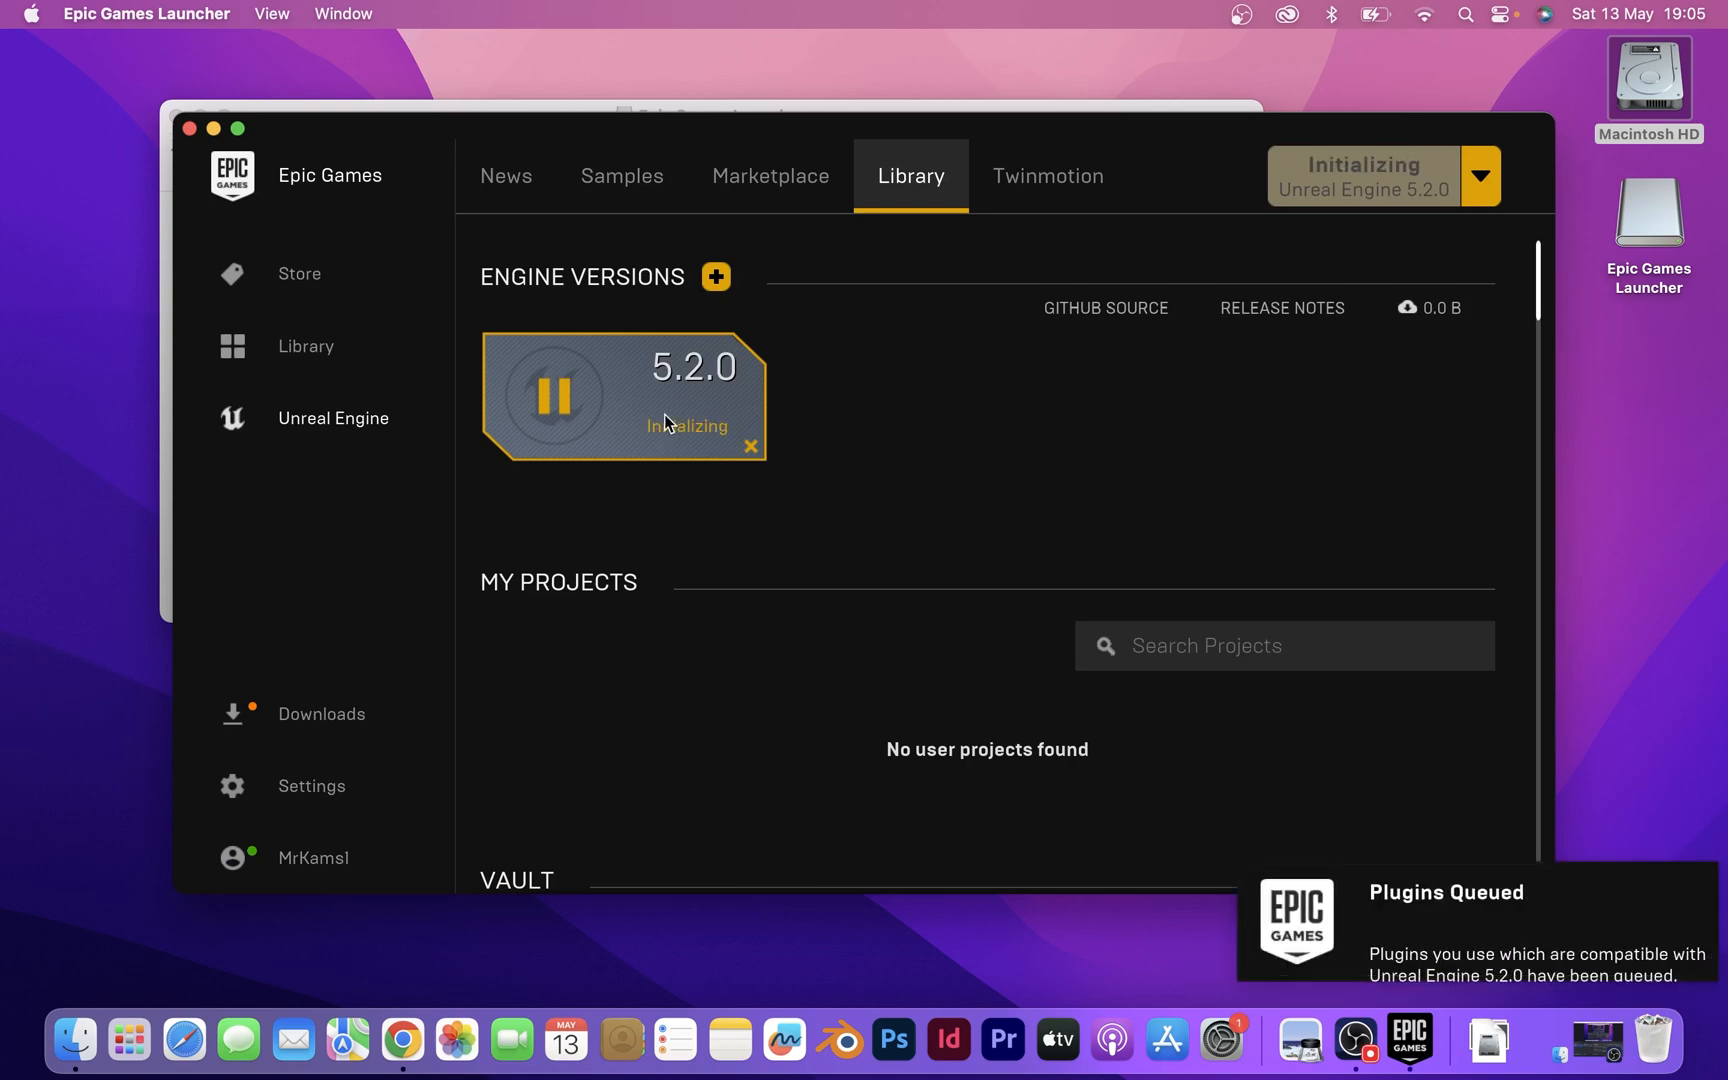
mouse_move(1532, 905)
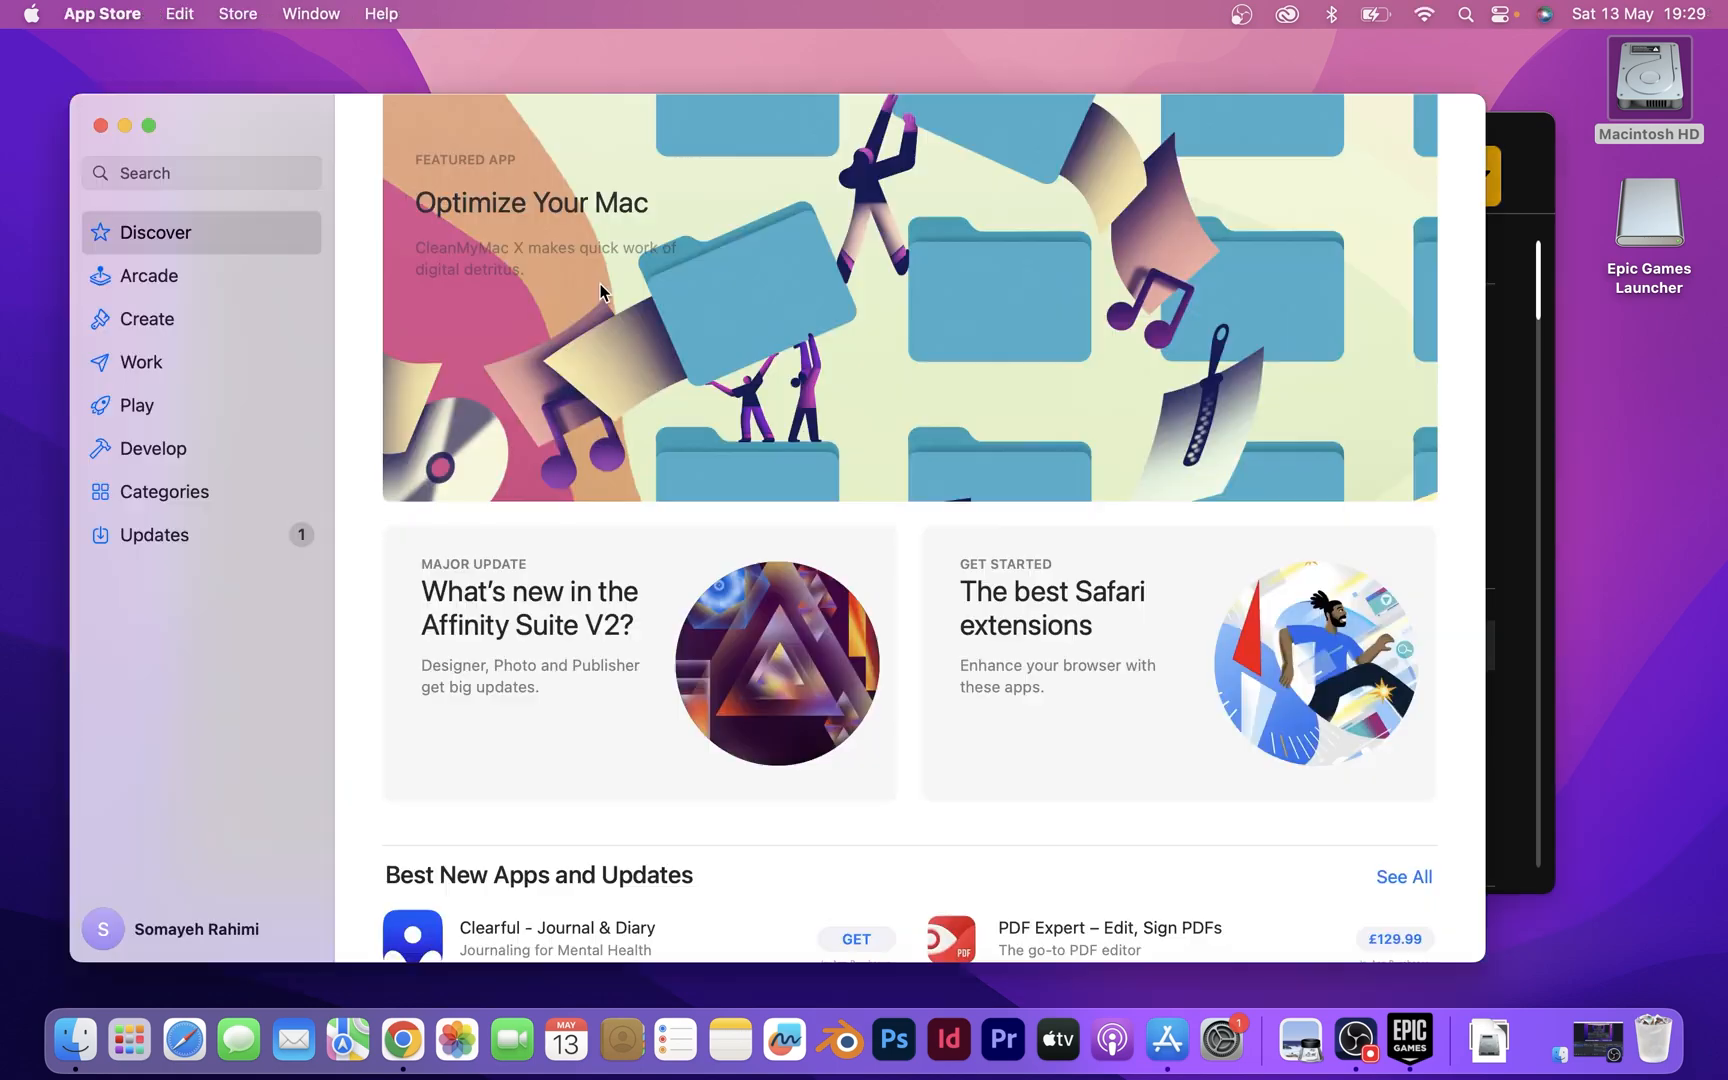
Step: Search the App Store for 'xcode'
left_click(165, 173)
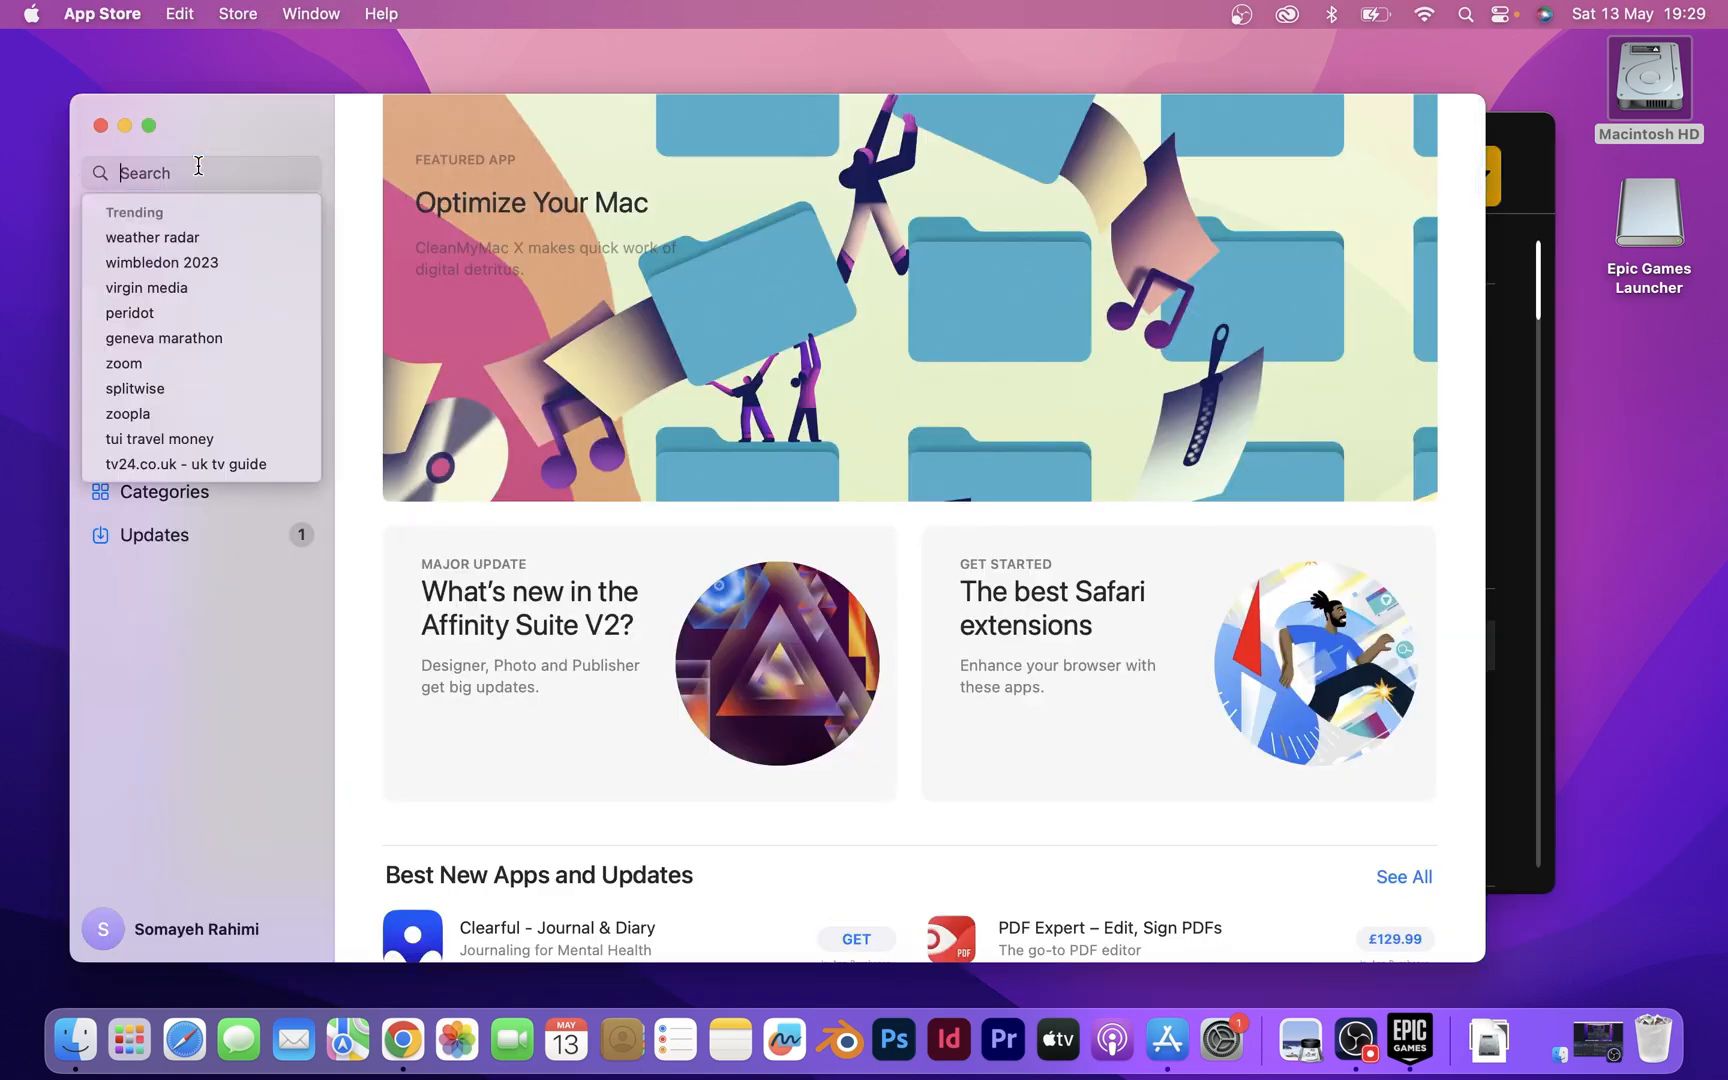
type("xcod")
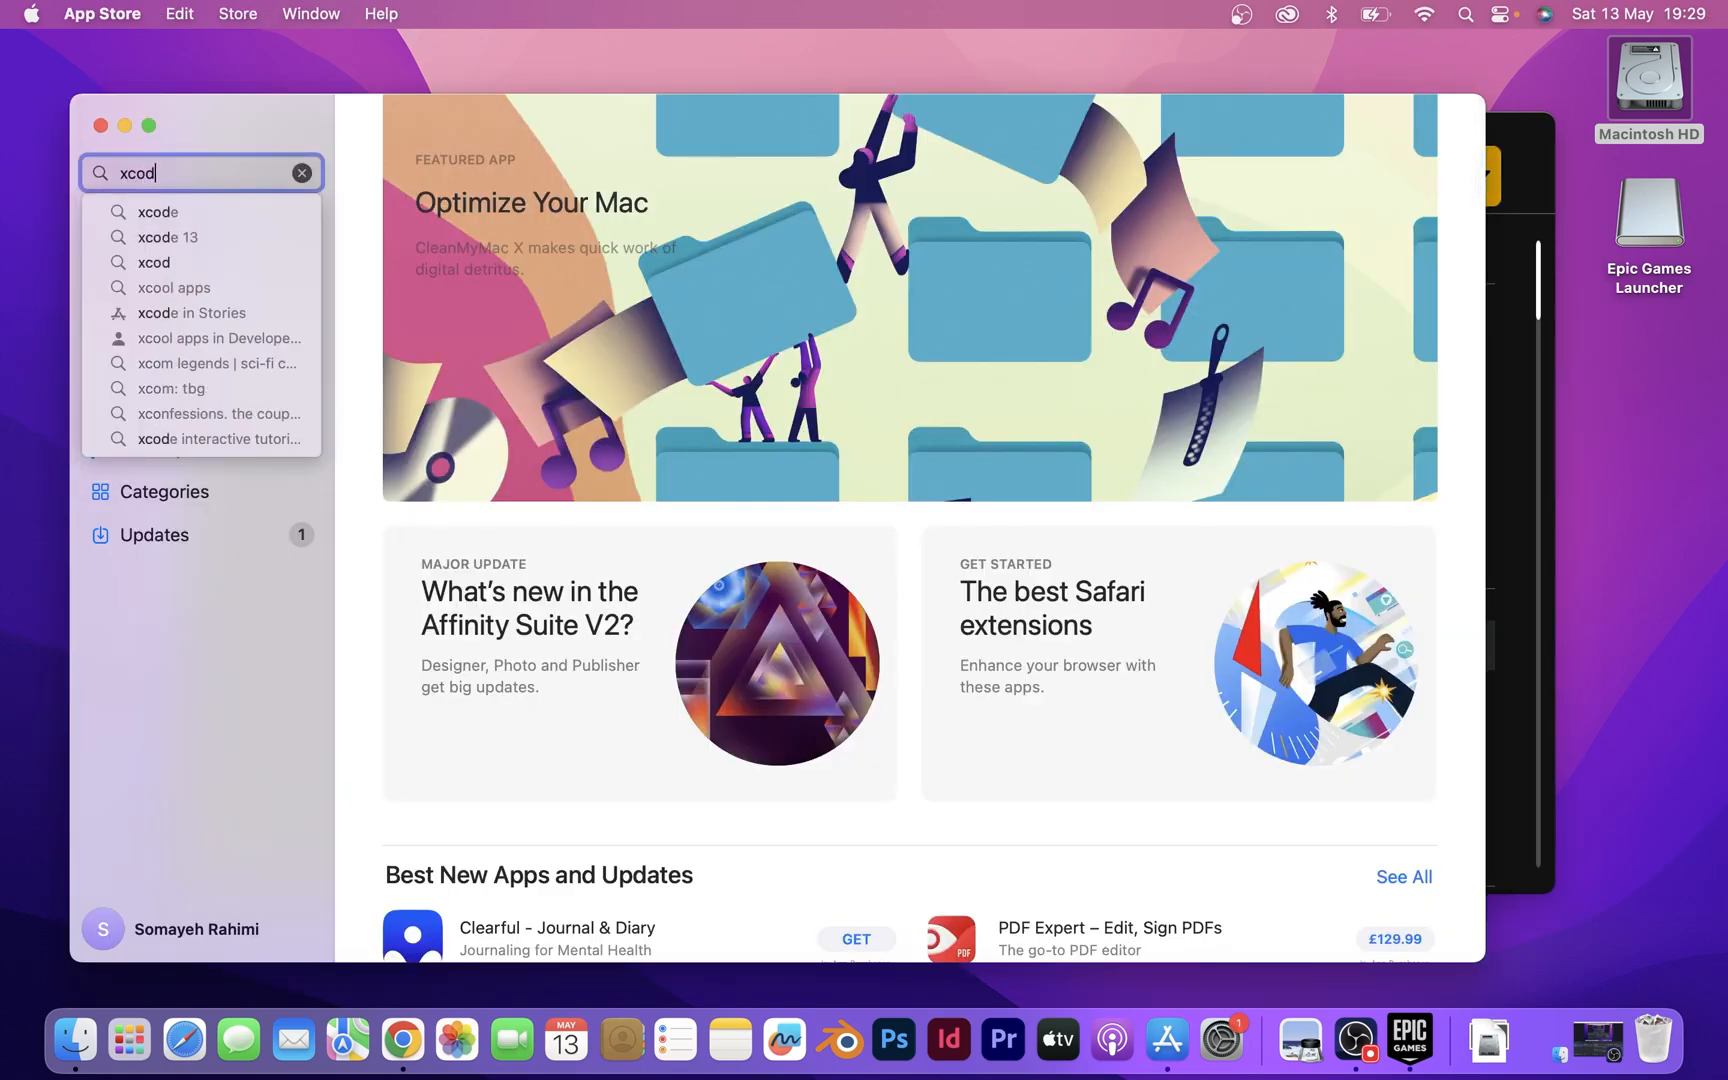
type("e")
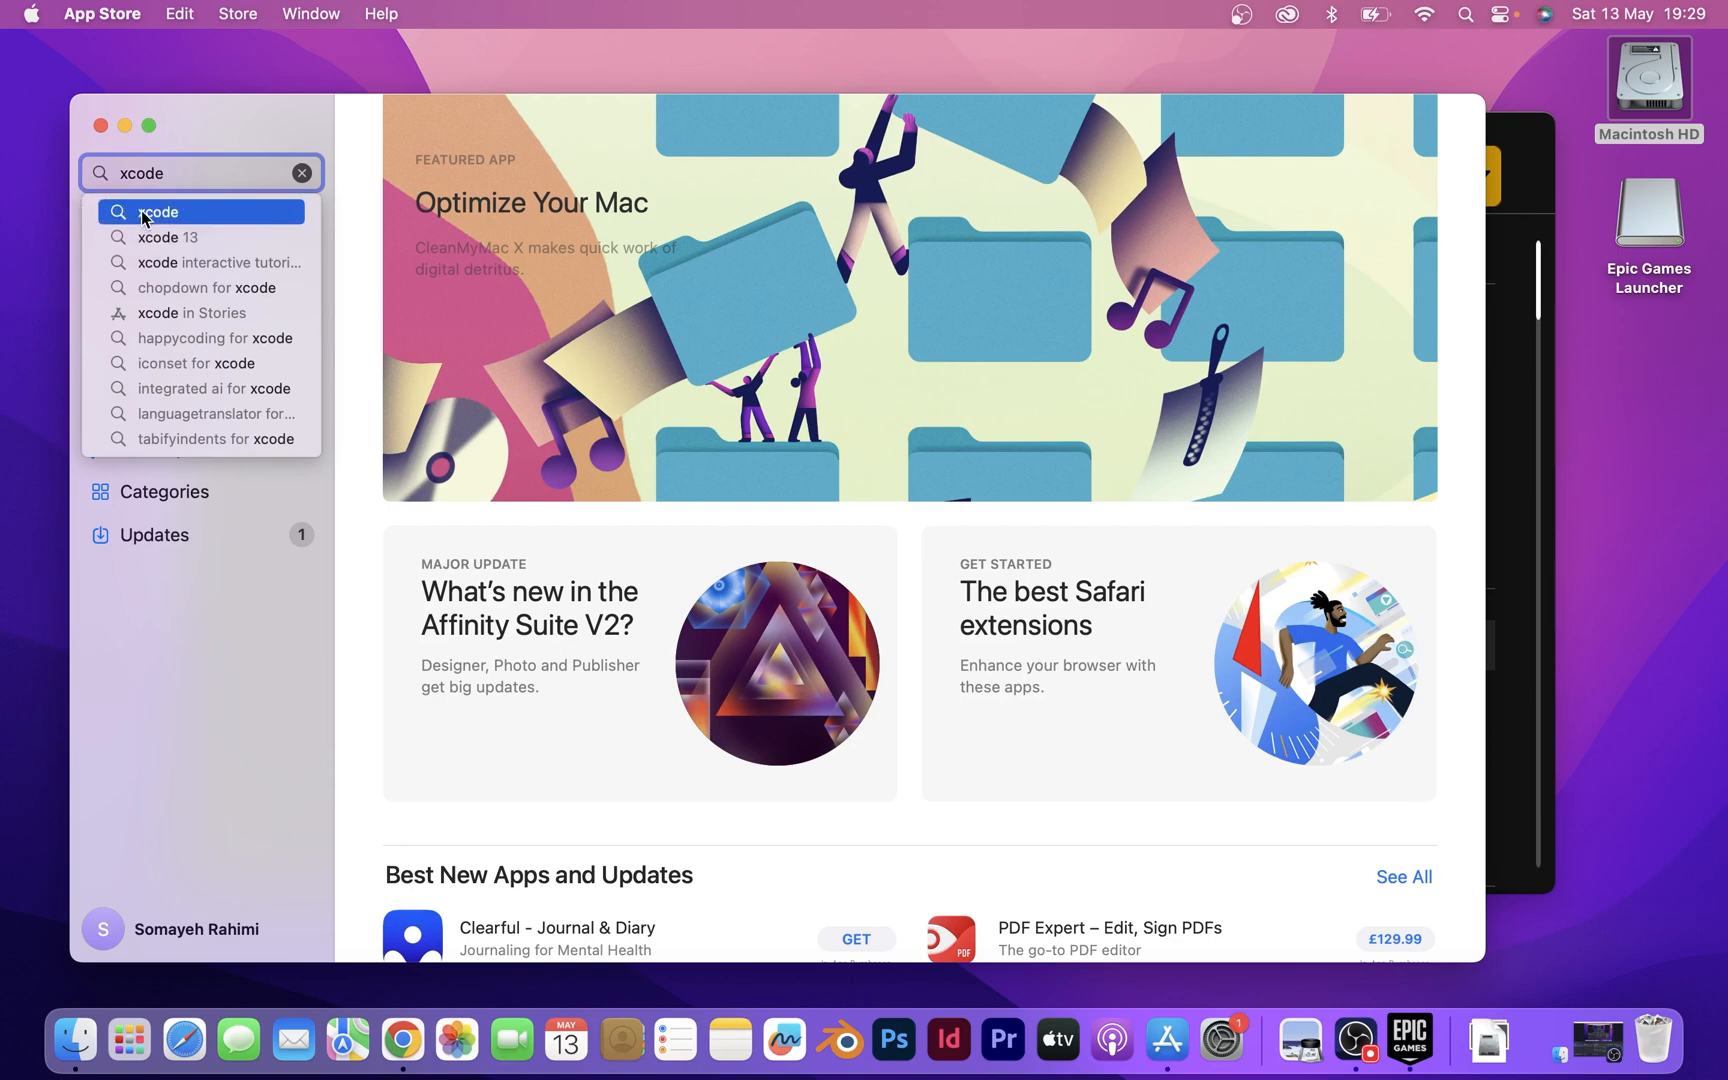
left_click(156, 212)
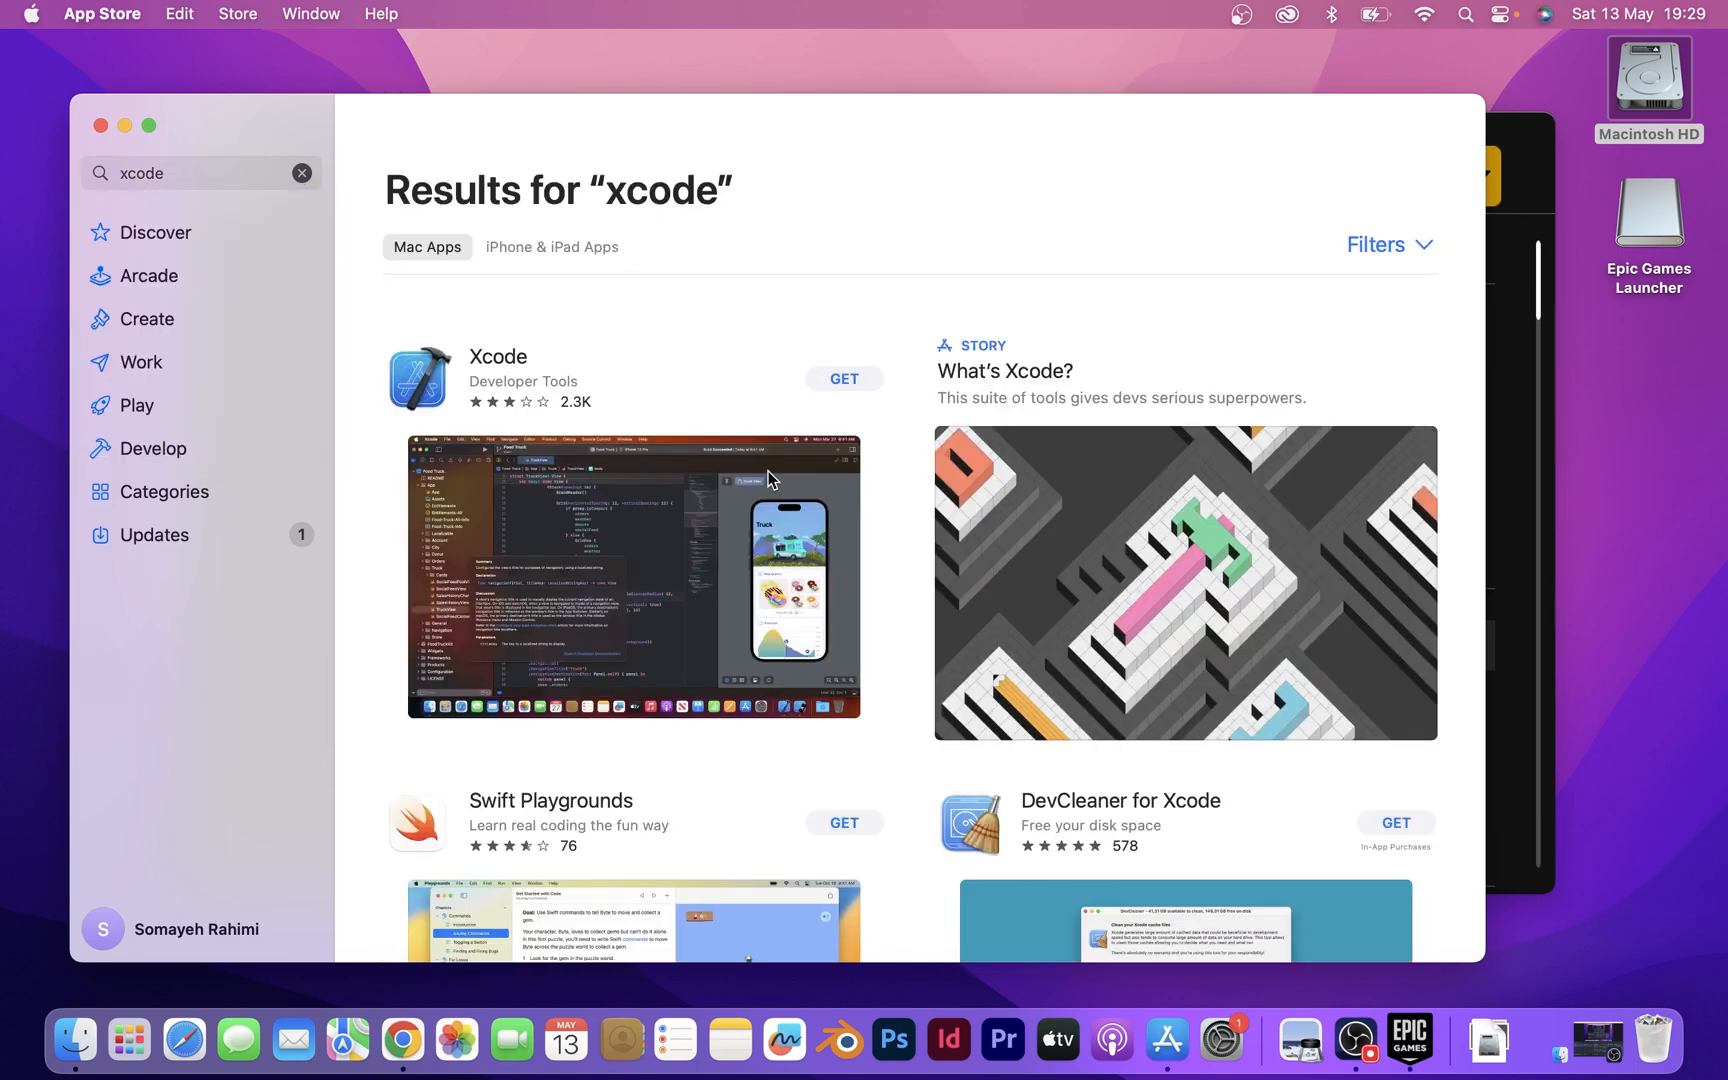
Step: Request Xcode and confirm this Mac is a MacBook Air M1, 16 GB, Ventura 13.3.1
left_click(844, 378)
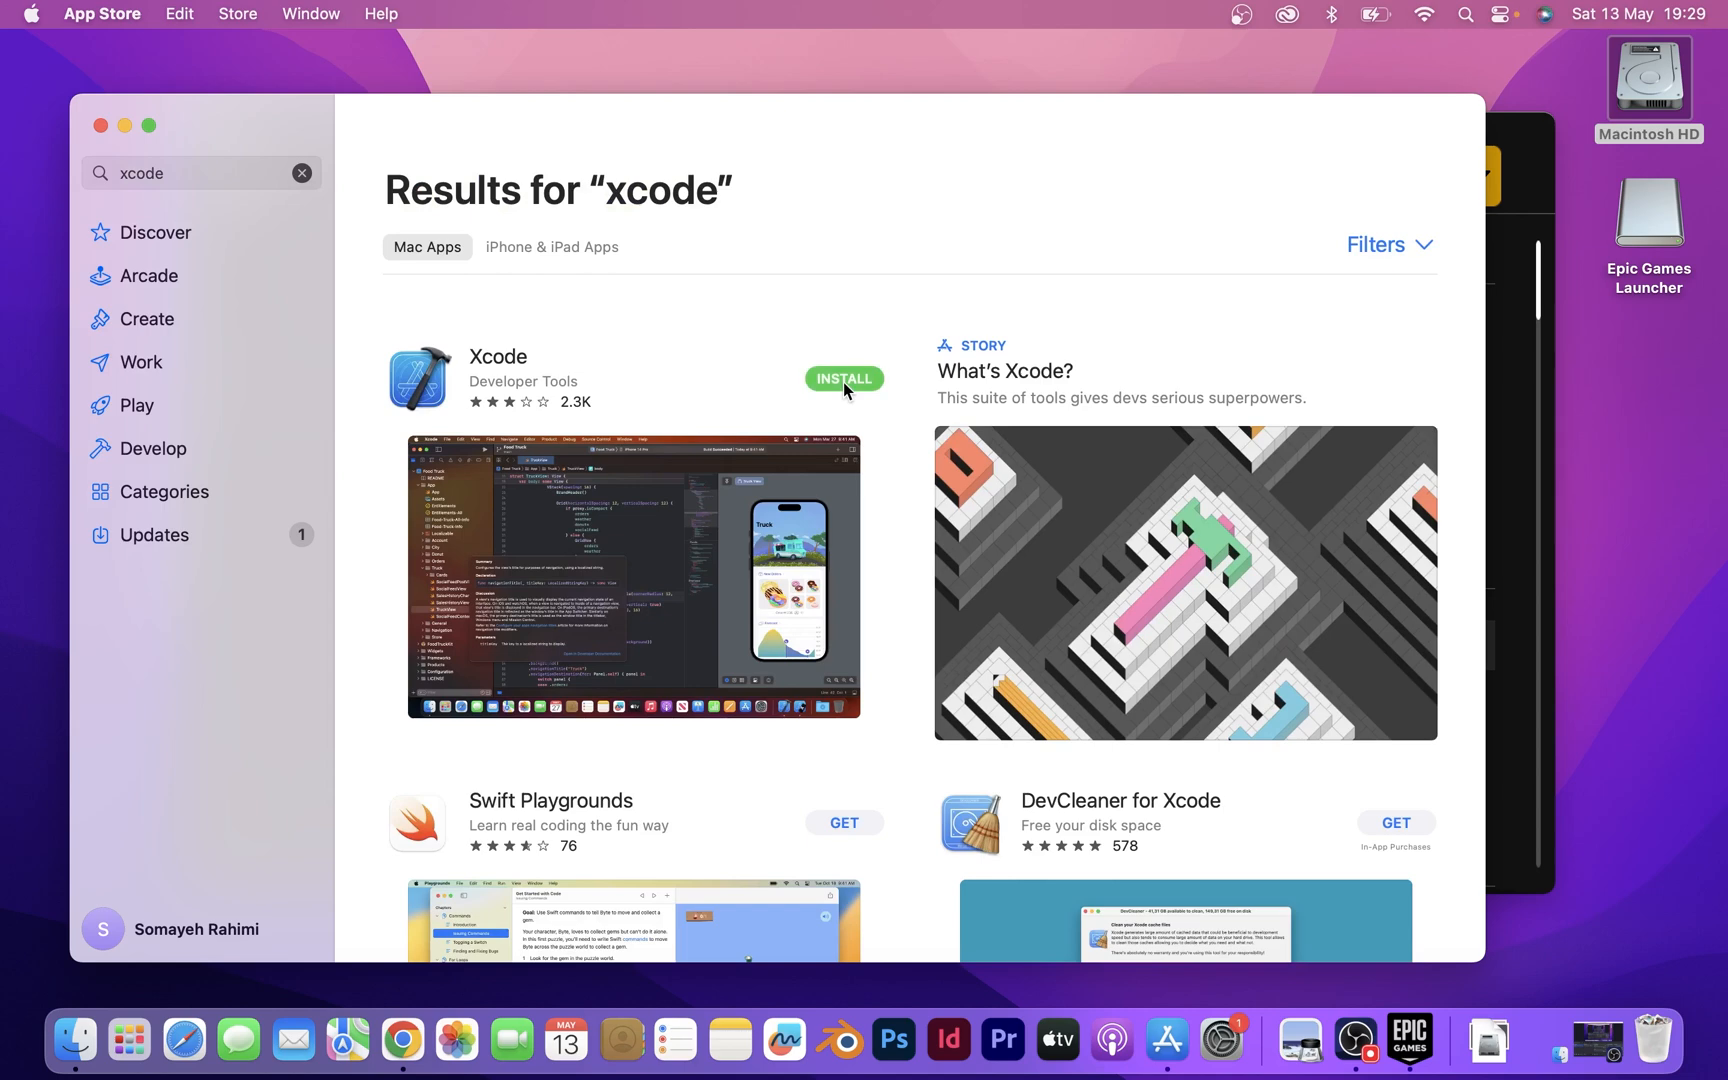
left_click(843, 378)
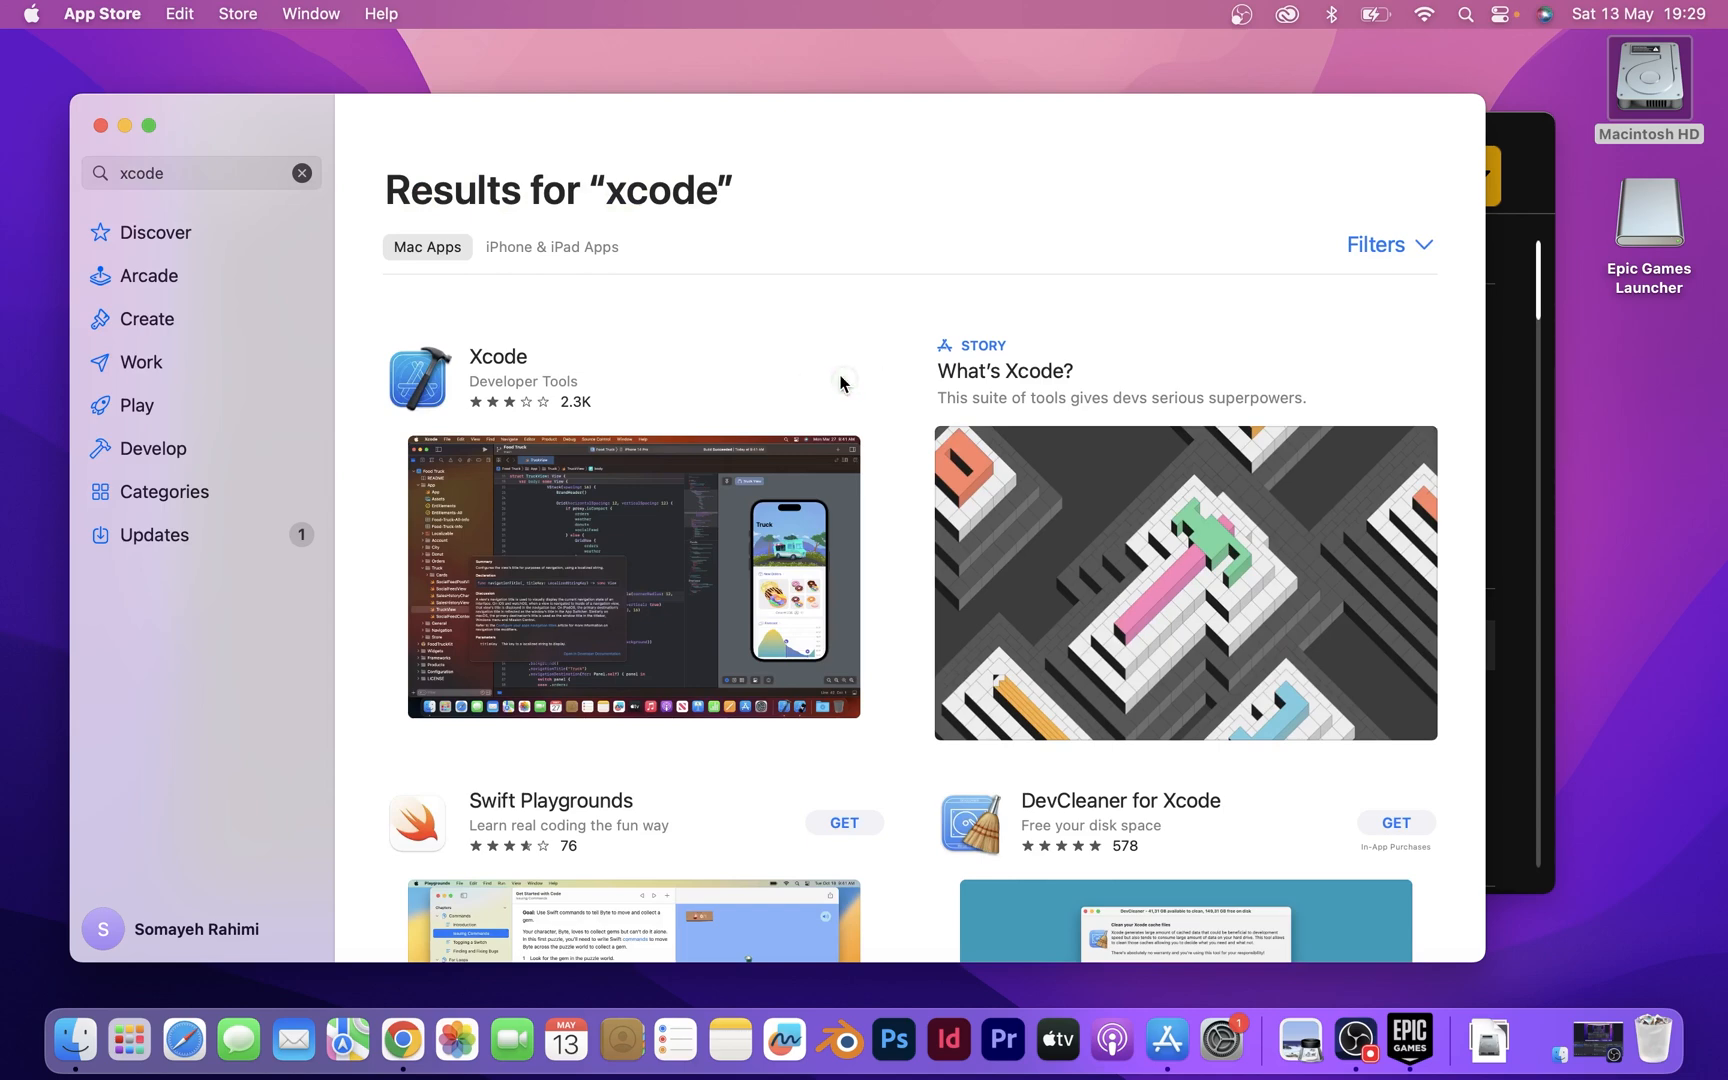
left_click(841, 380)
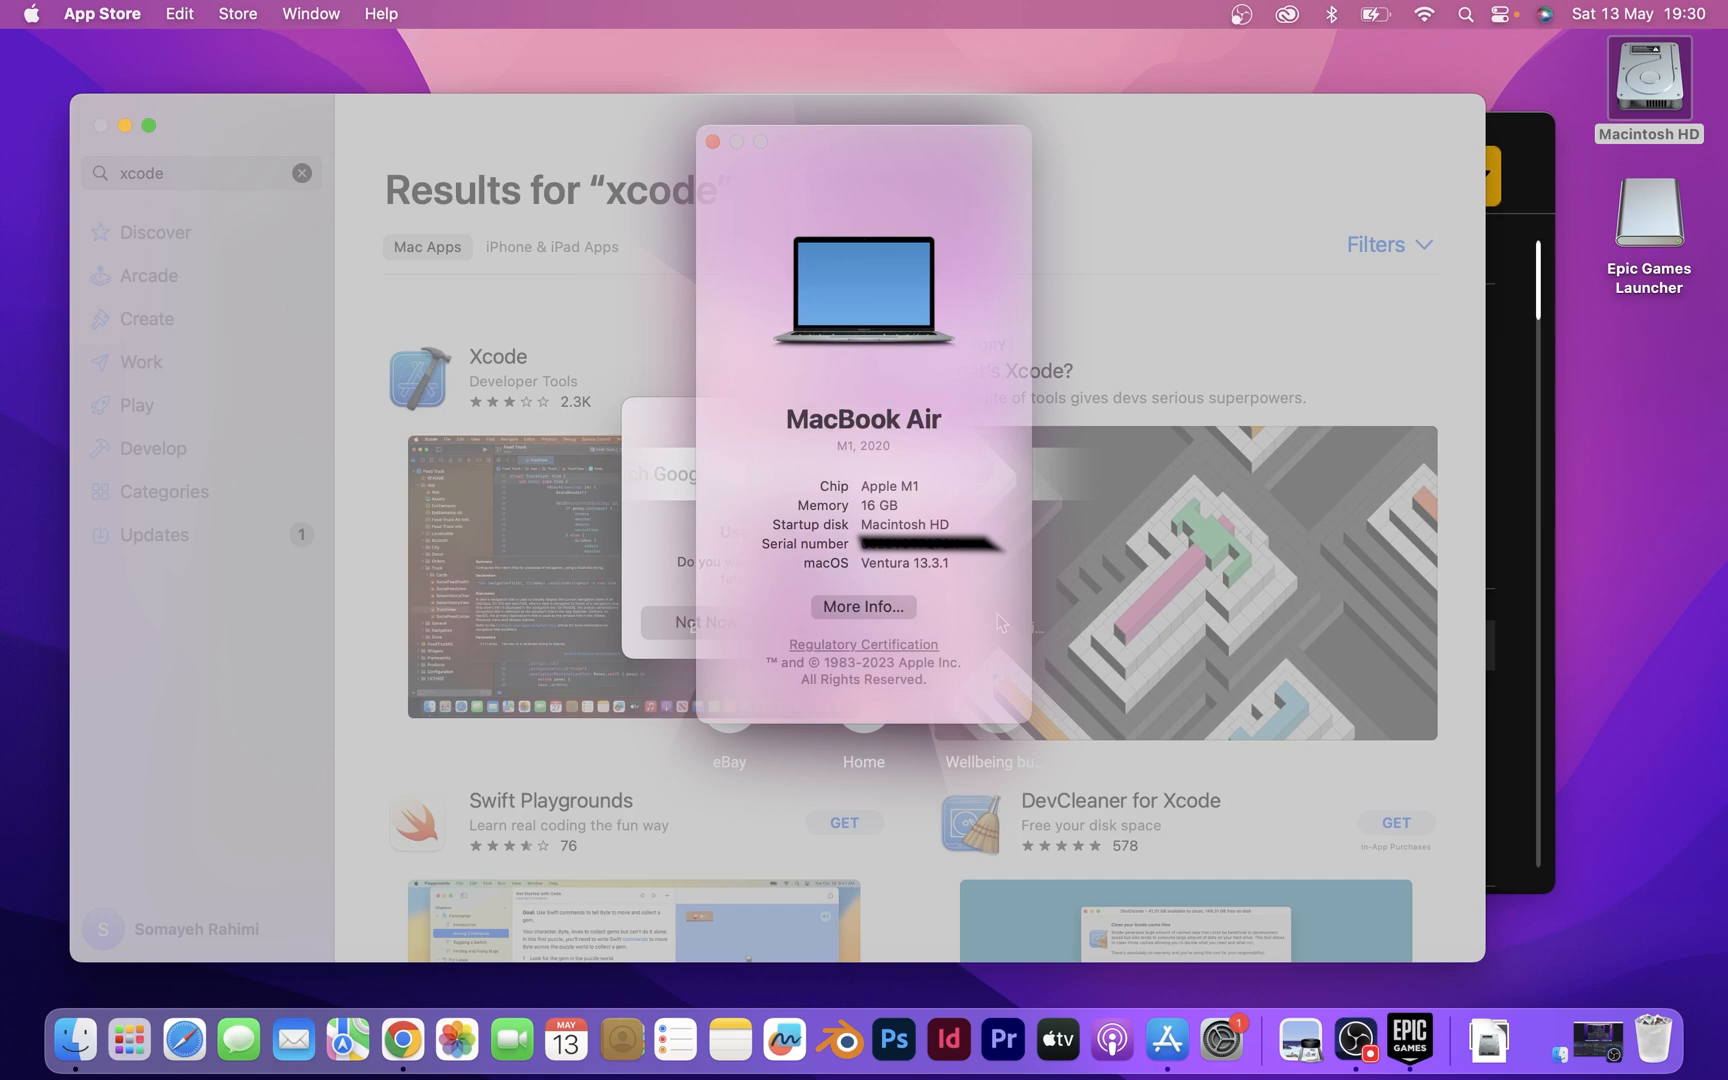
mouse_move(1041, 691)
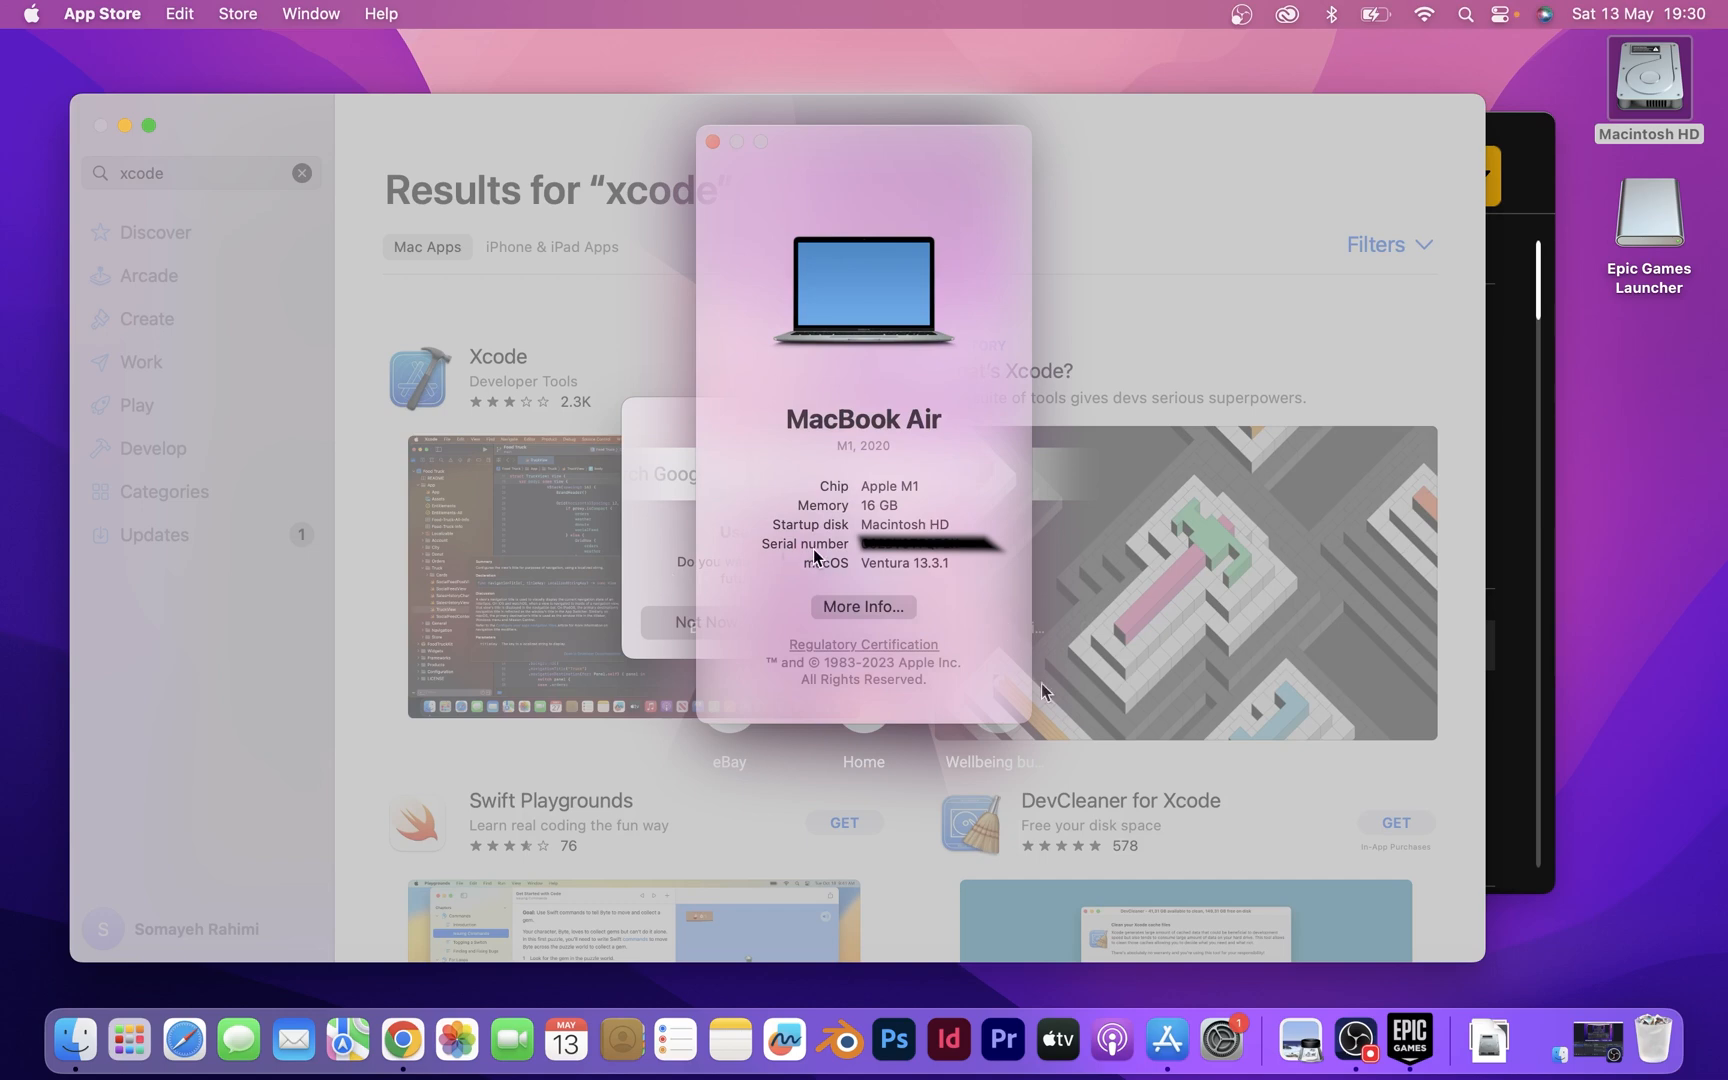
mouse_move(887, 598)
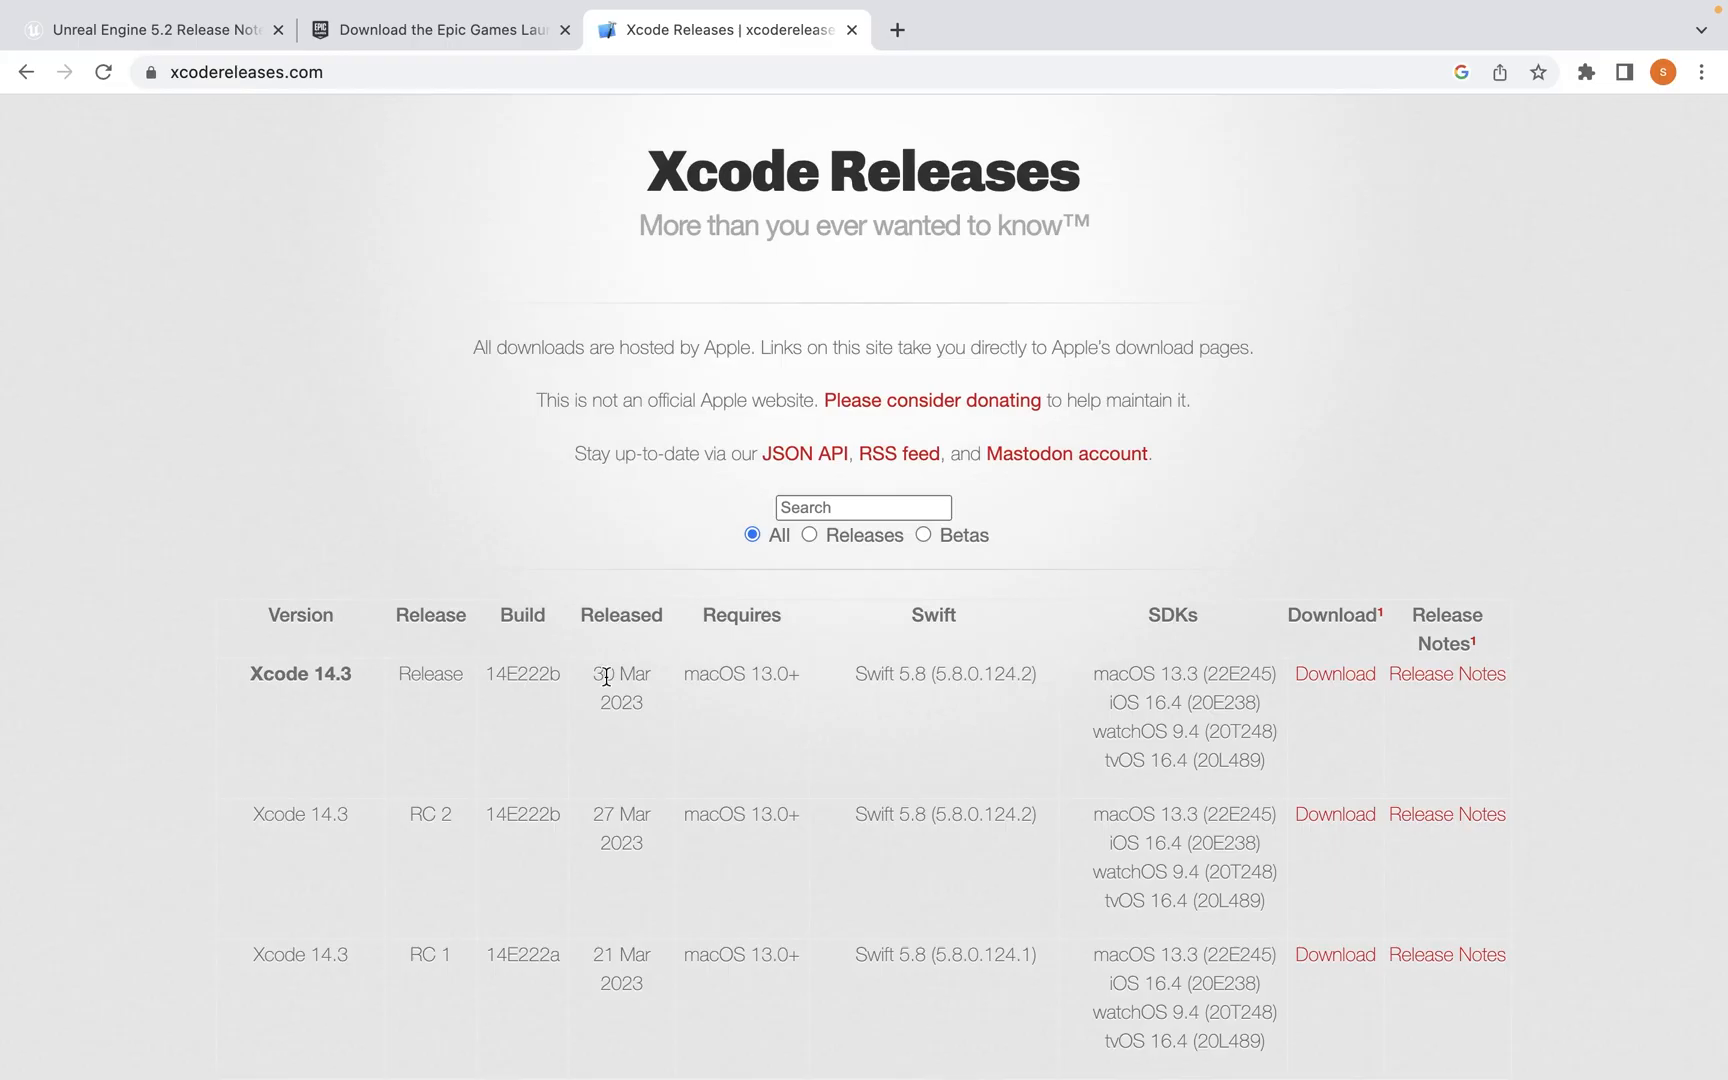
Step: Scroll xcodereleases.com down to Xcode 13.4.1 and request its download
scroll("down", 3)
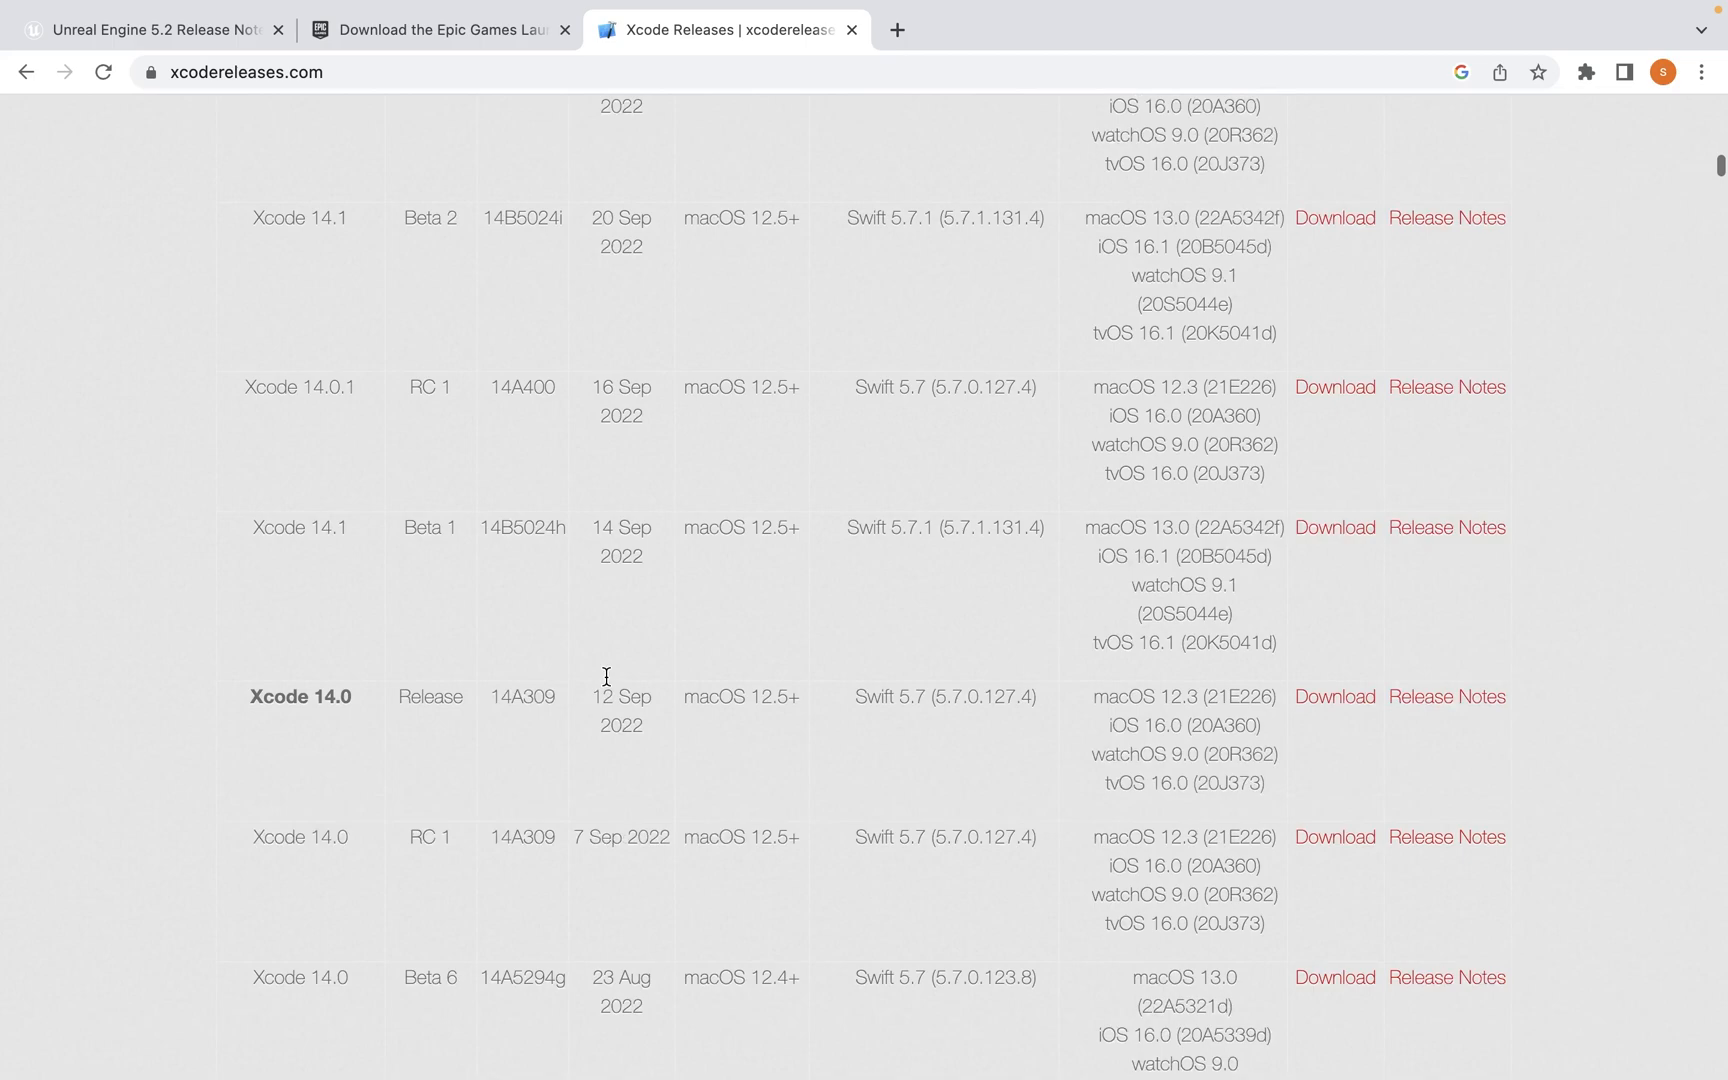
scroll("down", 3)
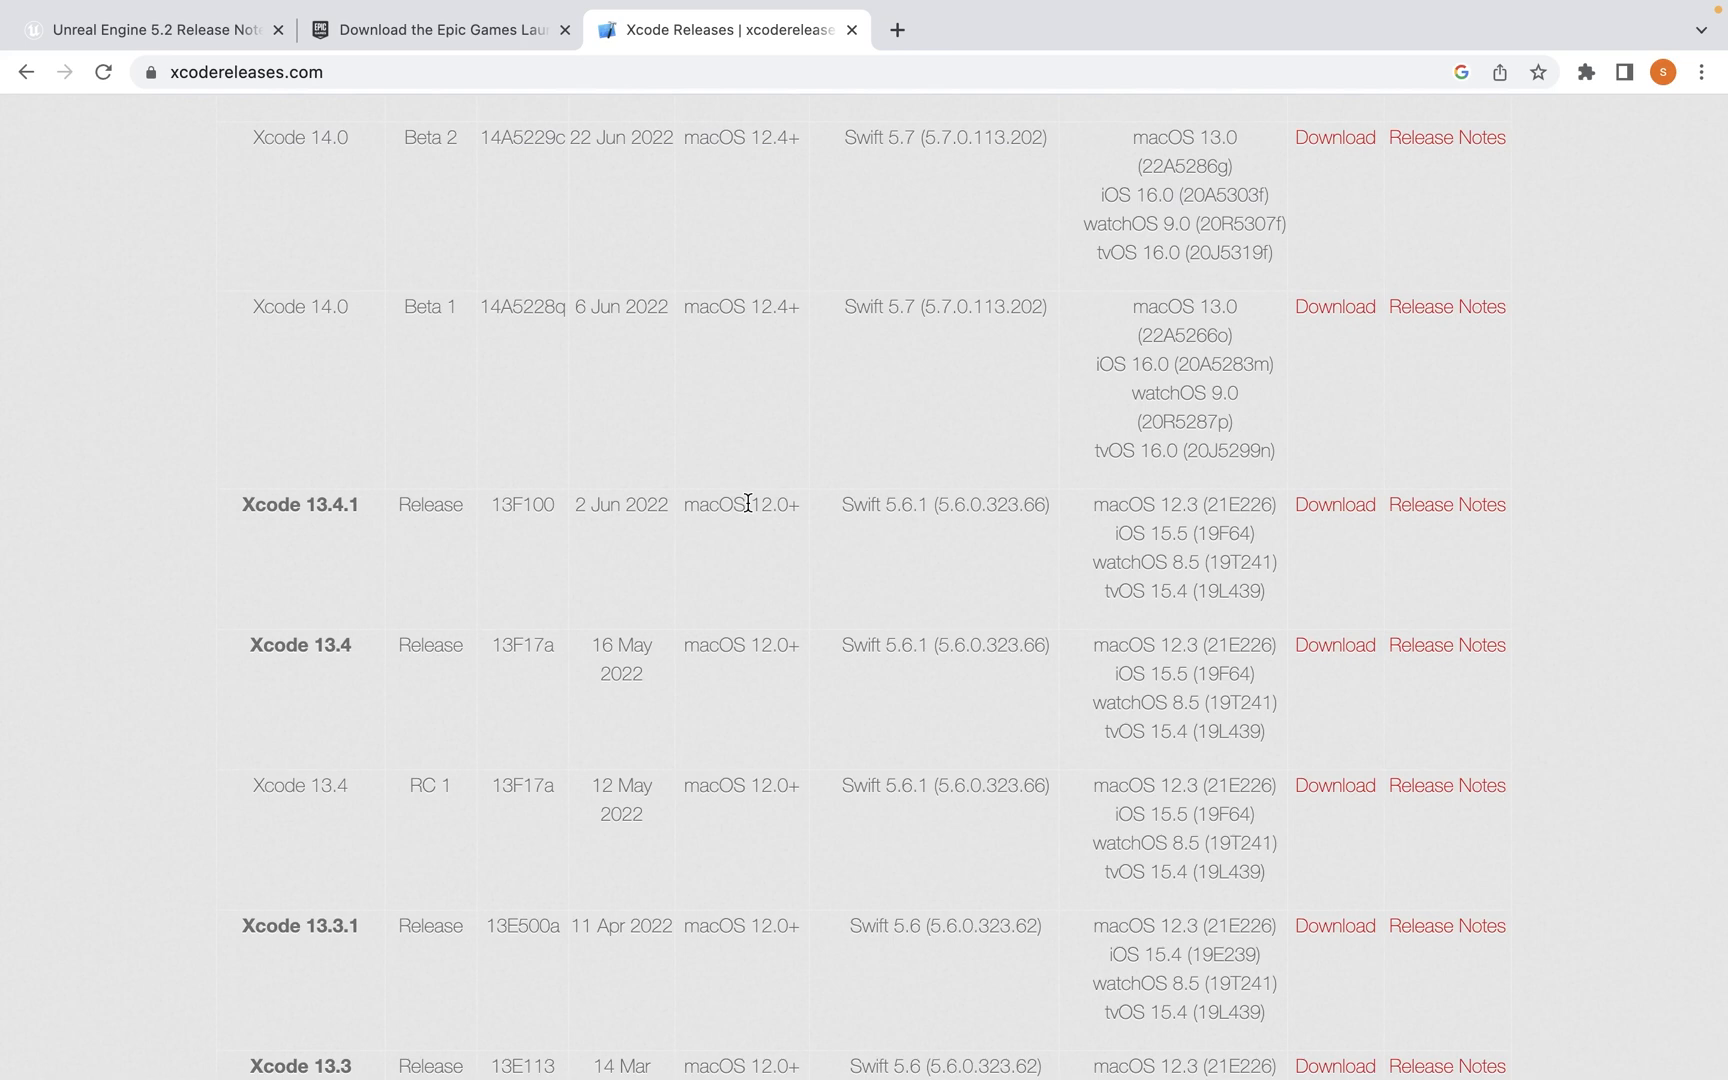
mouse_move(1016, 495)
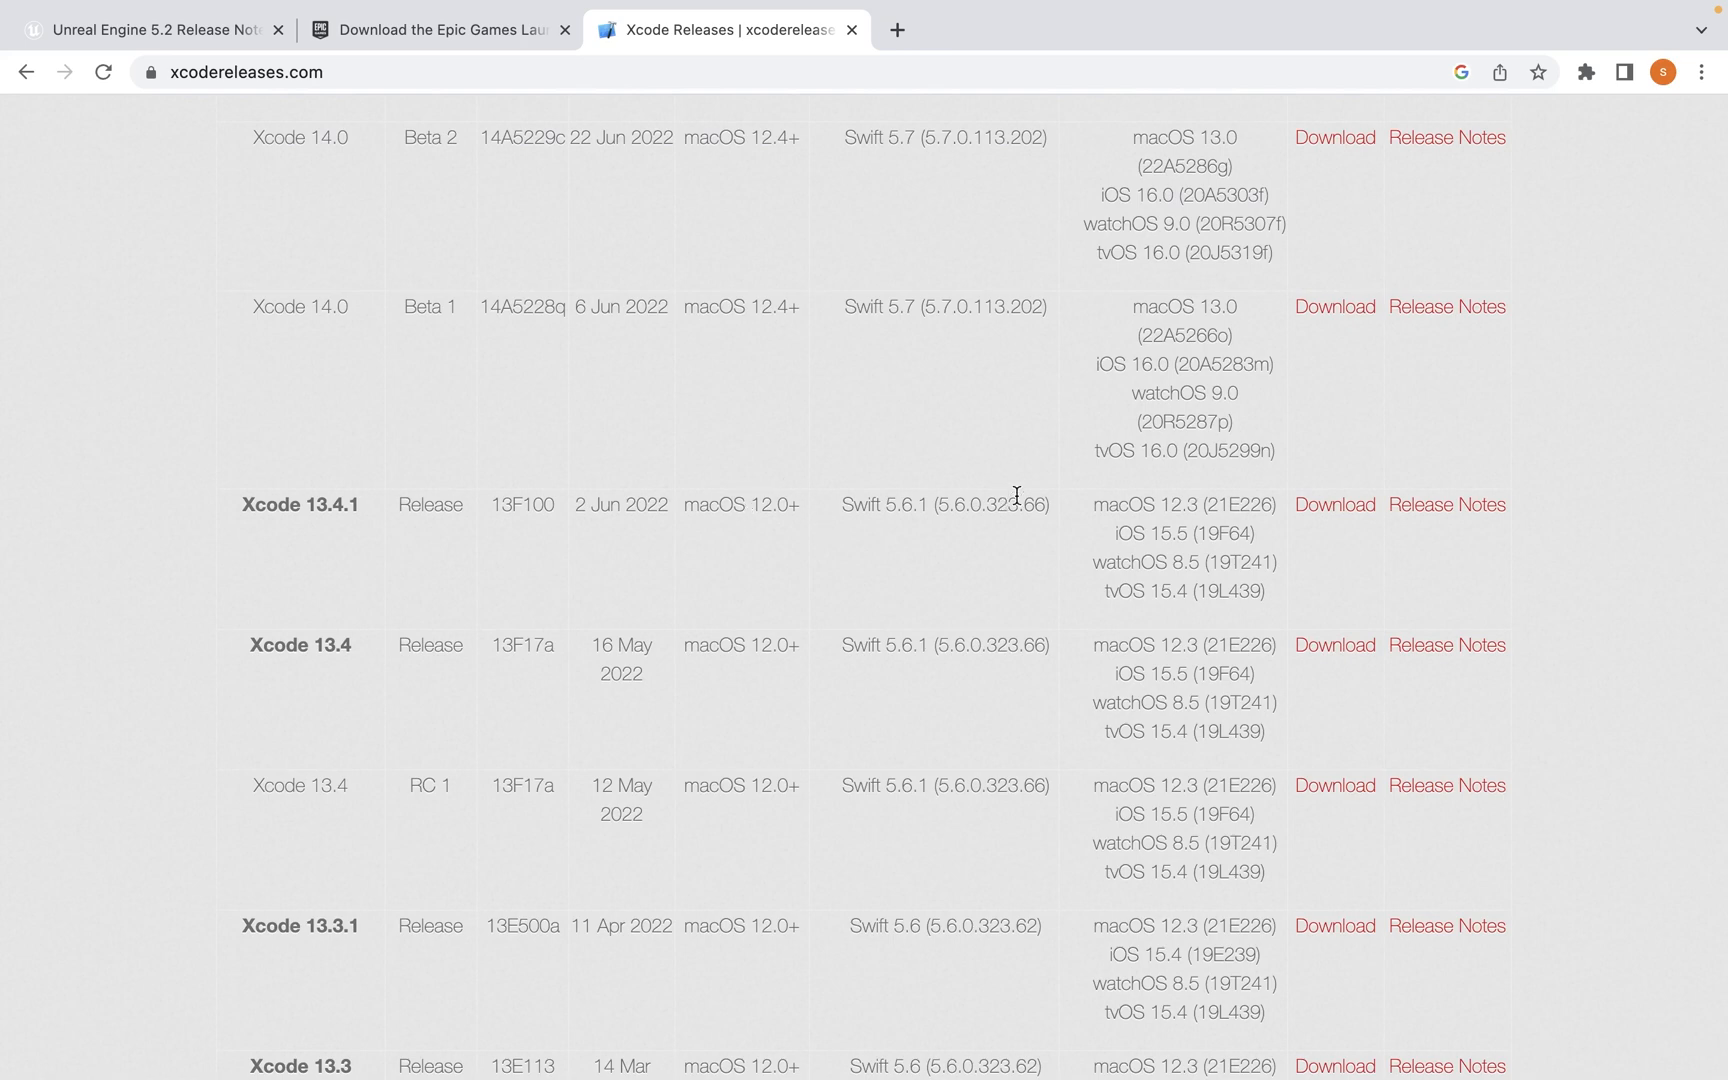
mouse_move(1336, 507)
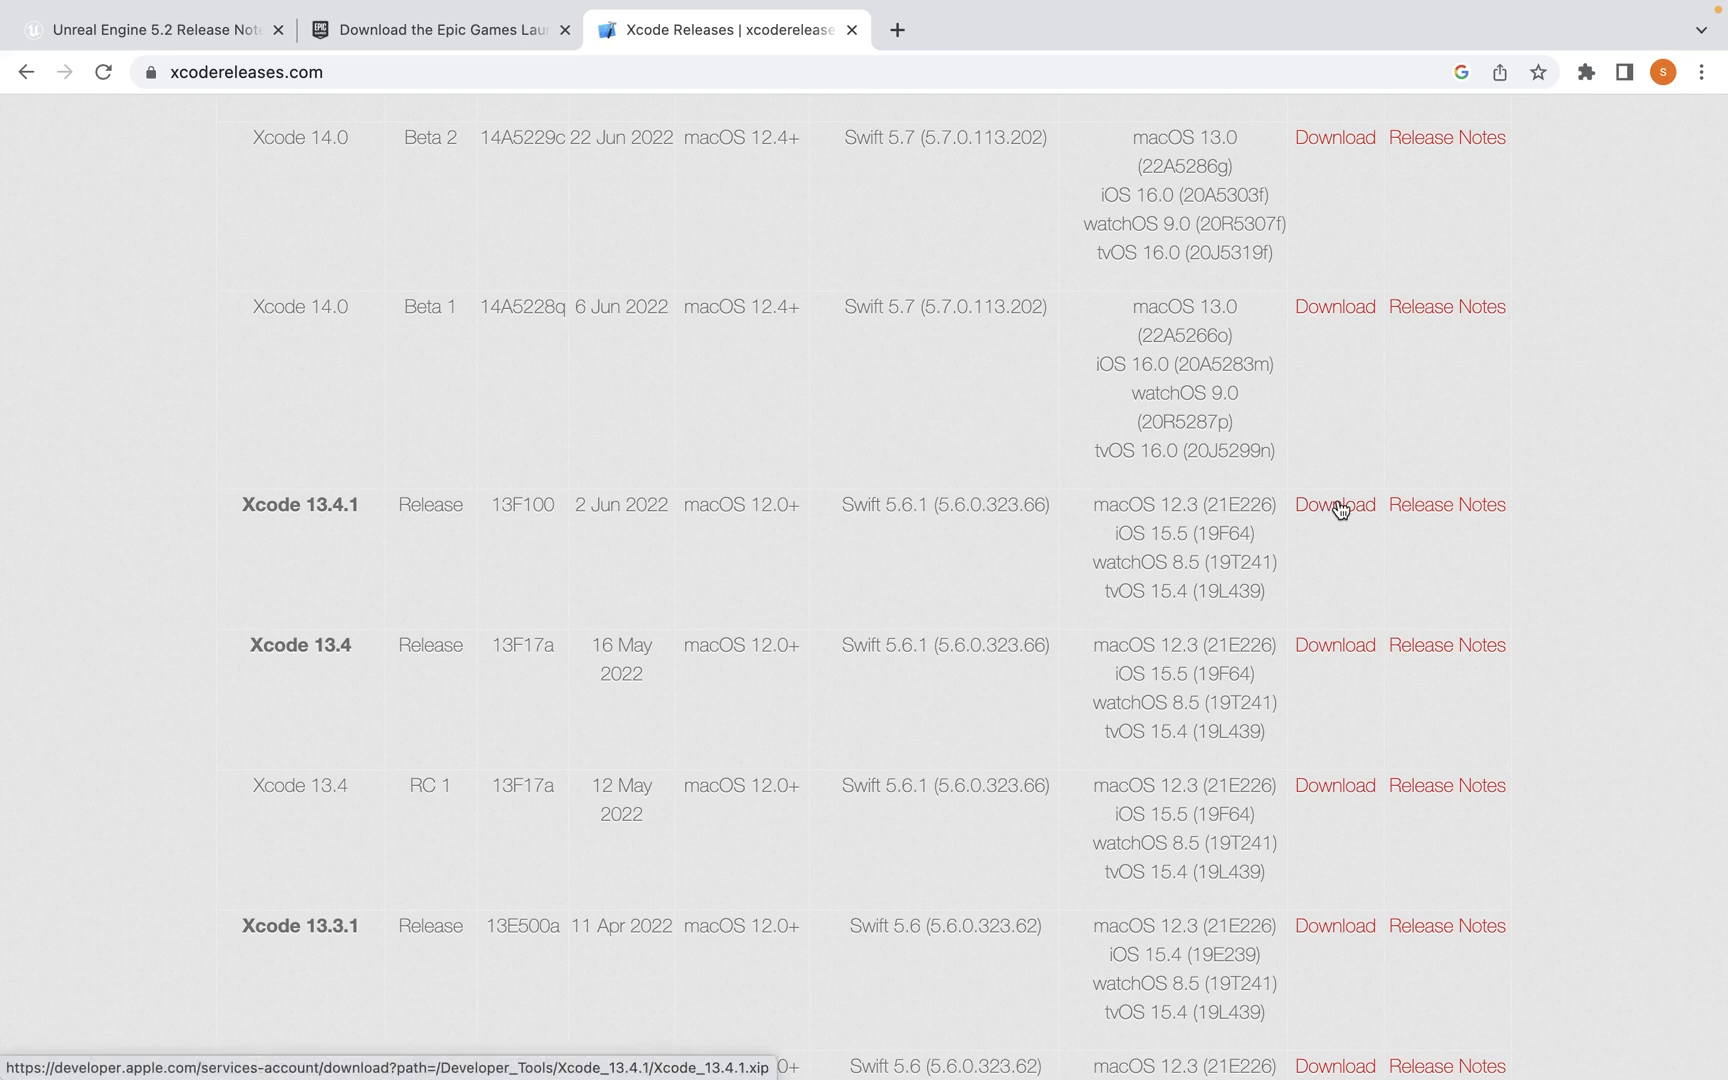
left_click(94, 13)
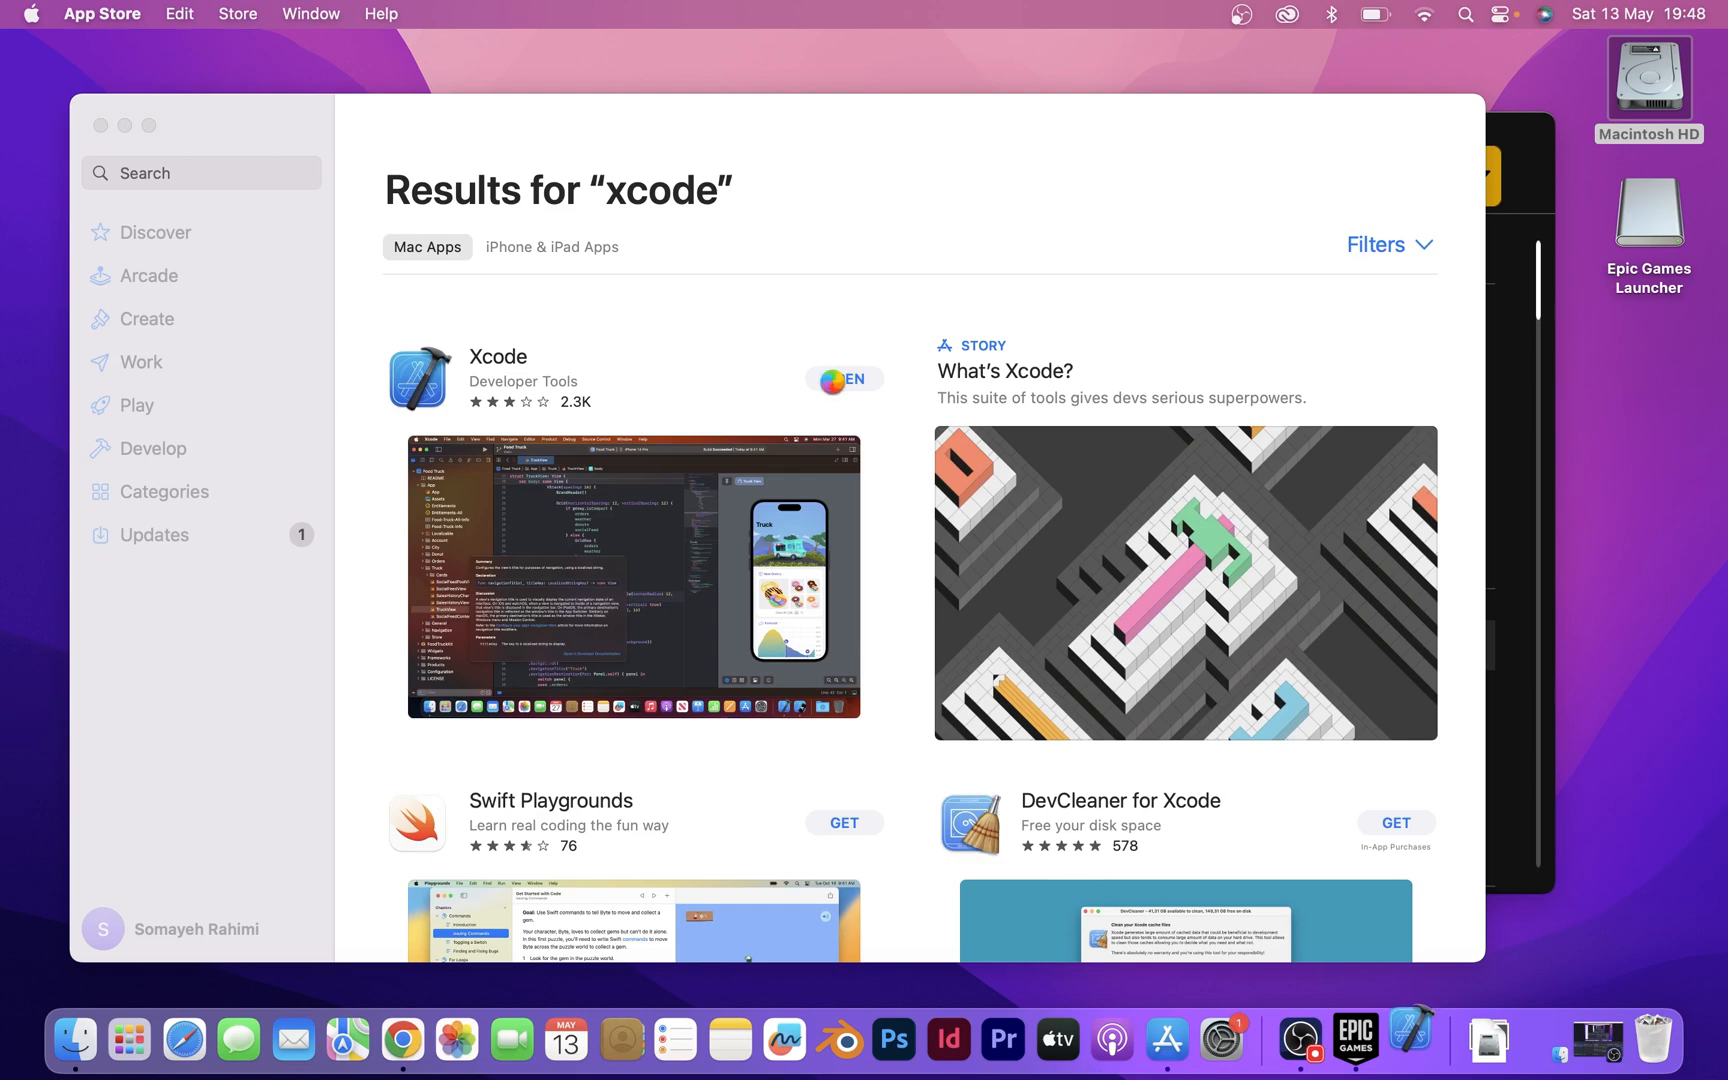
Step: Open and close the installed Xcode 14.3, then launch Unreal Engine 5.2.0 from the launcher
left_click(844, 378)
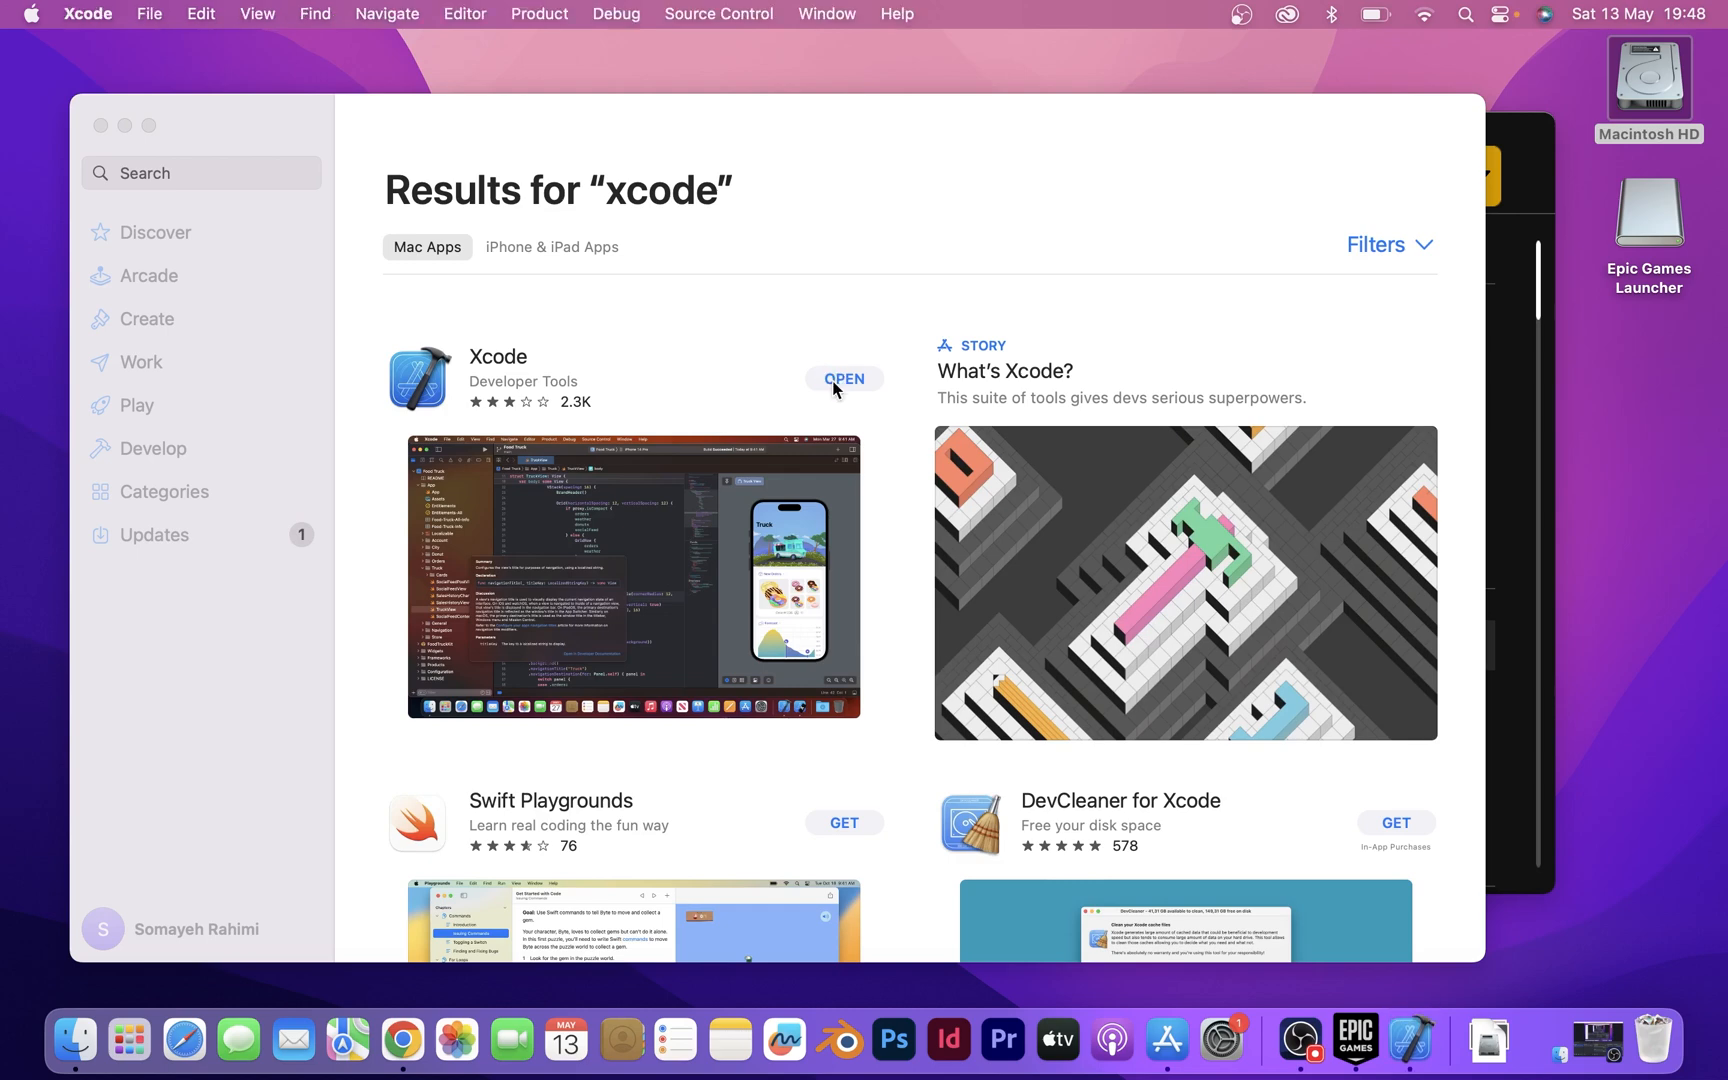
left_click(843, 378)
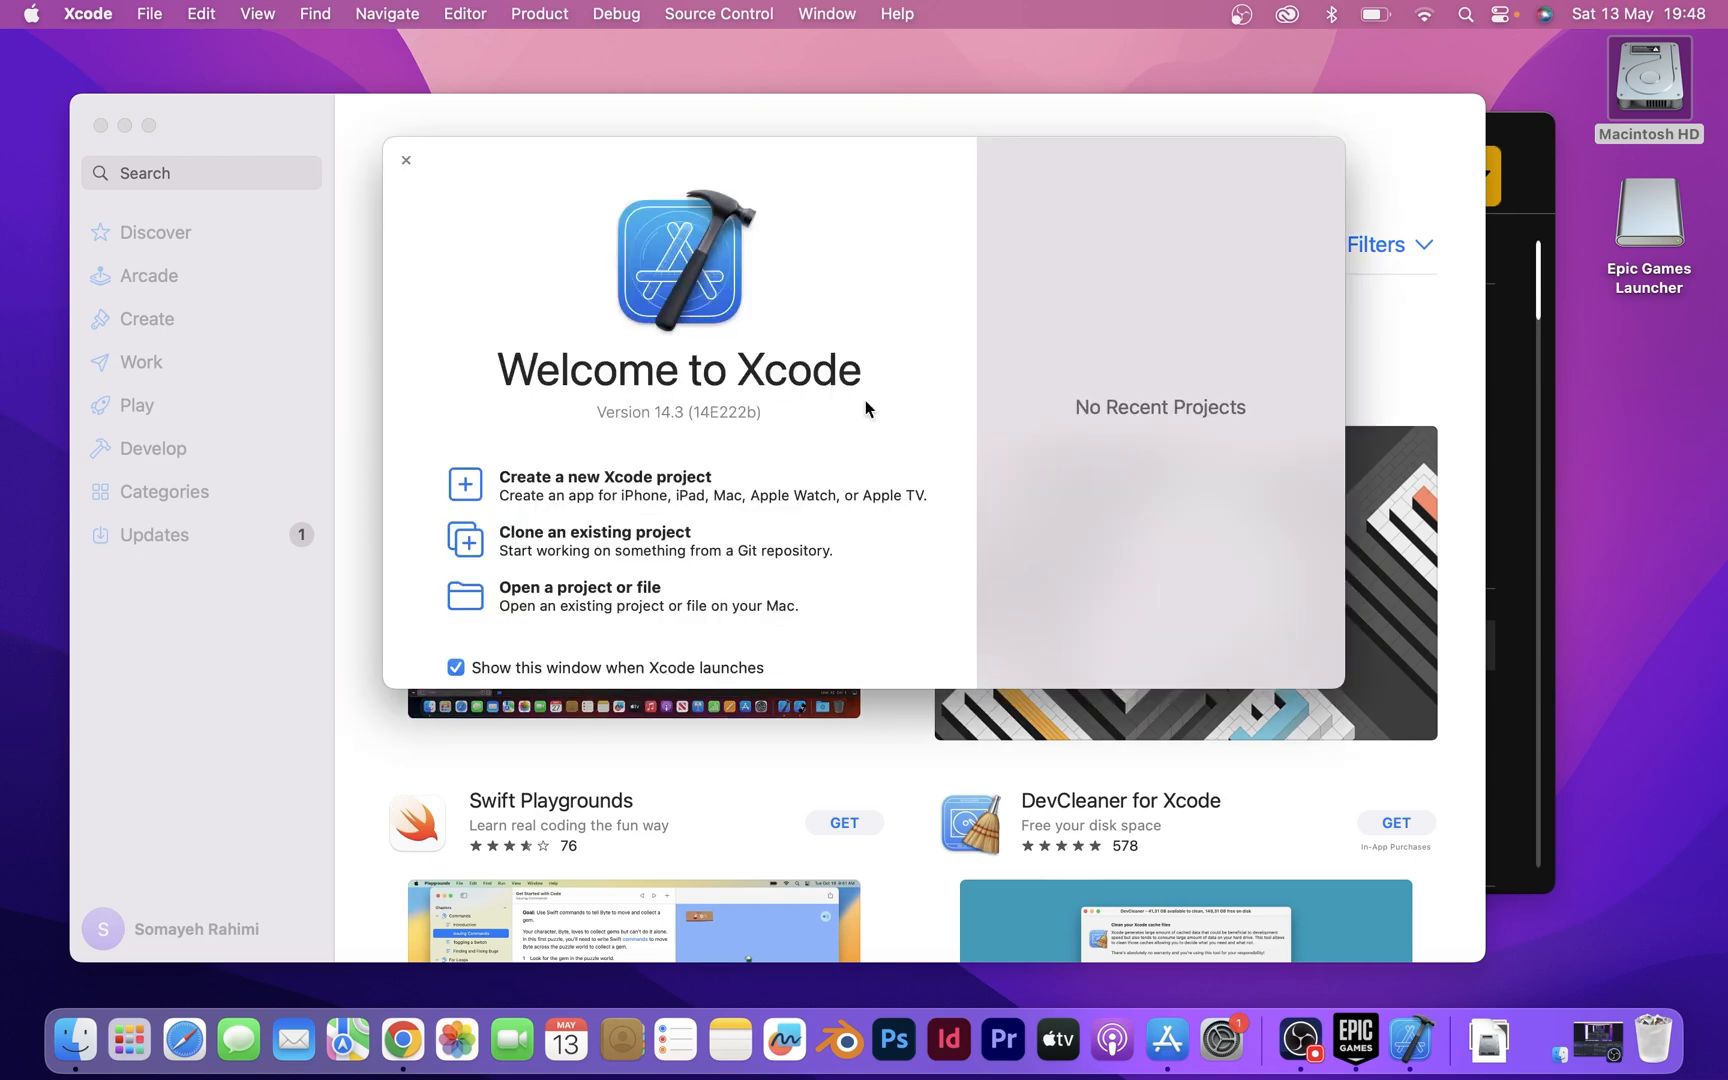
left_click(88, 13)
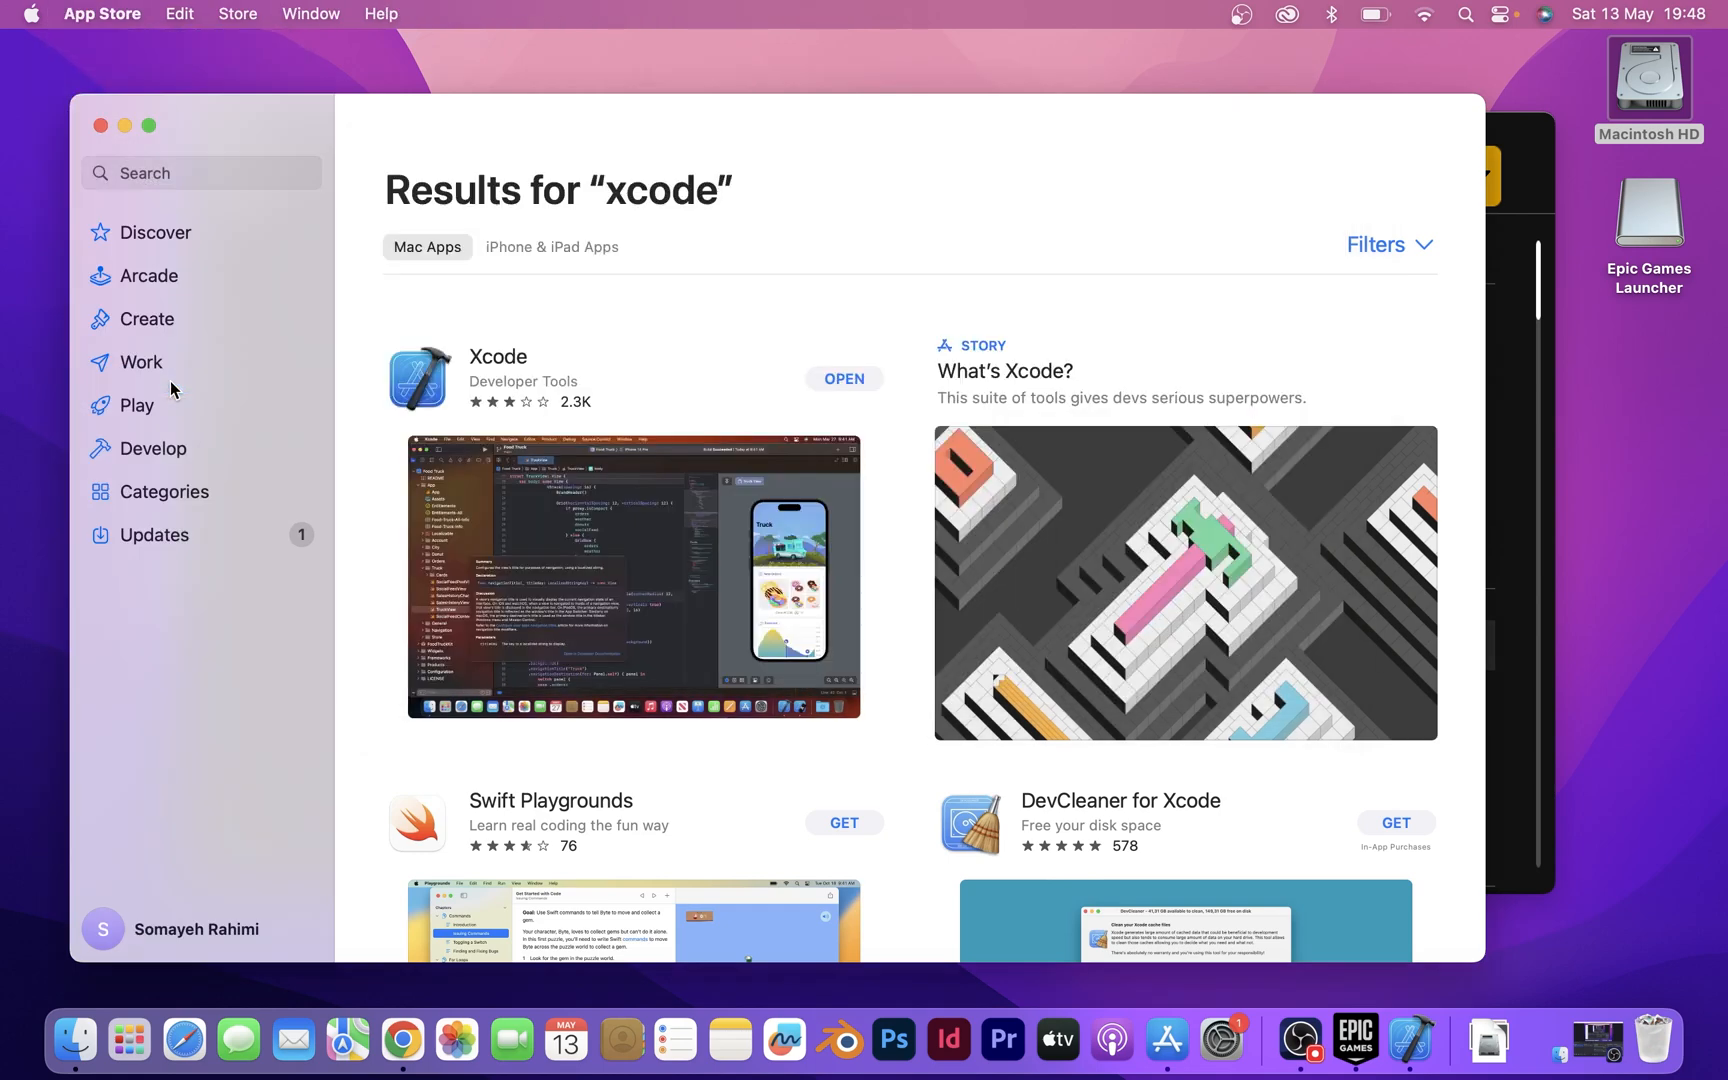
left_click(1354, 1038)
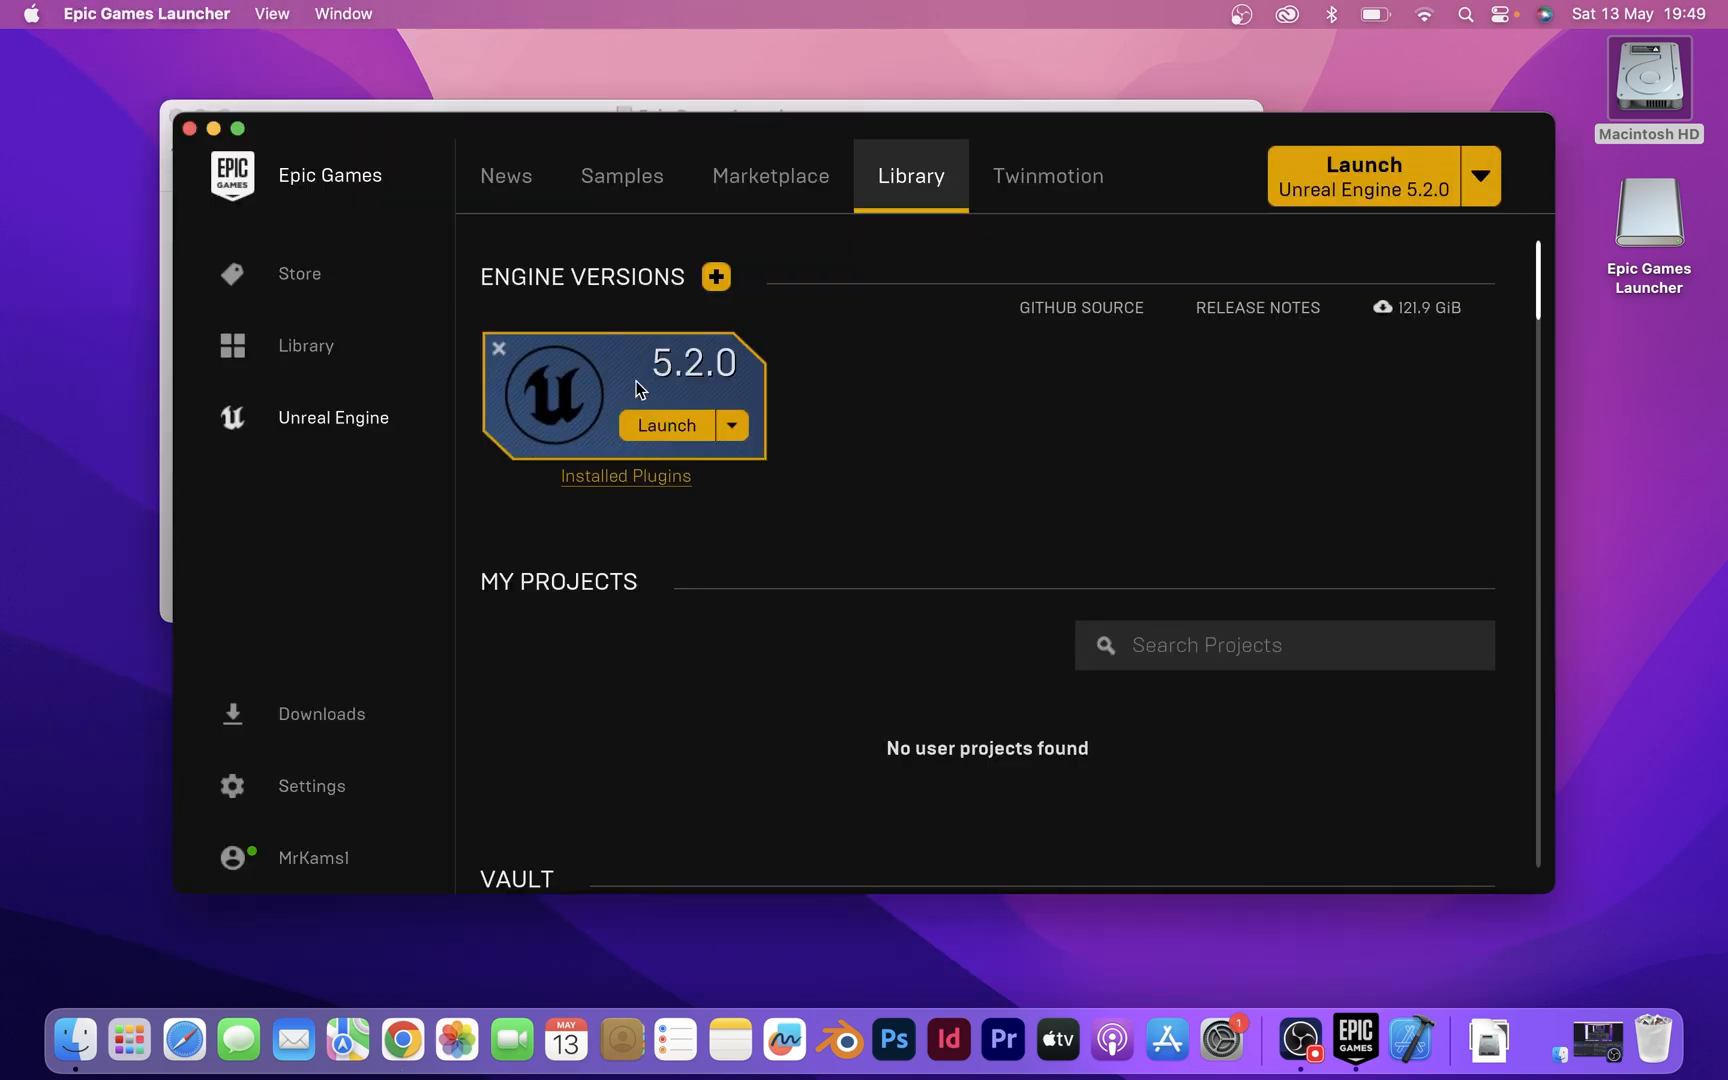
left_click(666, 425)
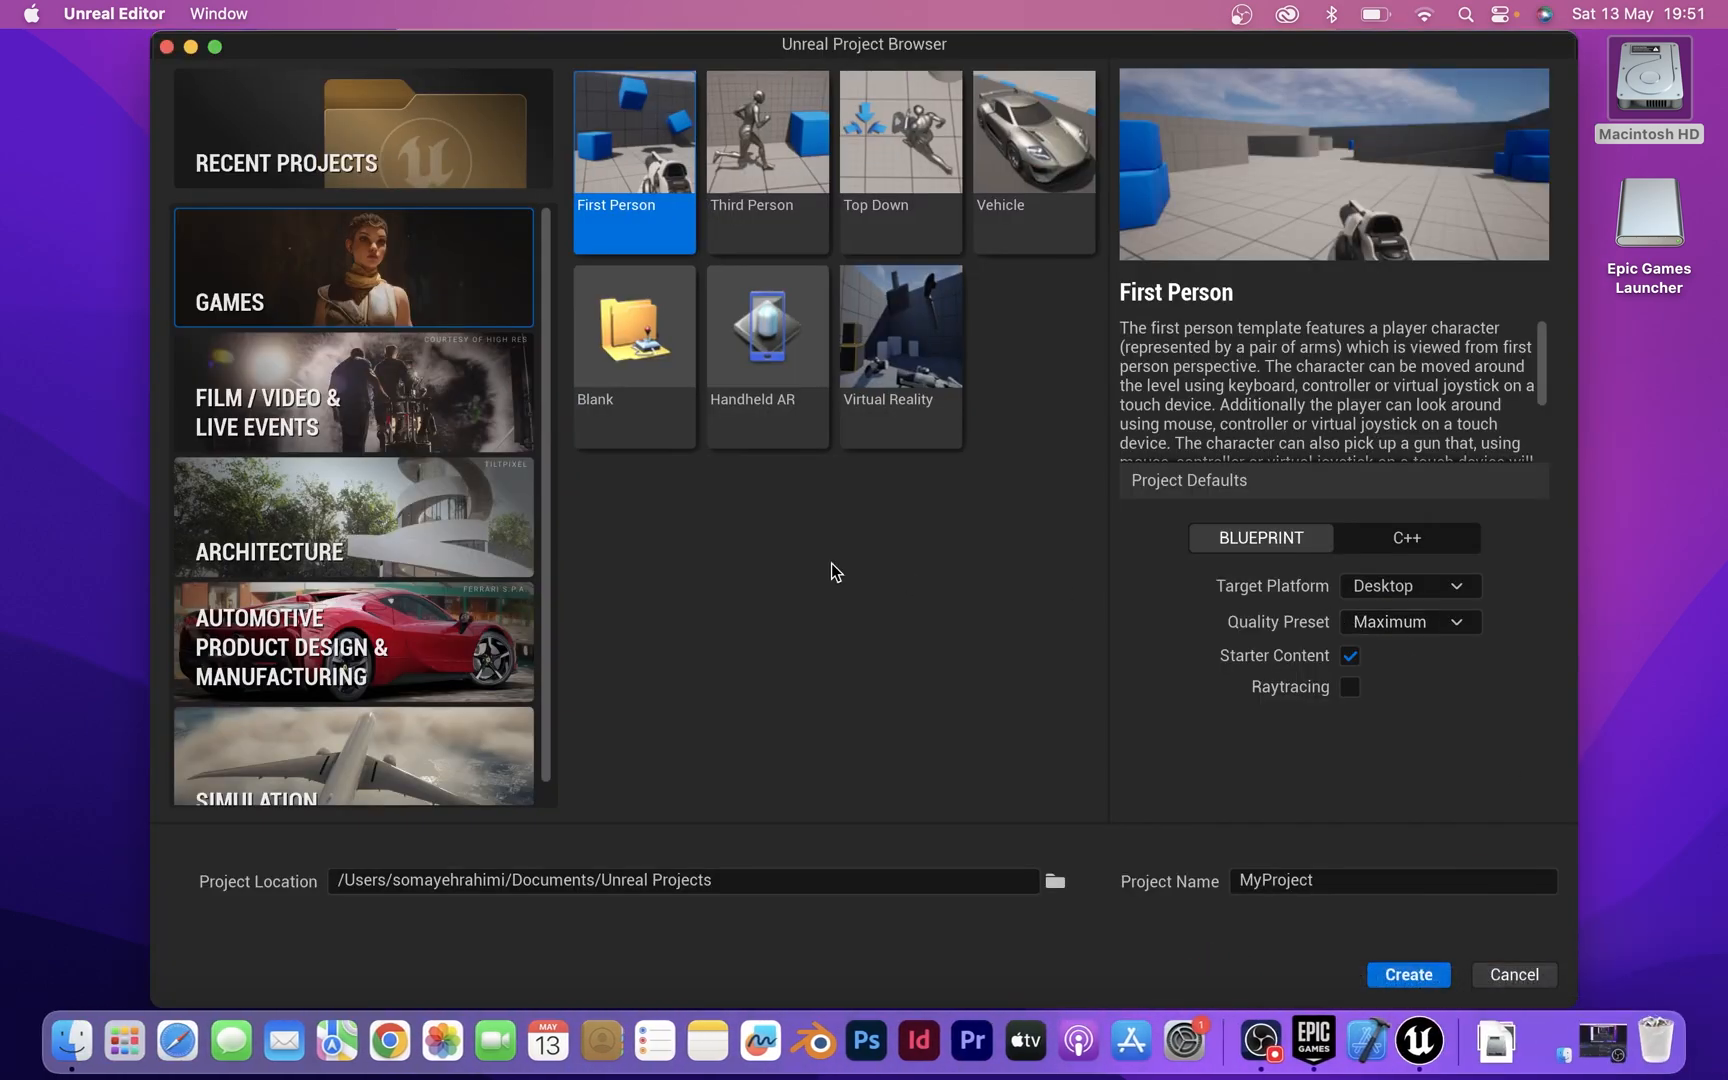
mouse_move(1270, 769)
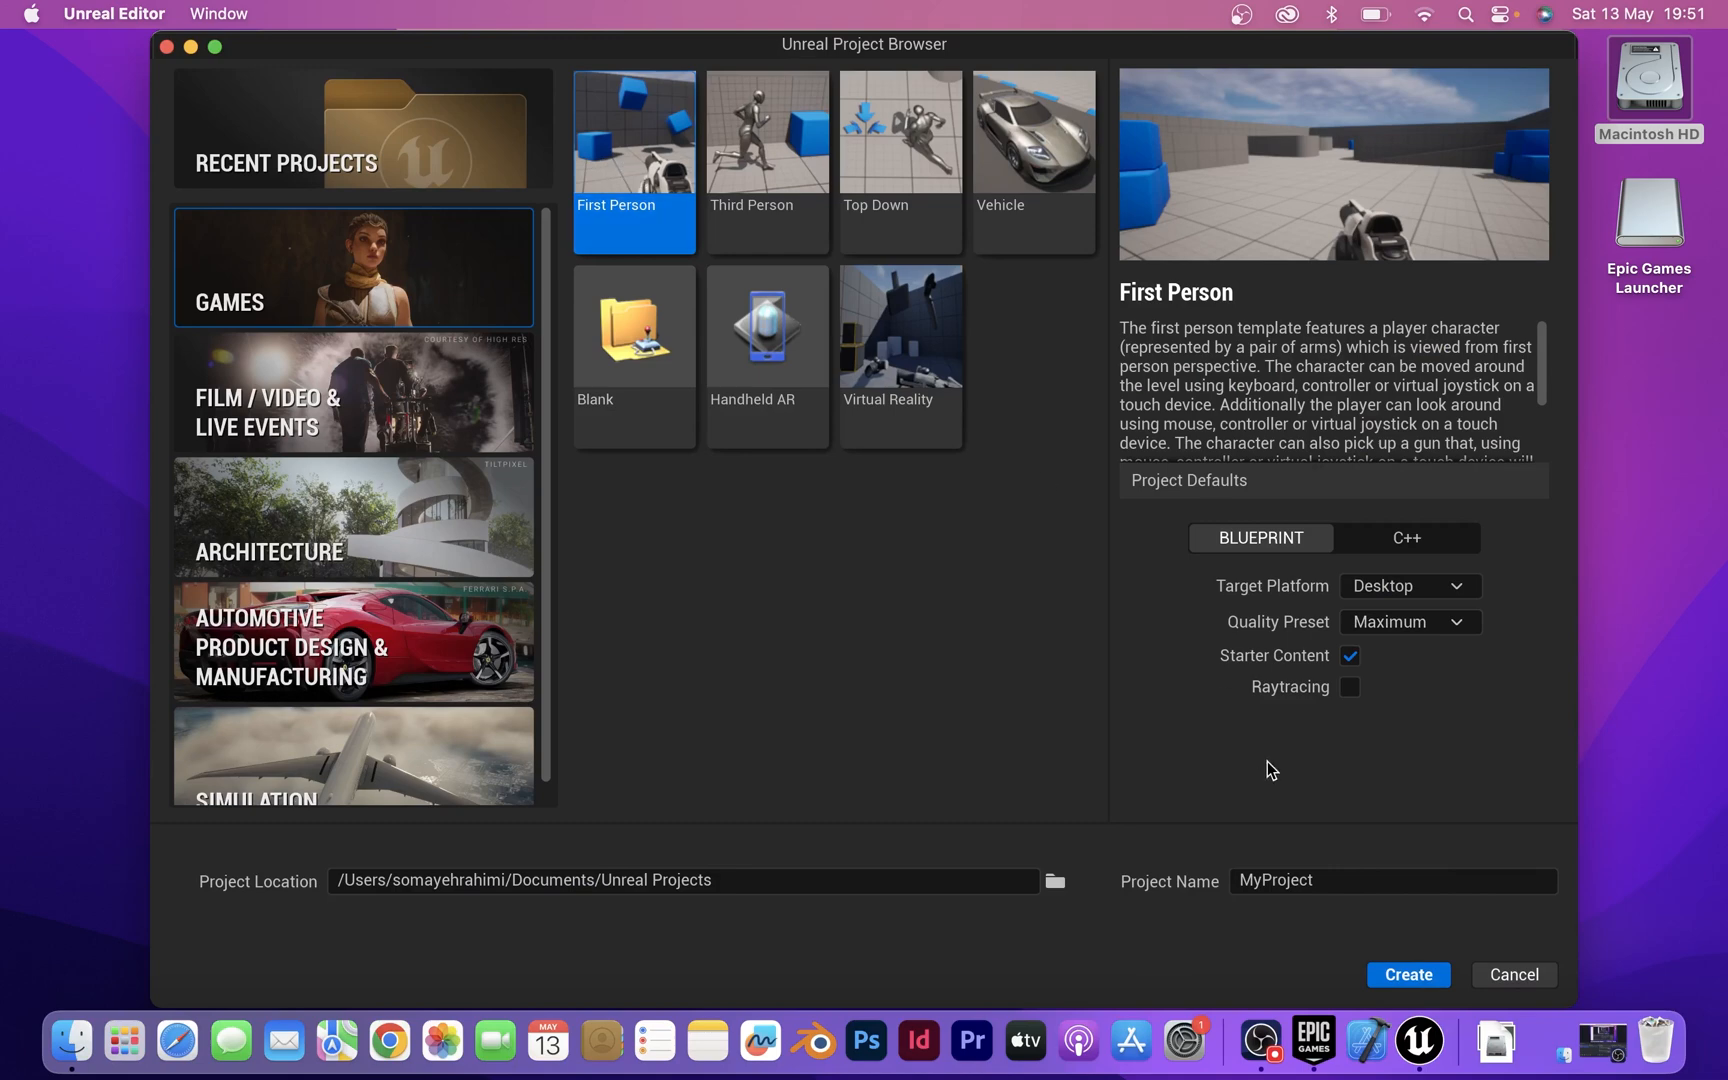
Step: Create MyProject from the Blueprint First Person template with starter content for Desktop
left_click(1512, 974)
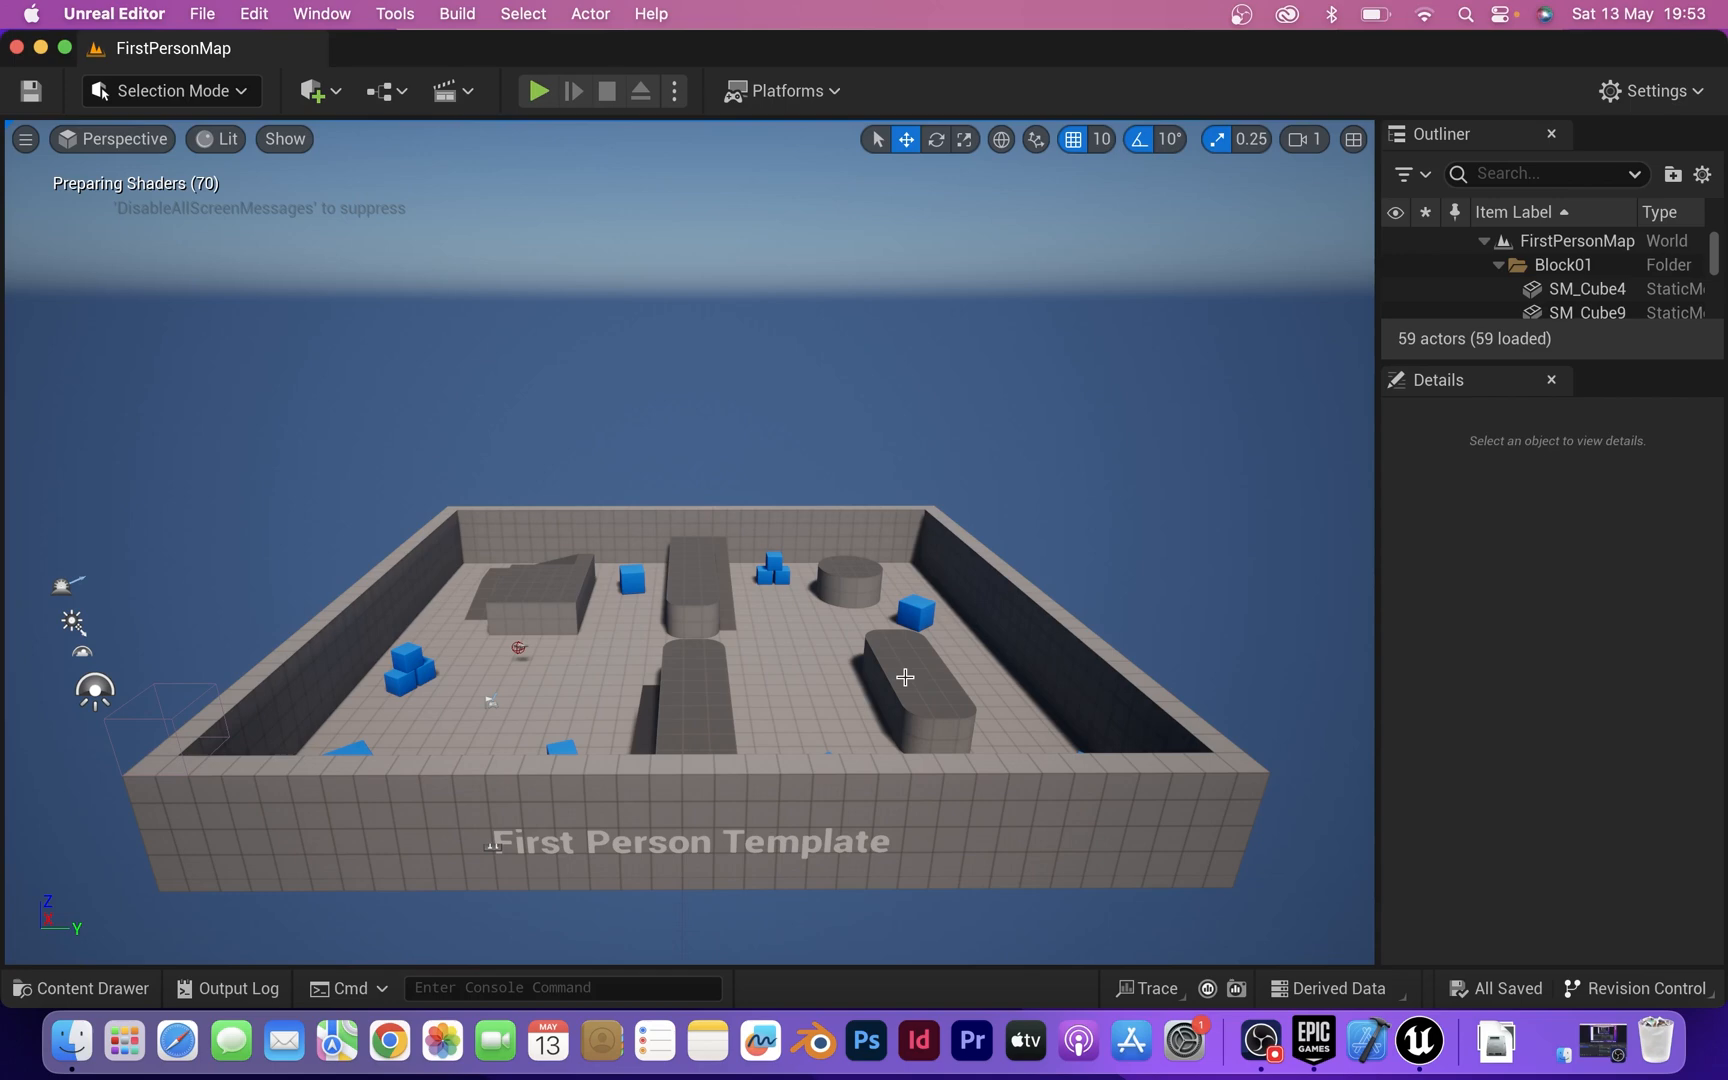
mouse_move(727, 601)
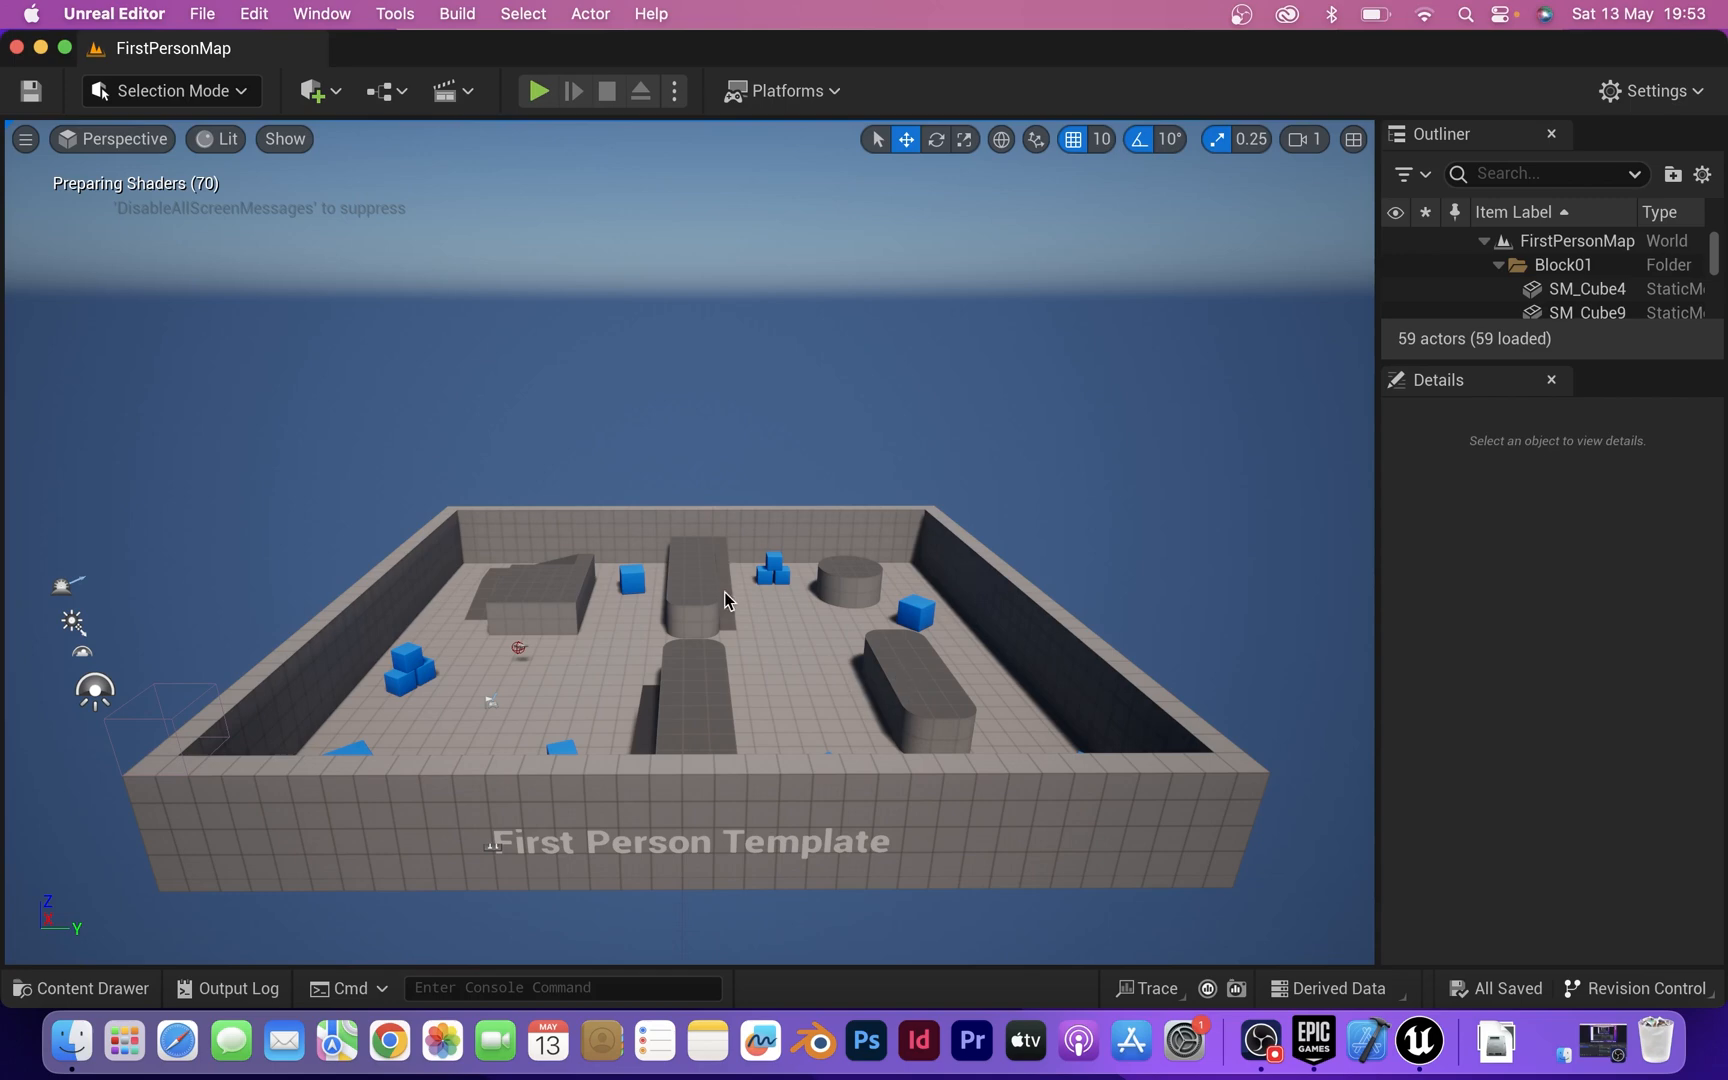
mouse_move(1650, 90)
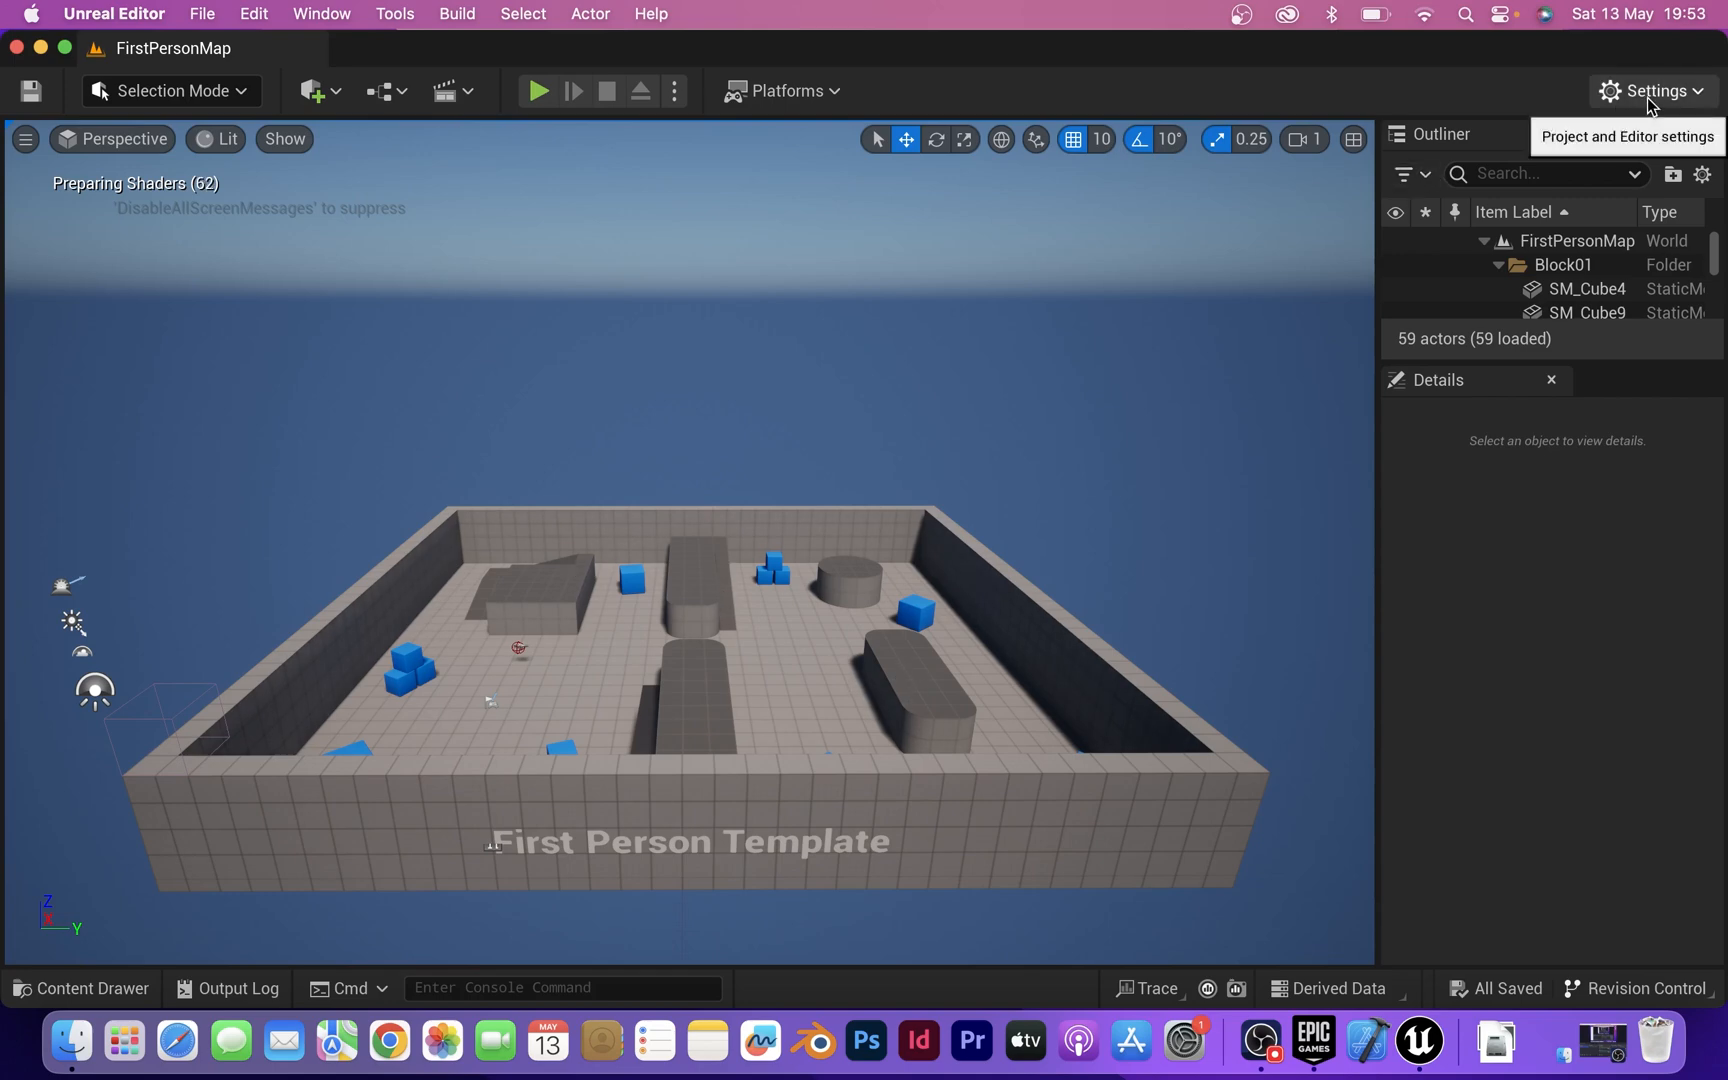
Step: Set the Engine Scalability Settings quality preset to Medium
left_click(1650, 90)
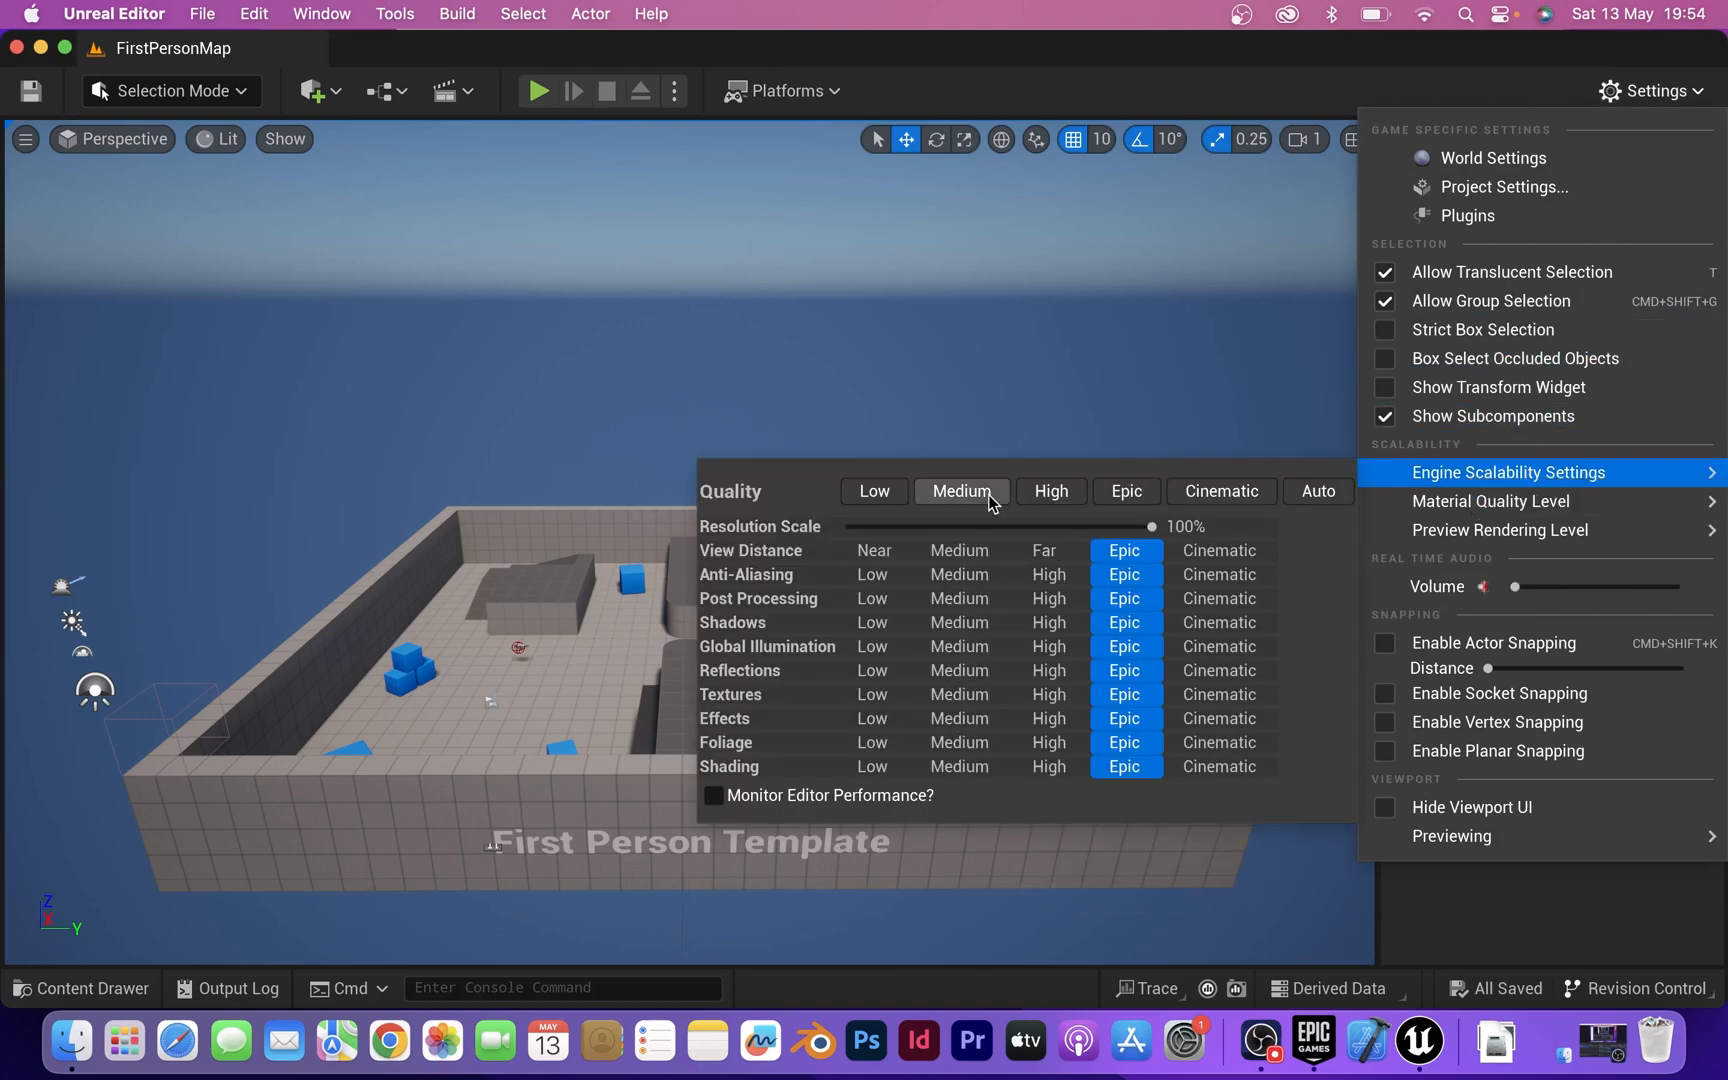
left_click(960, 490)
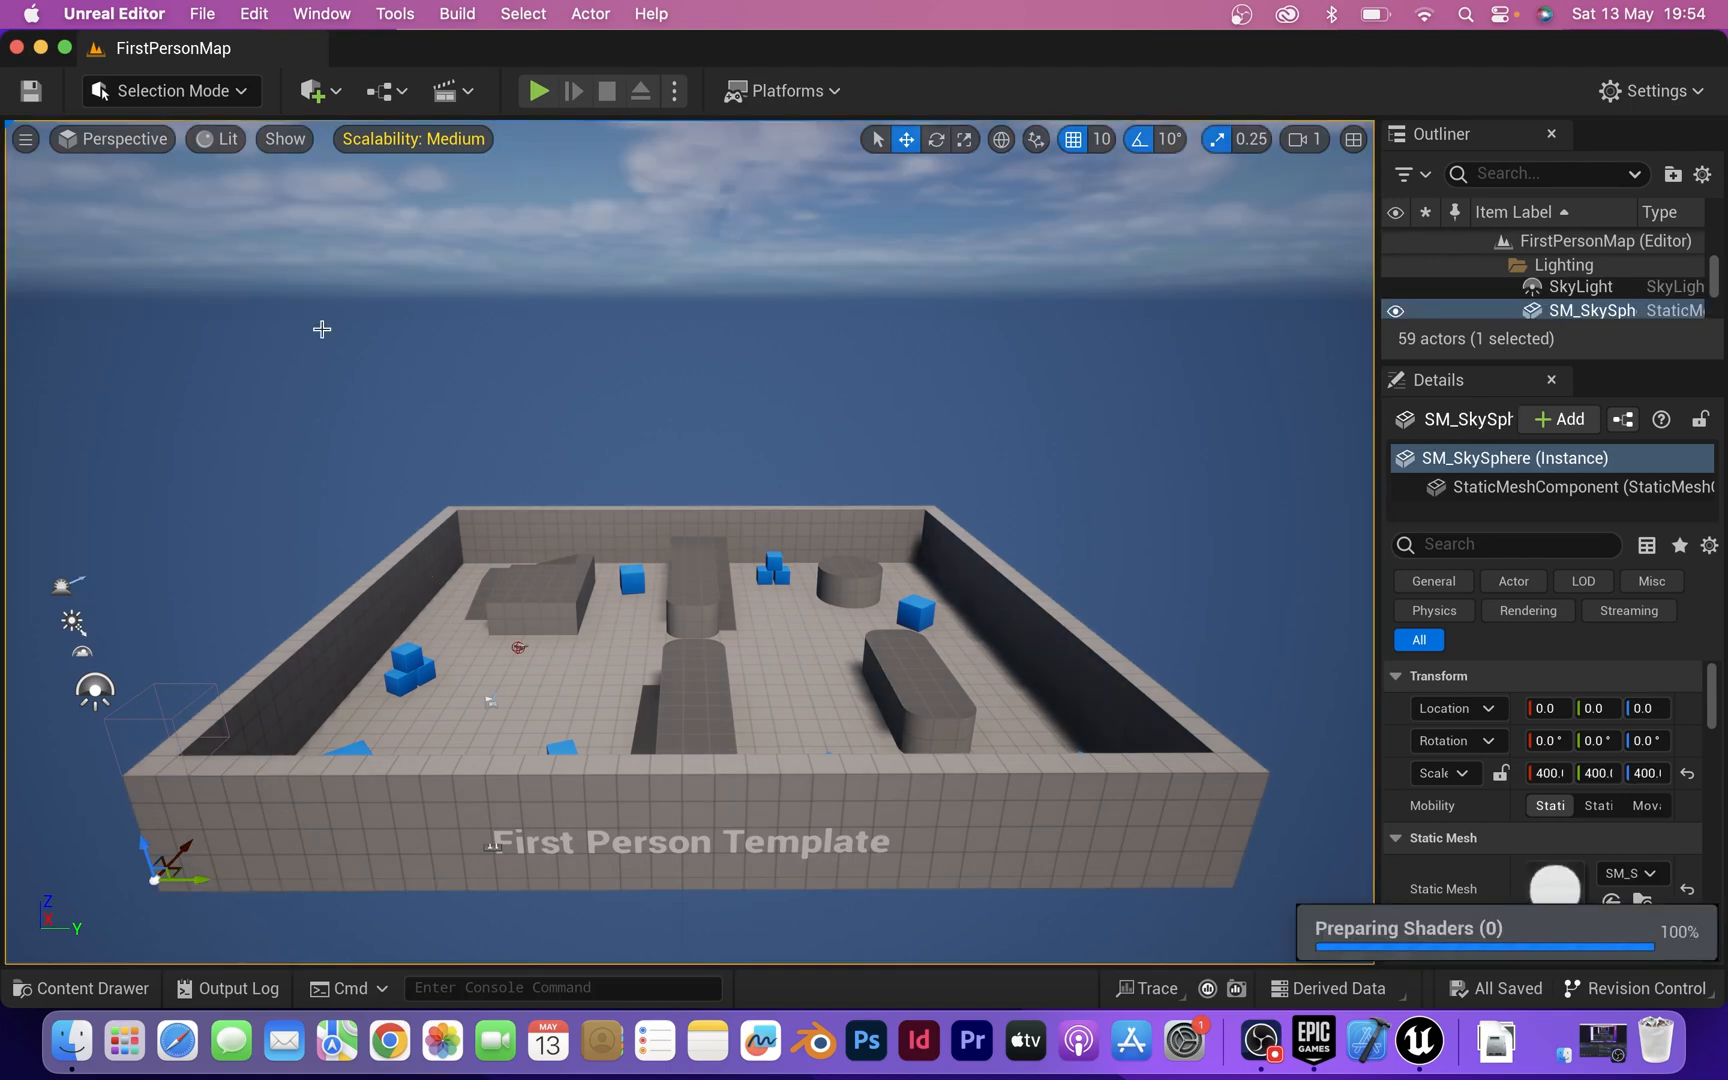
mouse_move(537, 91)
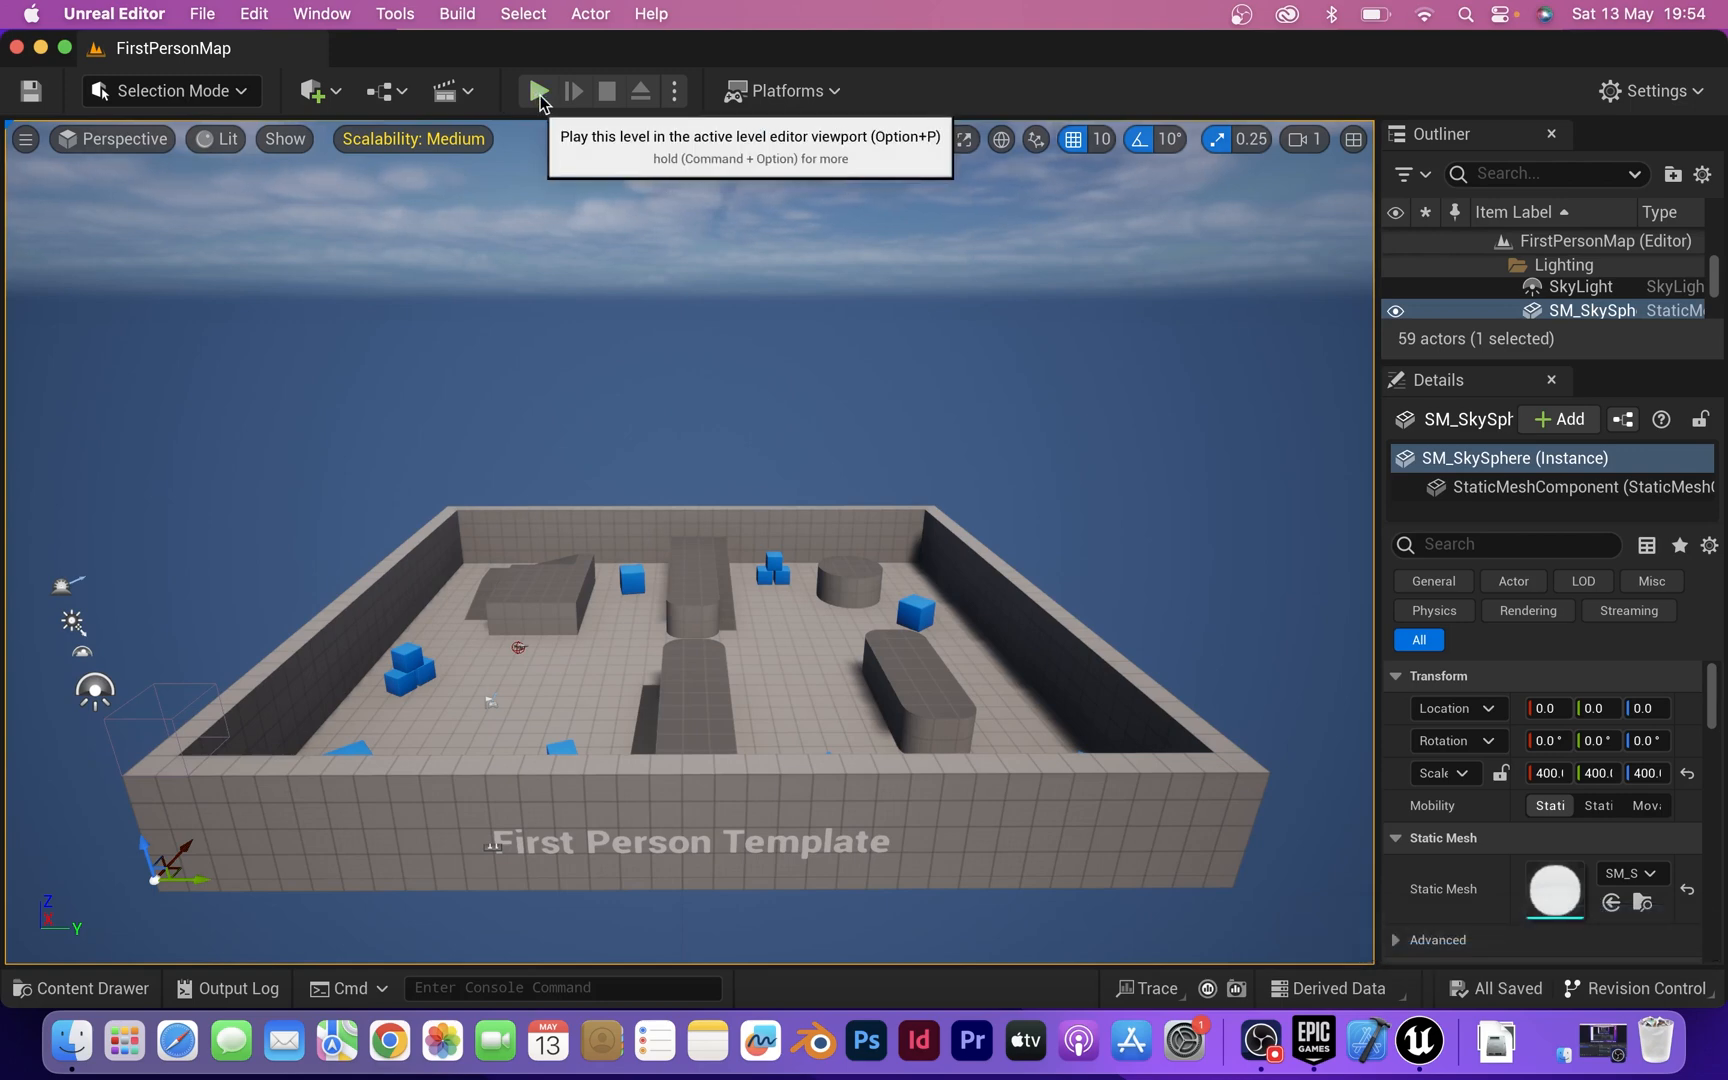
Step: Play FirstPersonMap in the viewport with the FPS readout near 25, then stop
left_click(537, 91)
type("fps")
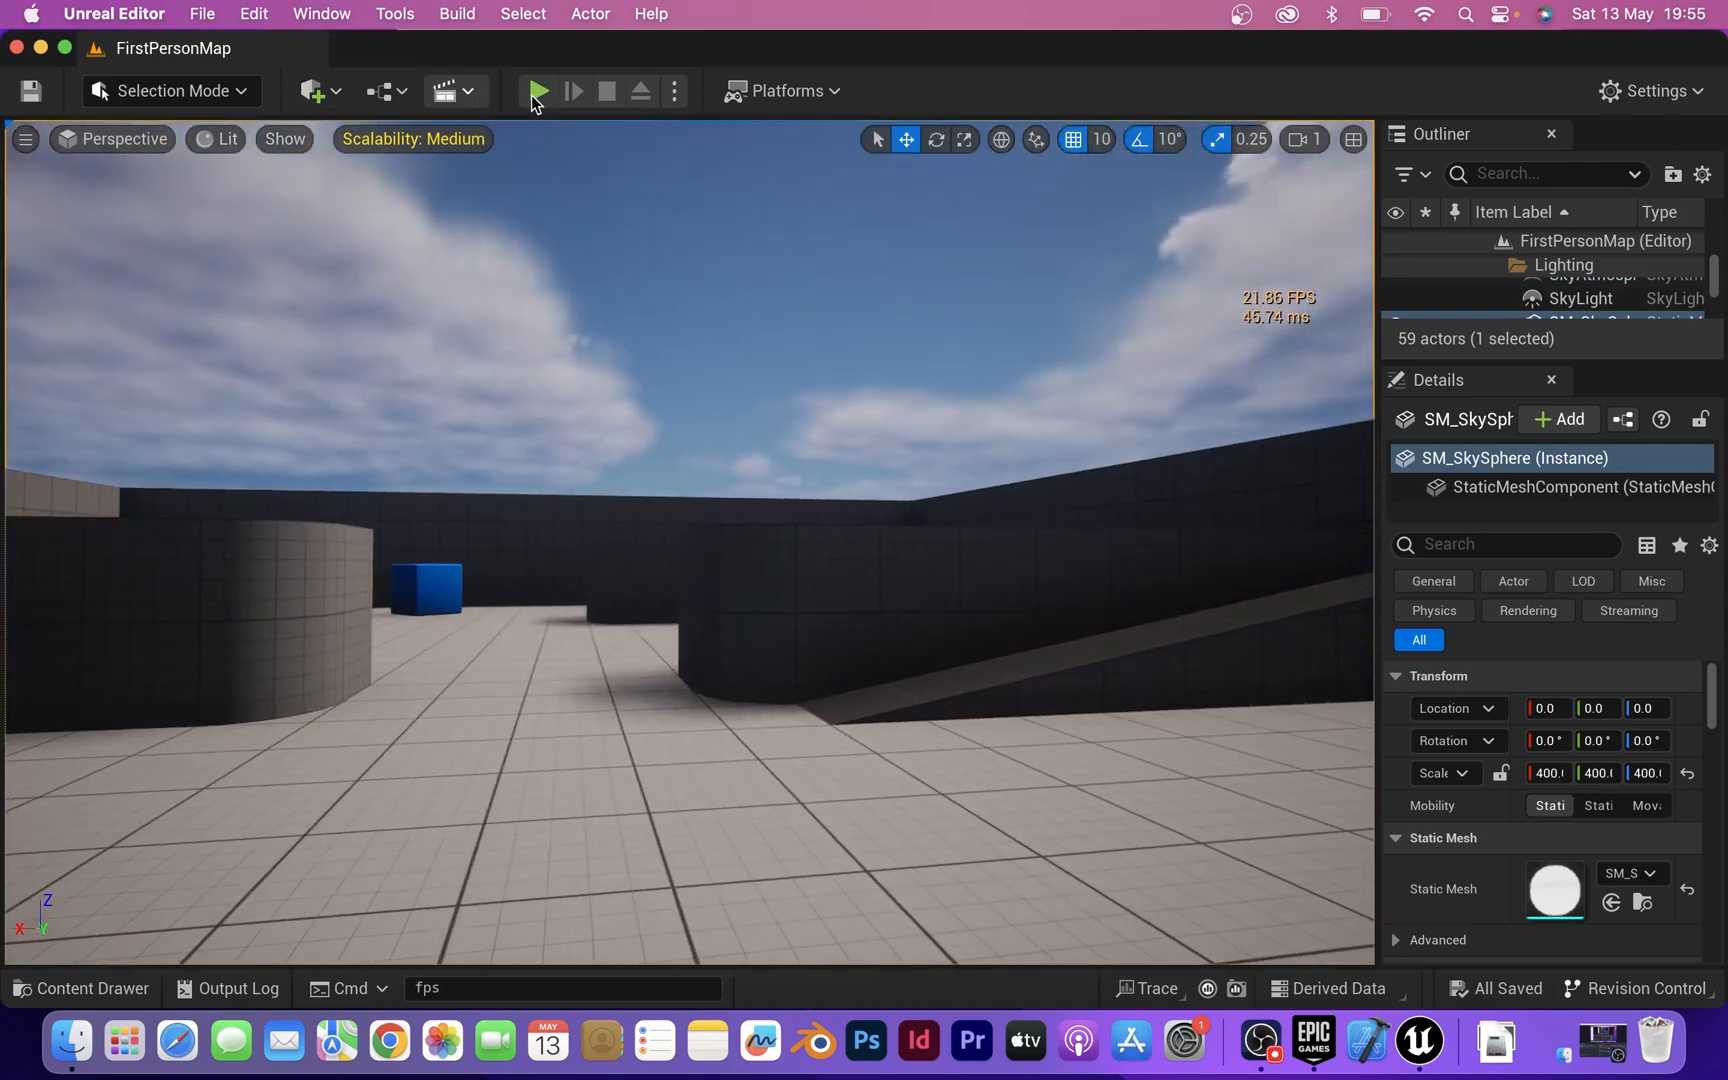
left_click(537, 91)
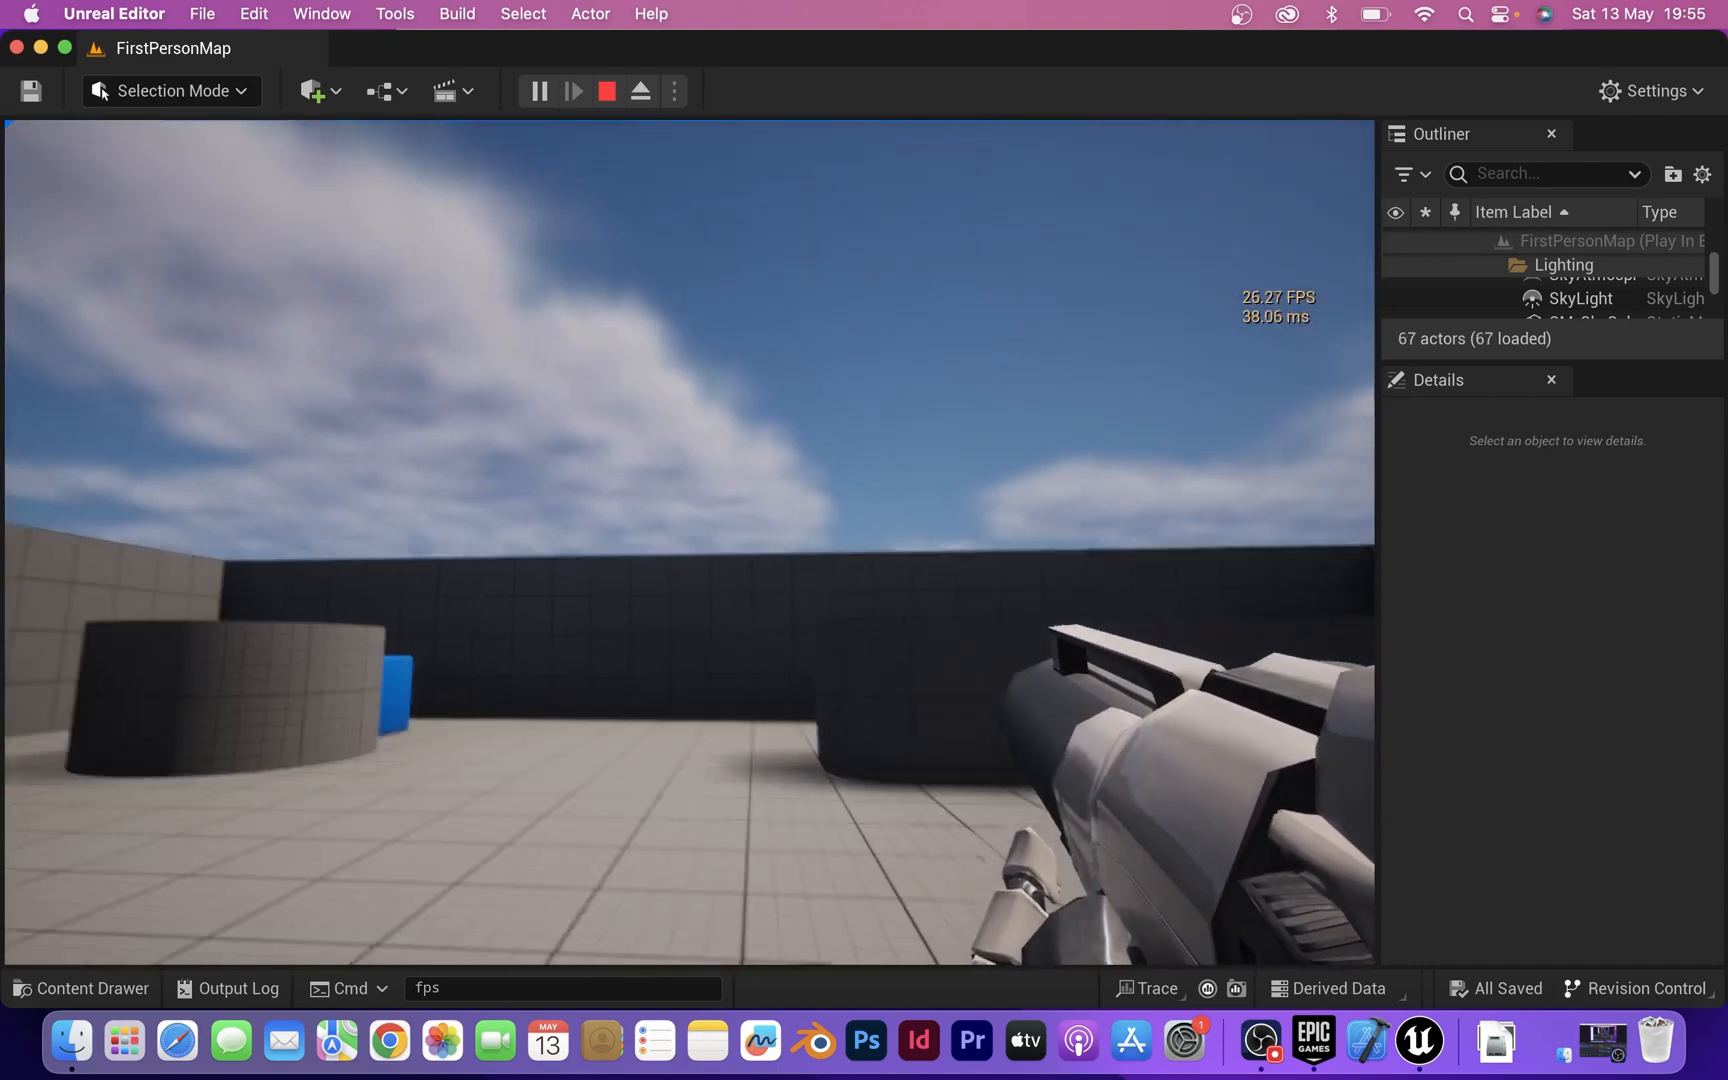
left_click(605, 90)
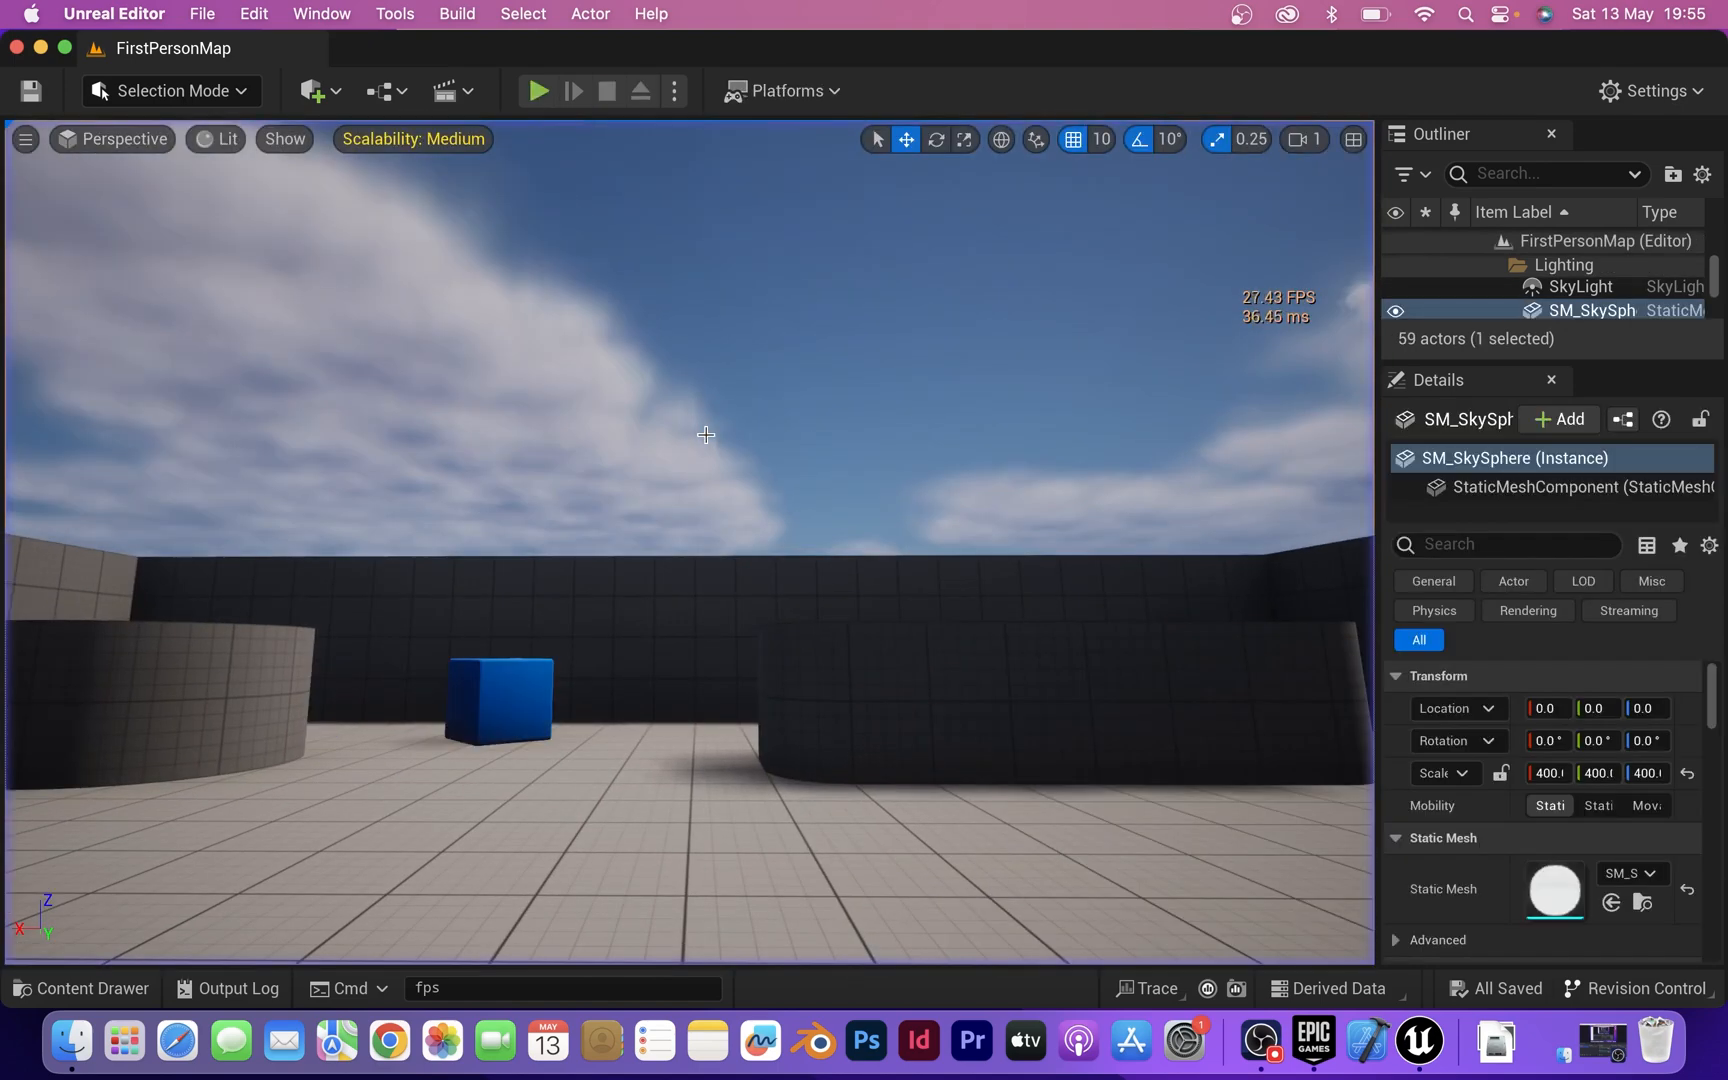
Step: Compare play-session FPS at Low and Cinematic scalability, ending with quality at Medium
left_click(1651, 90)
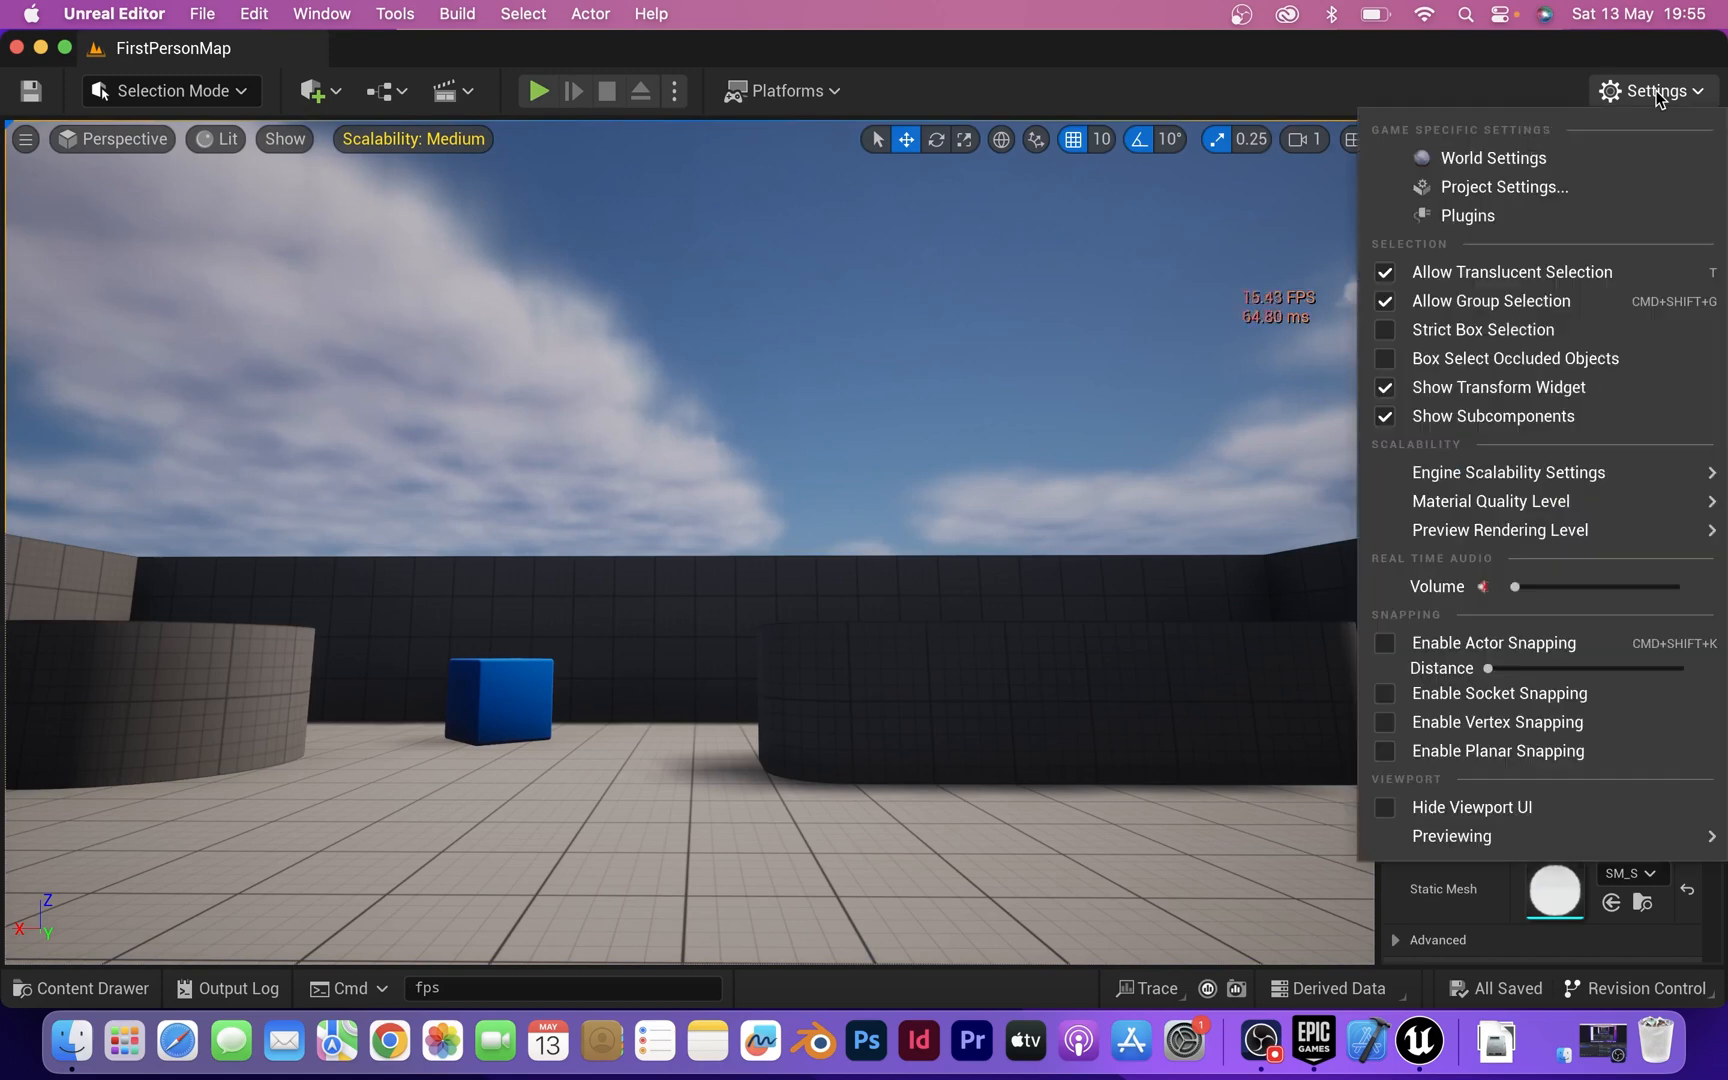
mouse_move(1509, 472)
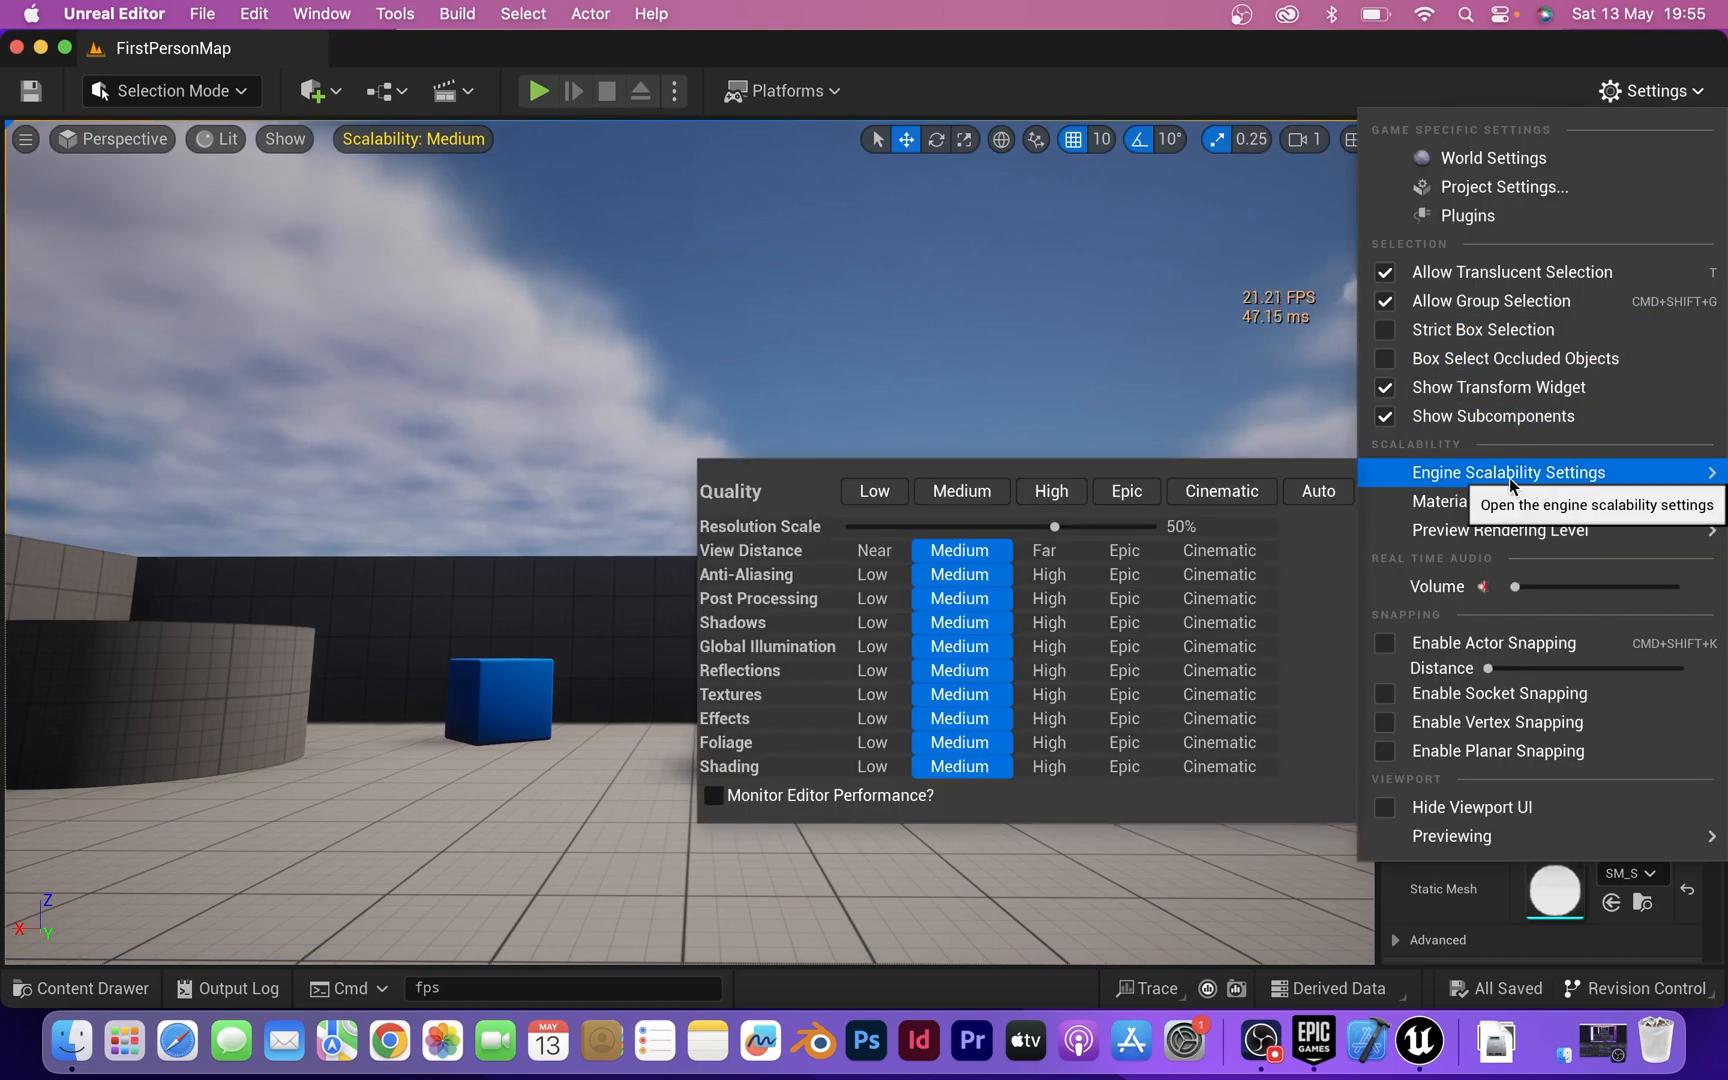
left_click(872, 490)
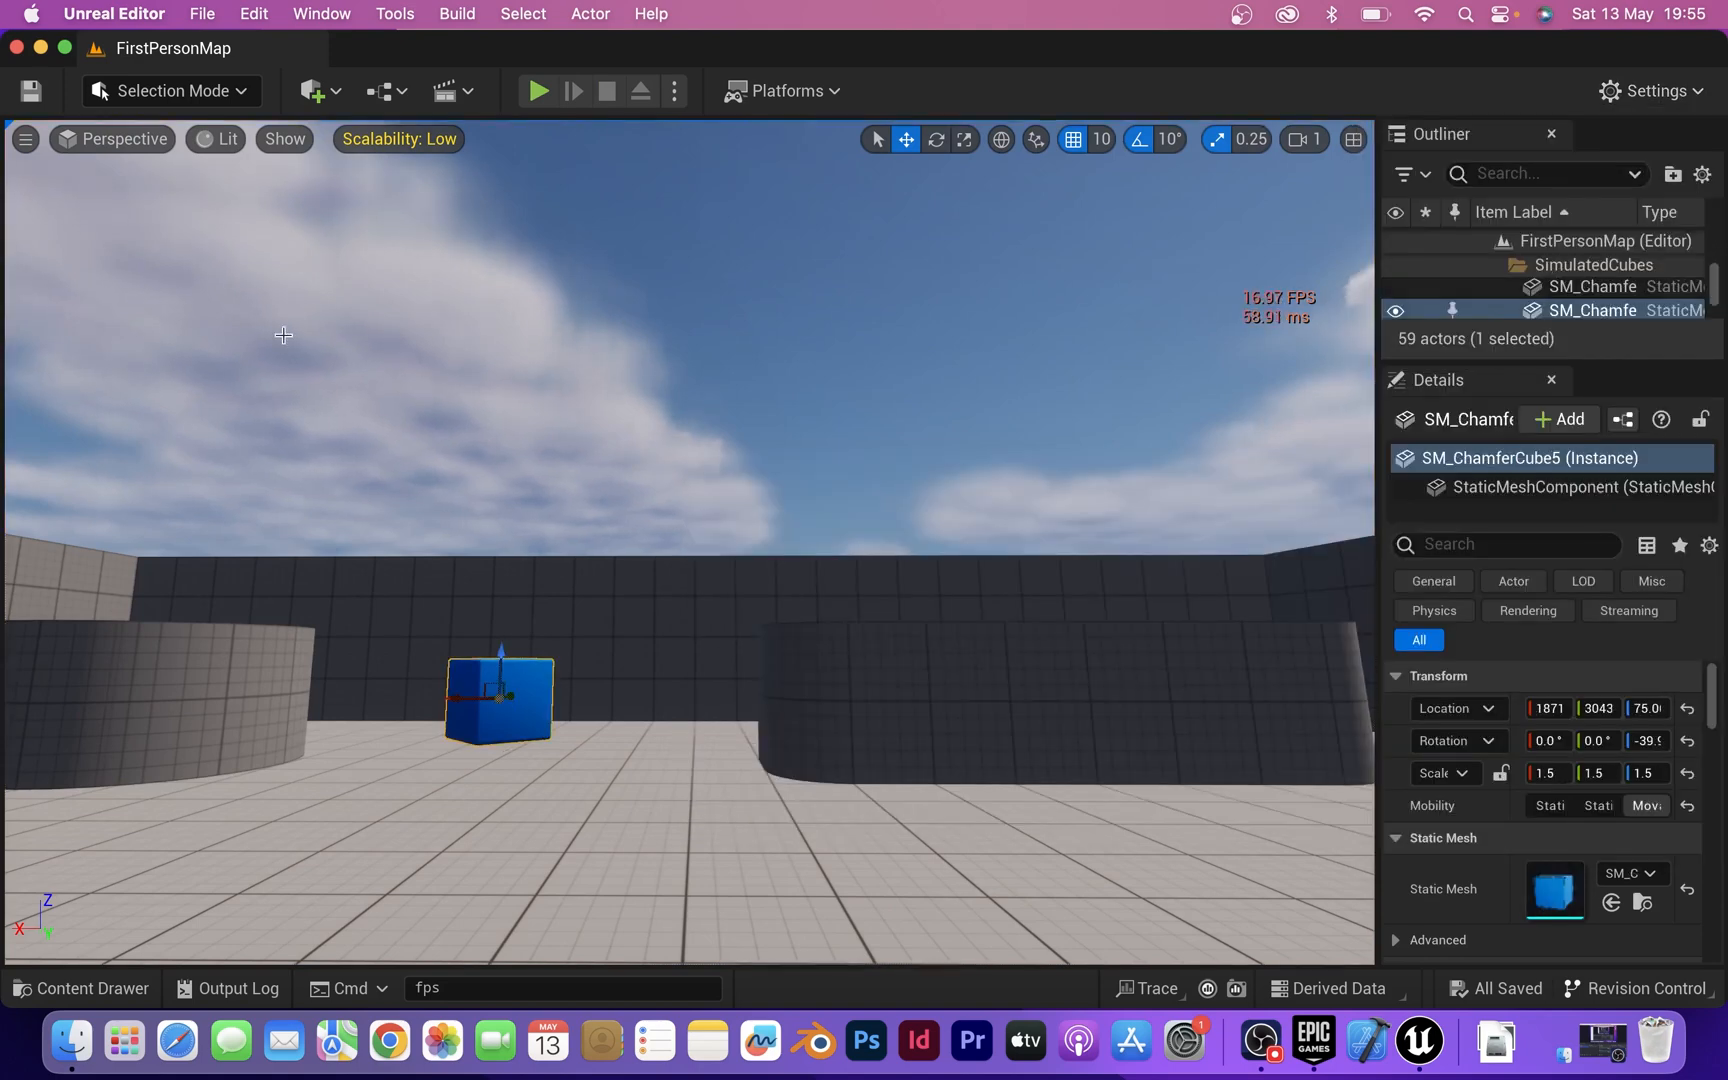
mouse_move(537, 91)
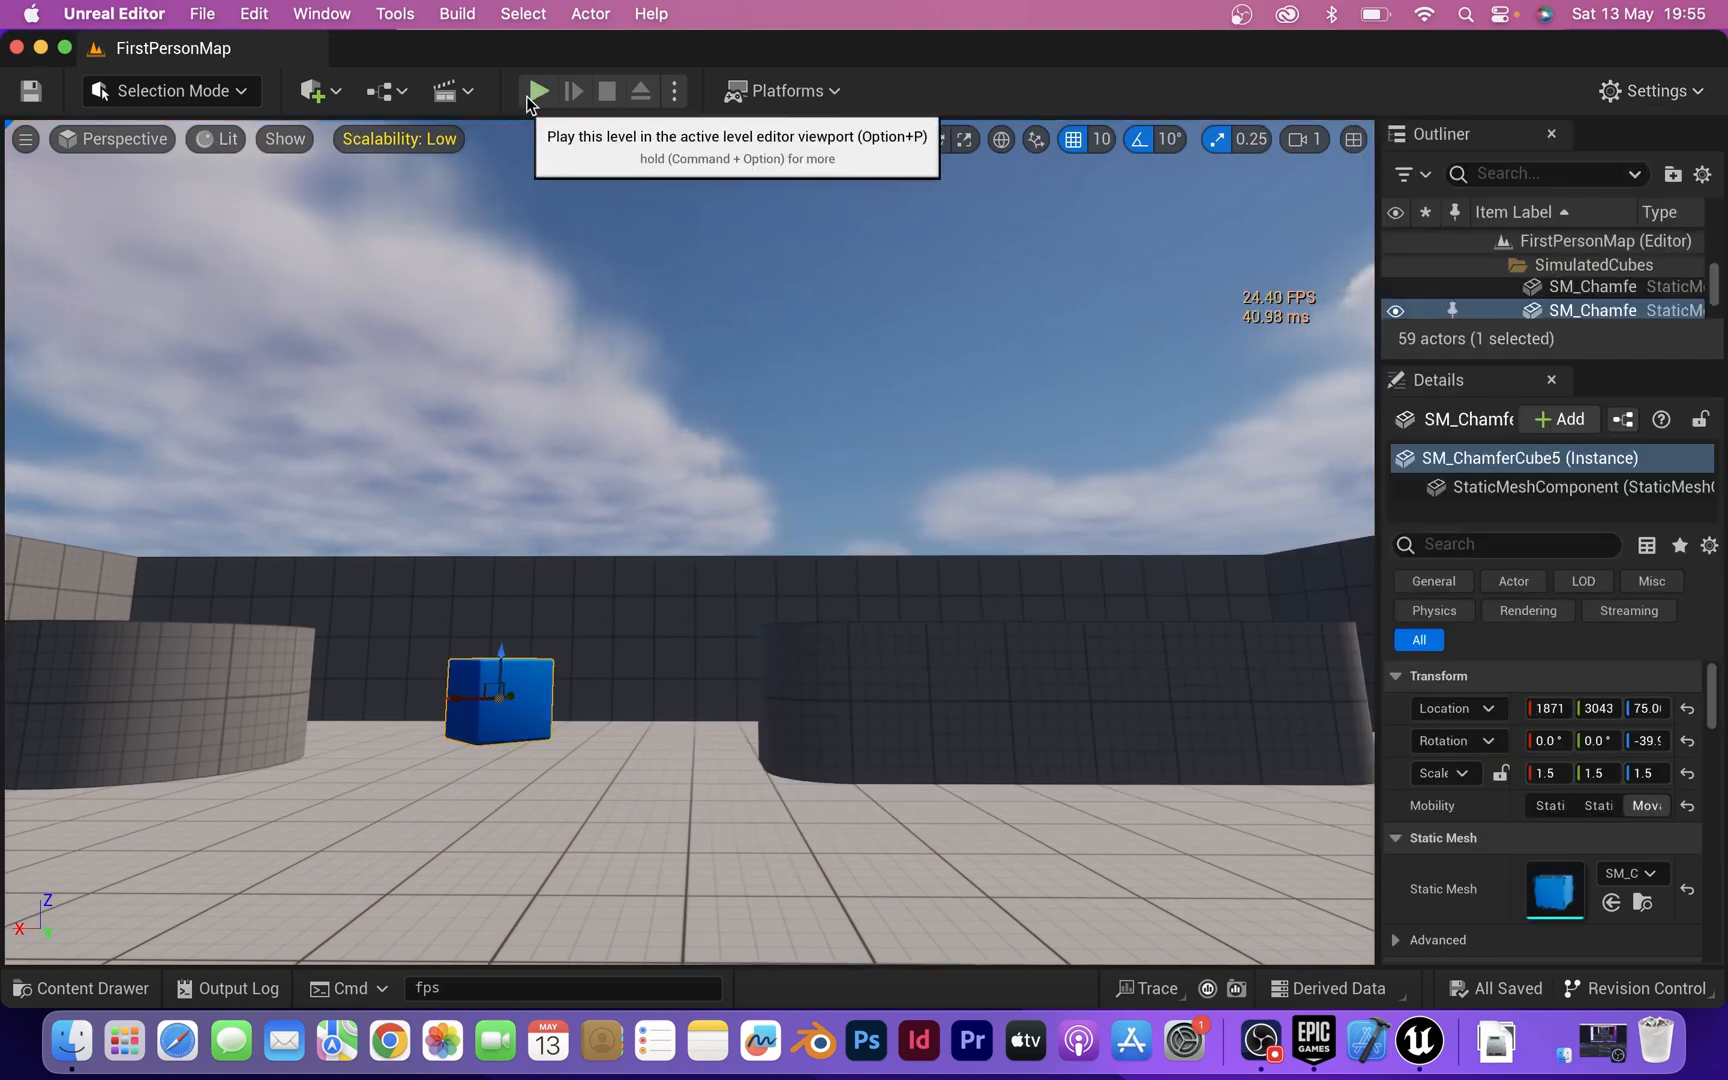
left_click(537, 90)
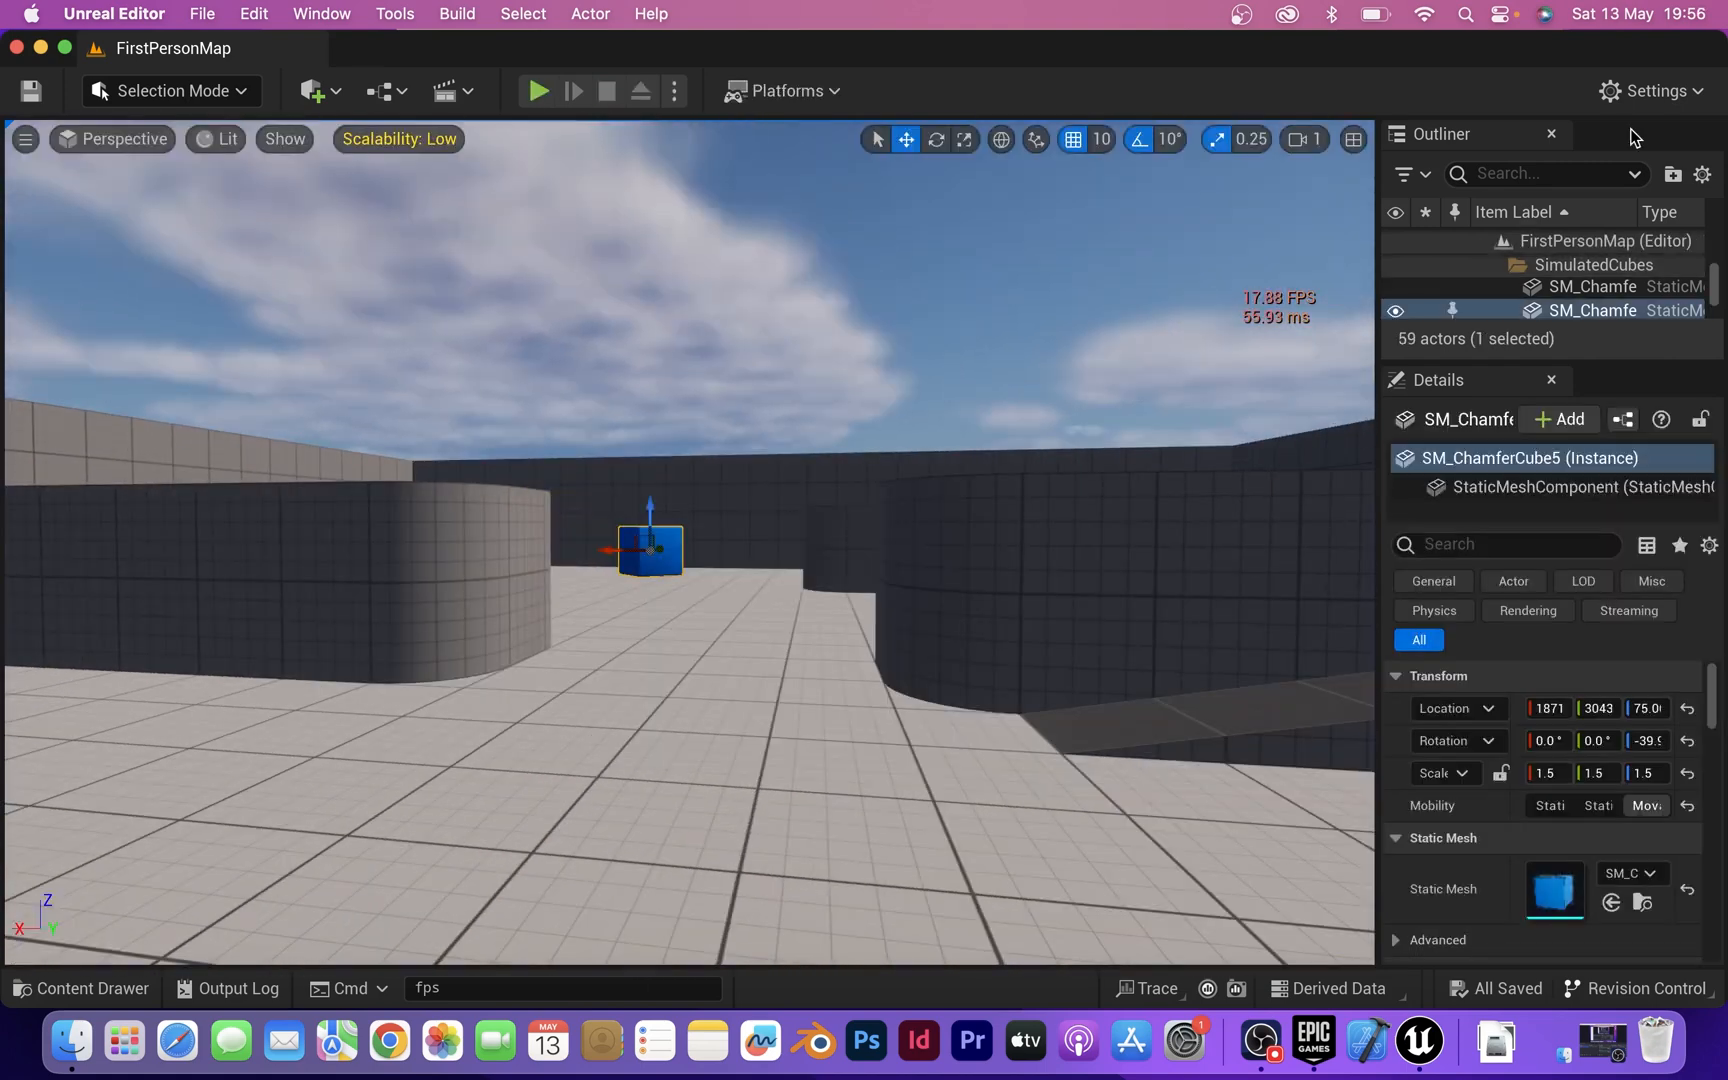
left_click(1650, 90)
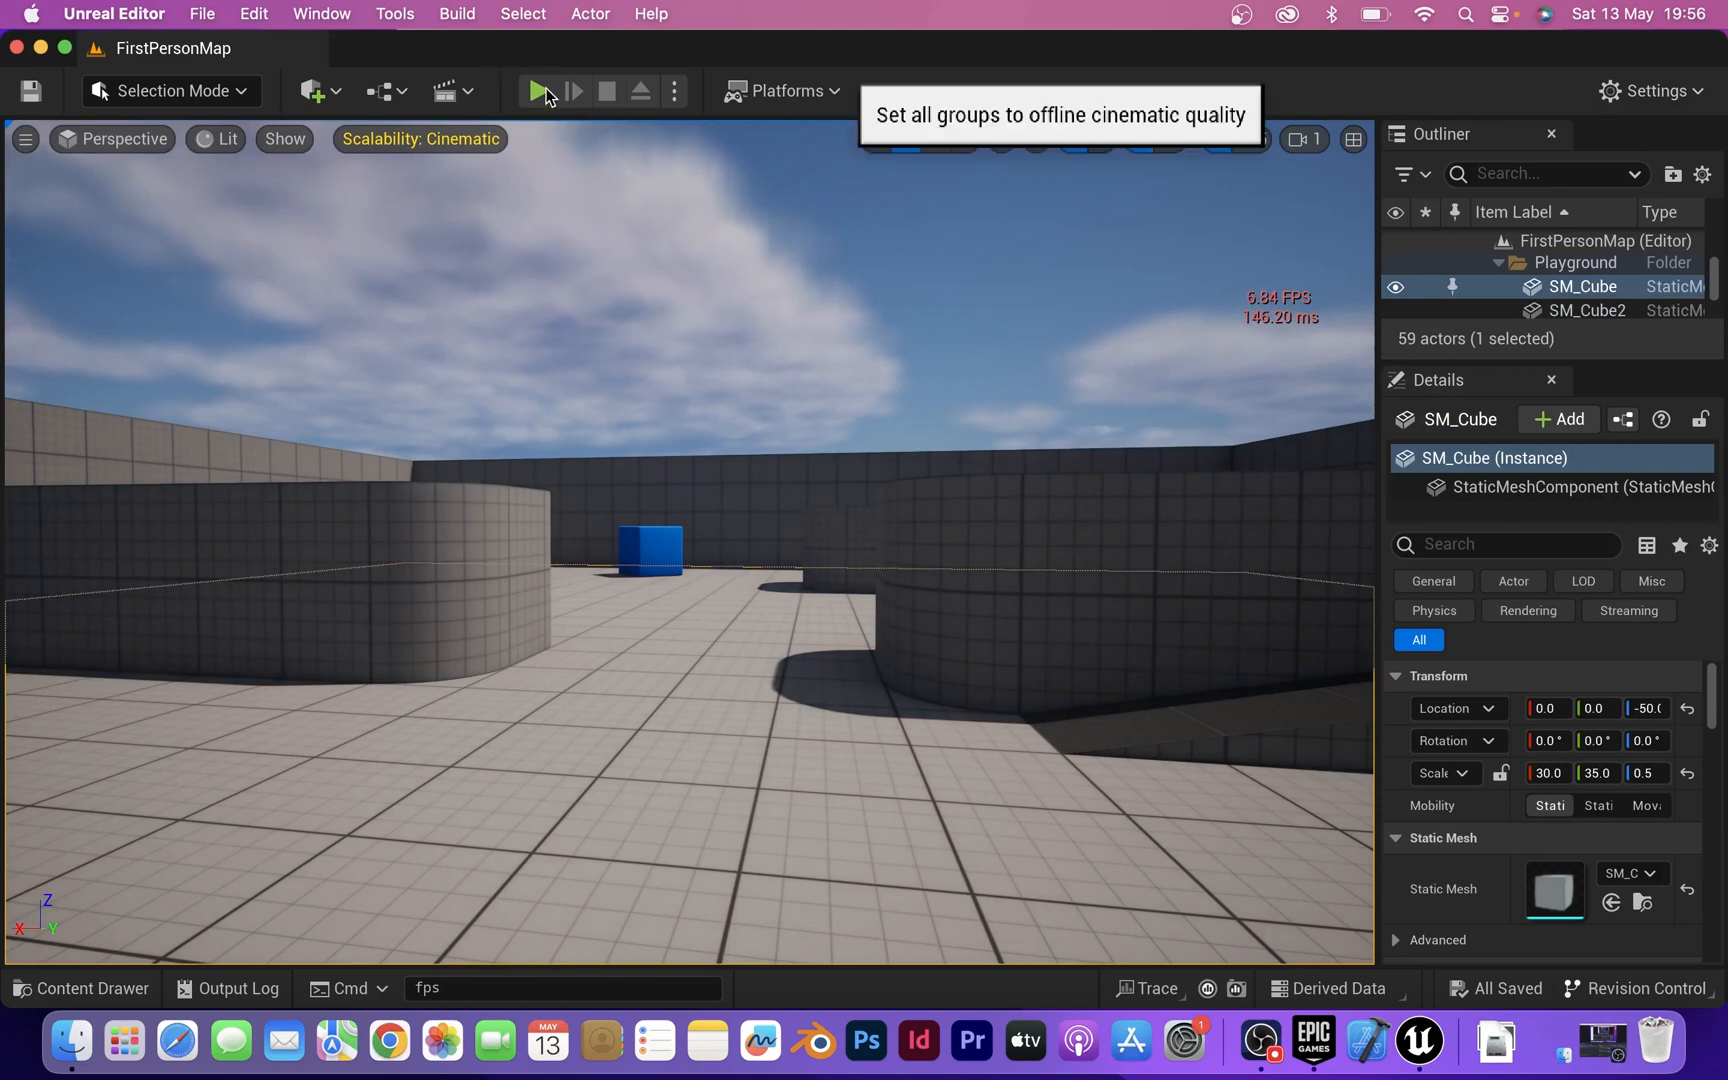
left_click(538, 91)
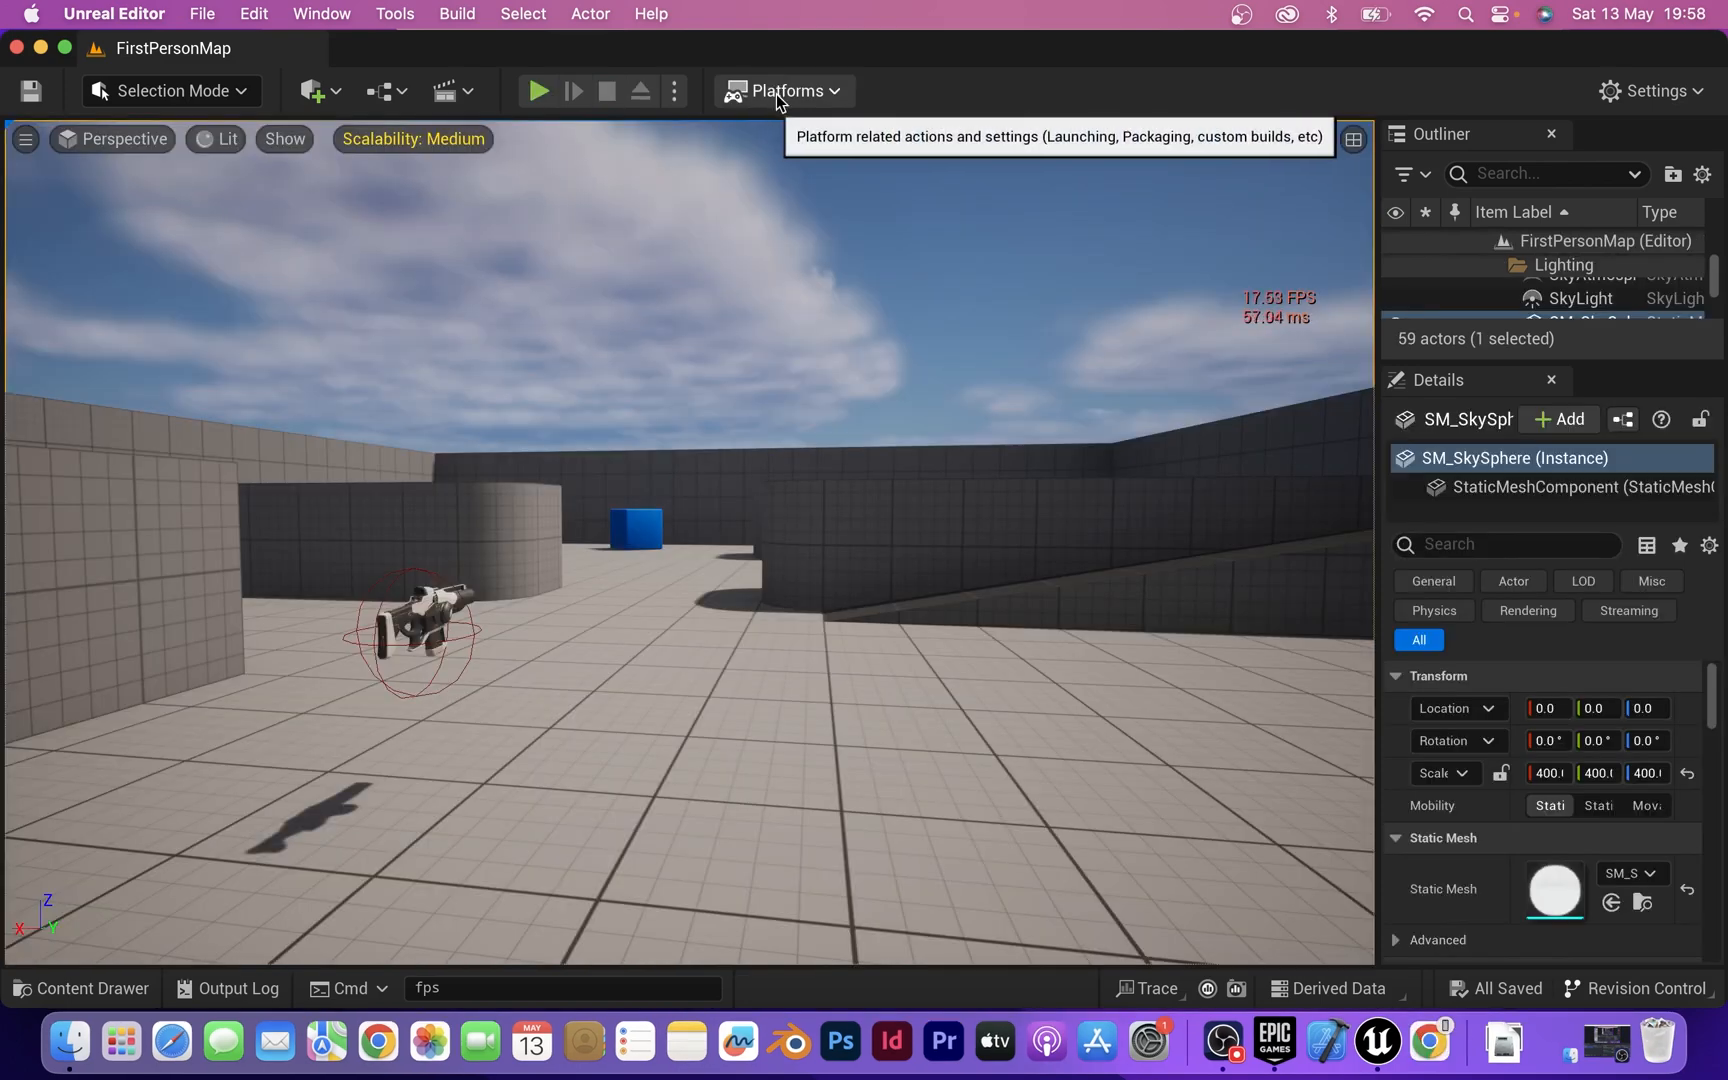
Step: Update the SDK on the MacBook-Air.local Mac device from the Platforms menu
left_click(785, 90)
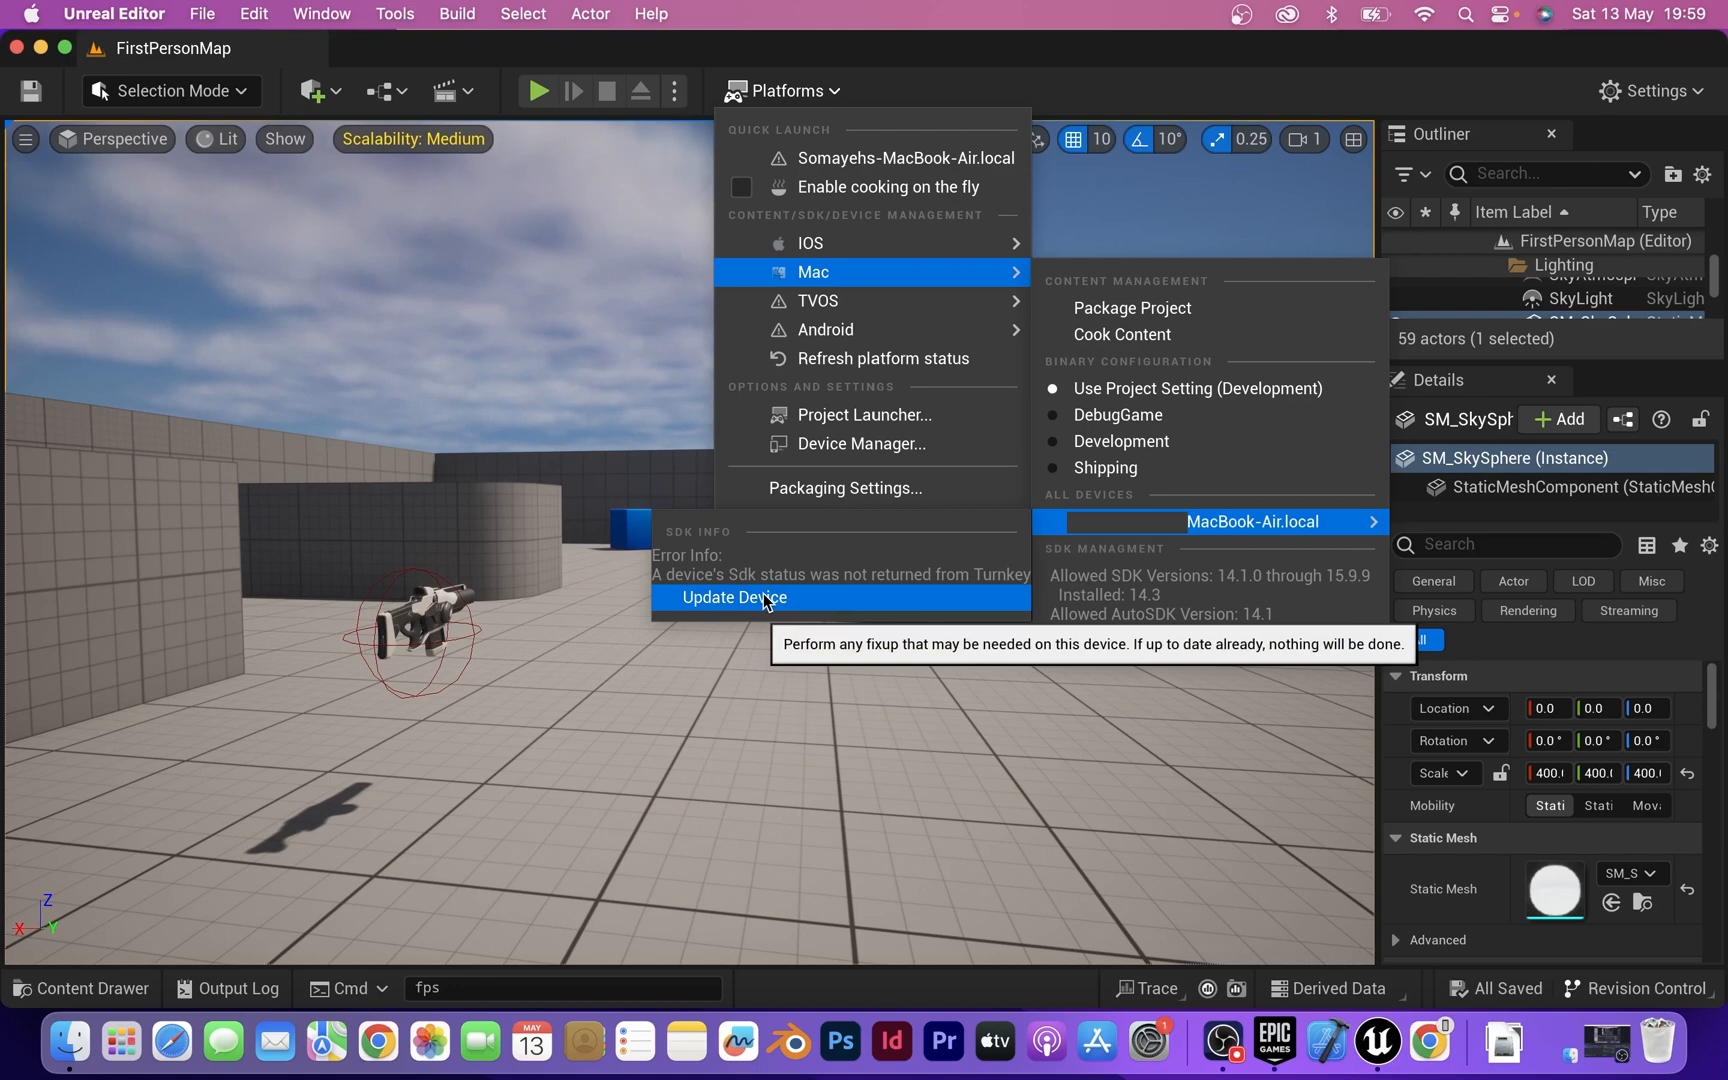
left_click(734, 597)
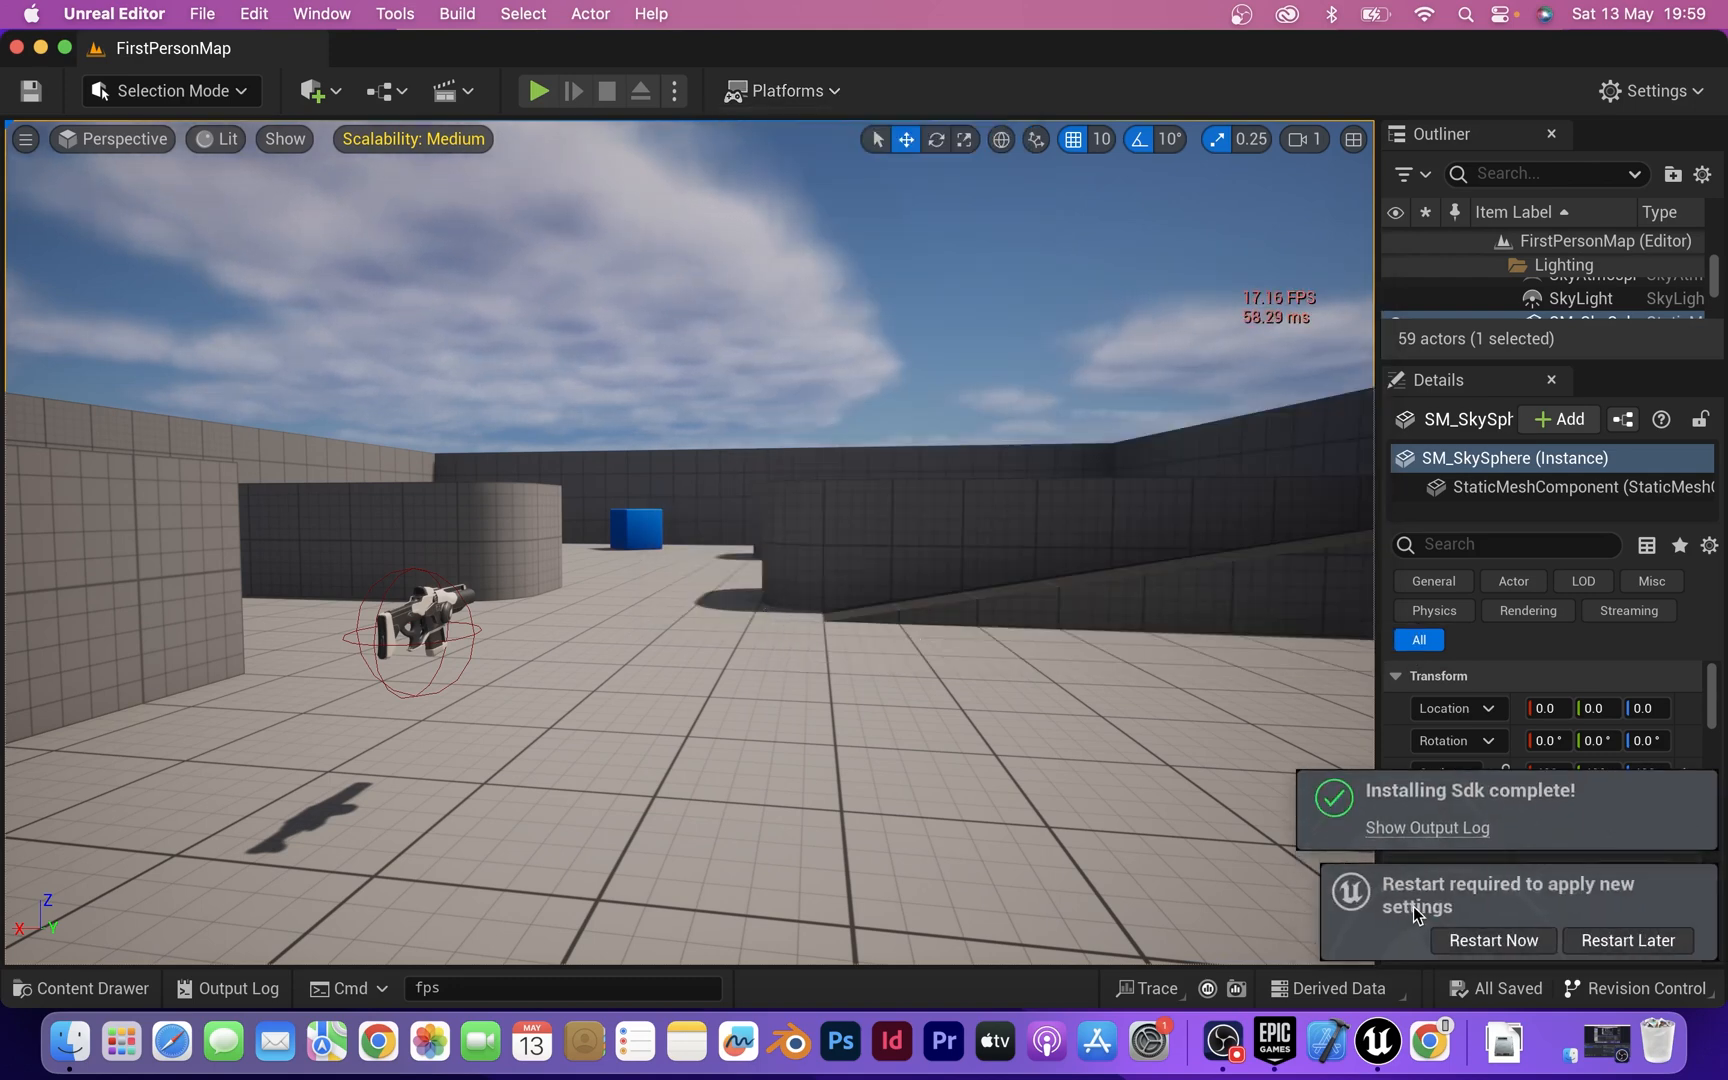
mouse_move(1491, 940)
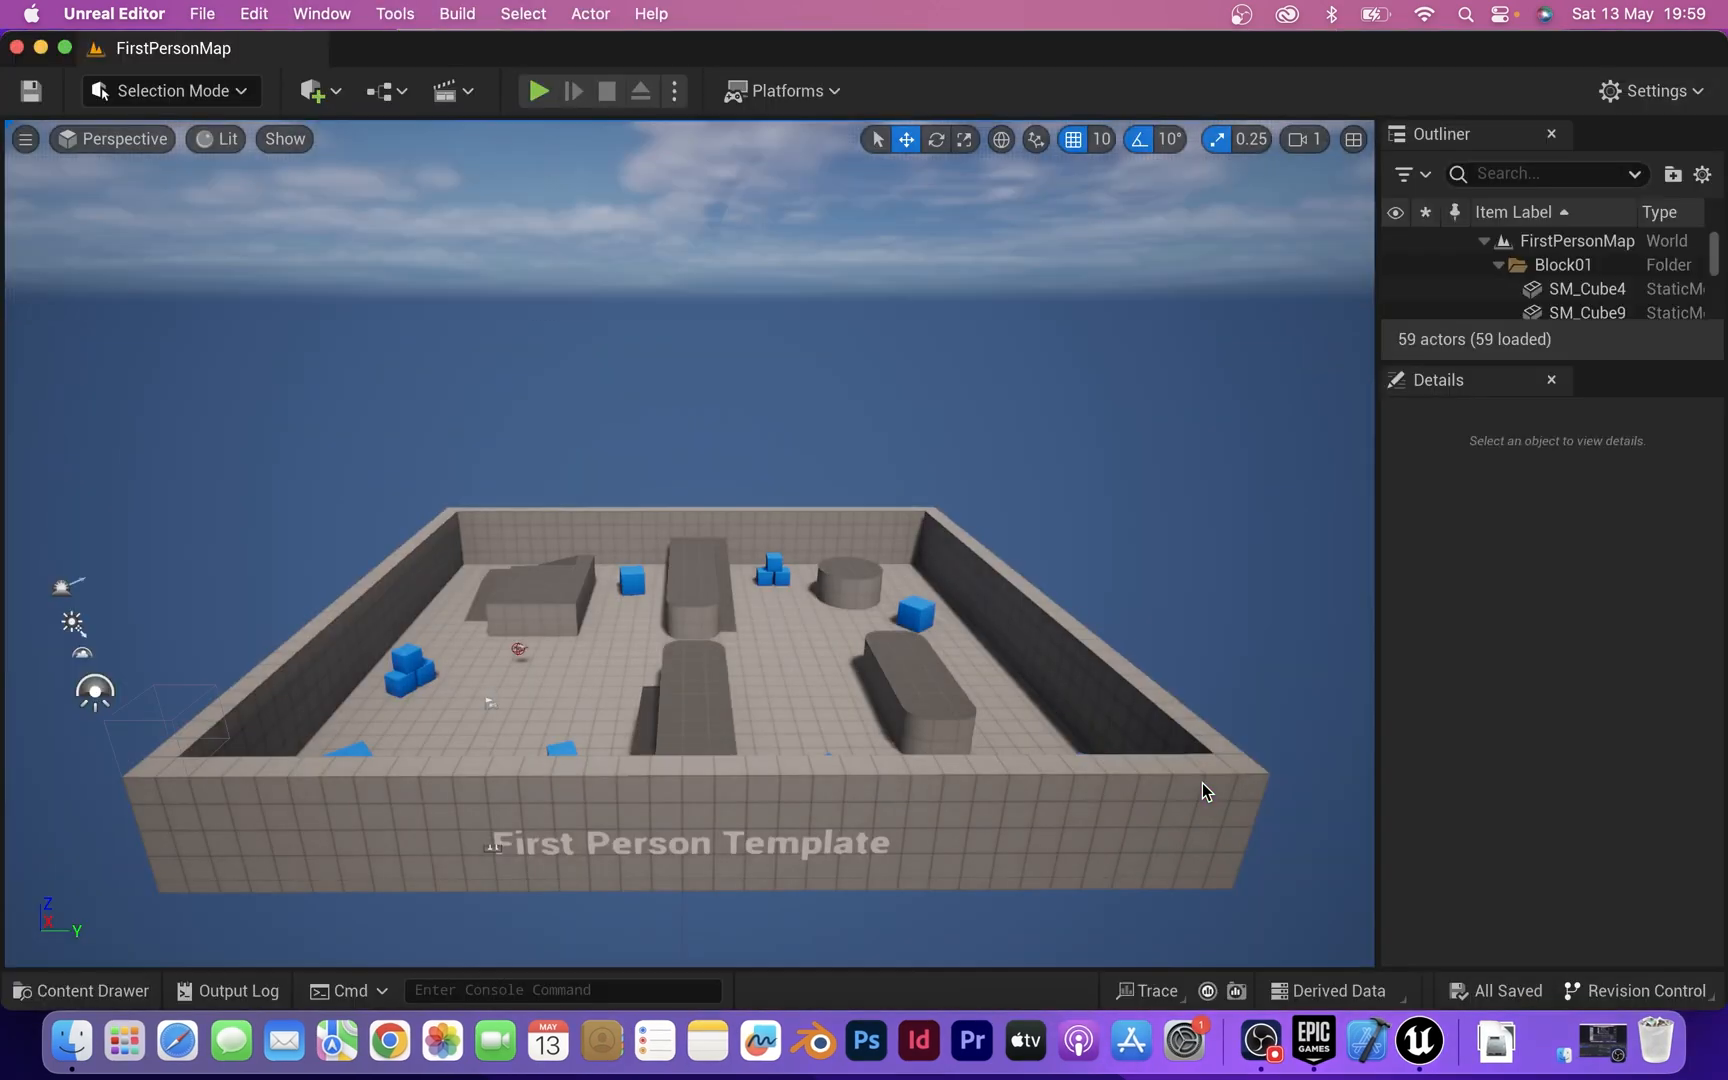
mouse_move(731, 187)
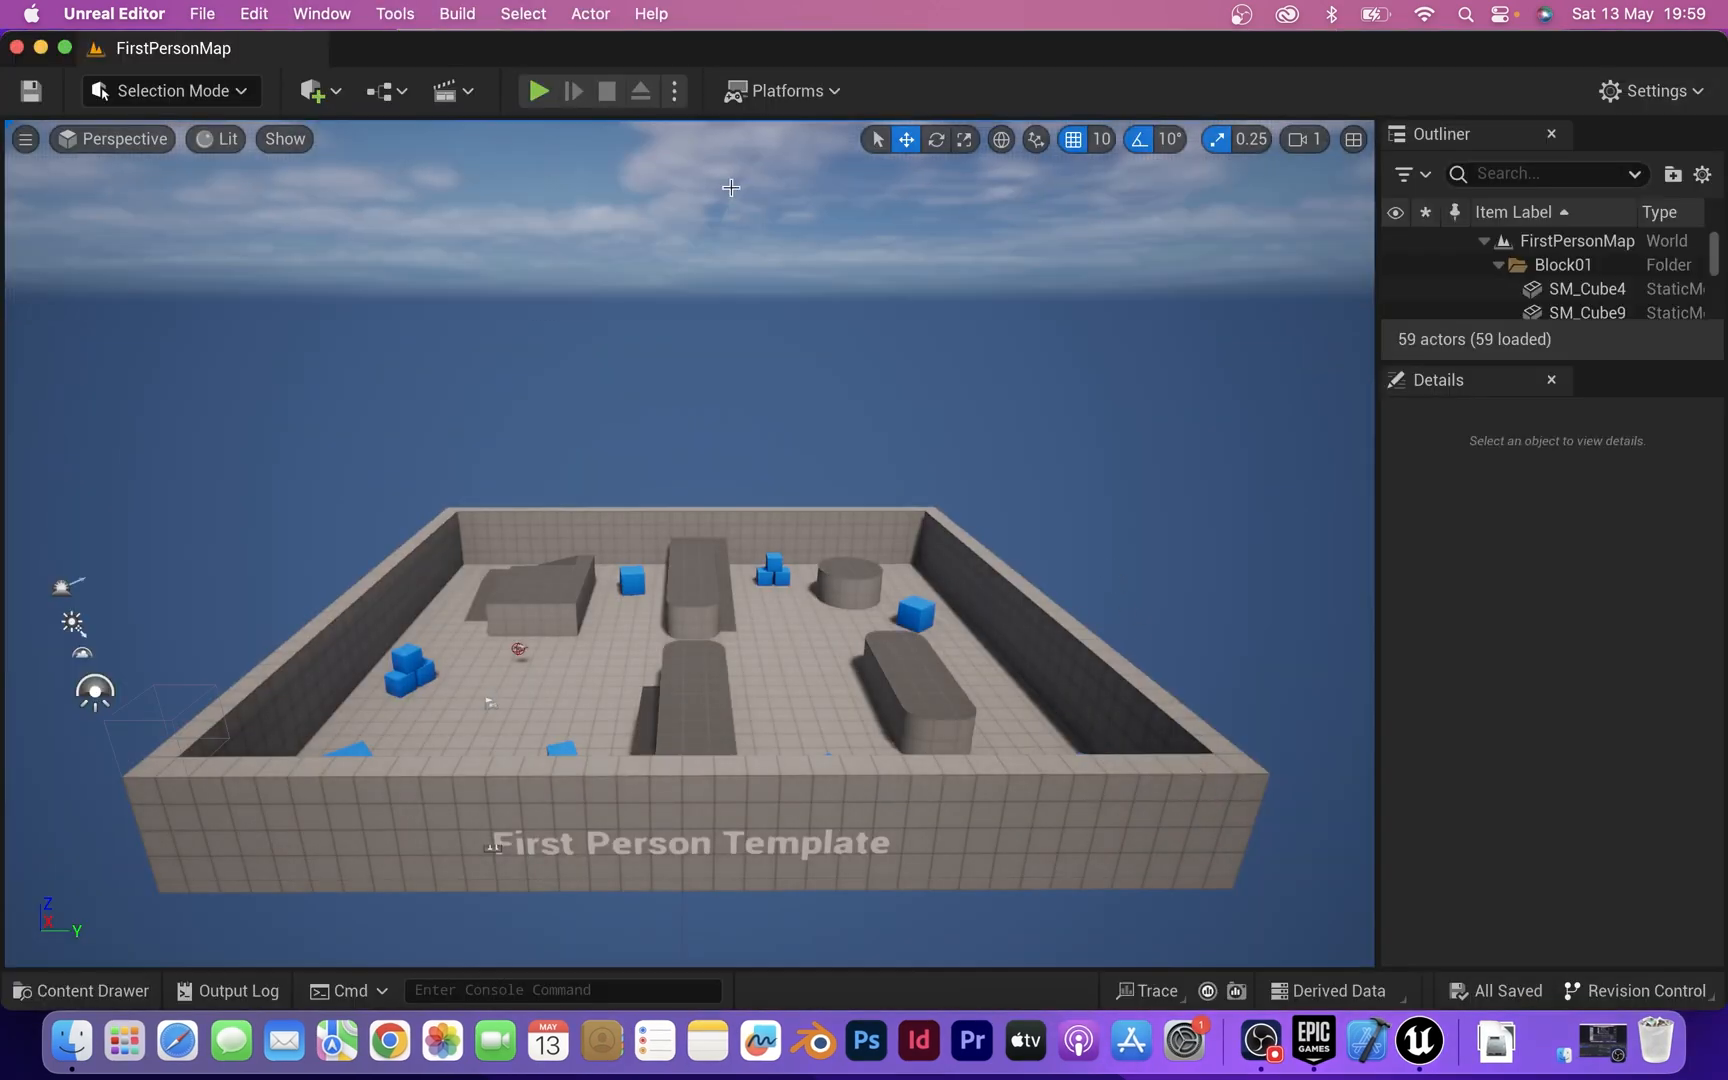
Step: Show the Mac packaging and binary configuration options in the Platforms menu
left_click(780, 90)
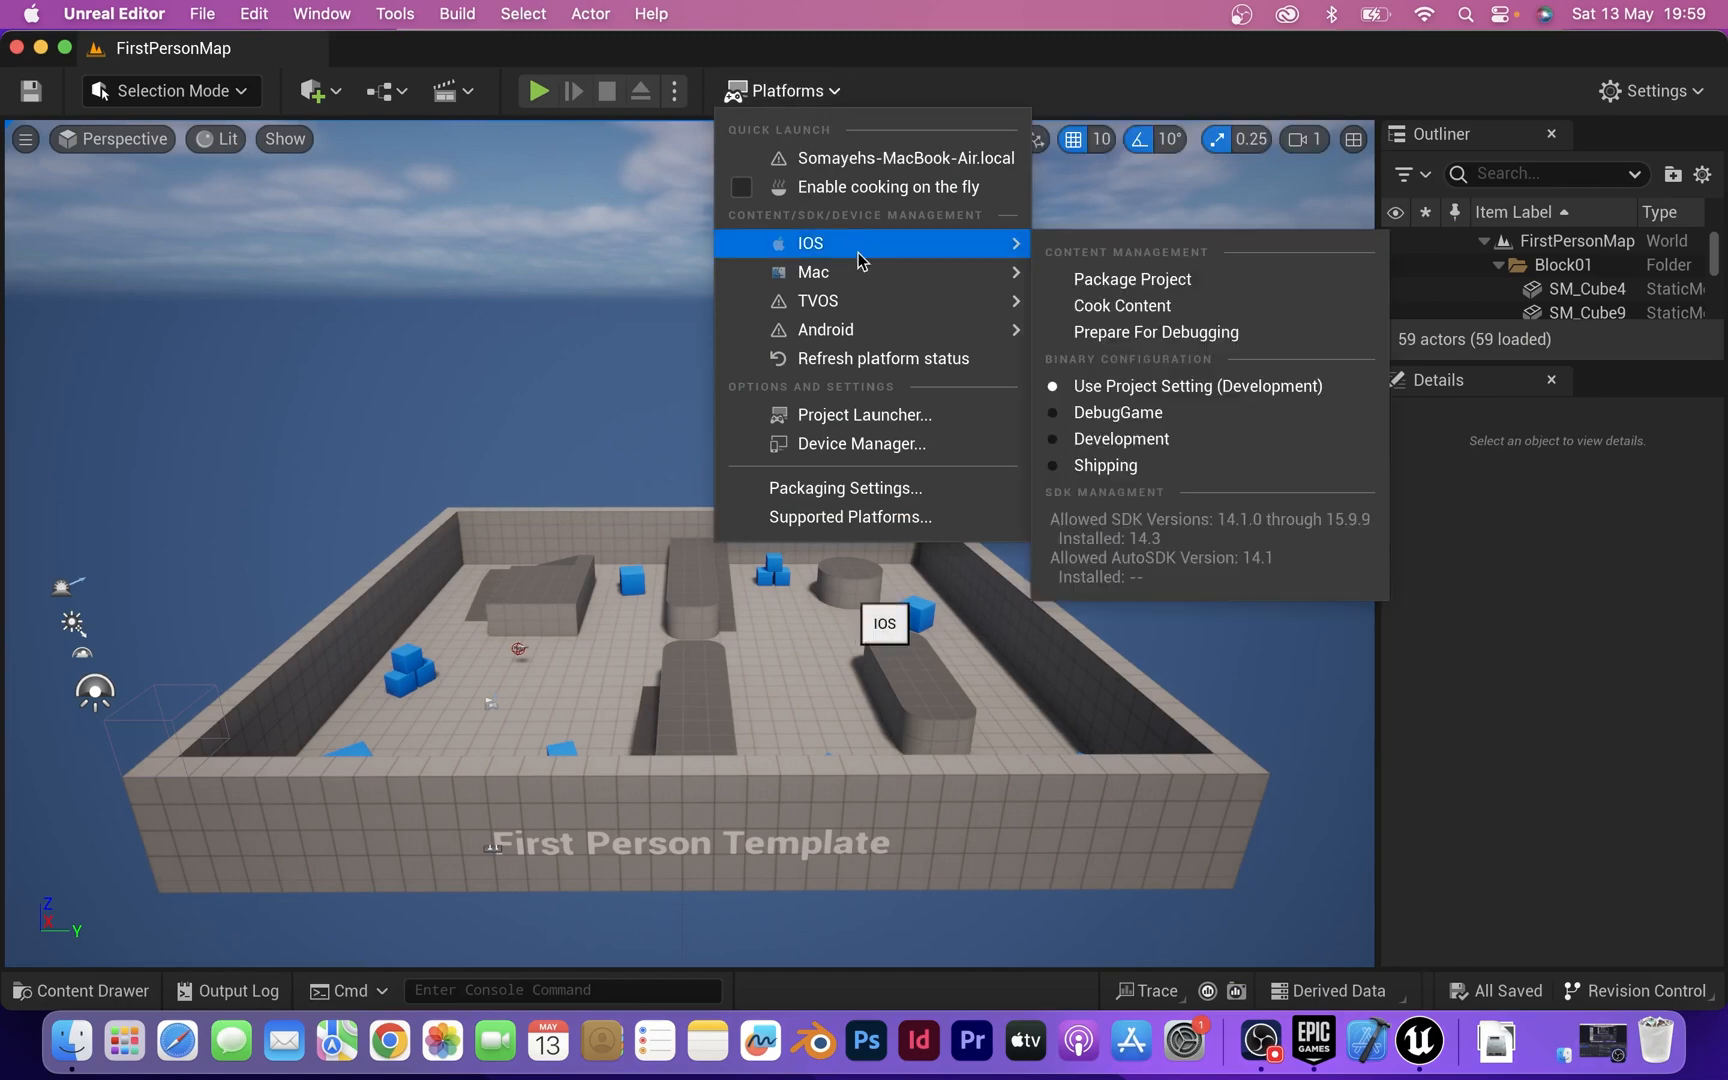
mouse_move(813, 271)
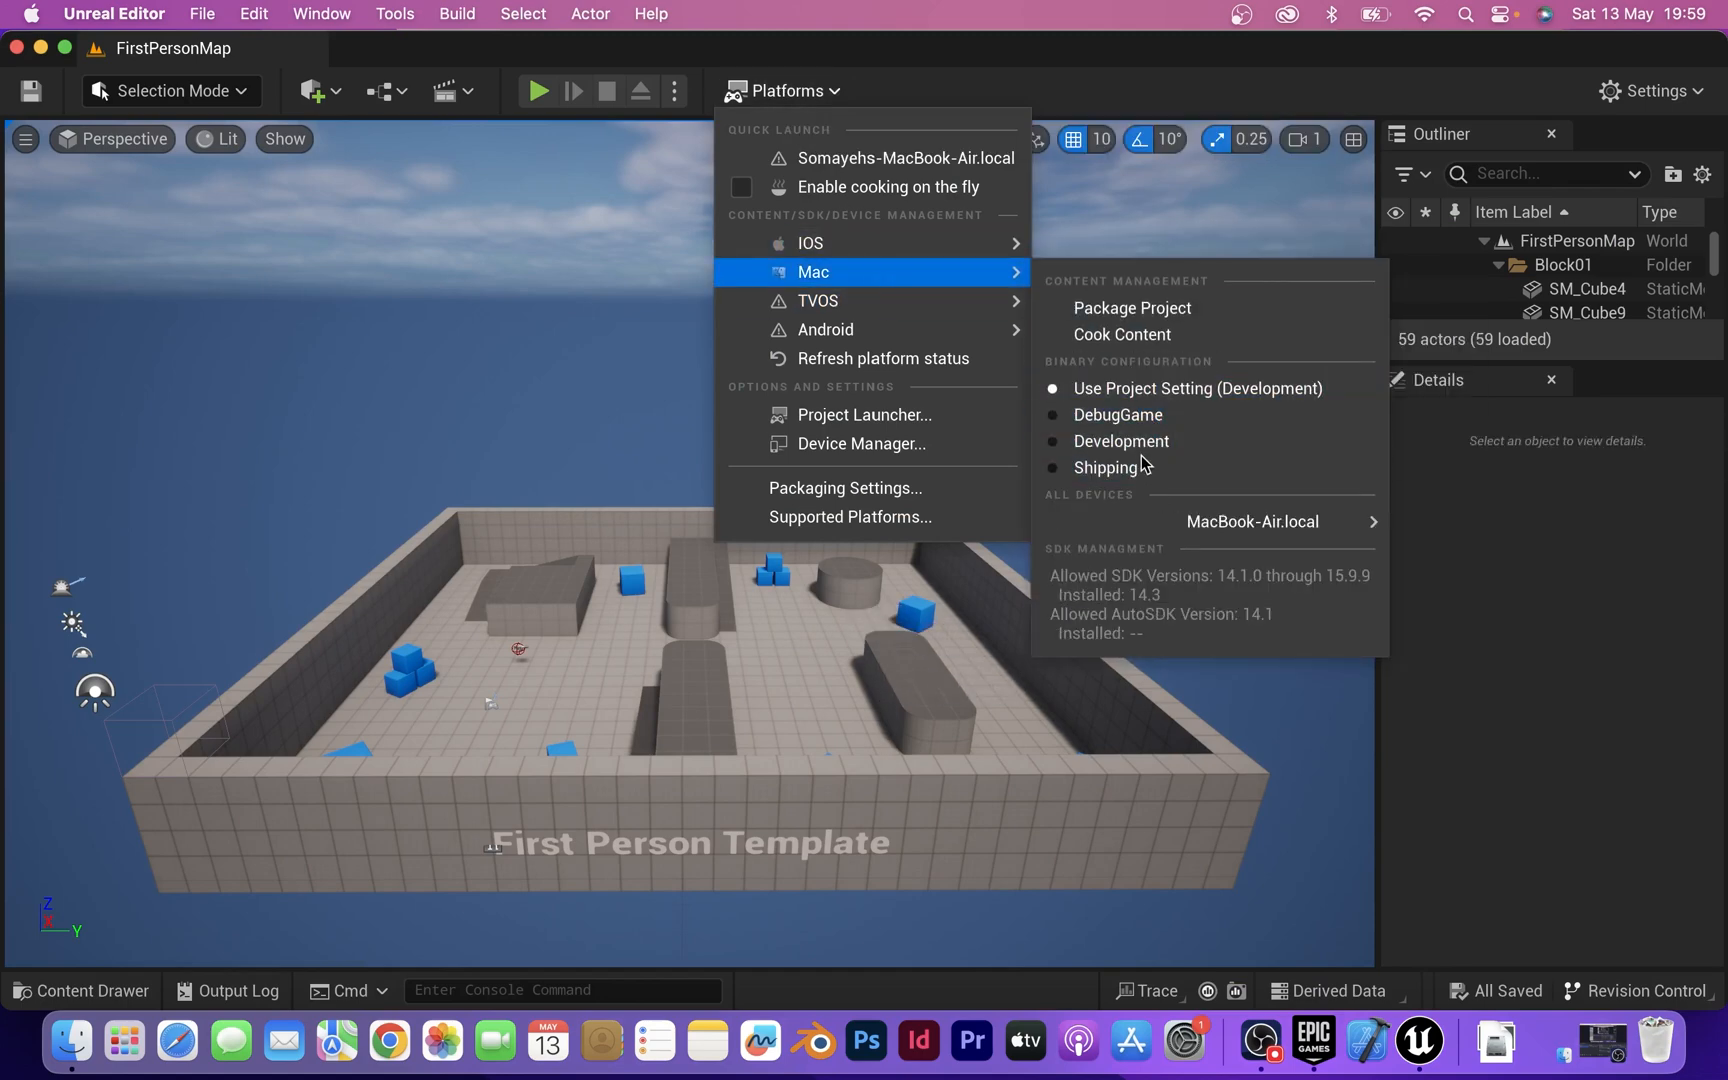
mouse_move(1131, 307)
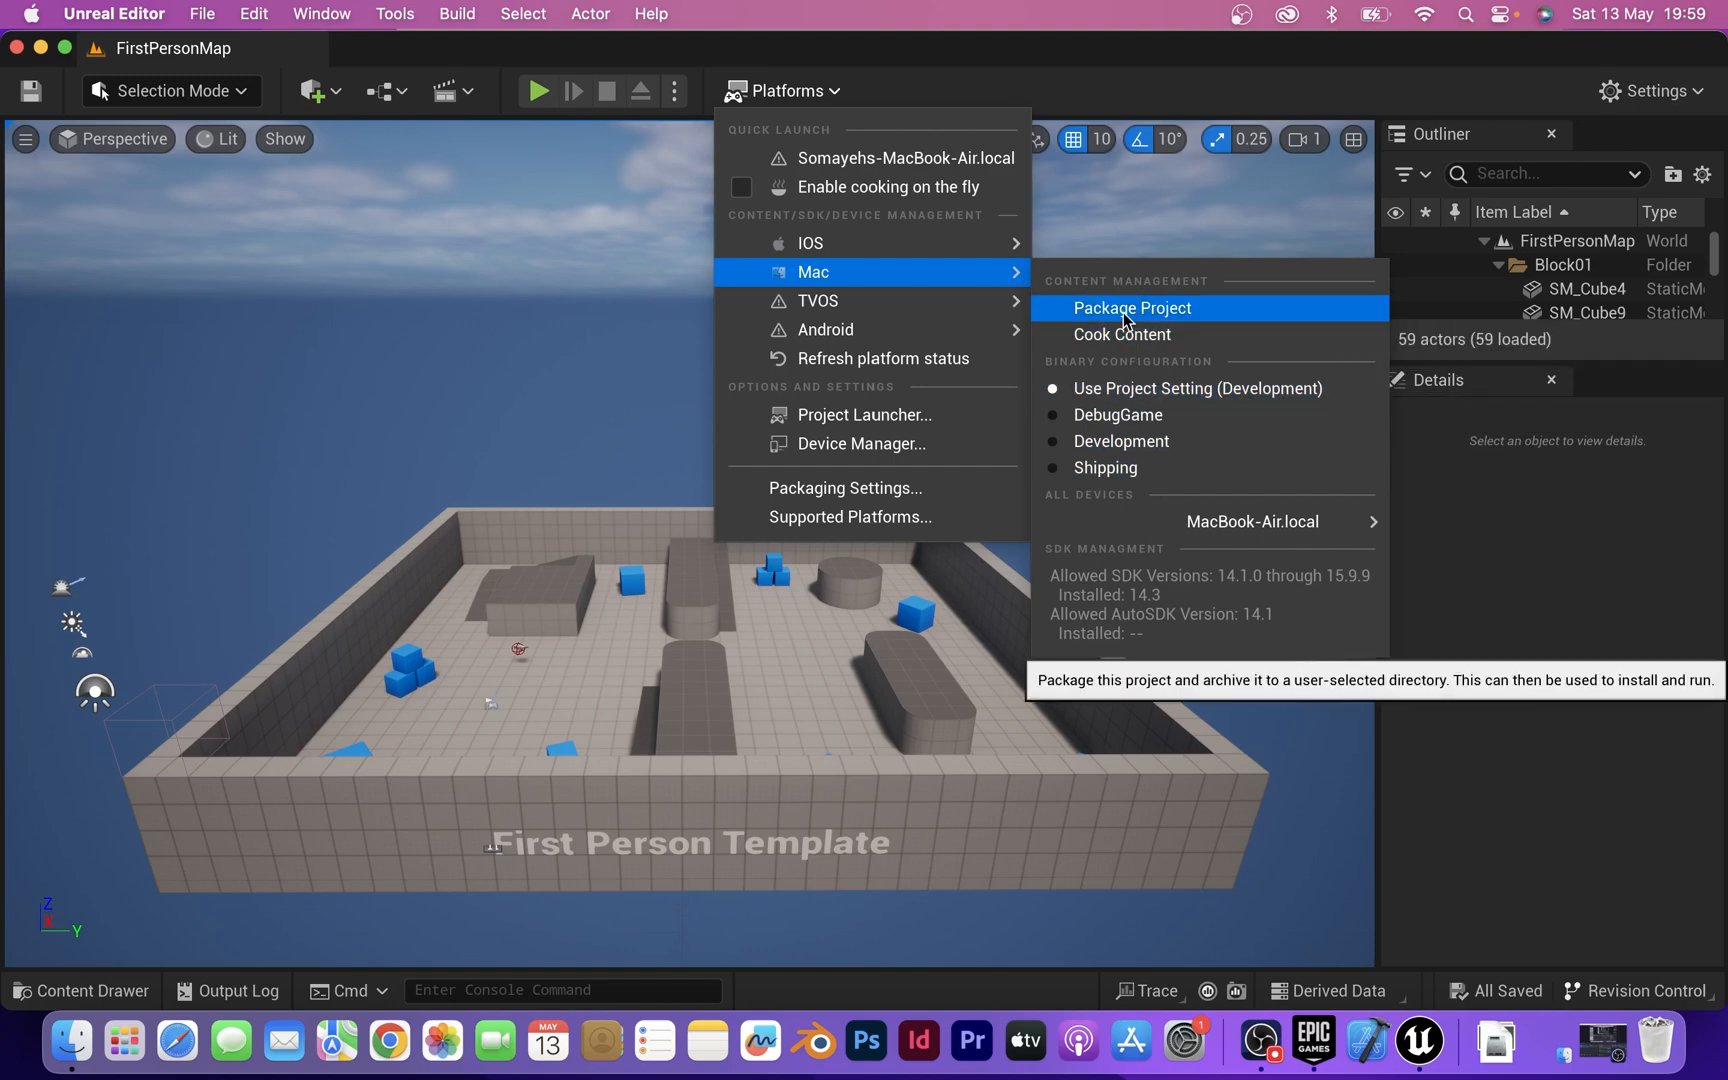
Step: Package the project for Mac into the Desktop folder and watch the Output Log
left_click(1130, 307)
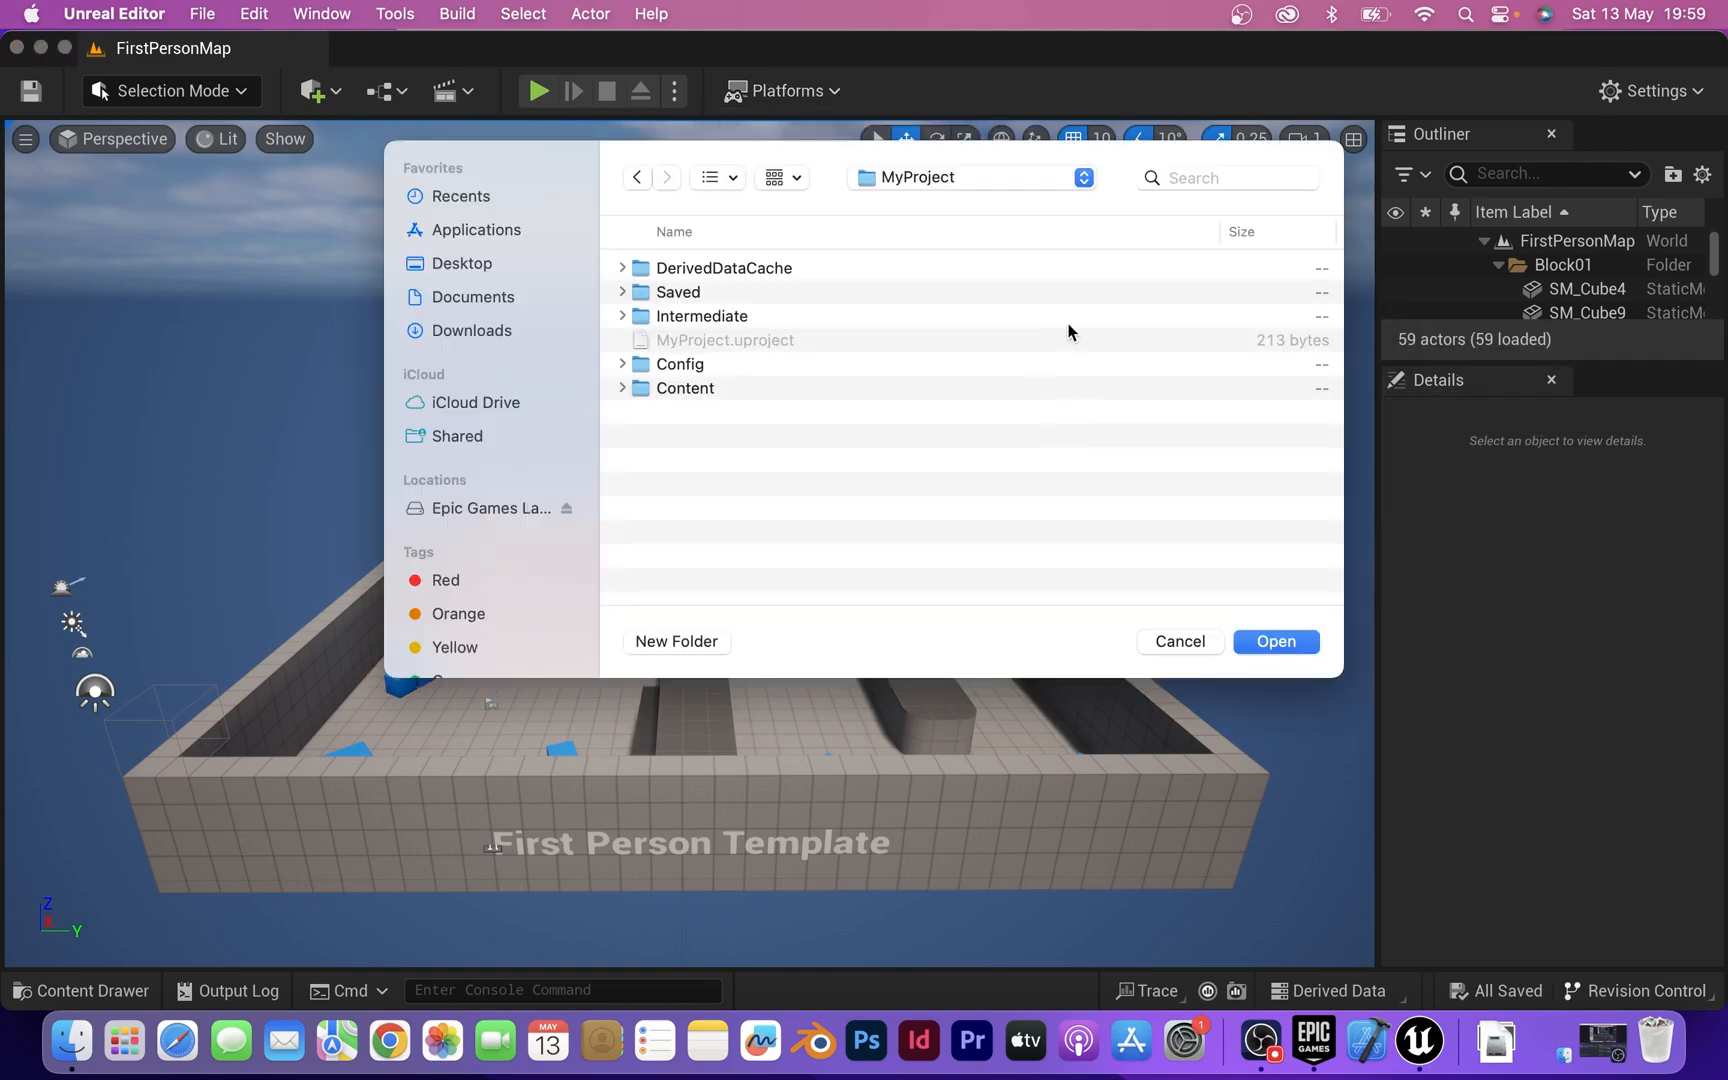
left_click(460, 262)
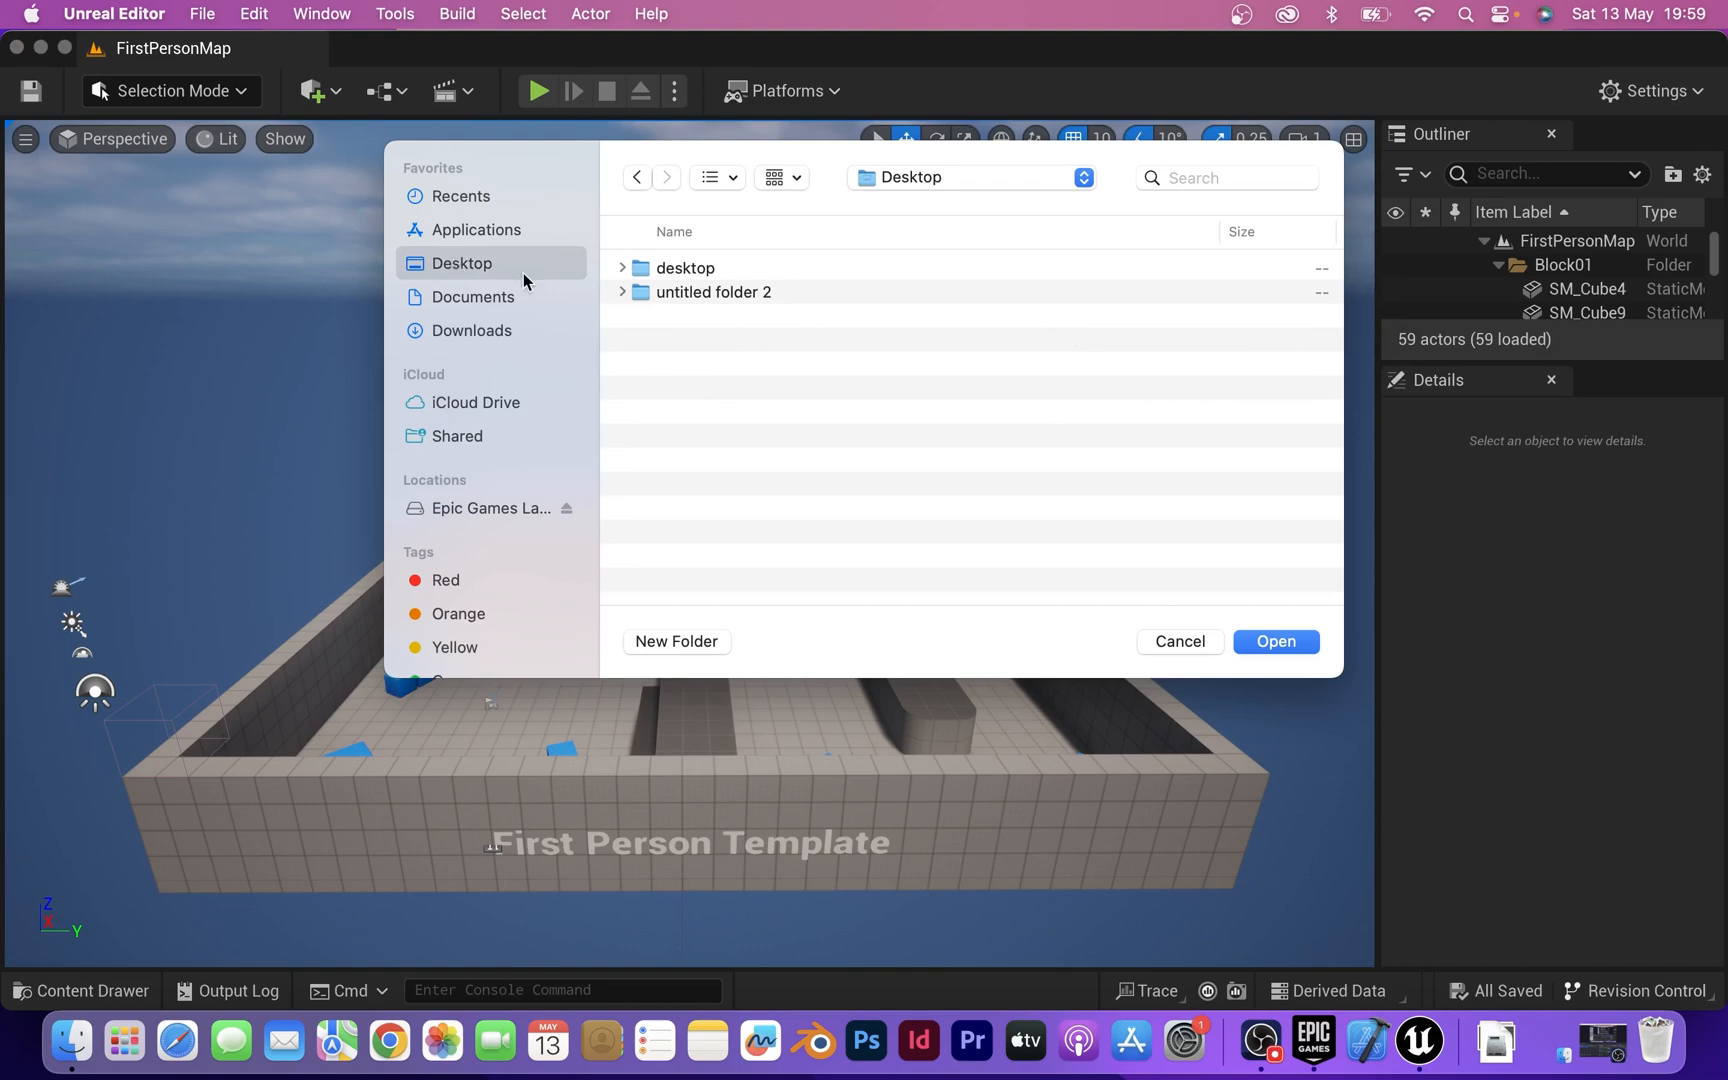
left_click(1274, 641)
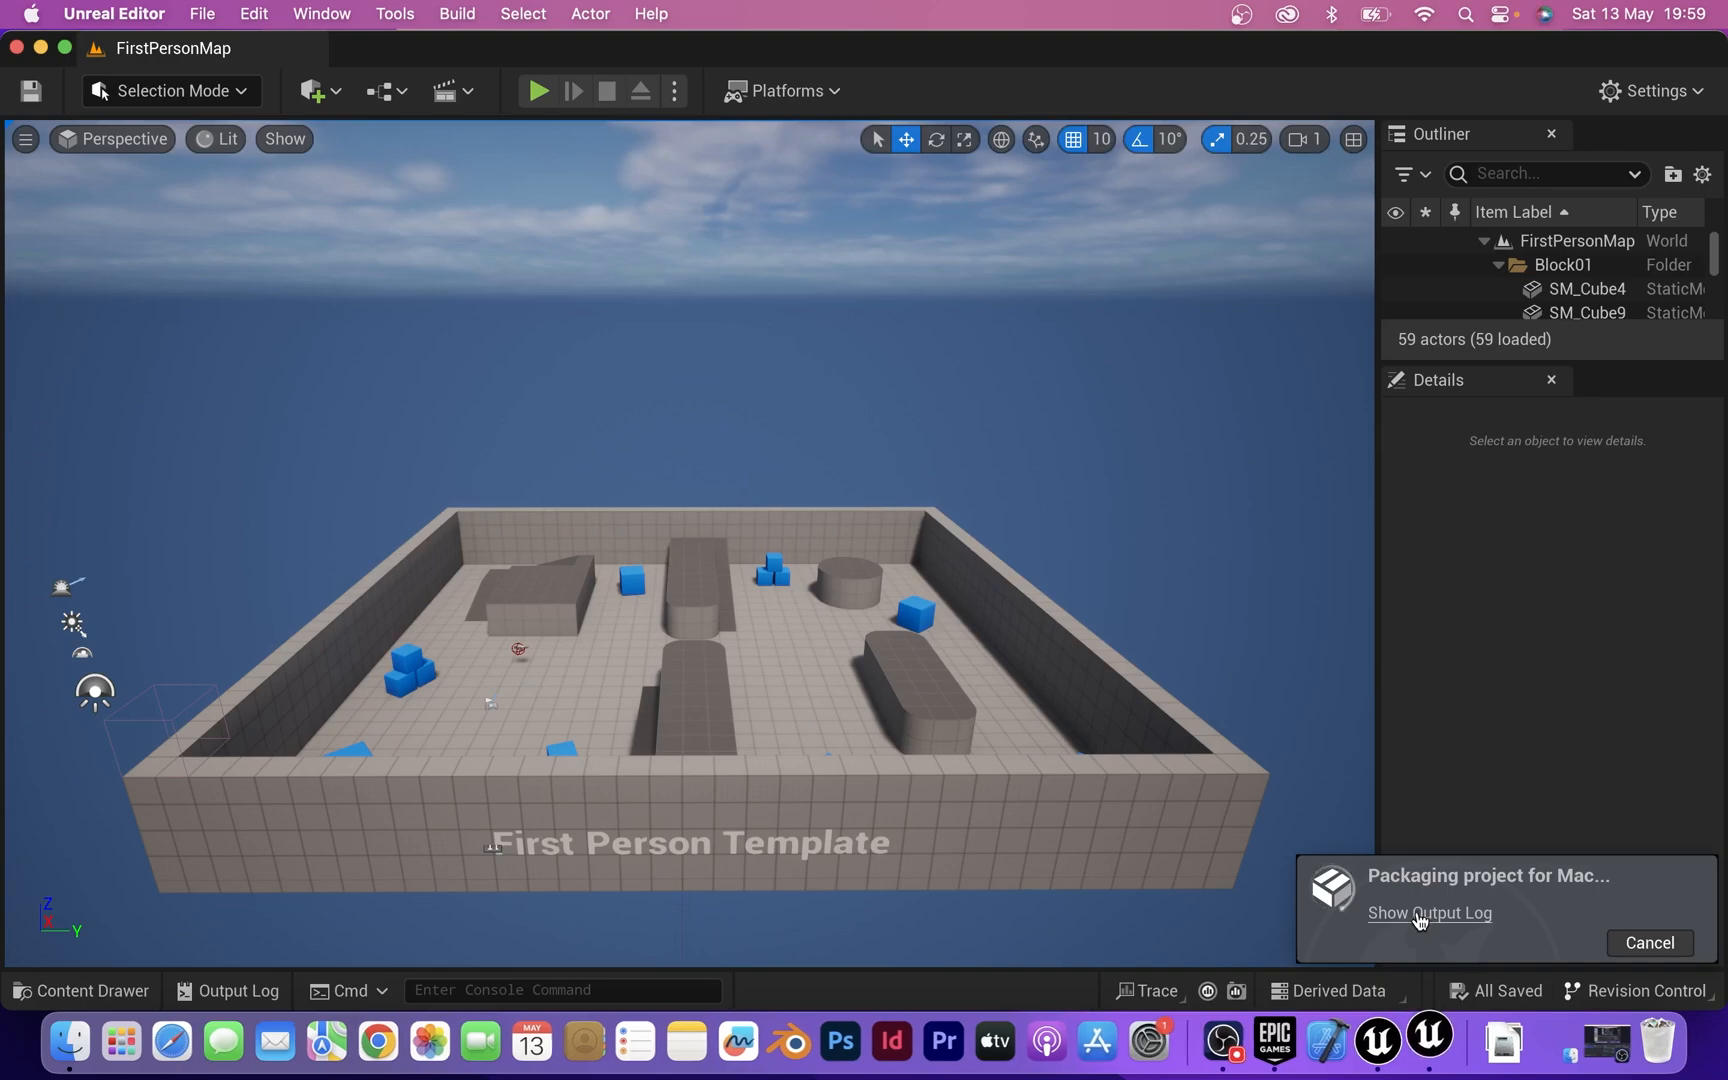
left_click(1428, 912)
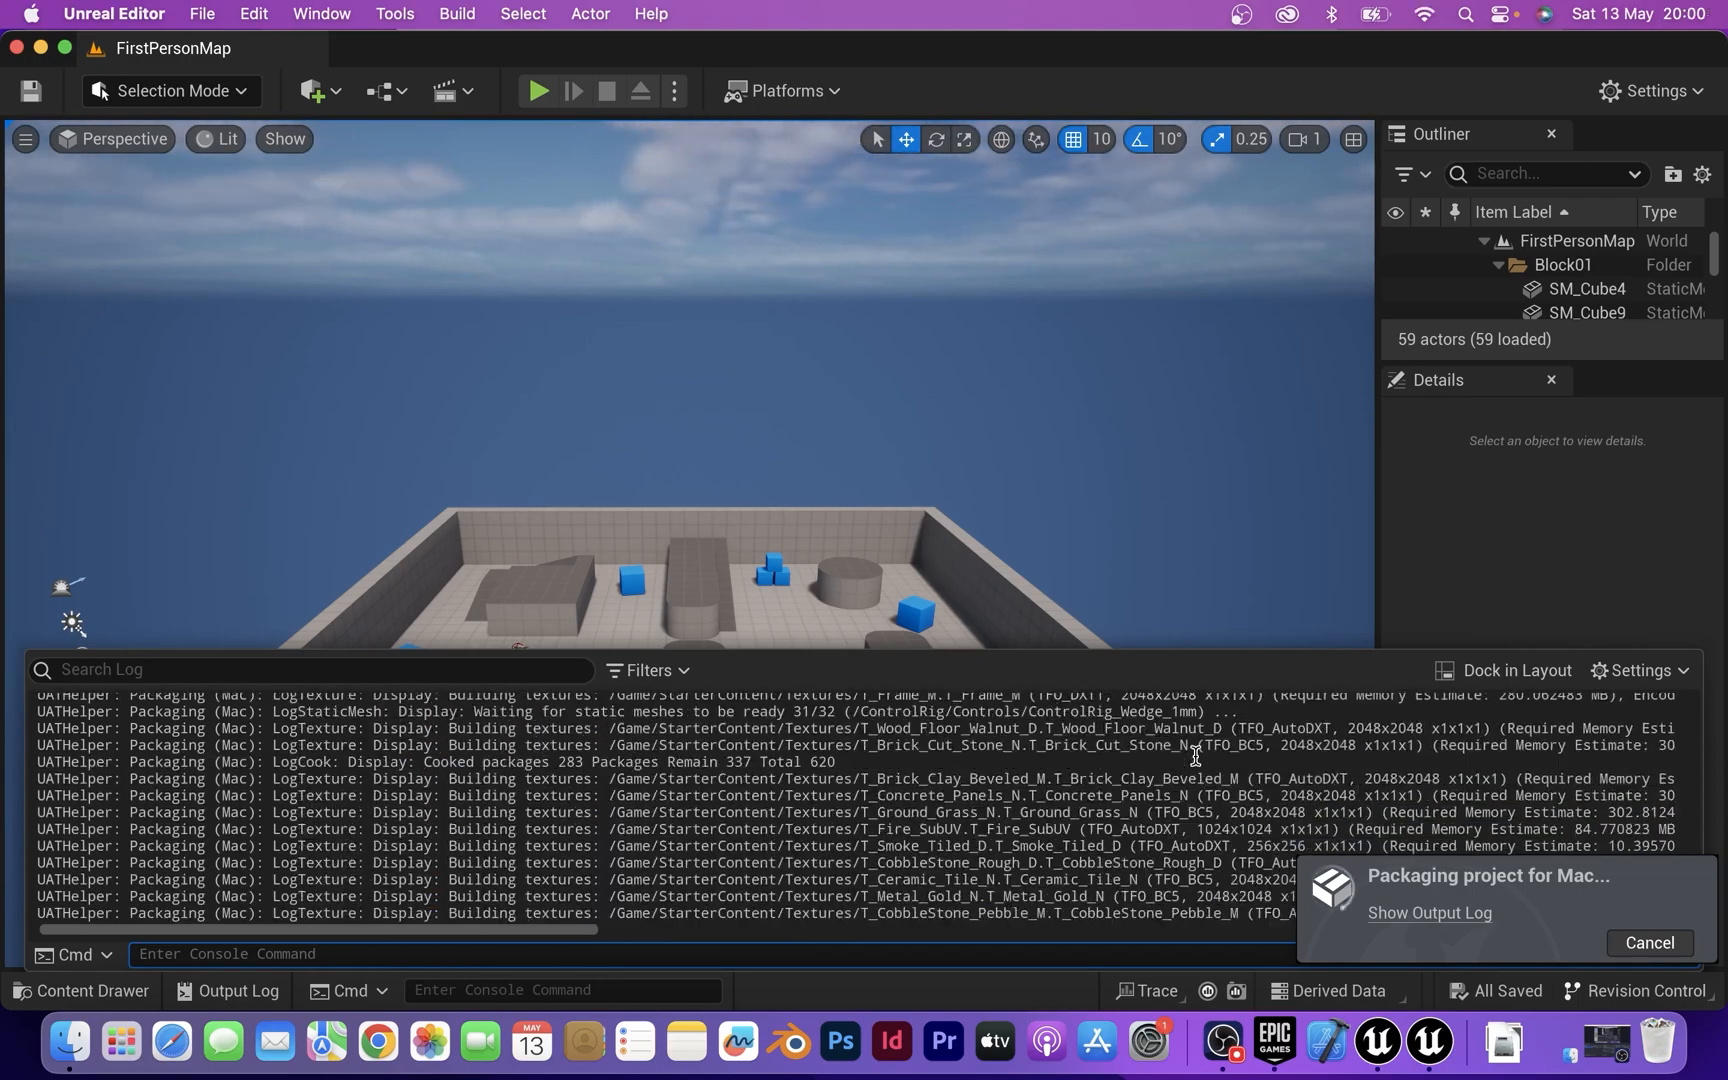
Step: Quit Unreal Editor and hide the Epic Games Launcher window
left_click(114, 13)
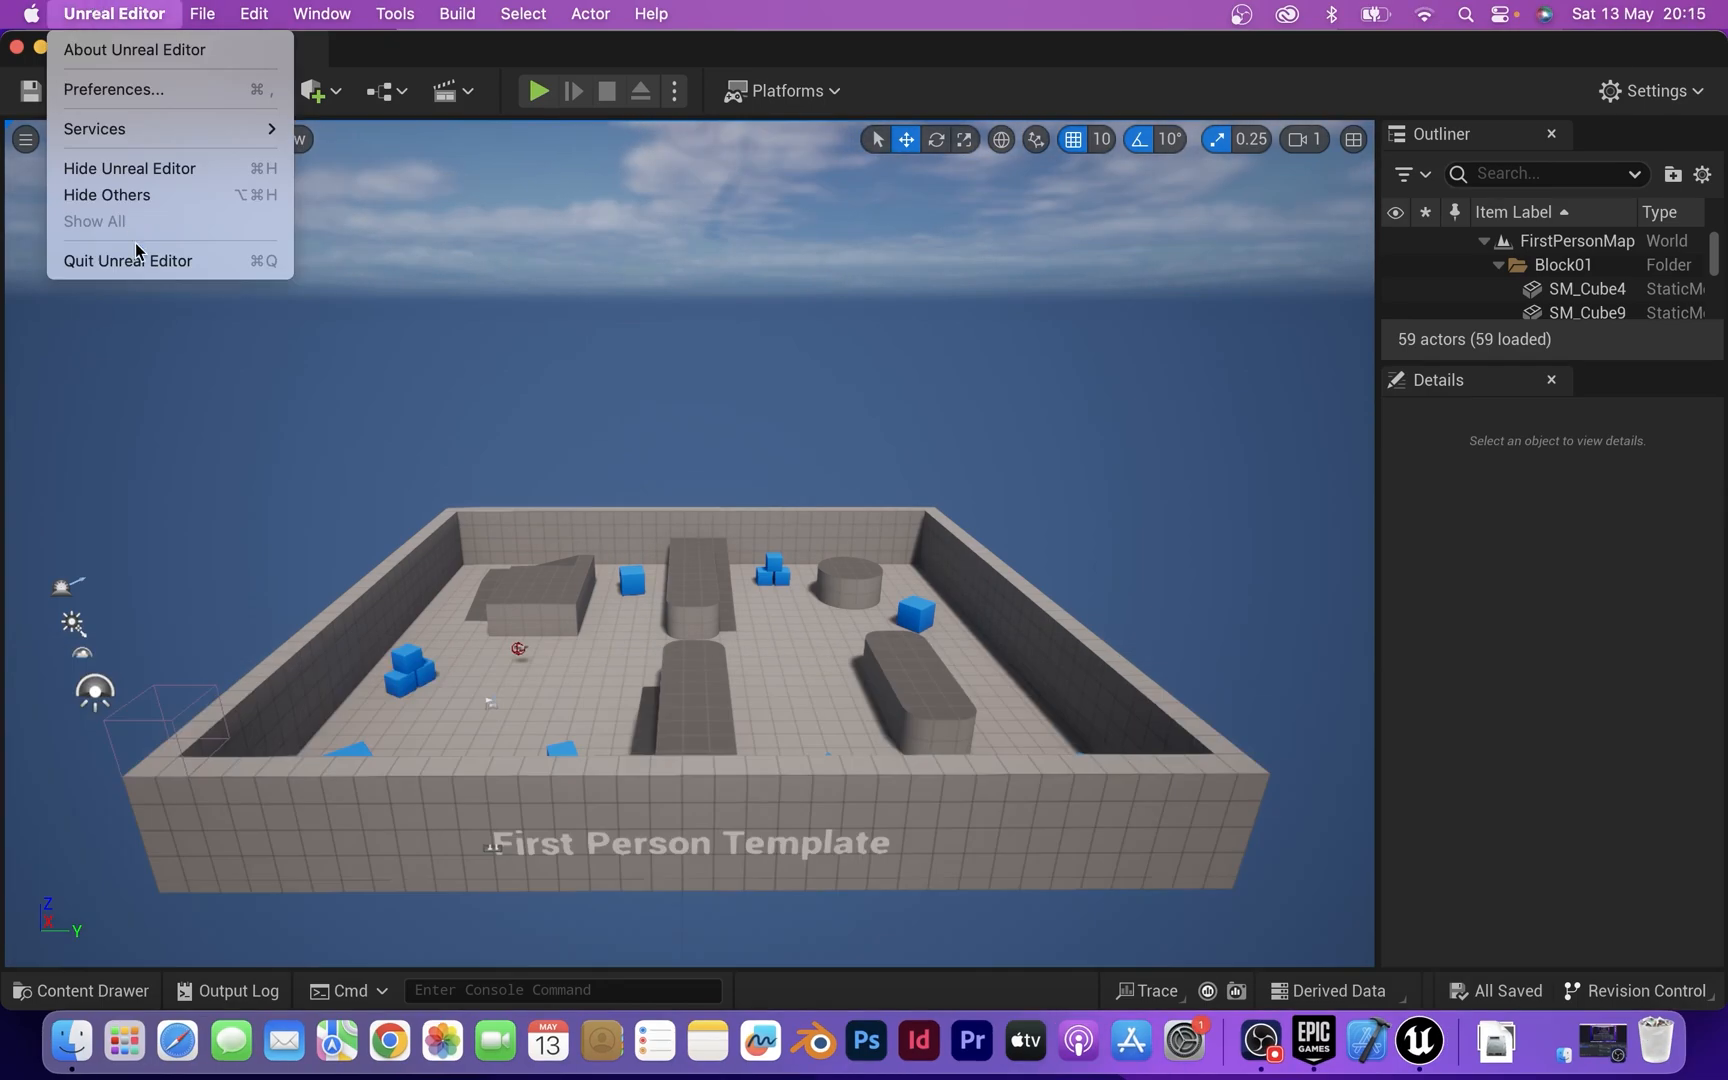
left_click(1313, 1039)
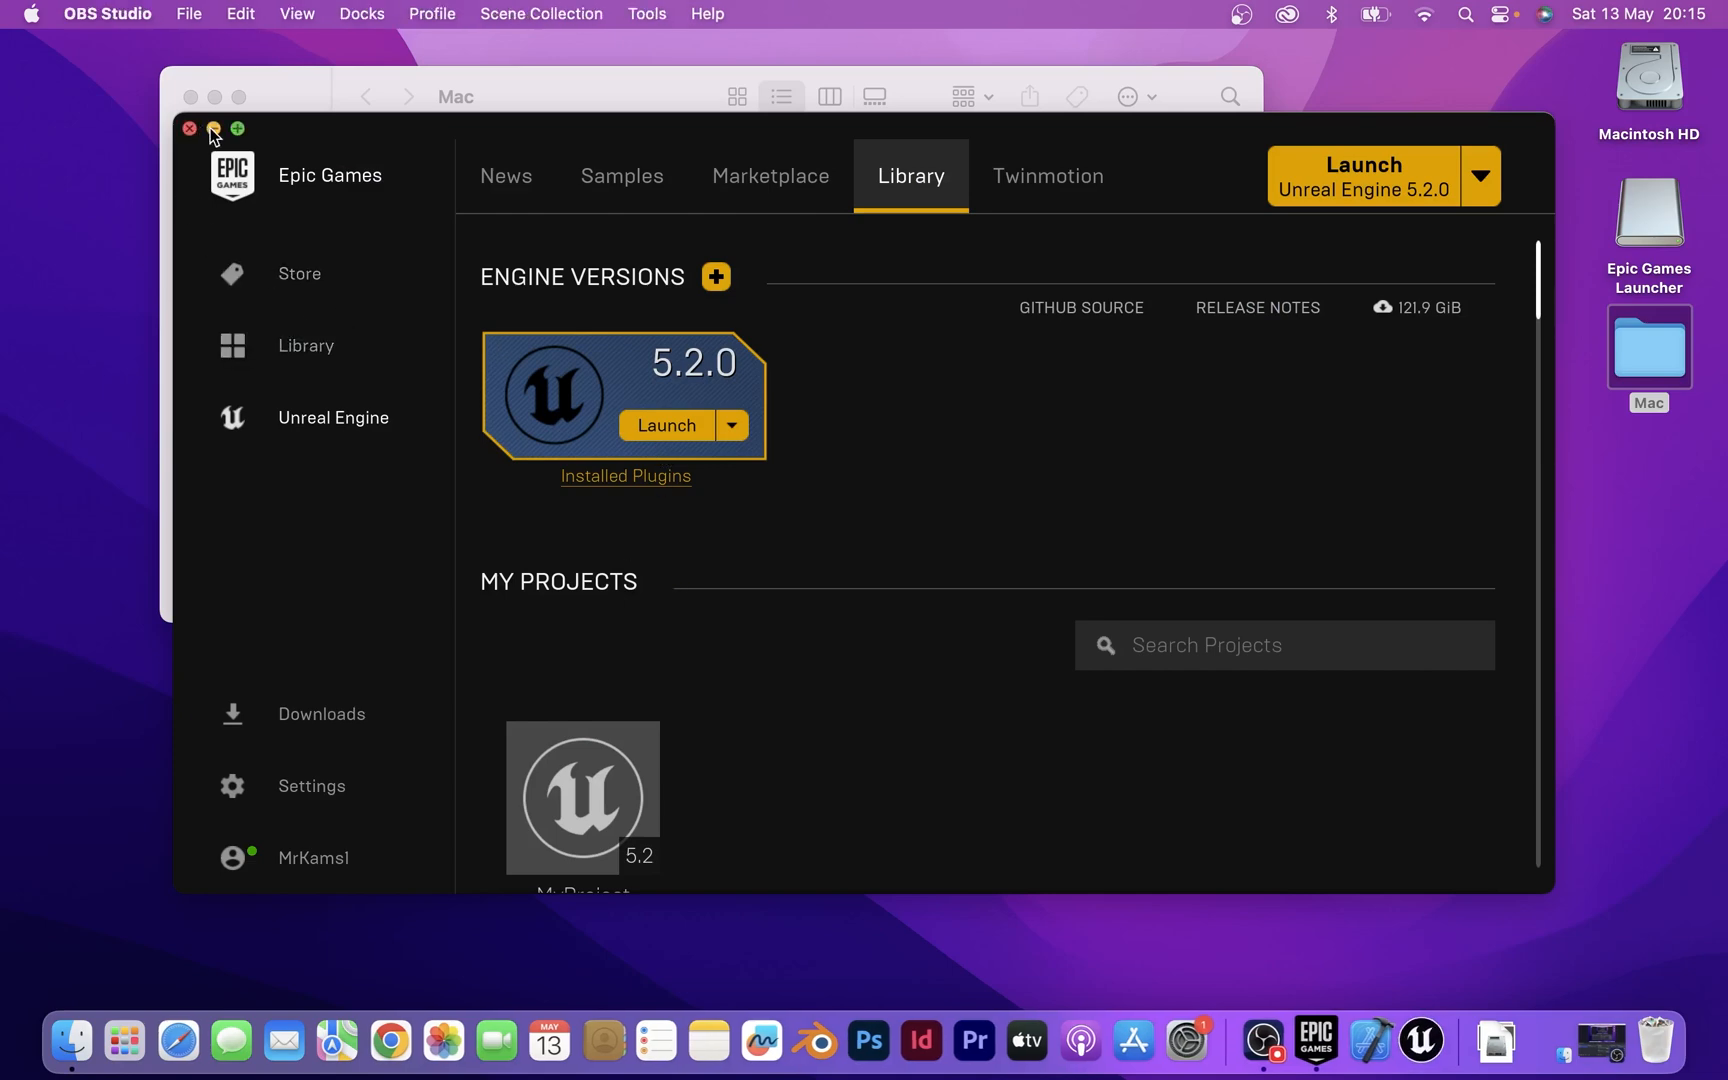
left_click(188, 129)
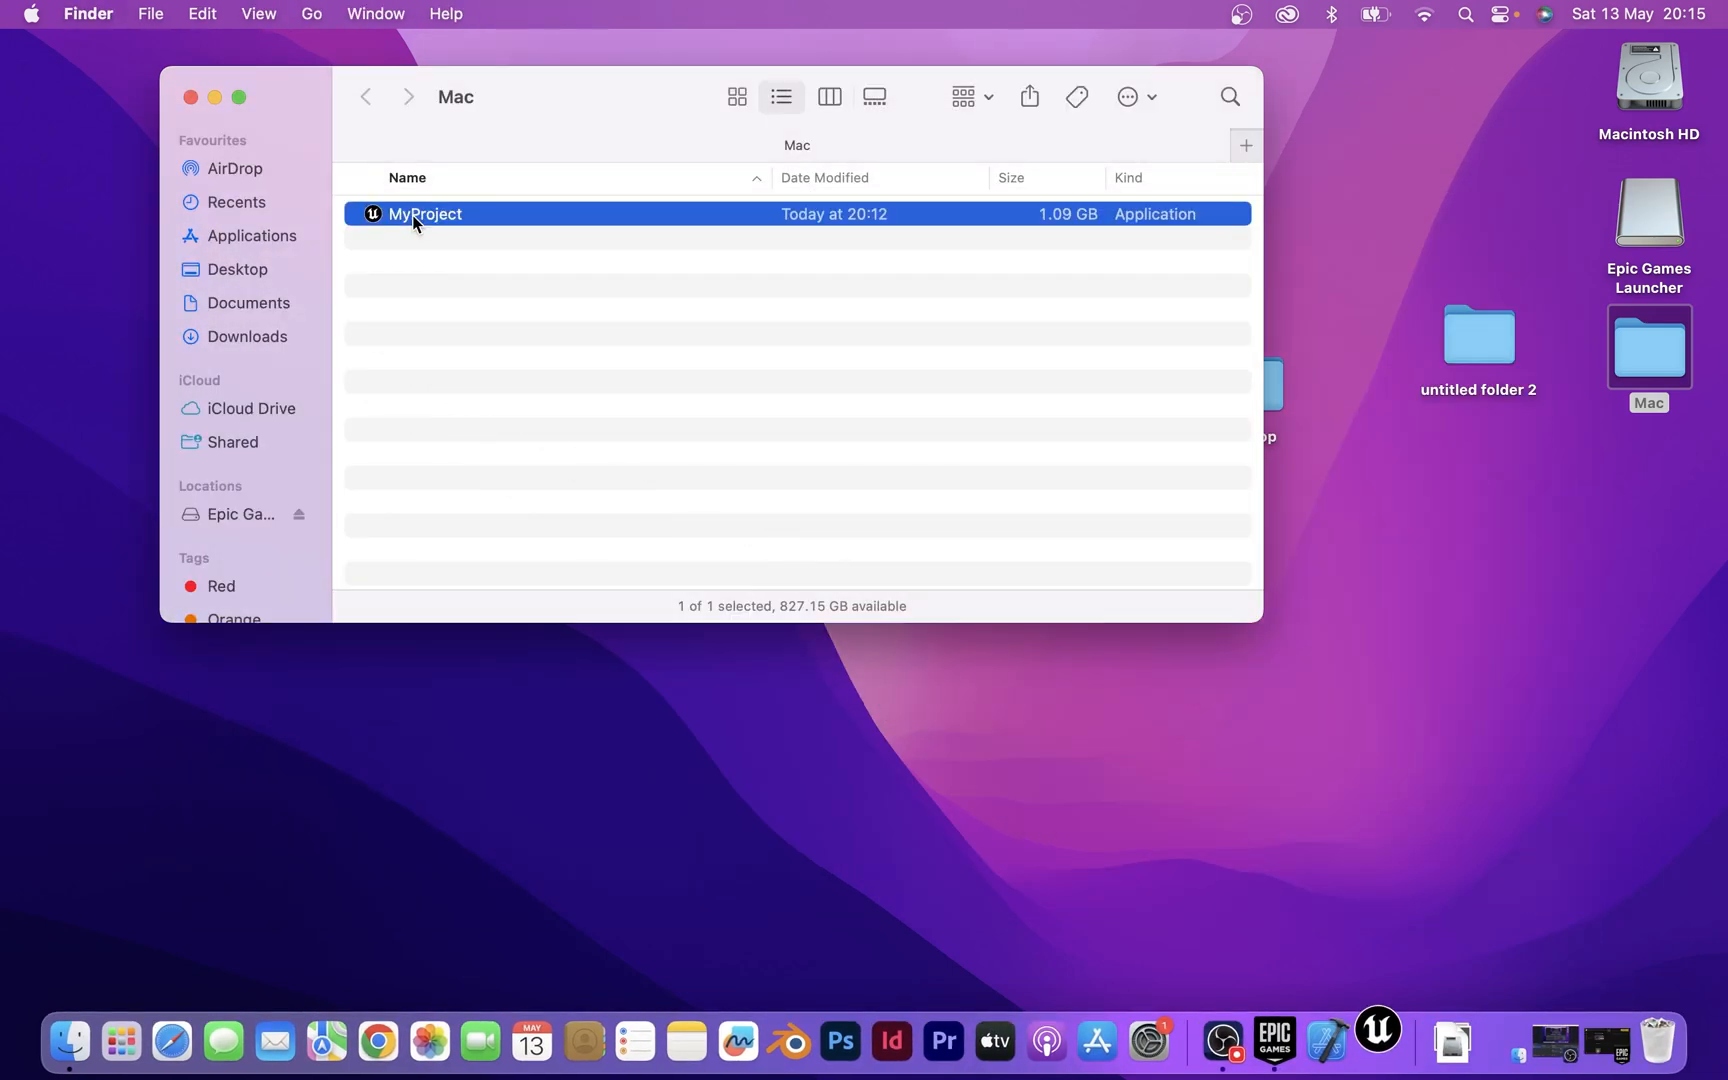
Step: Run the packaged MyProject app, force quit it, and bring back the Epic Games Launcher
double_click(424, 214)
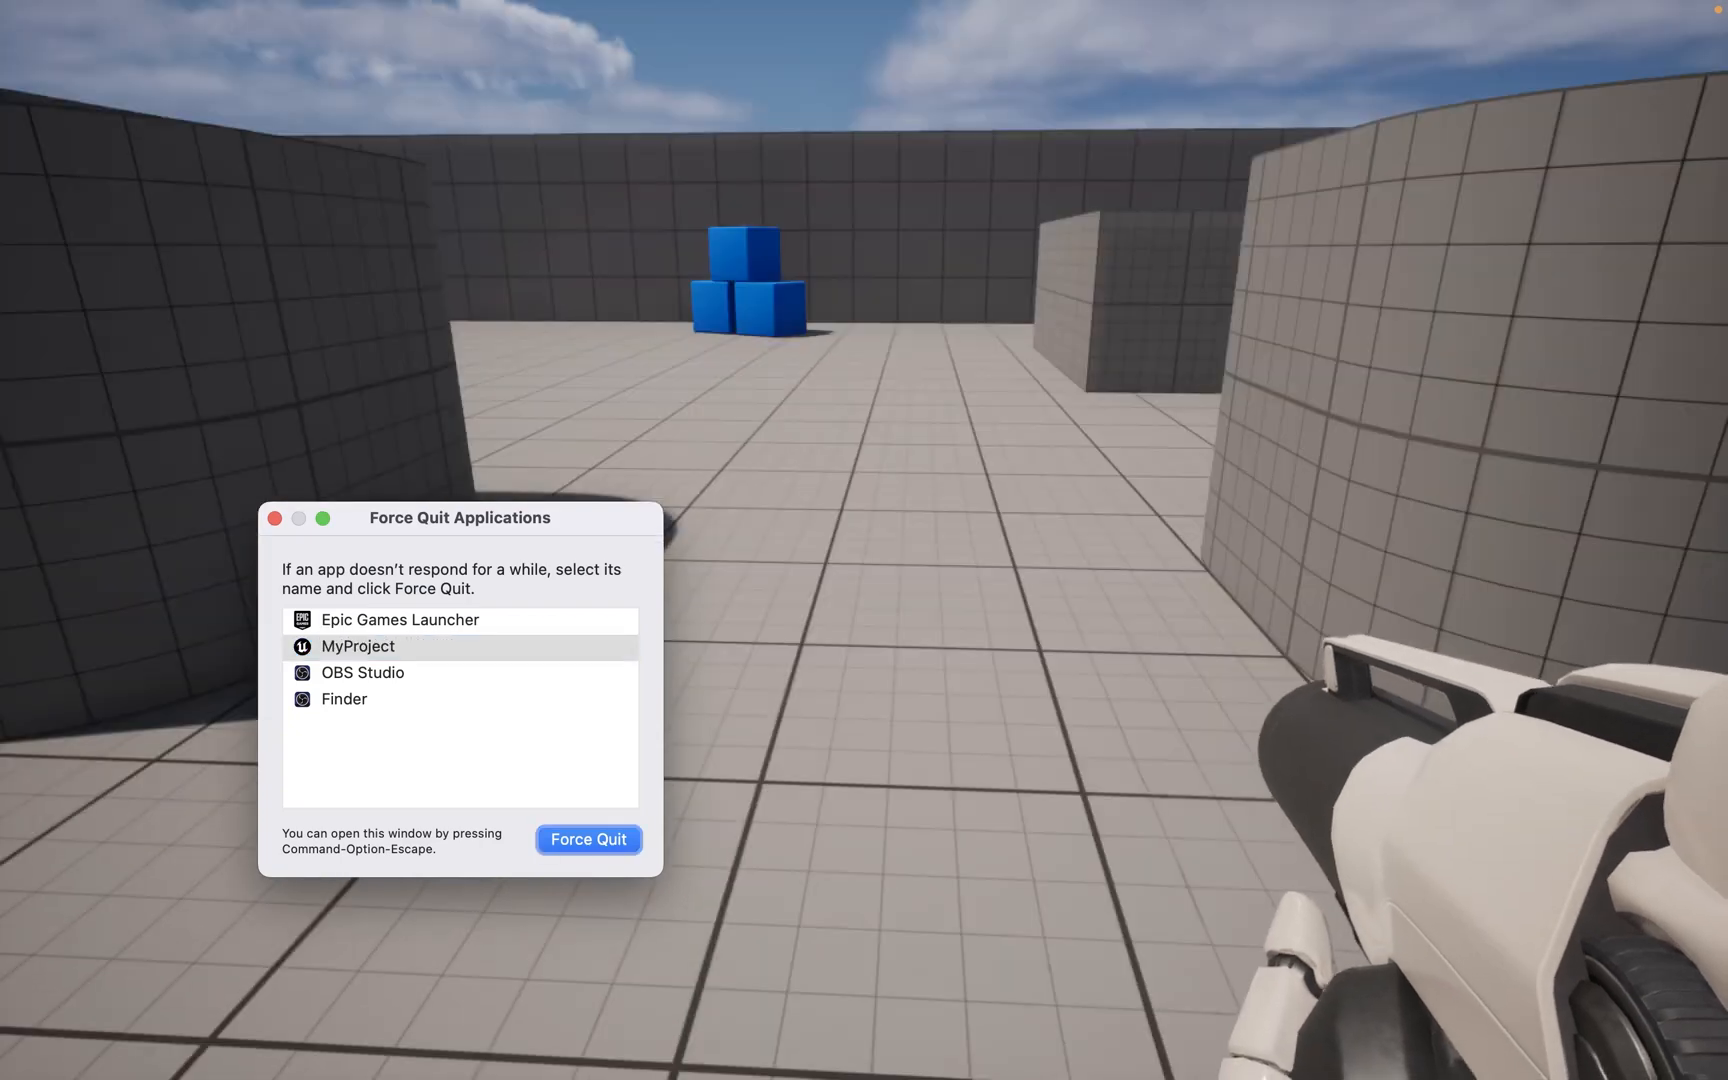
left_click(587, 839)
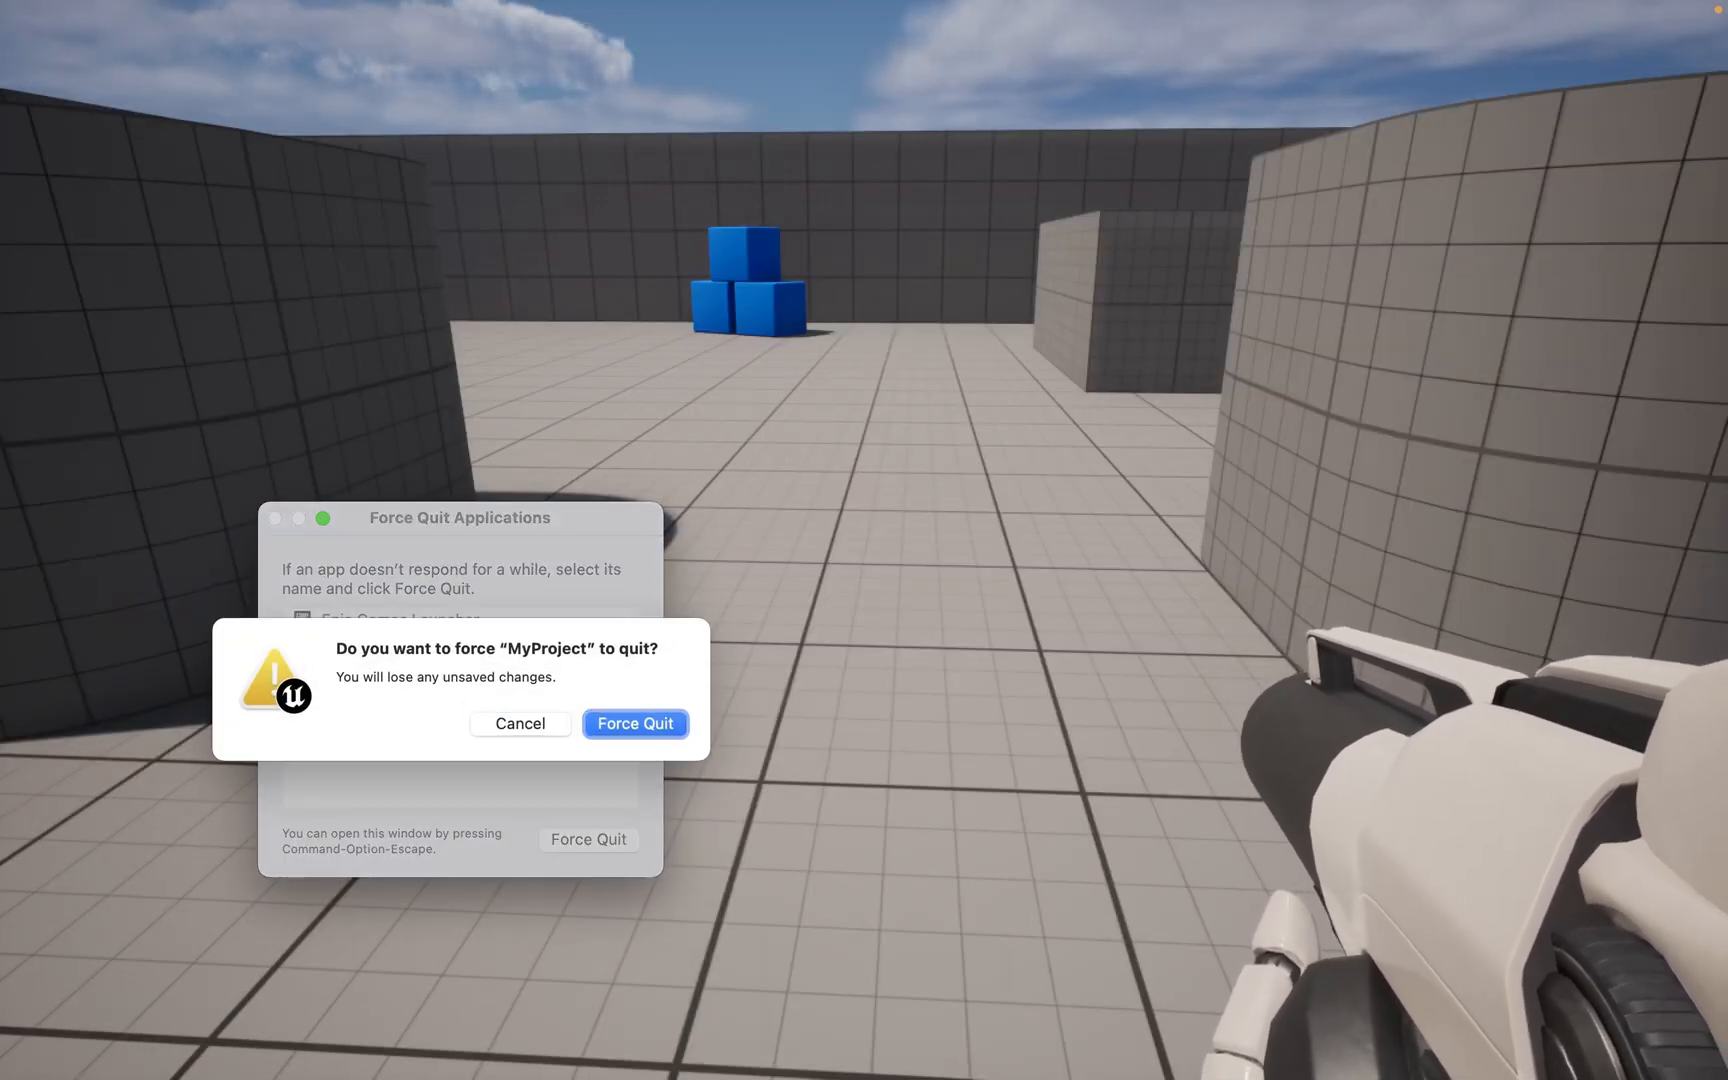
left_click(635, 724)
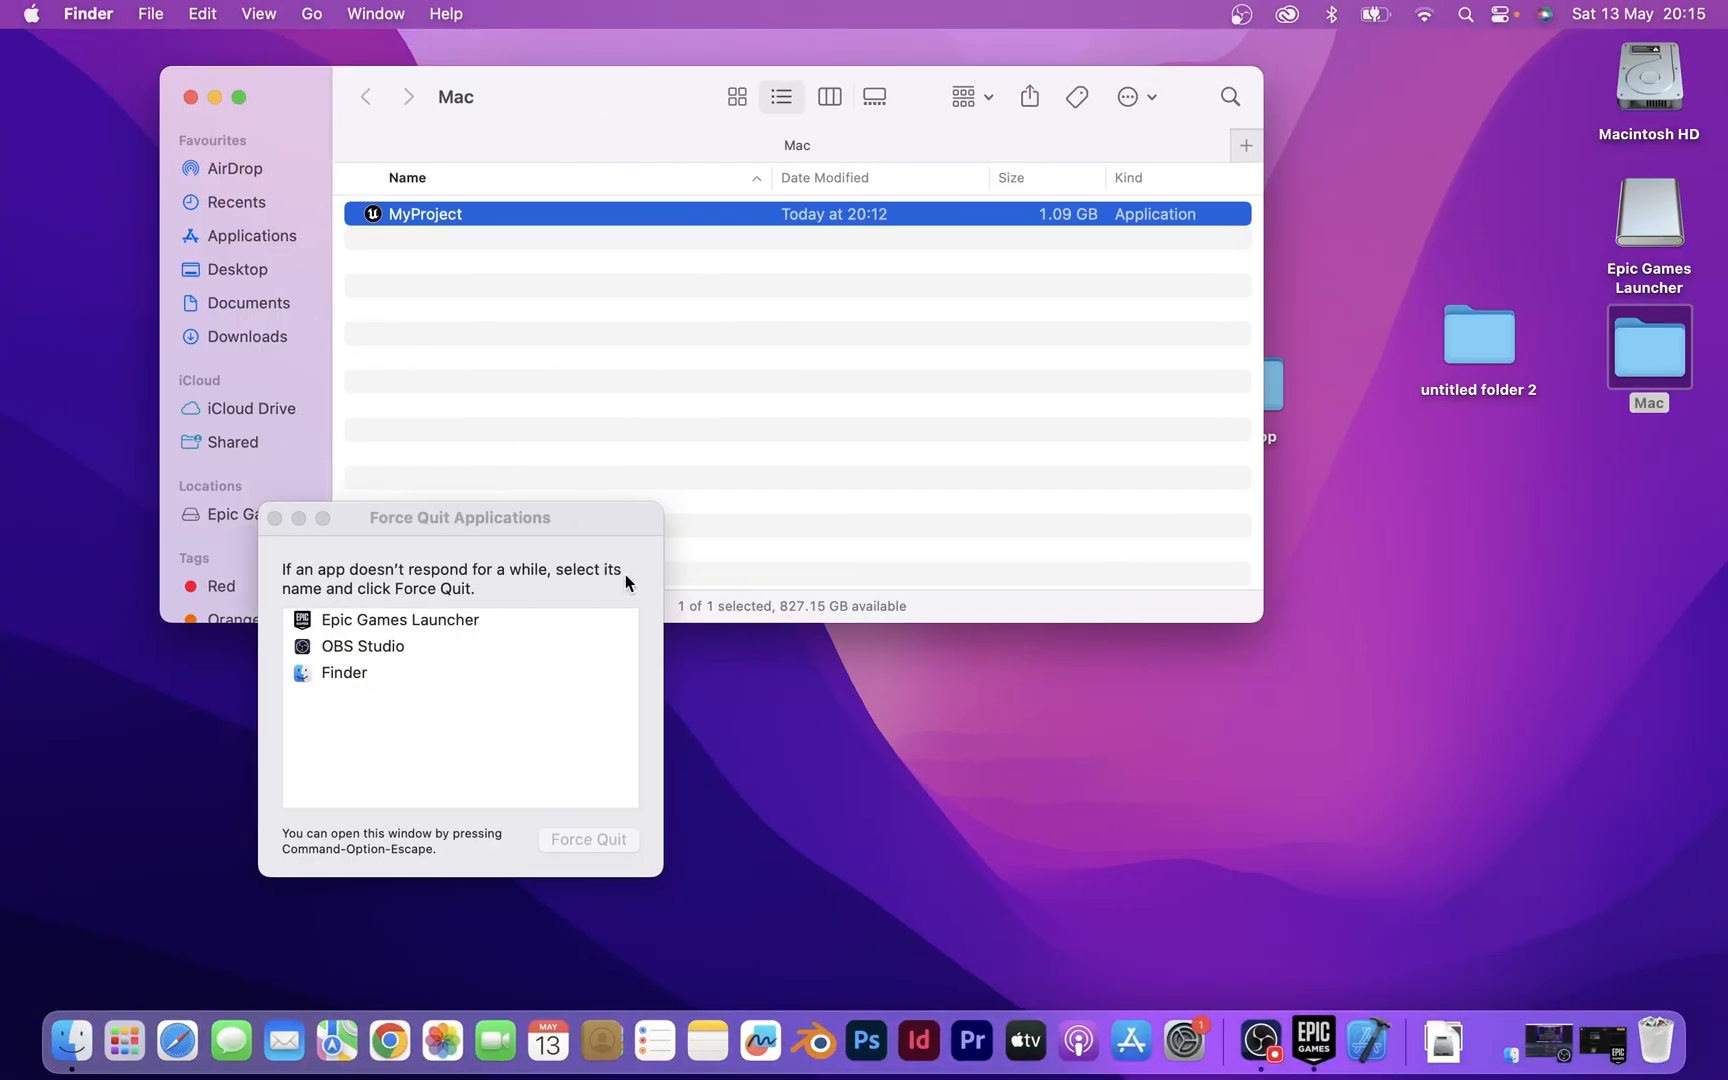
mouse_move(361, 516)
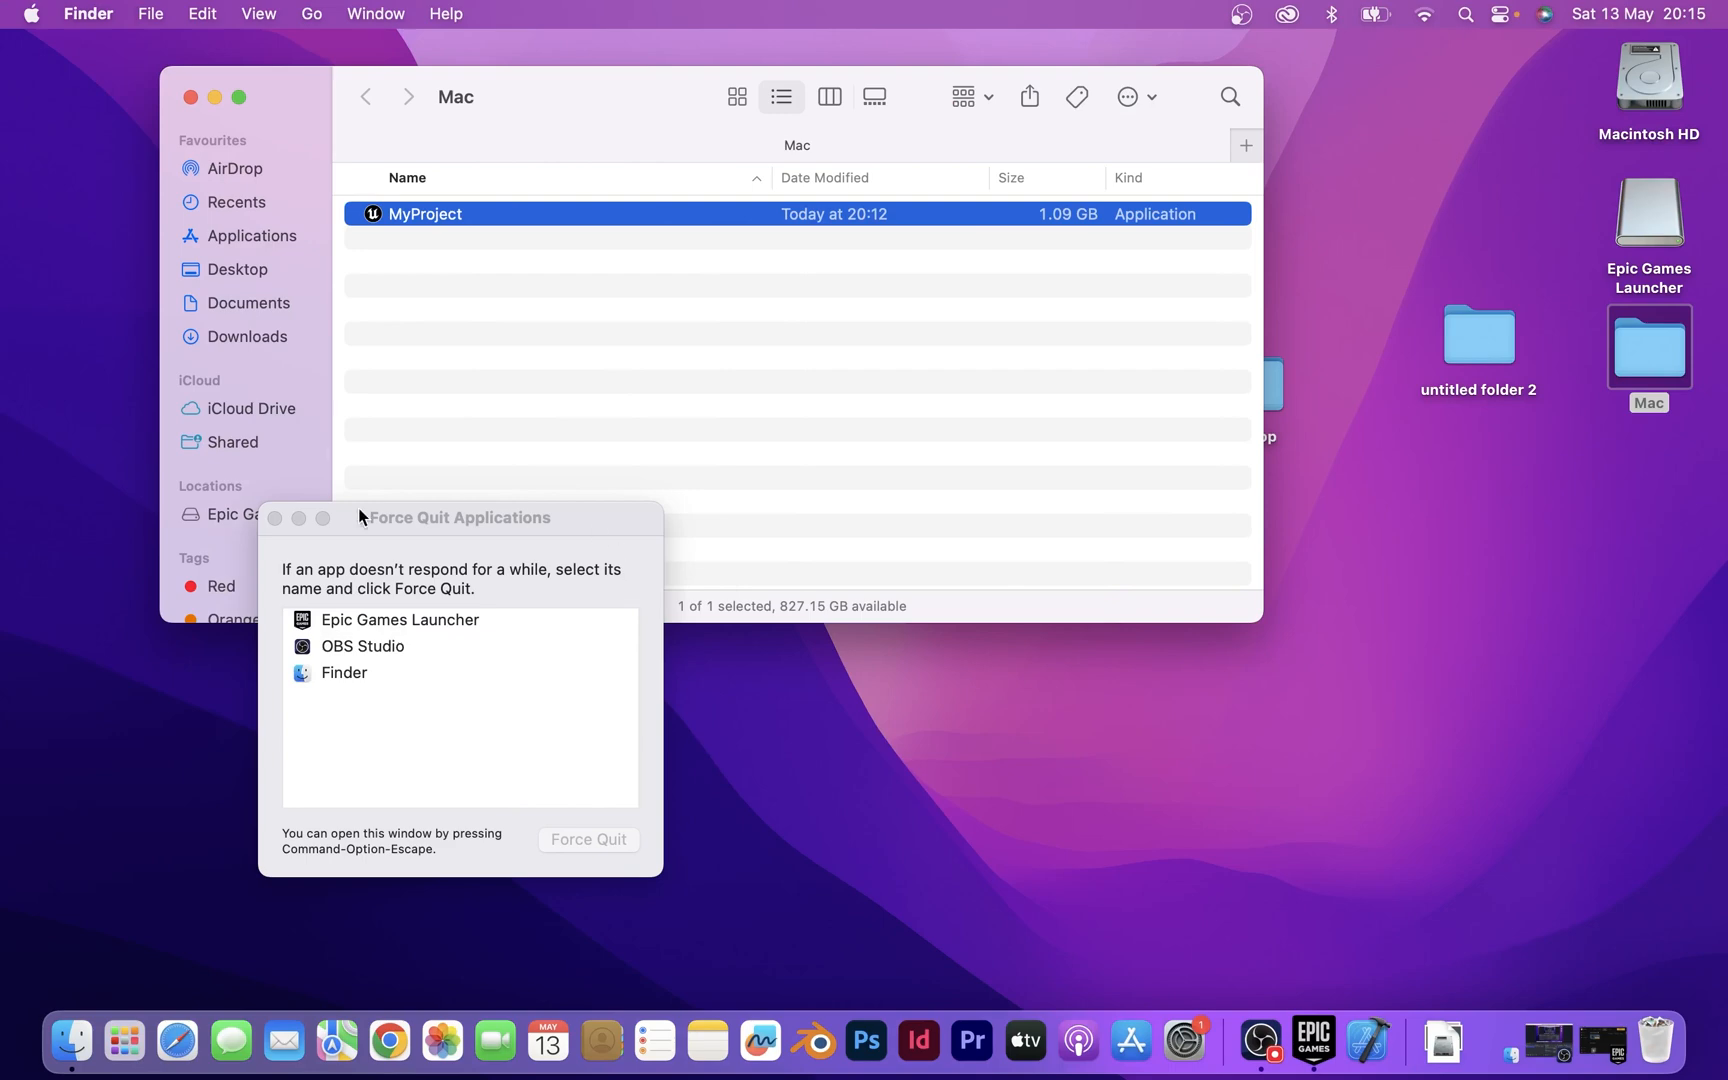
left_click(274, 518)
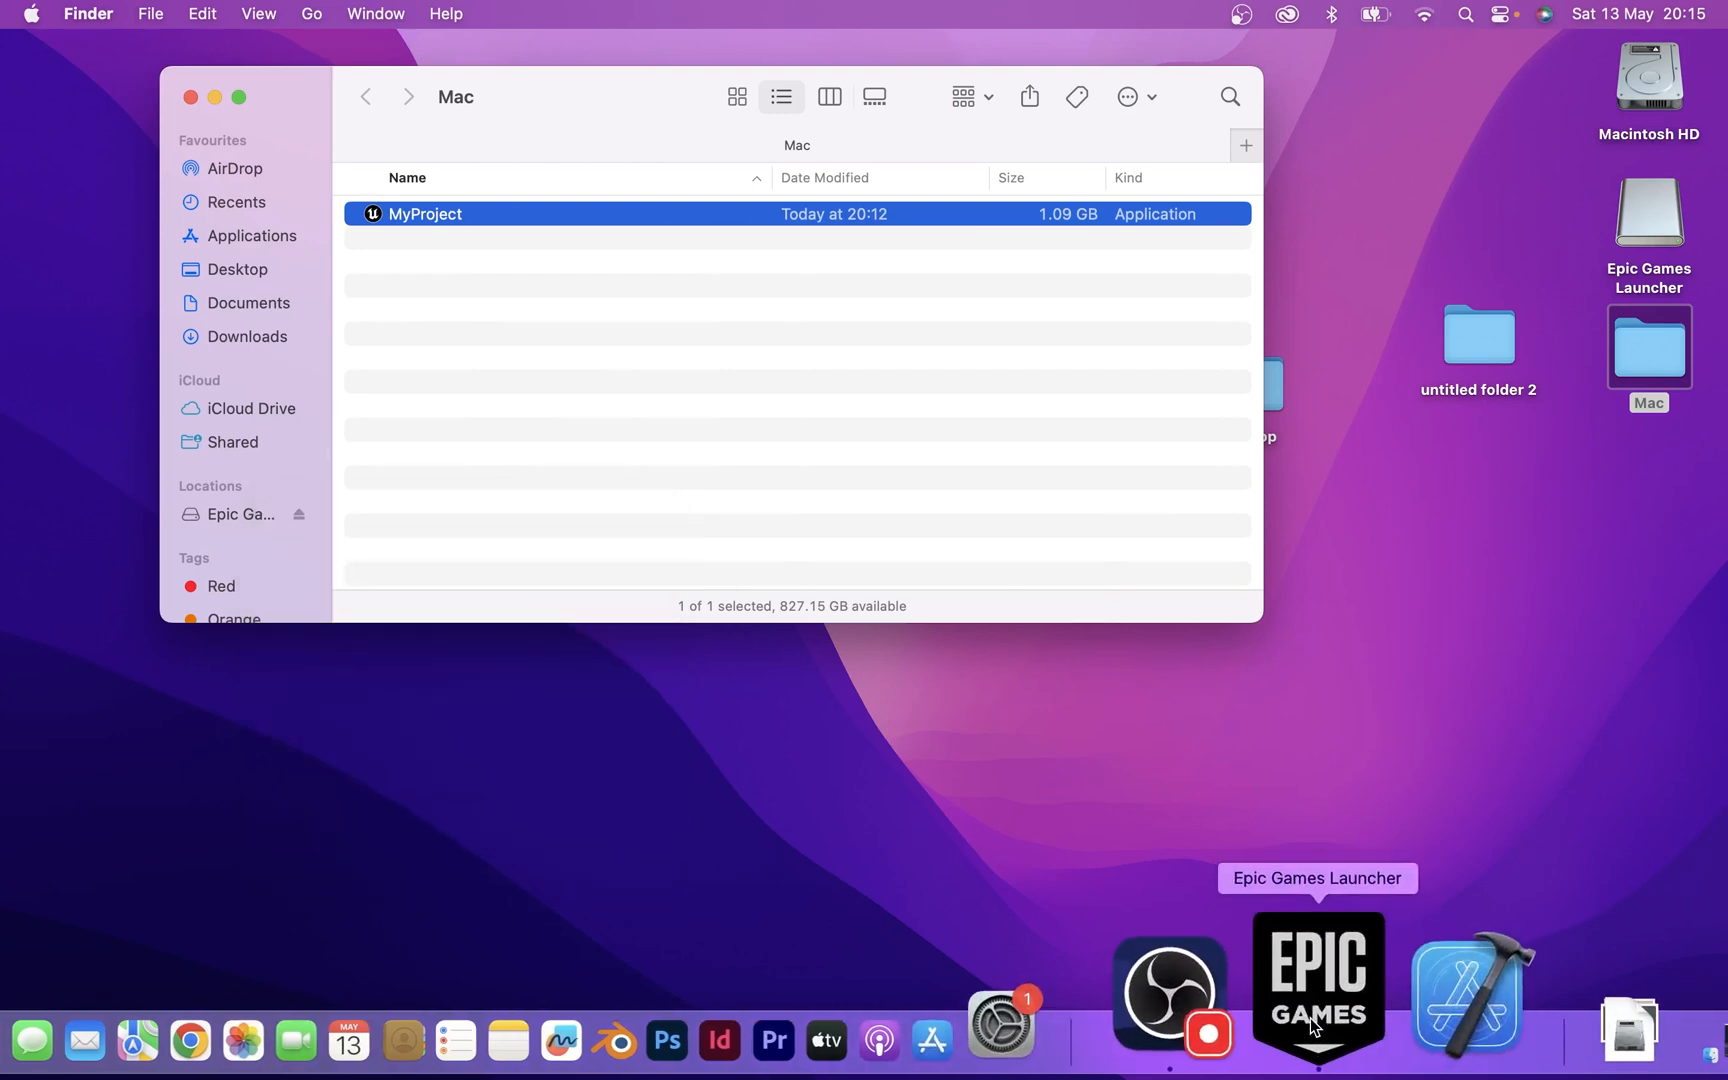
left_click(1316, 984)
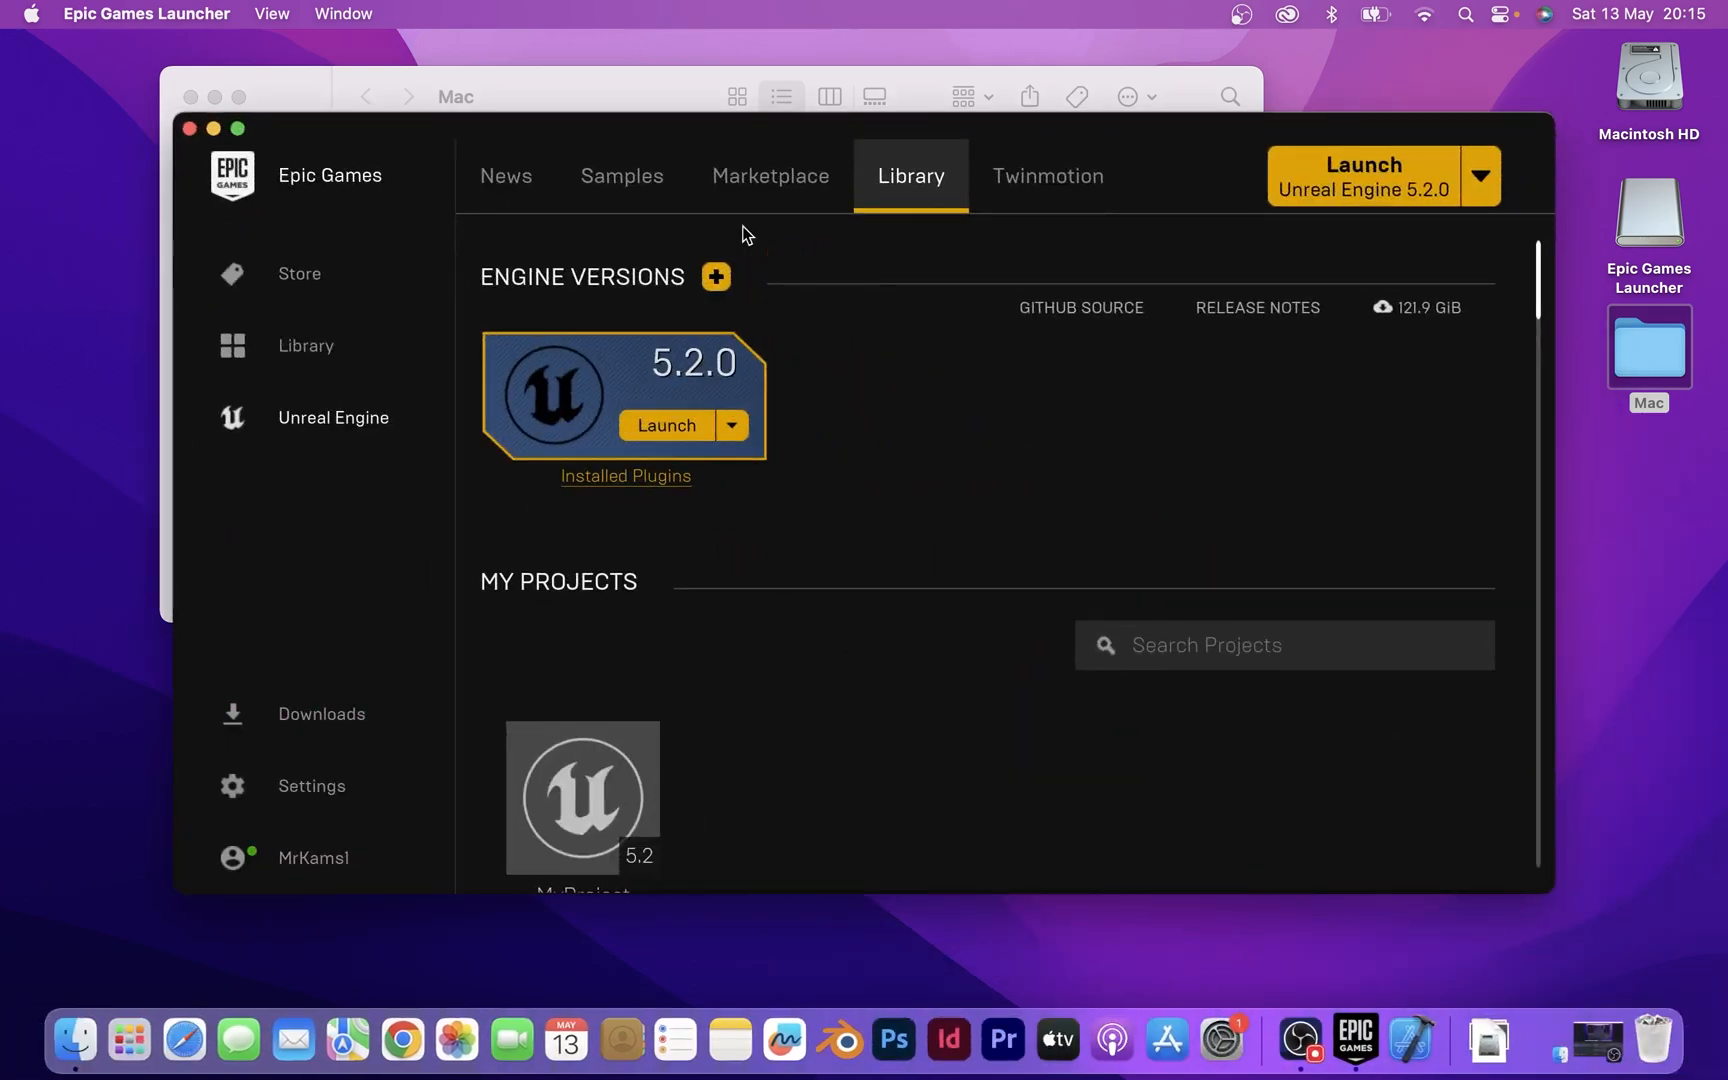